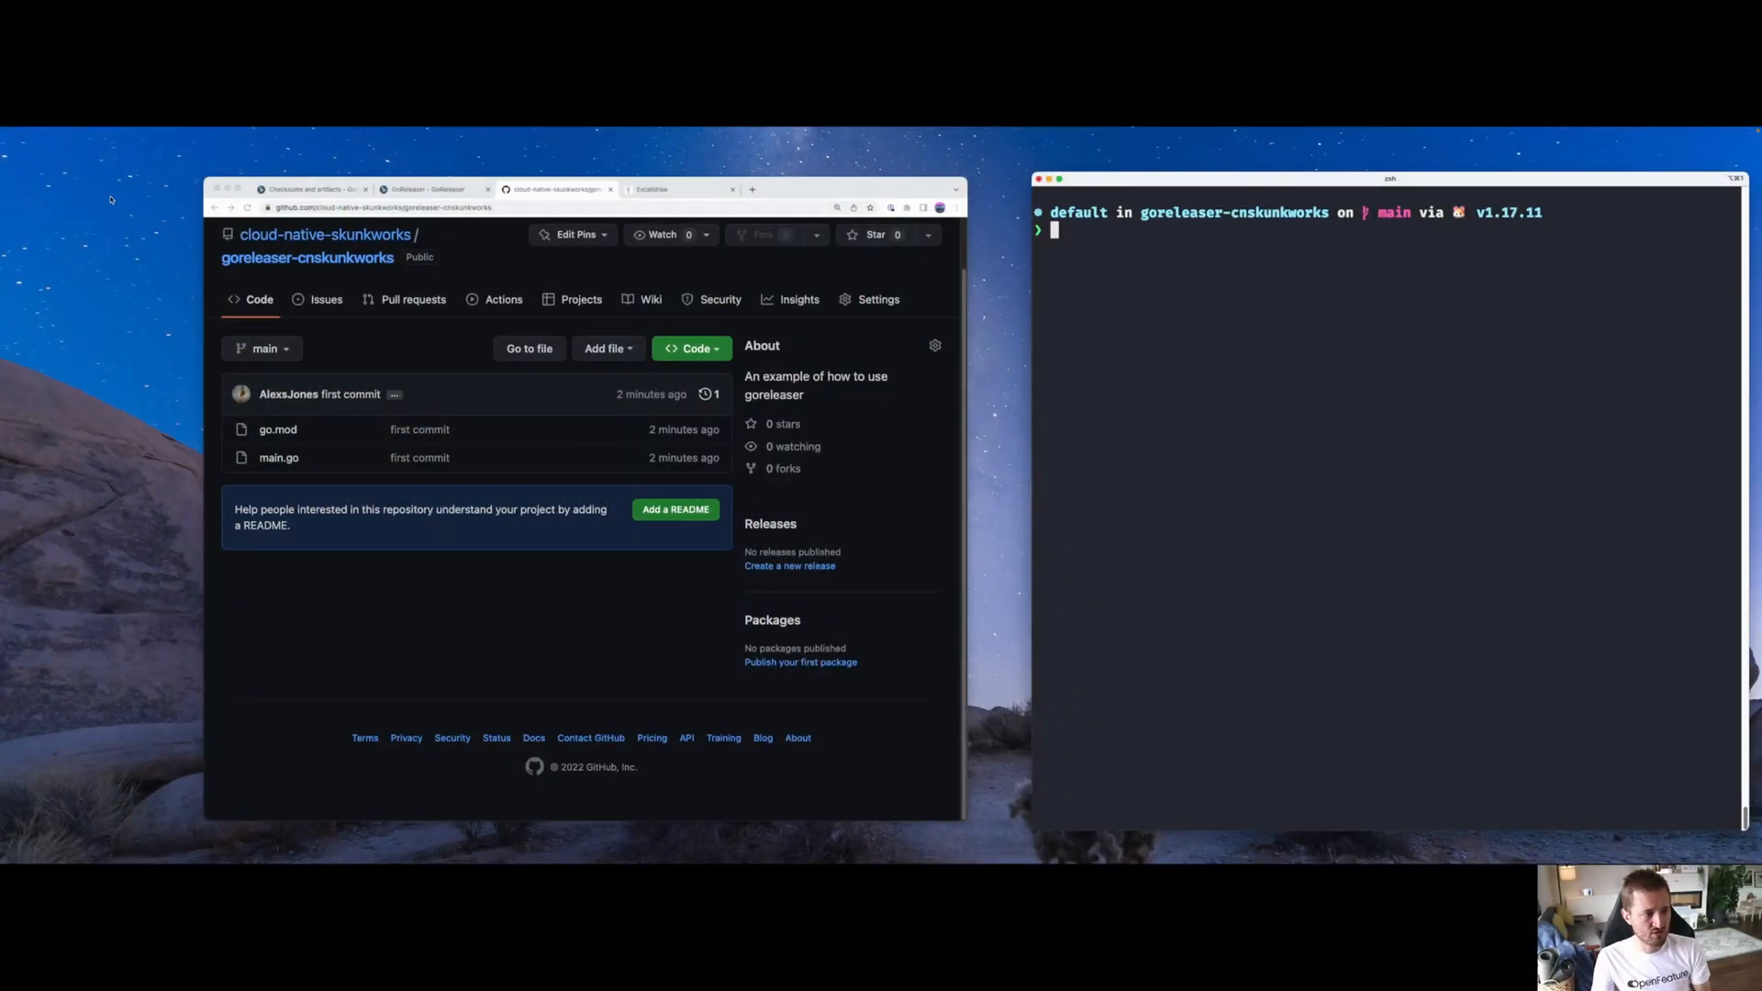
# Switch to the goreleaser.com tab showing the tool's feature overview
pyautogui.click(432, 189)
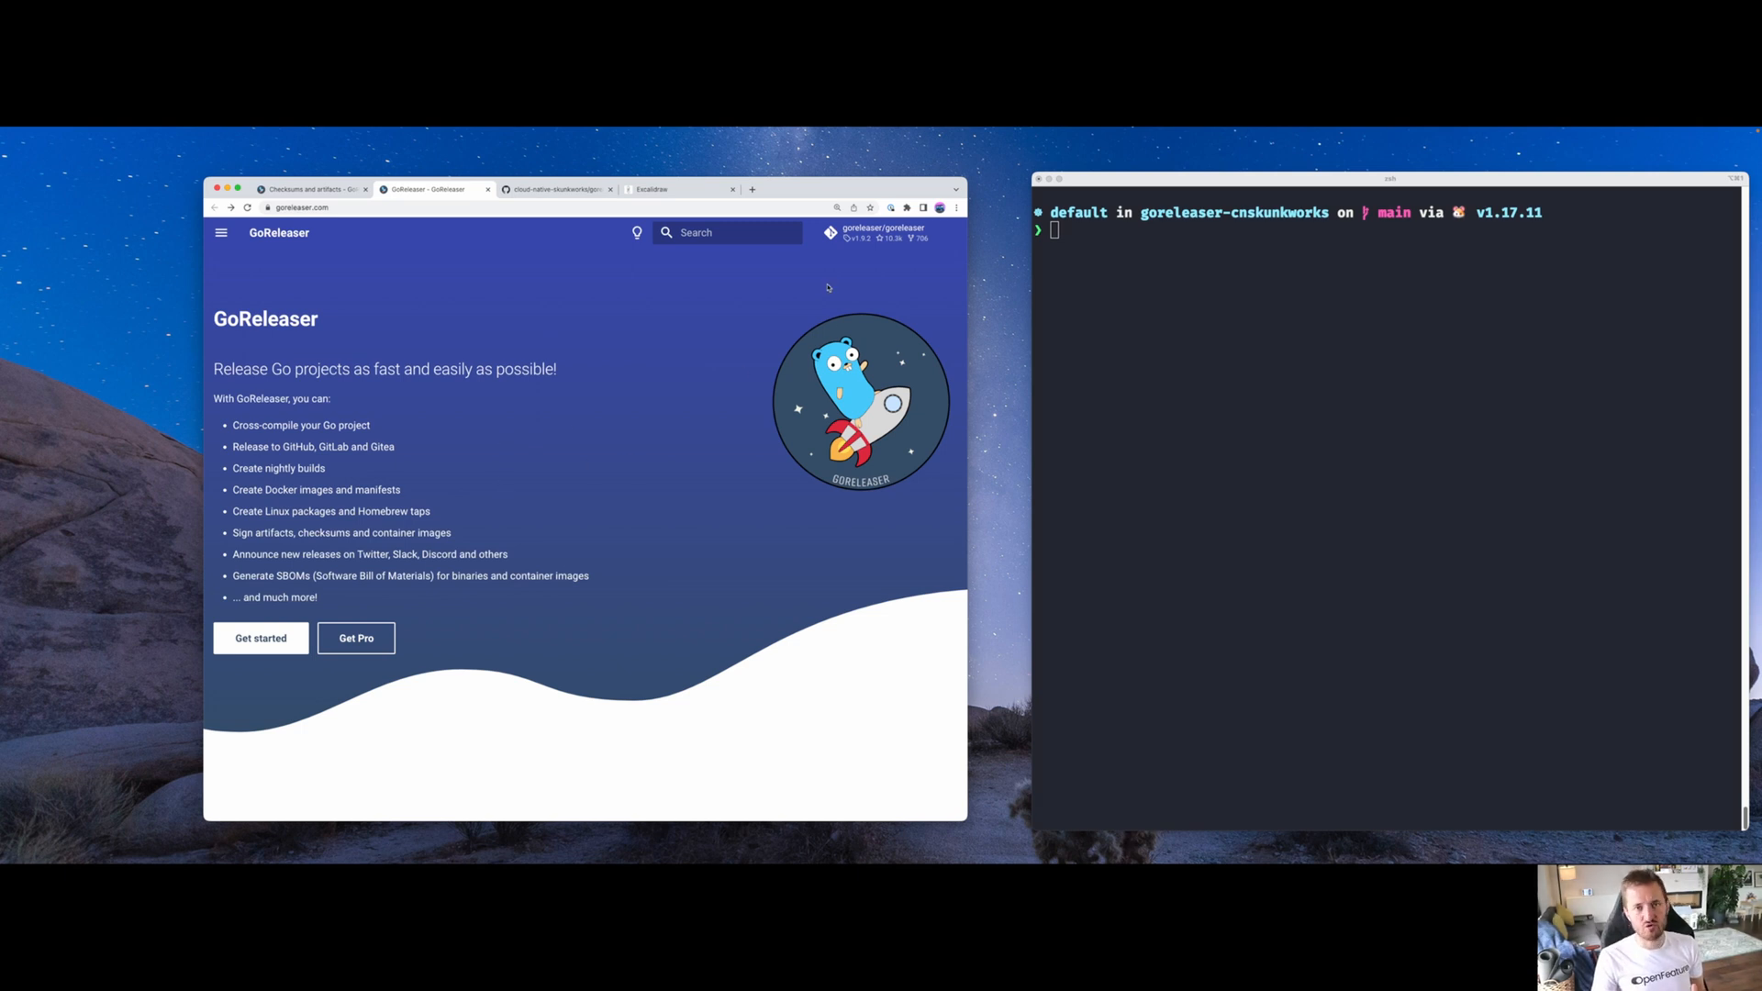
pyautogui.moveTo(851, 319)
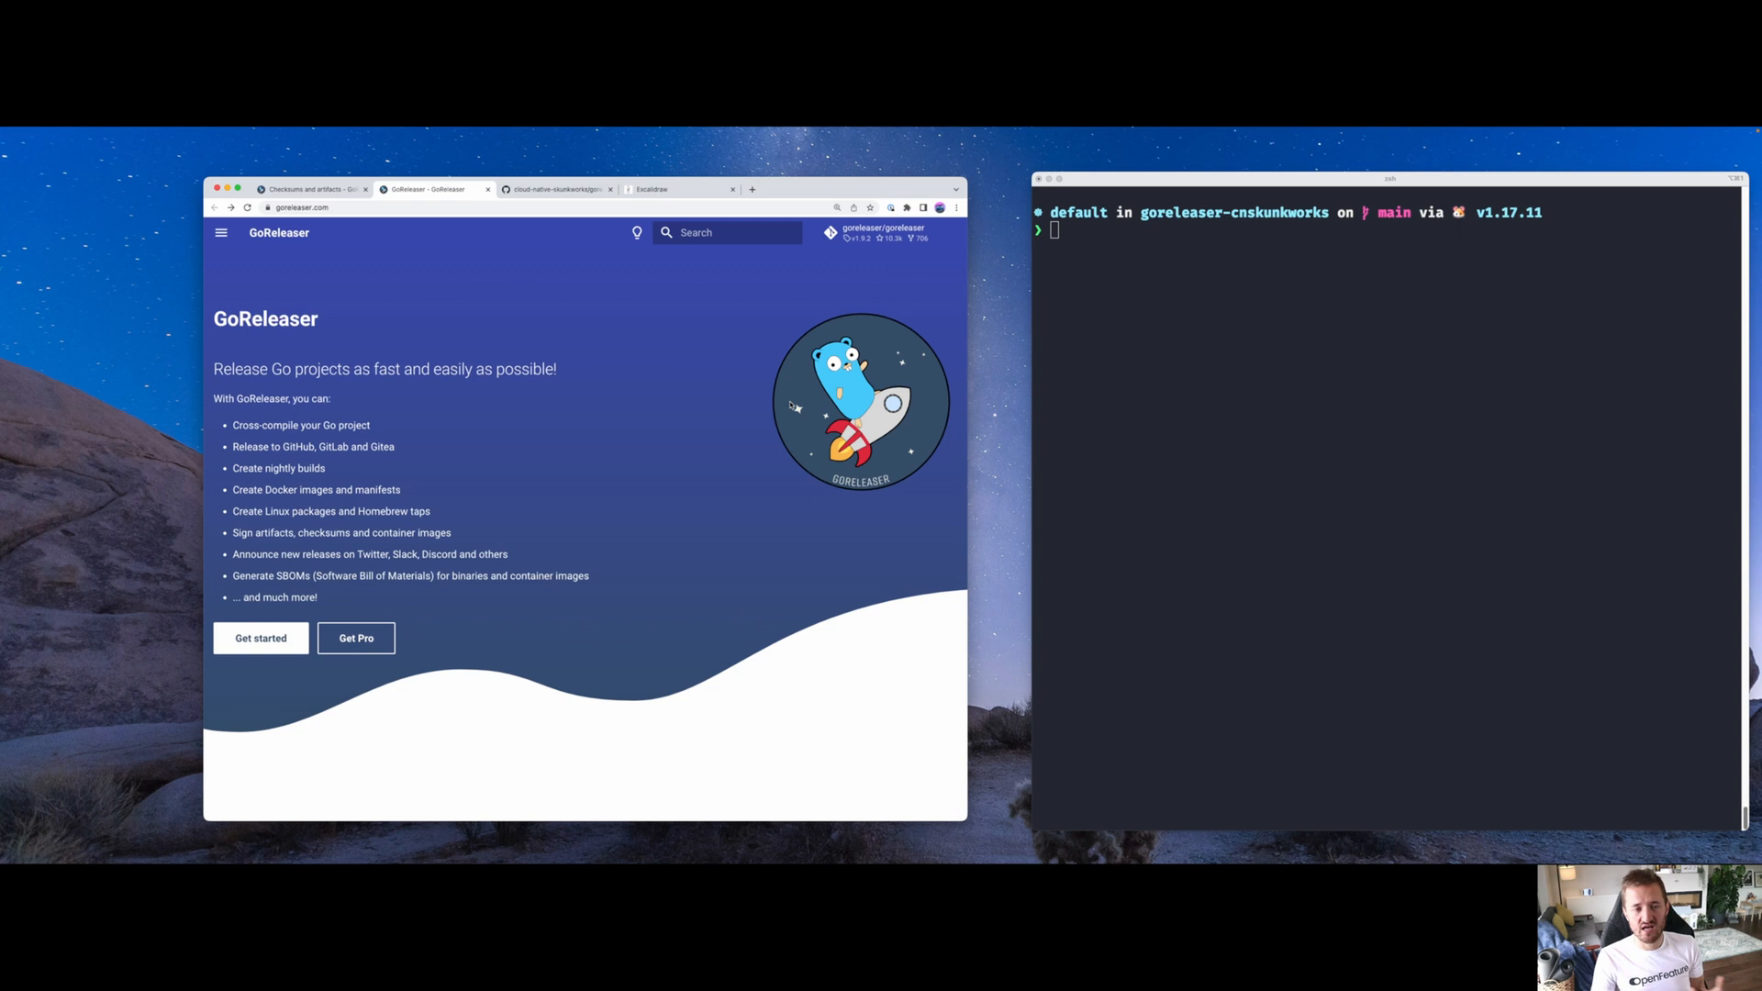
pyautogui.moveTo(778, 354)
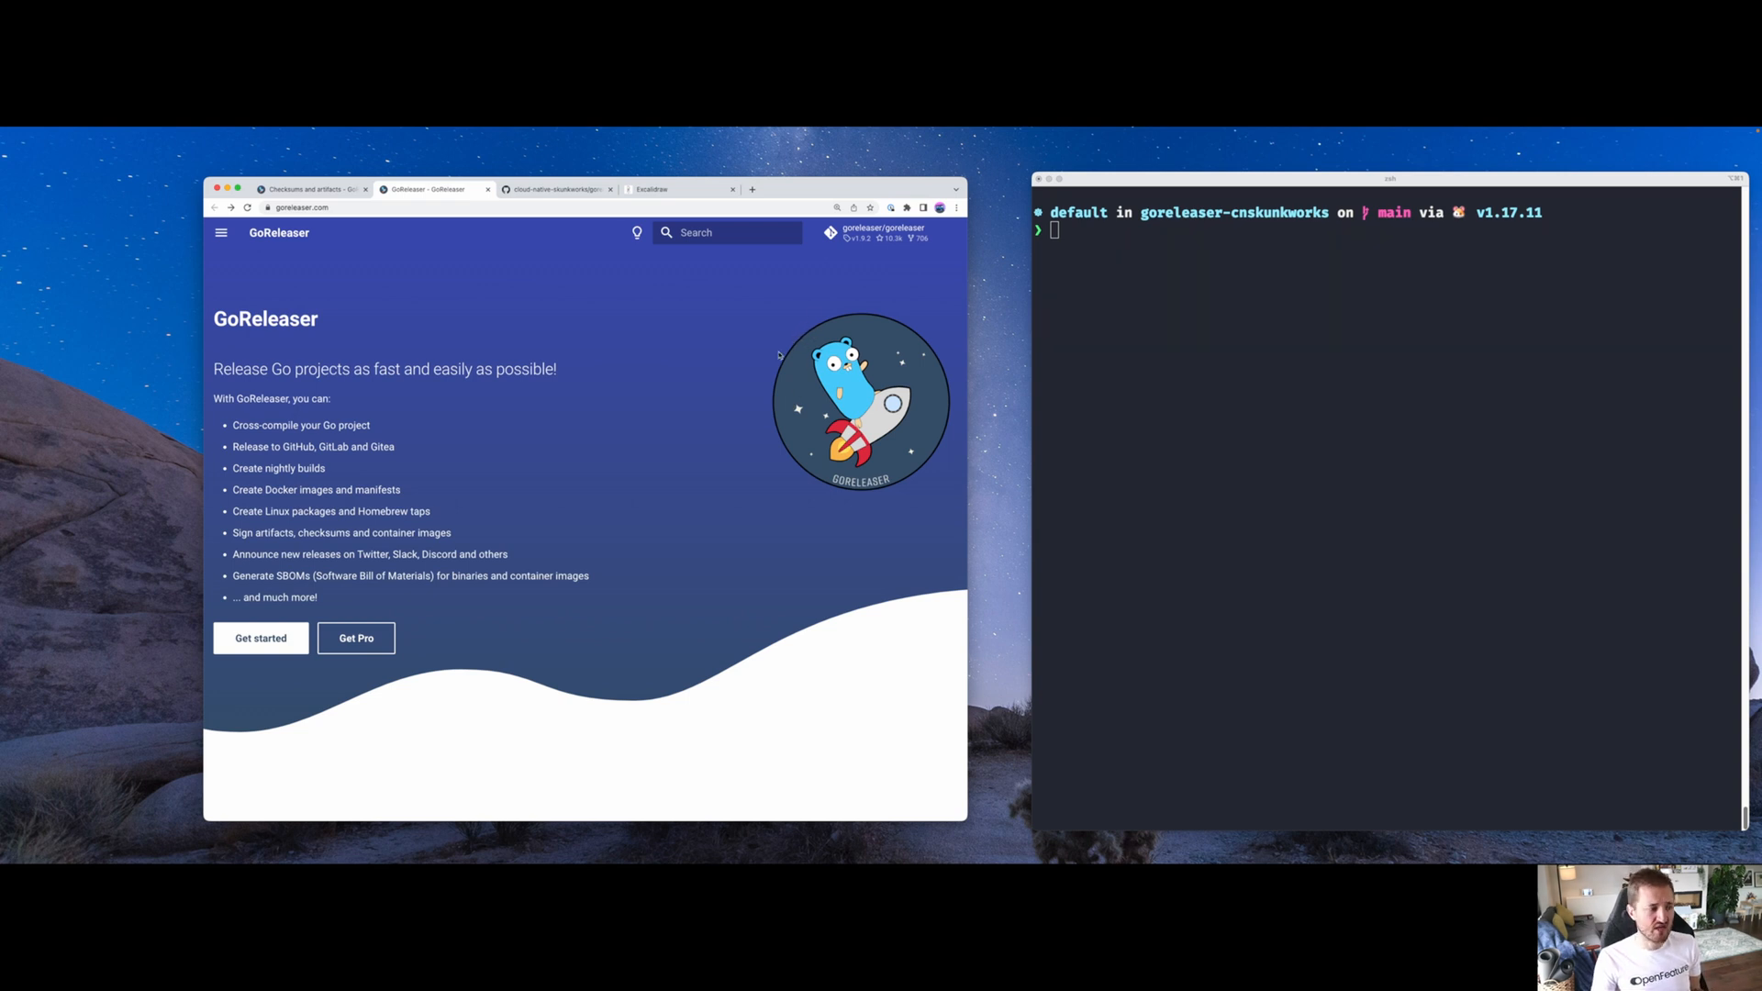
pyautogui.moveTo(311, 360)
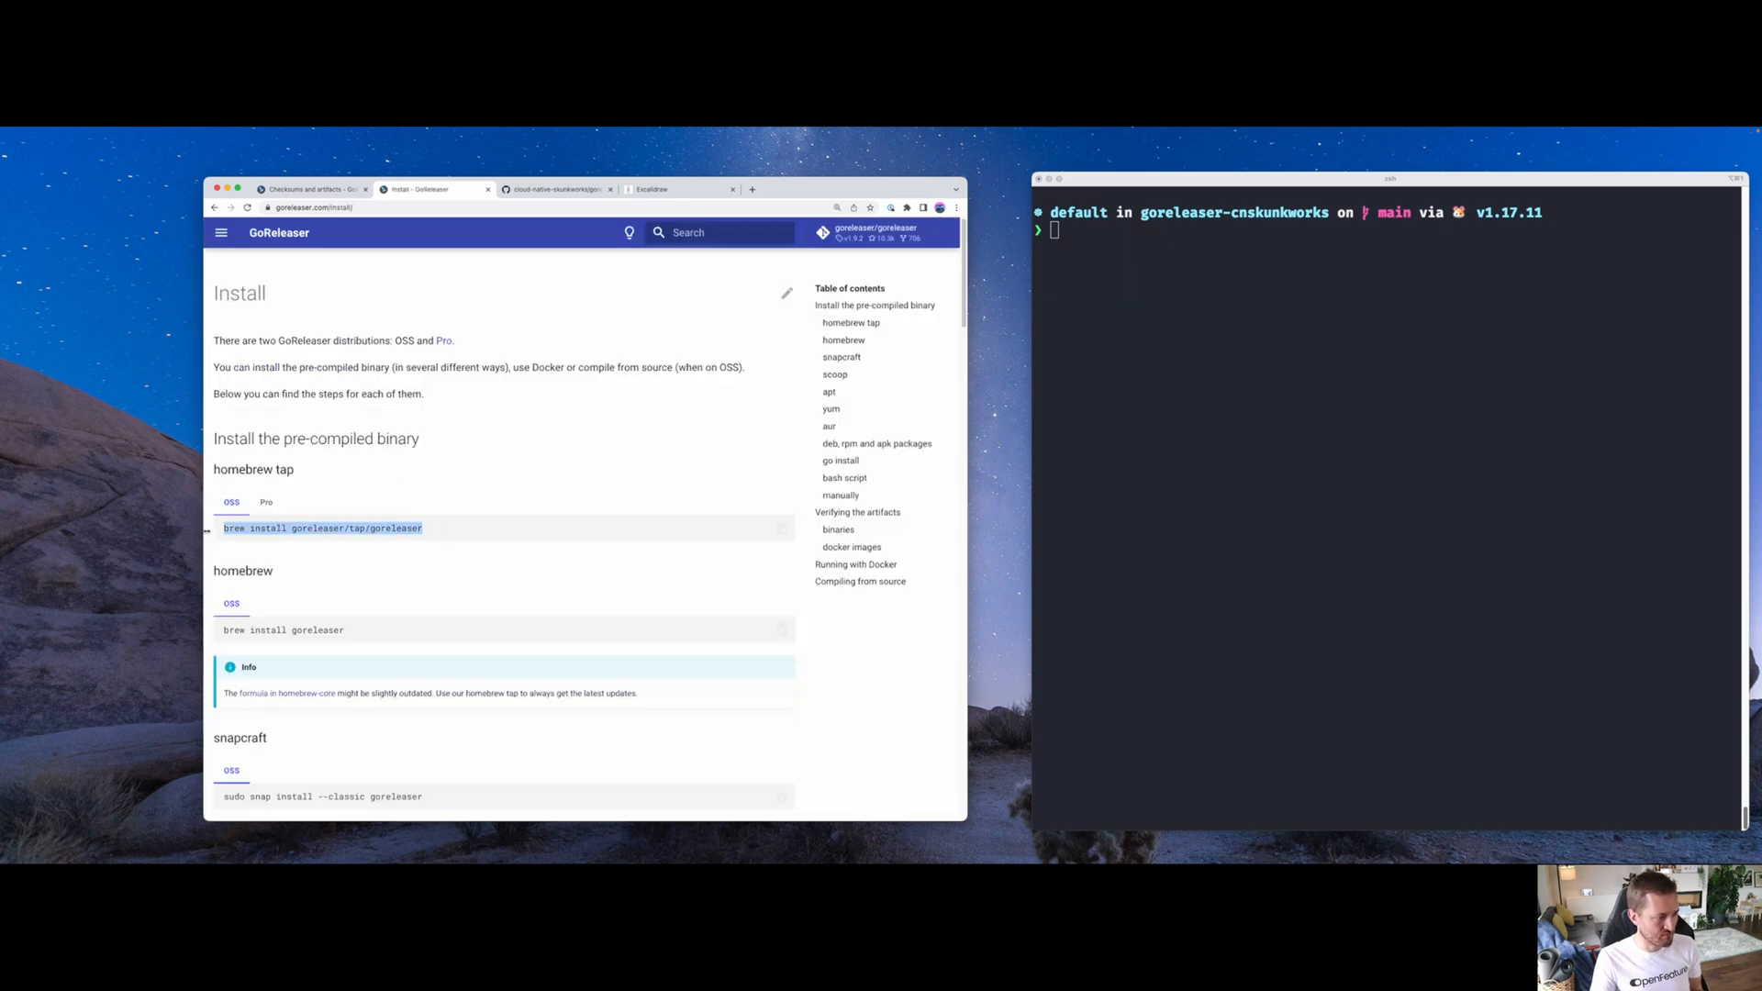
# Browse the Install page and the Quick Start guide, then return to the GitHub repository tab
pyautogui.scroll(-3)
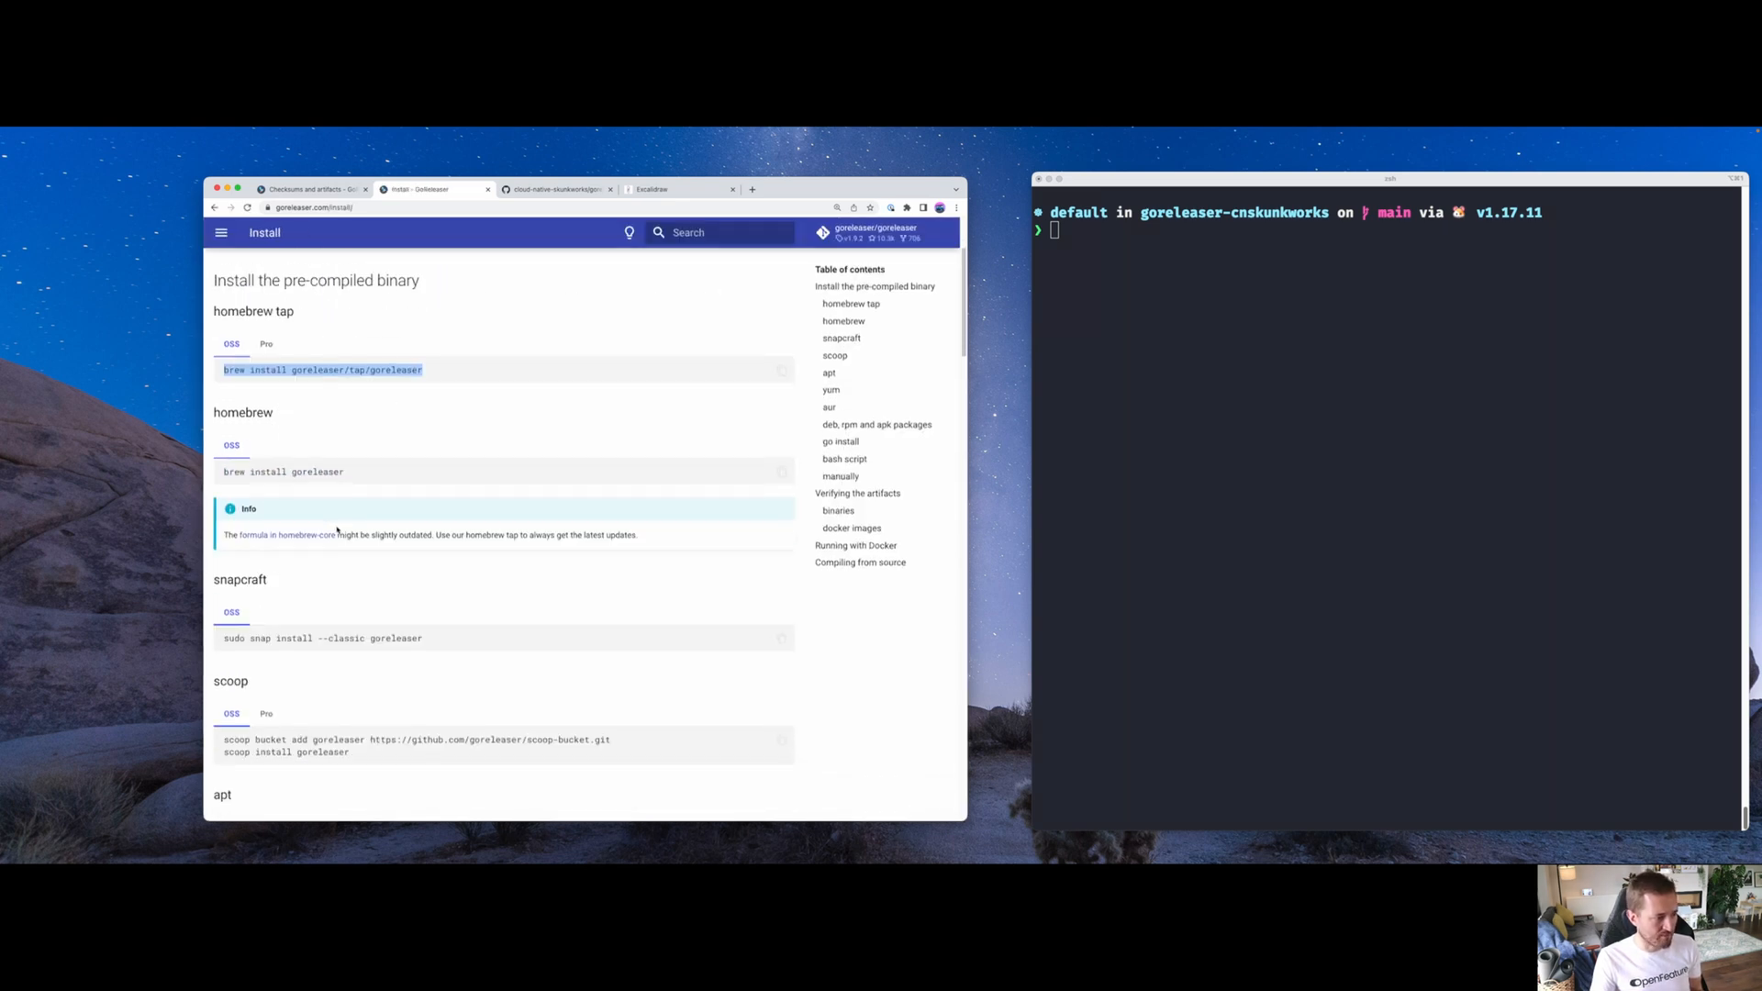
pyautogui.scroll(-3)
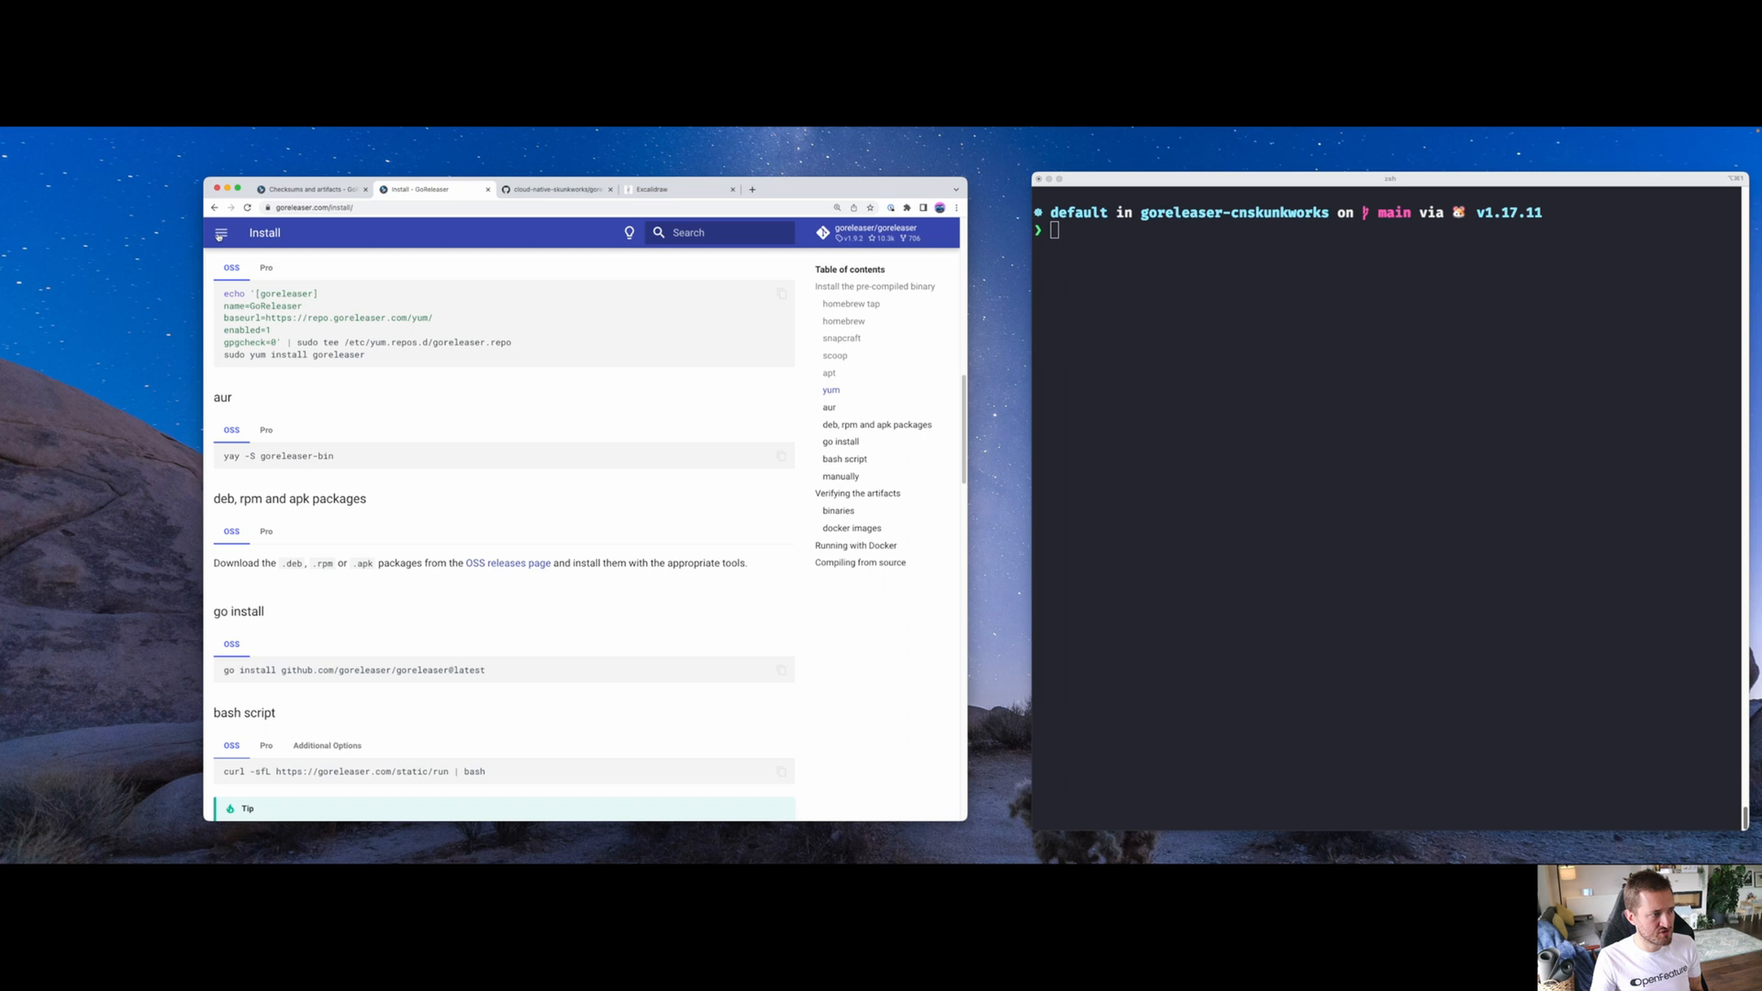
pyautogui.click(221, 232)
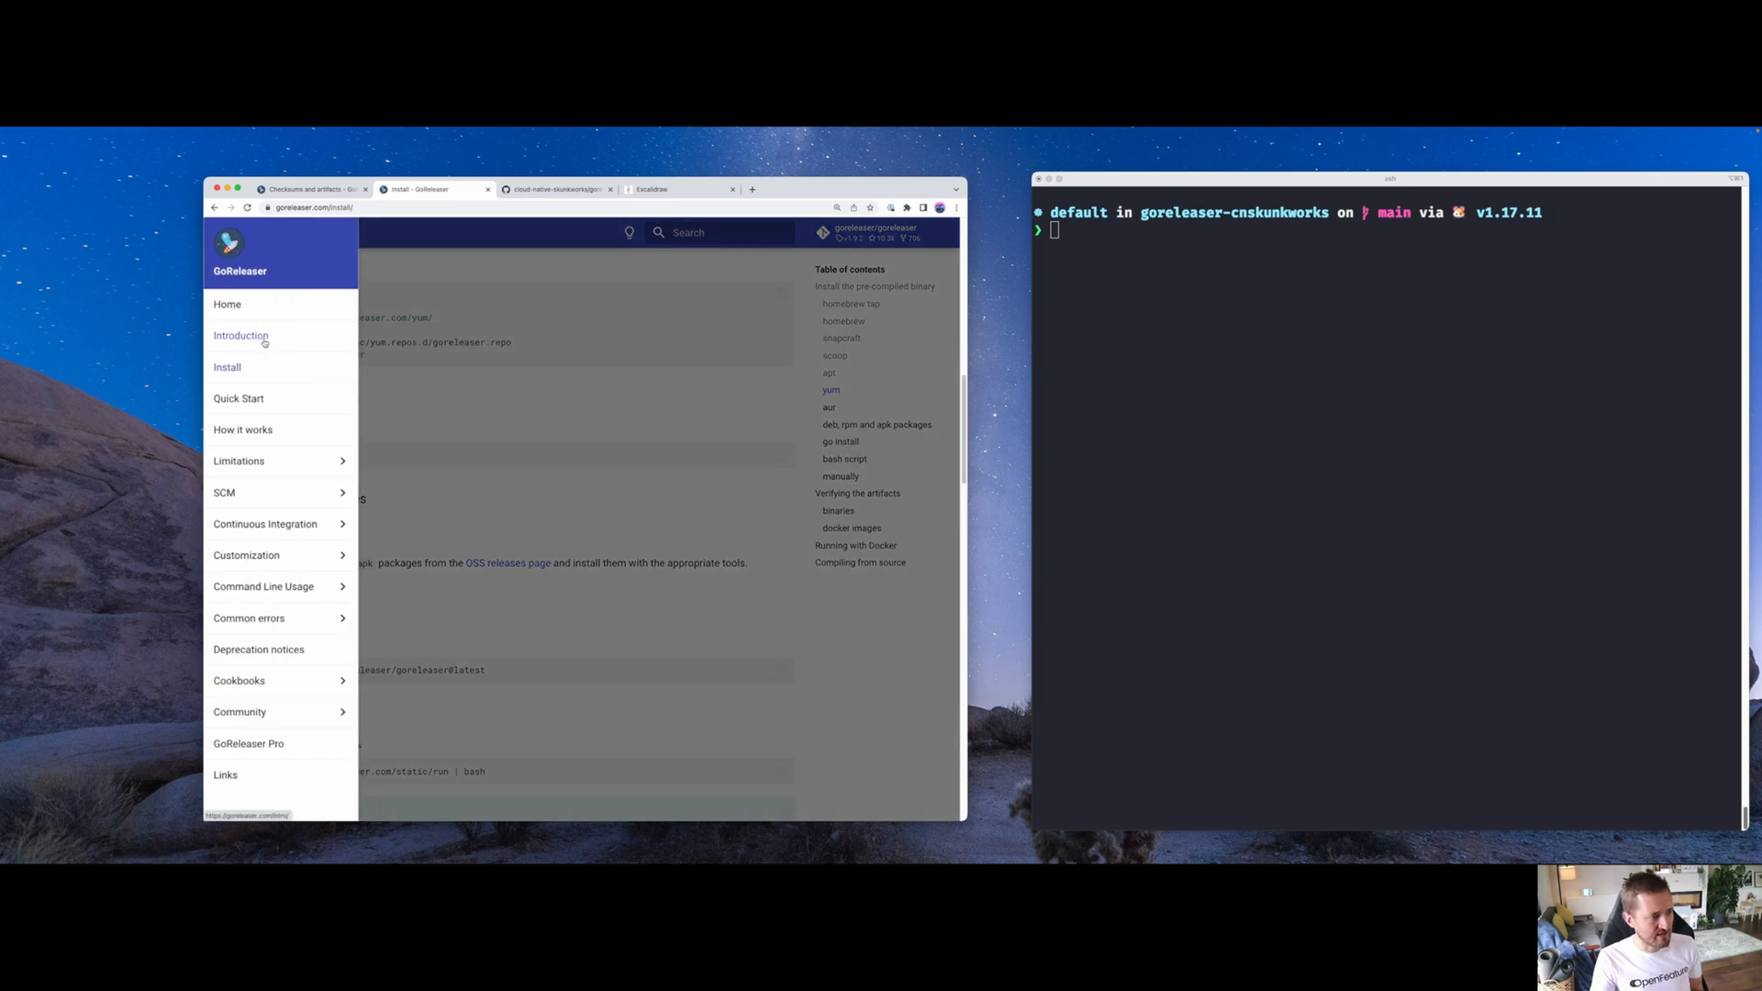
pyautogui.click(238, 397)
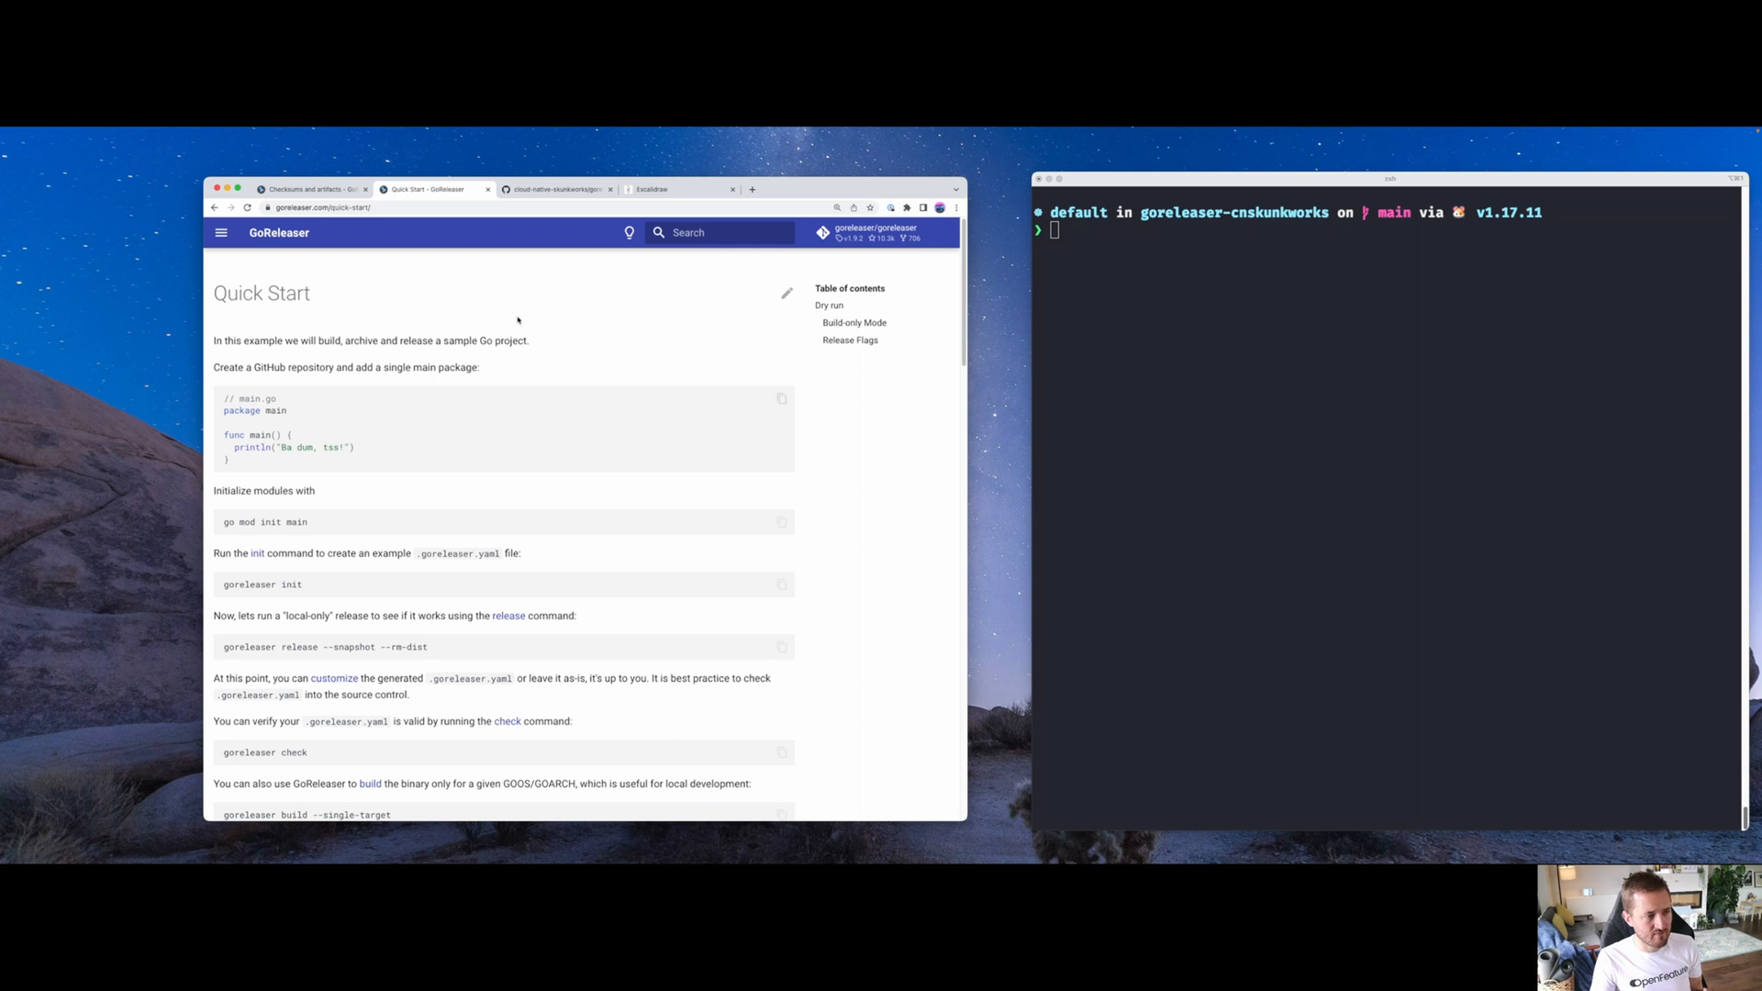
pyautogui.moveTo(442, 421)
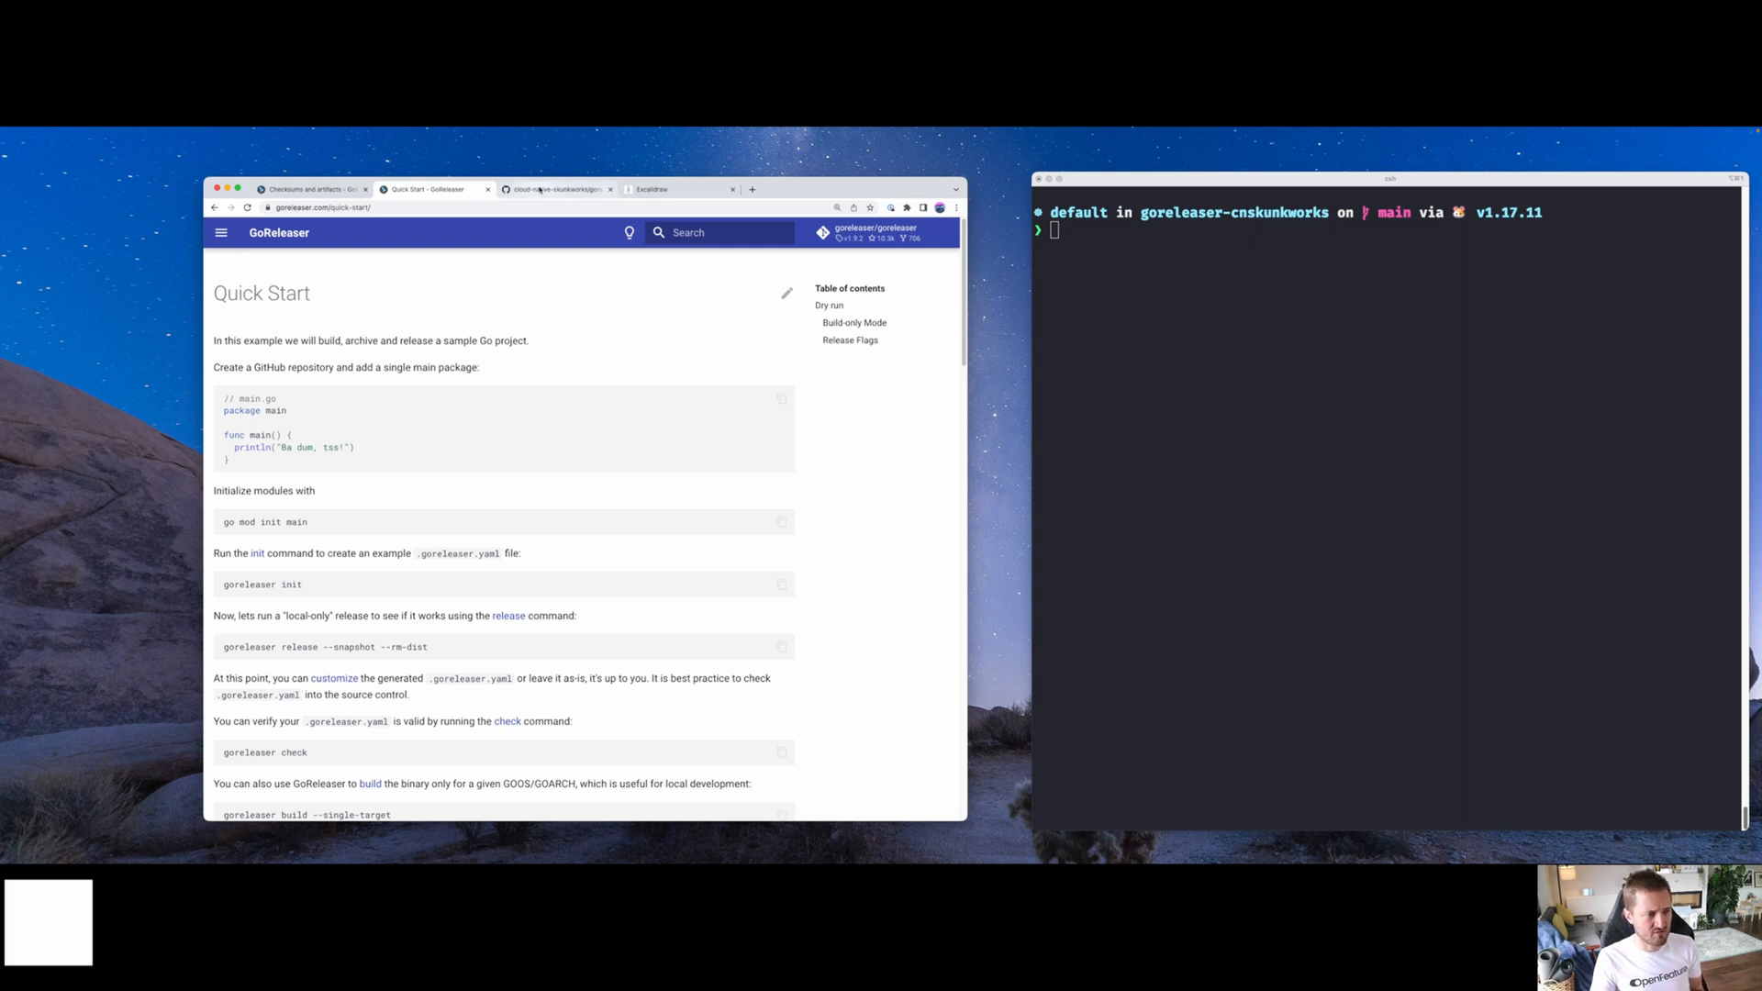
pyautogui.click(556, 189)
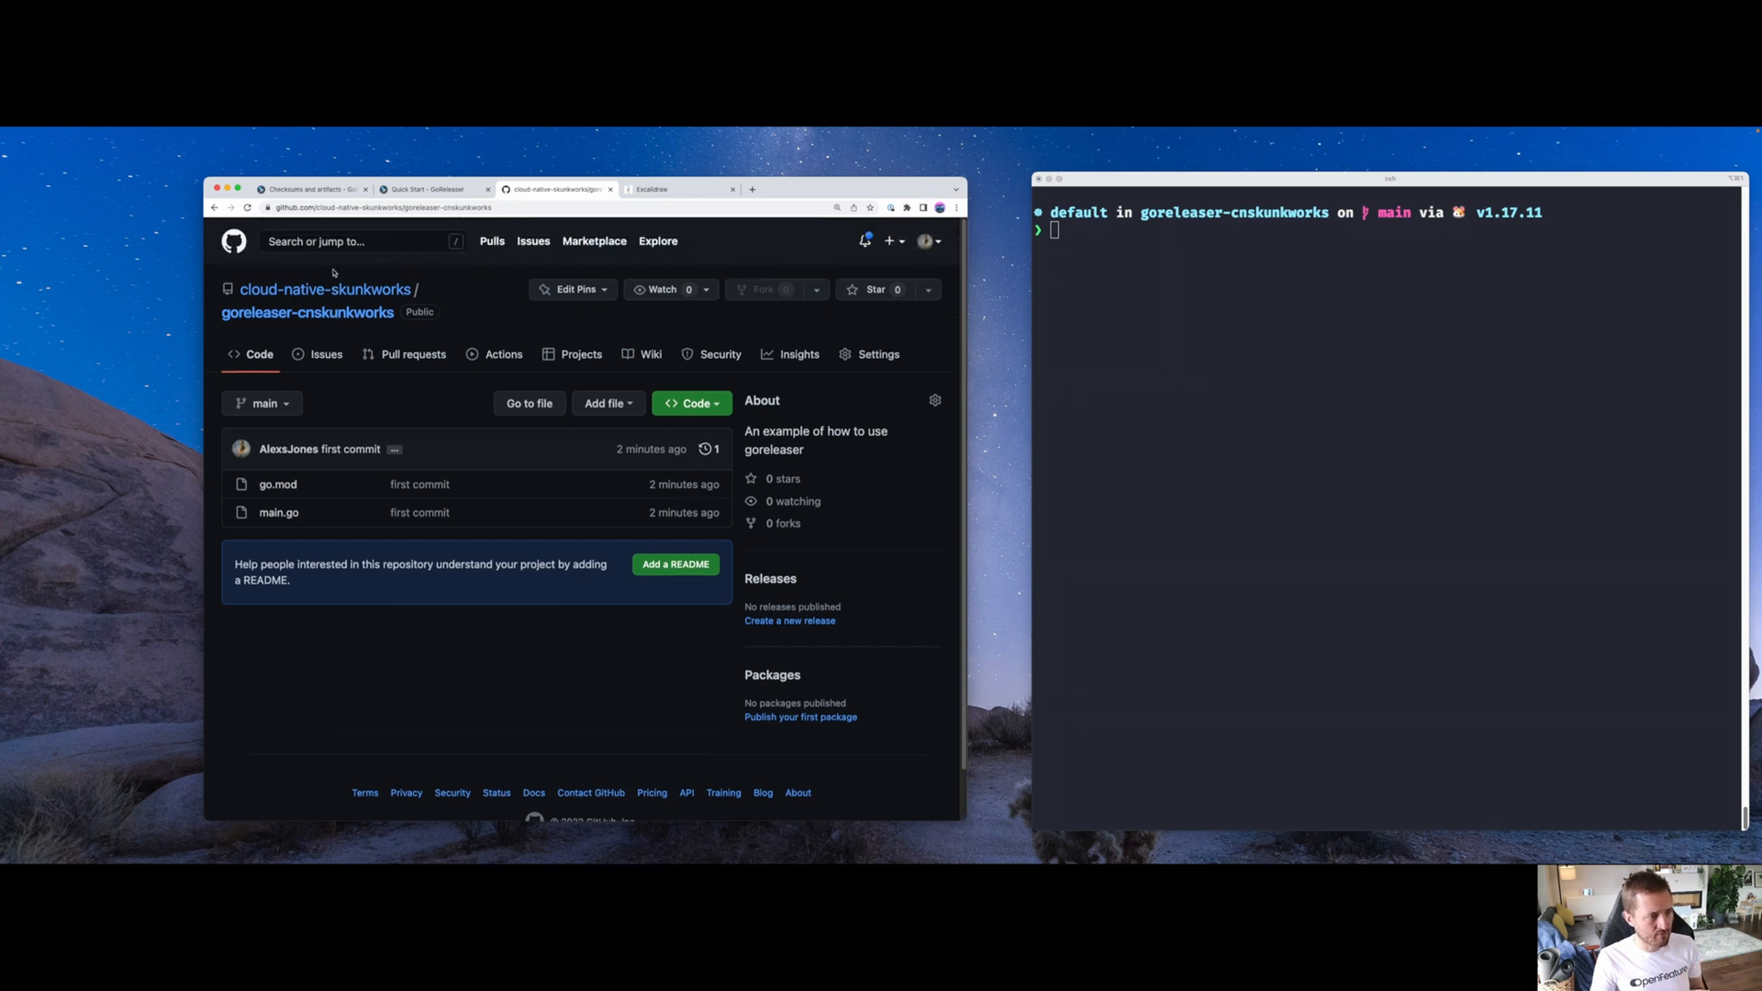
# List the repo files, view main.go and go.mod, pull origin main, and run main.go
pyautogui.write('ls -la')
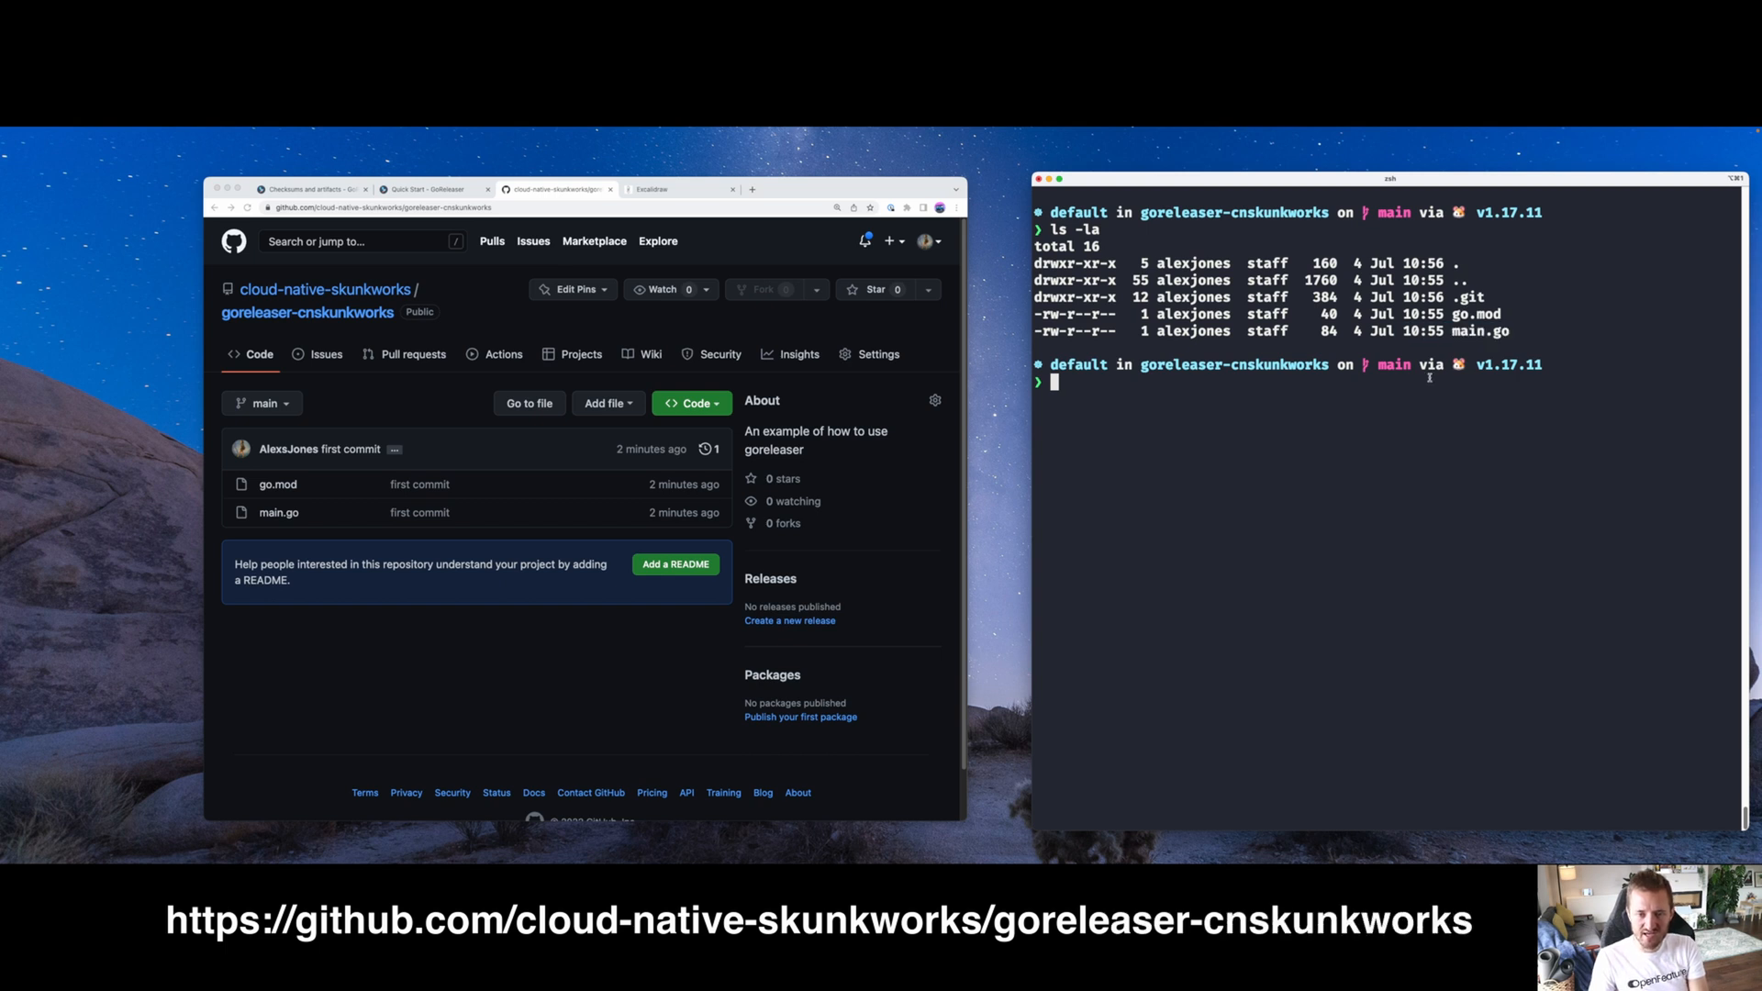
pyautogui.write('cat main.go')
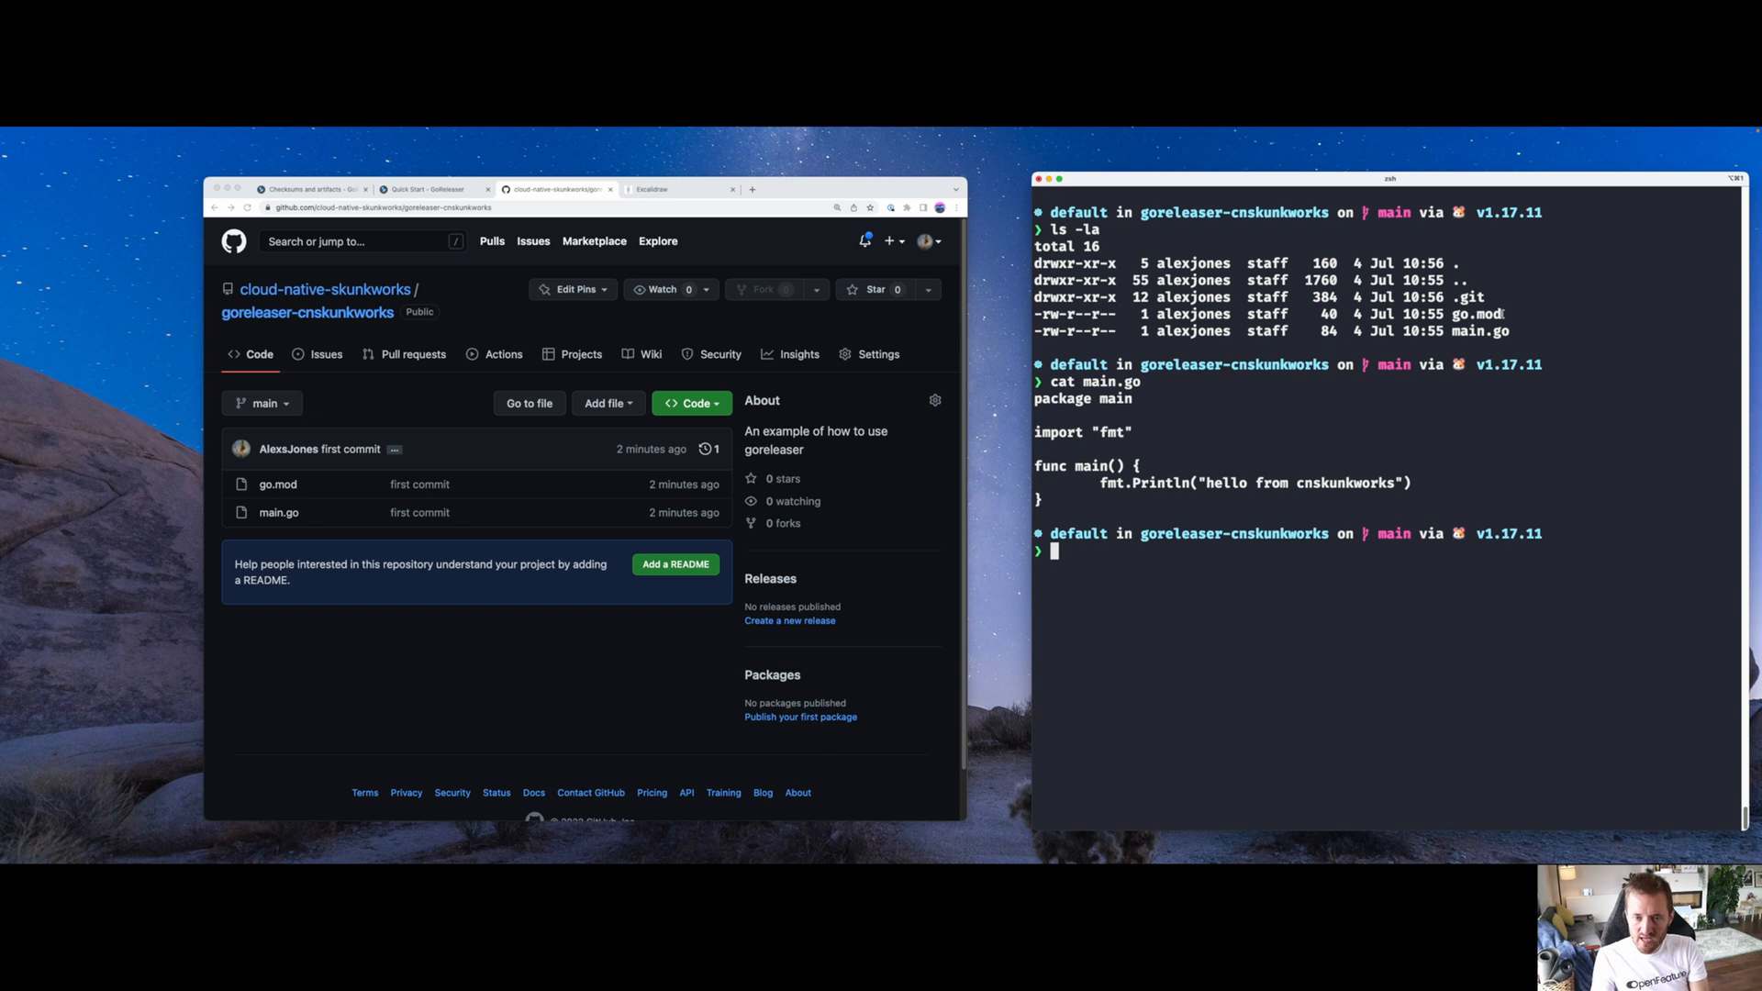
pyautogui.write('cat go.mod')
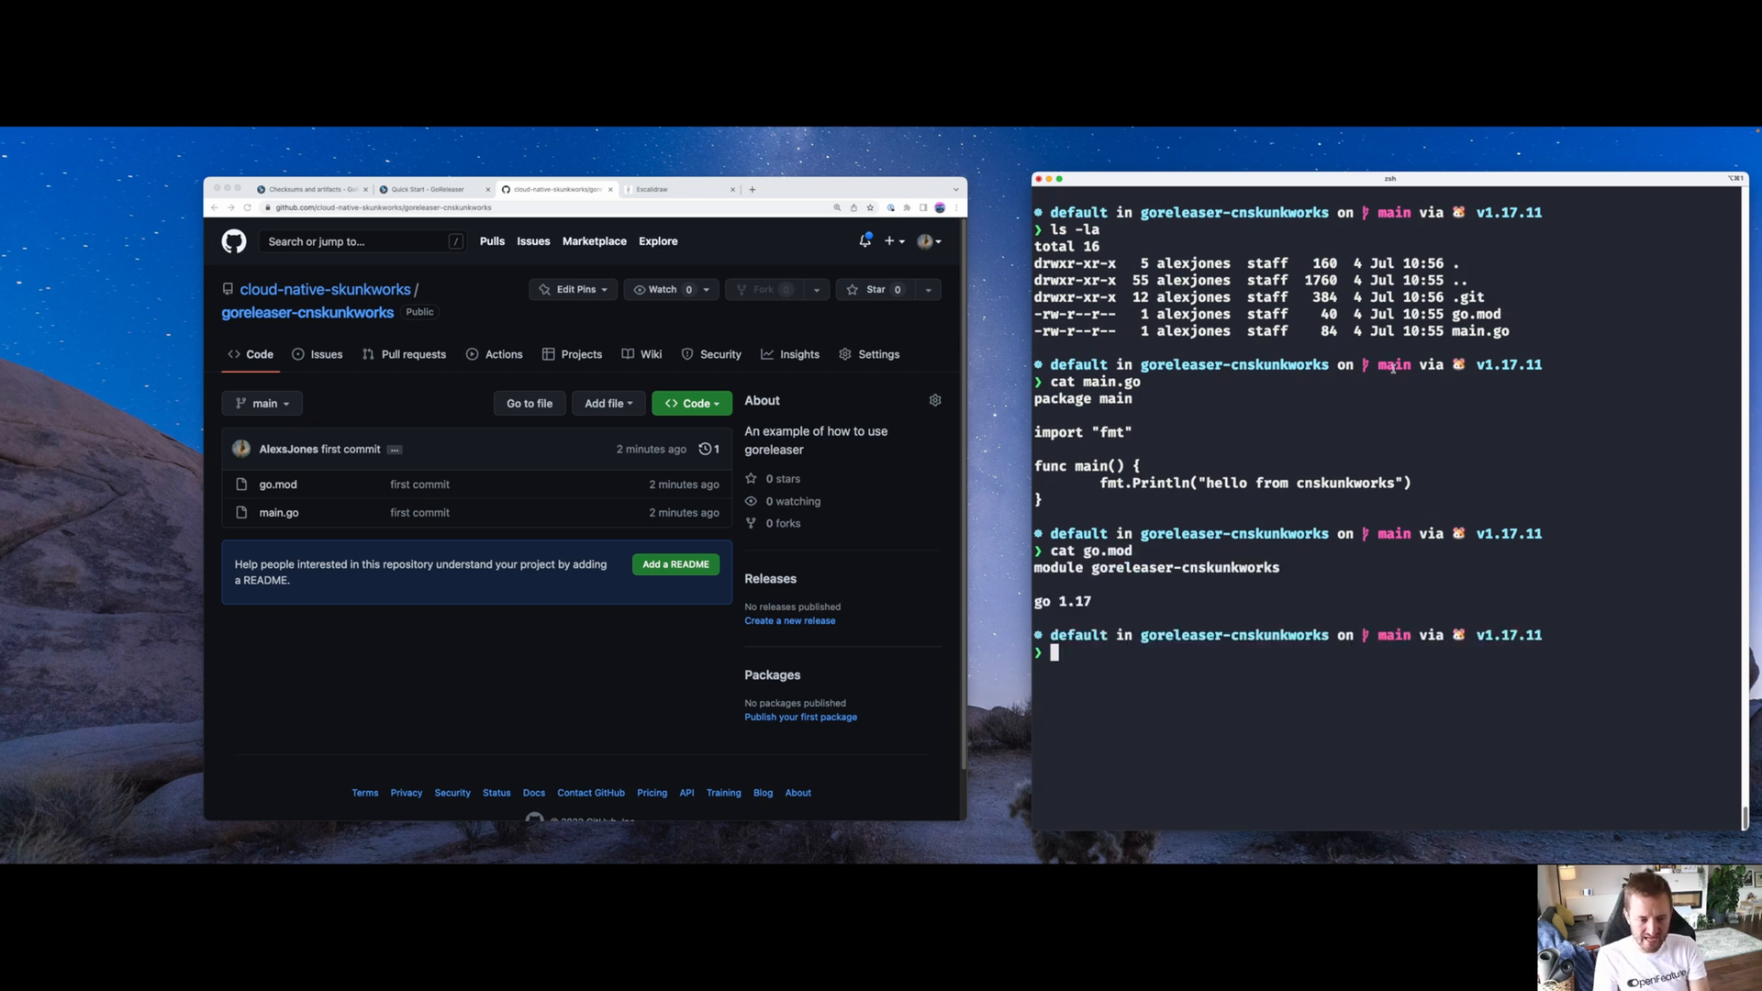
pyautogui.doubleClick(1470, 296)
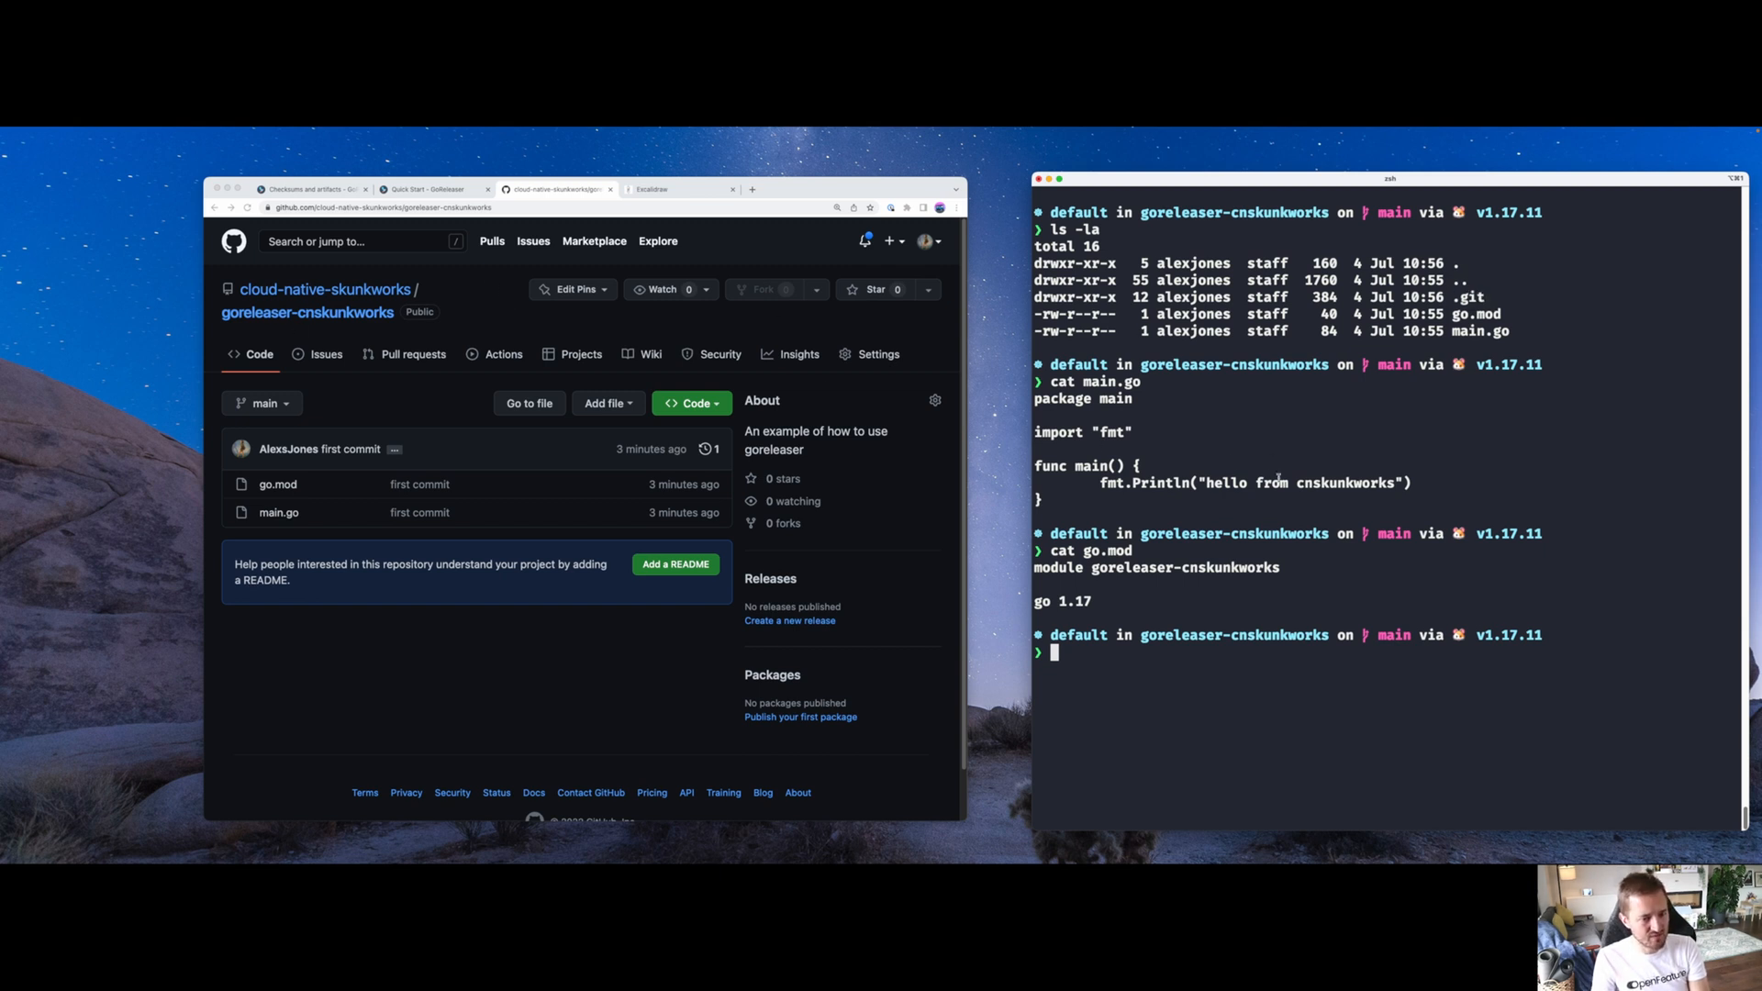
pyautogui.write('git pull origin main')
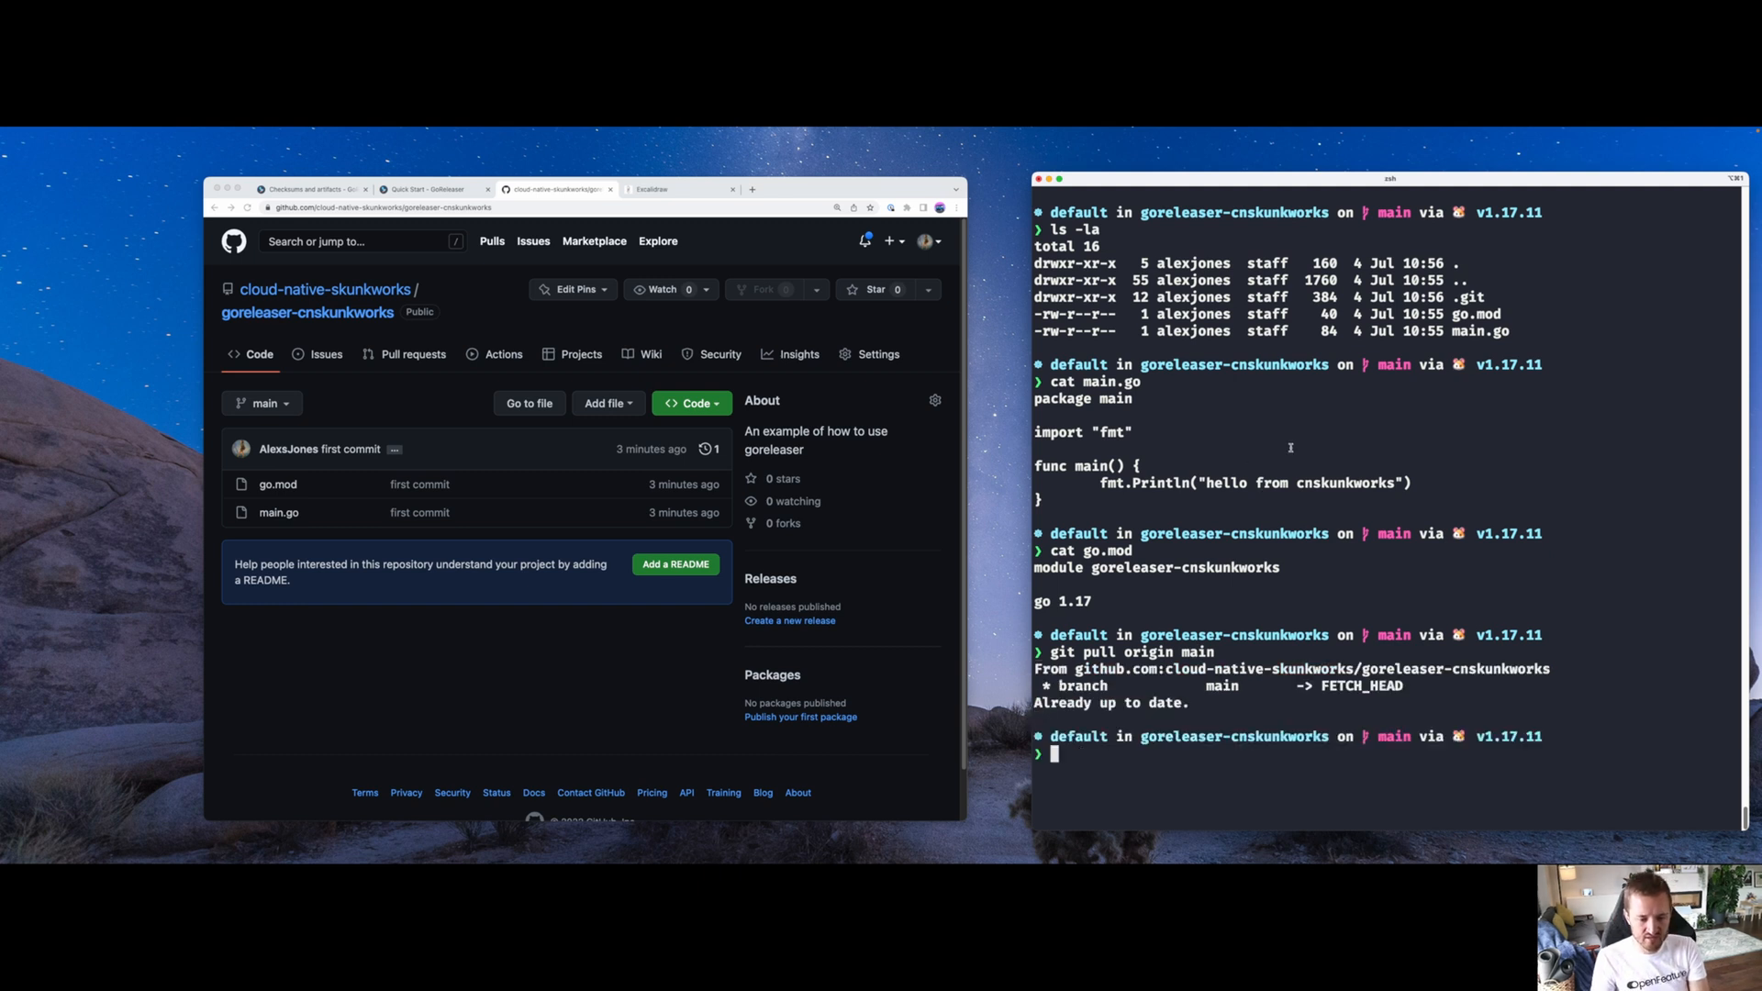
pyautogui.write('go run main.')
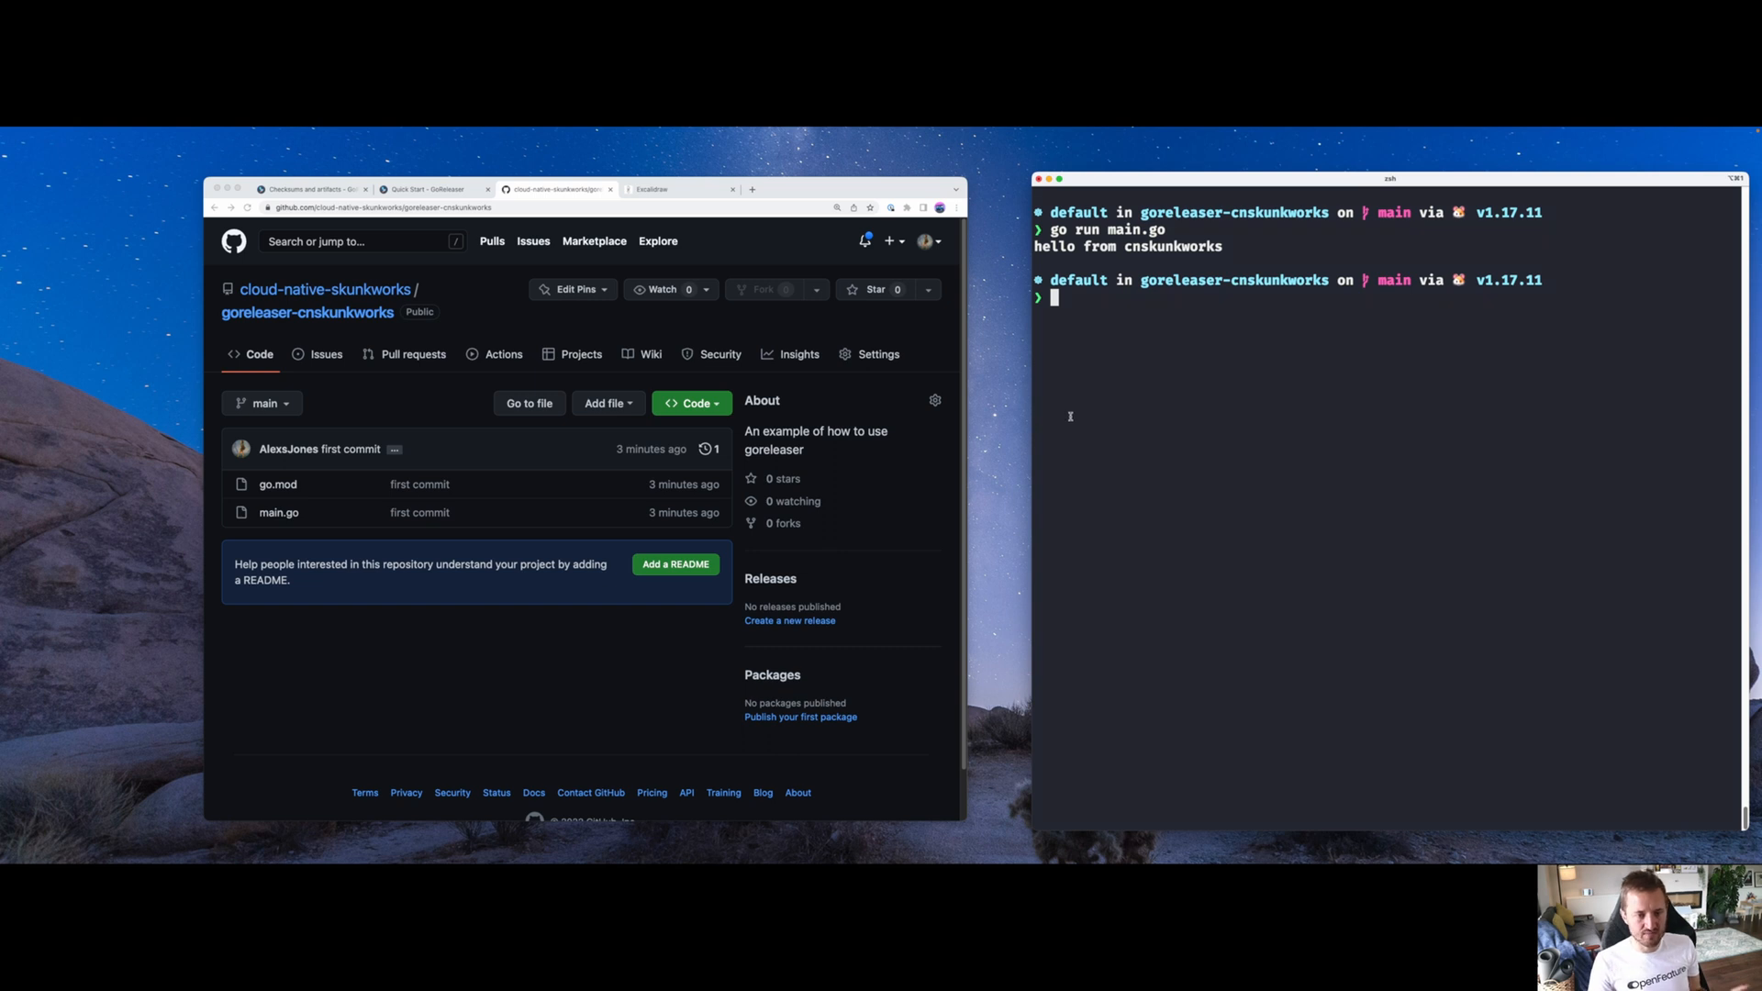
# Run goreleaser in an enlarged terminal, highlight the no-tags error, and clear the screen
pyautogui.write('goreleaser')
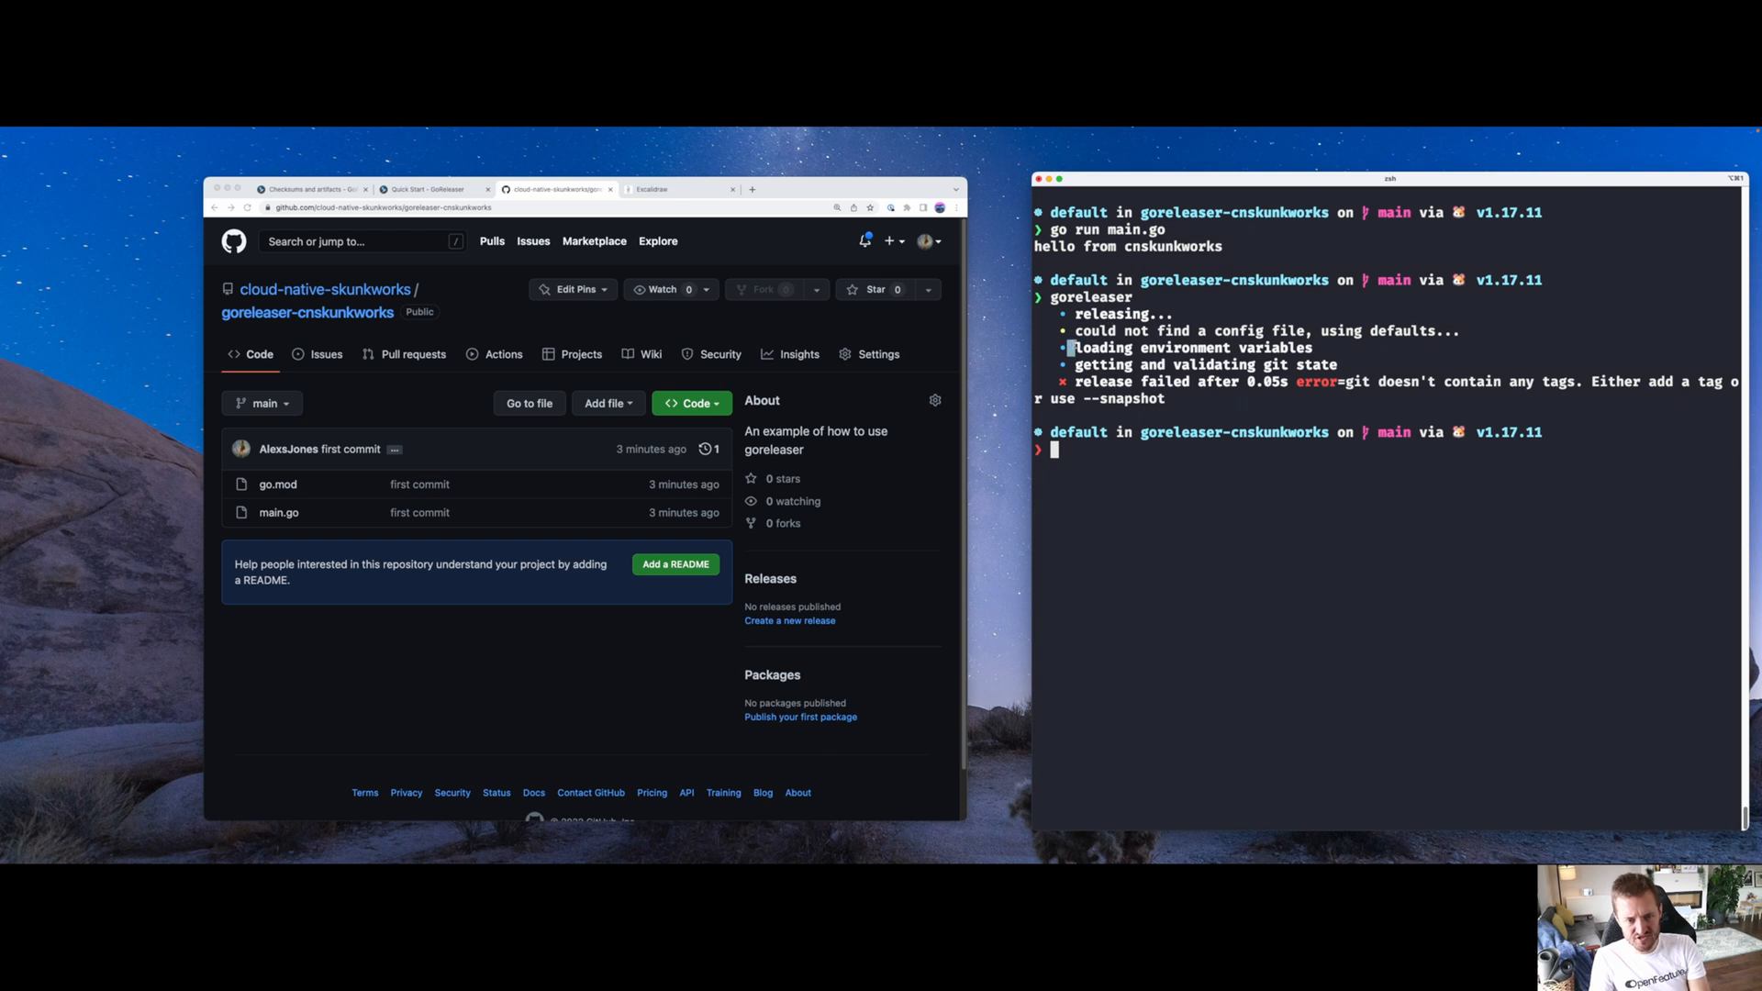
pyautogui.doubleClick(1191, 347)
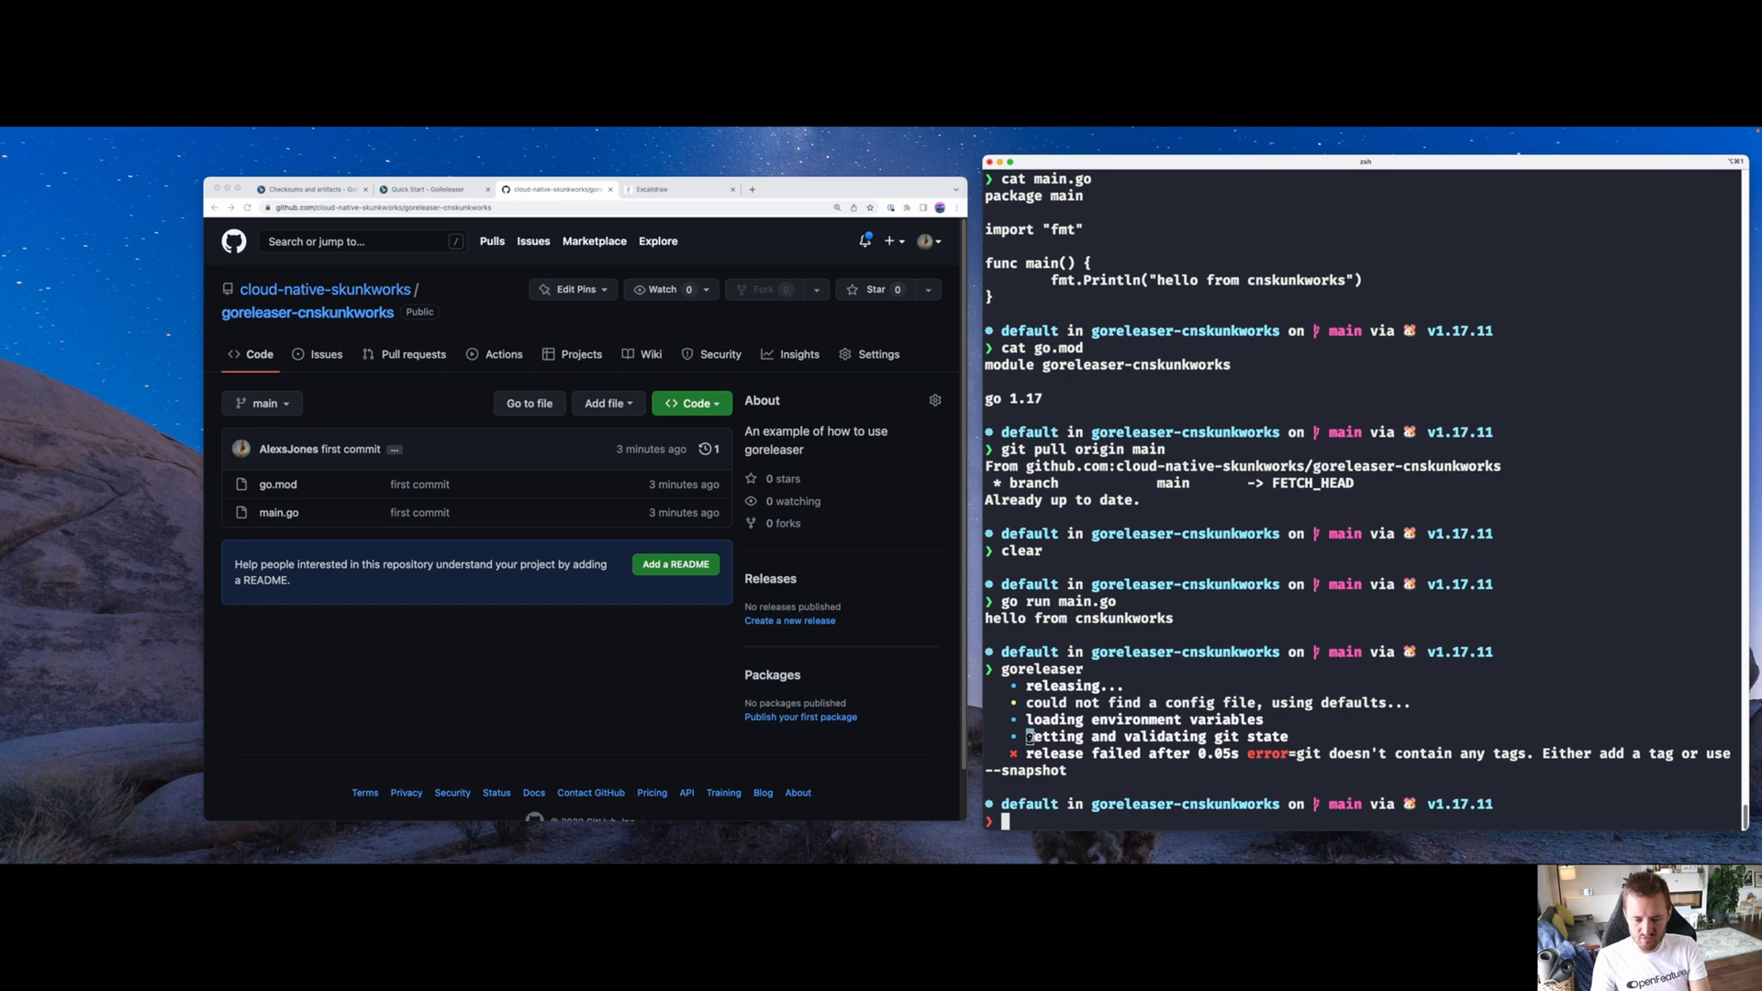
pyautogui.doubleClick(1046, 753)
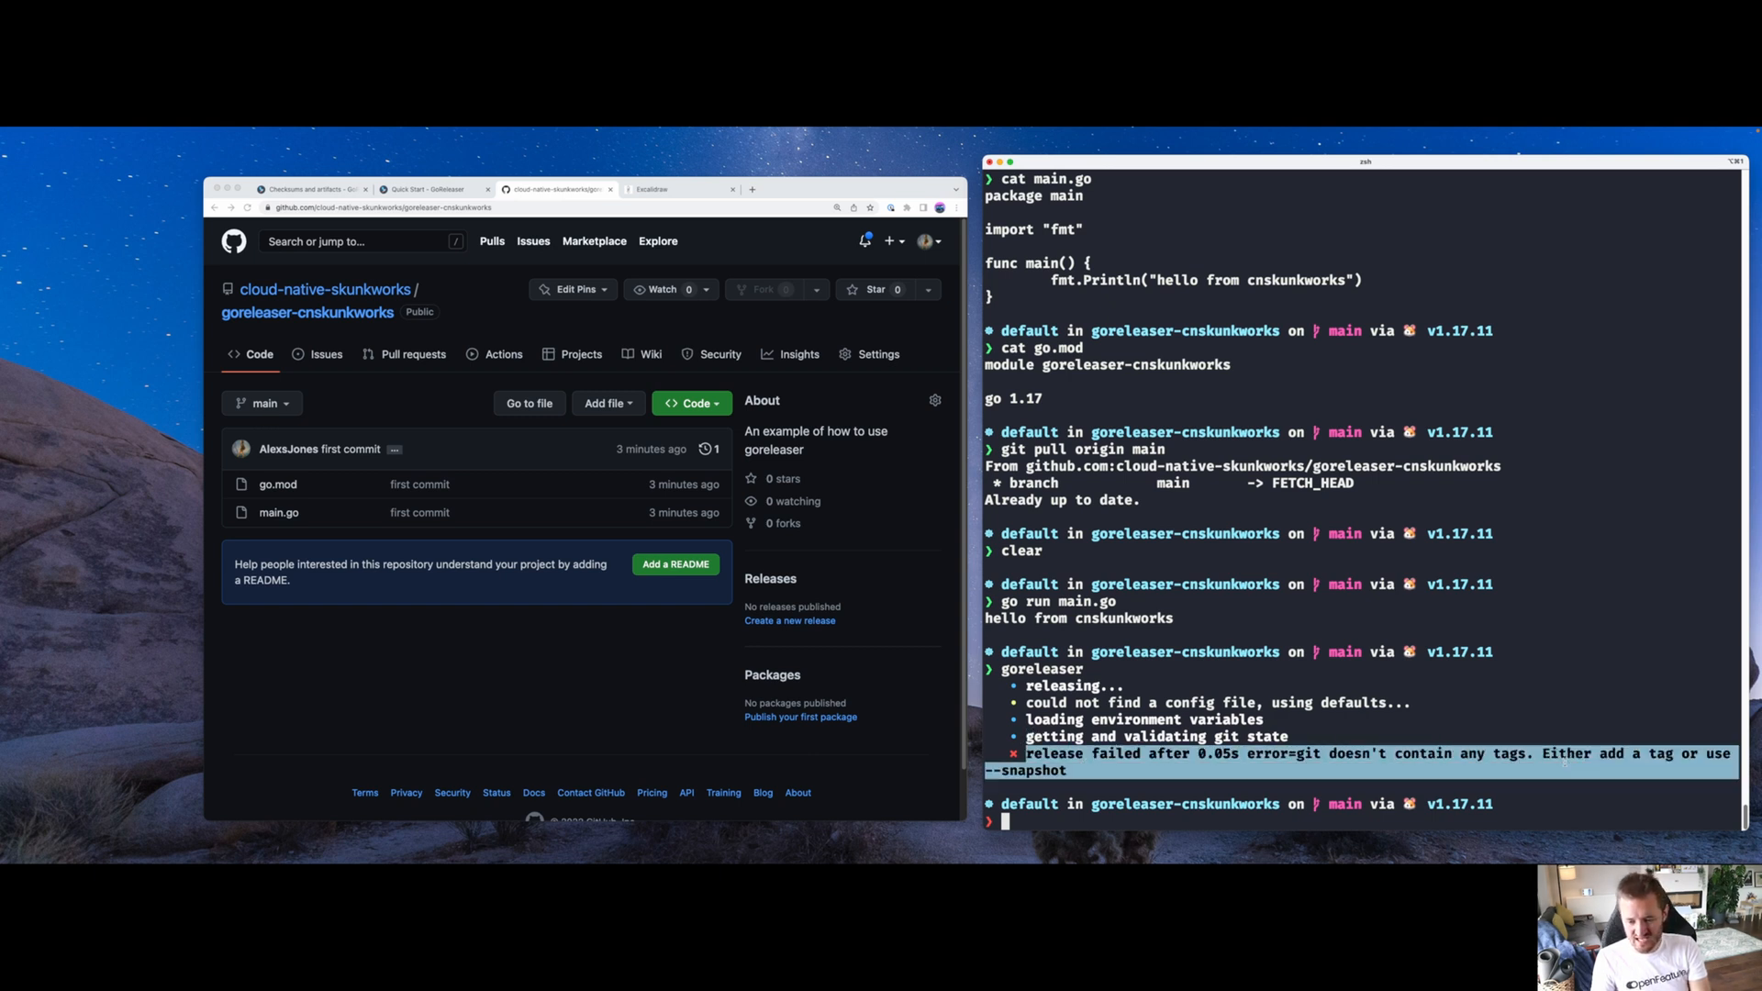
pyautogui.write('cl')
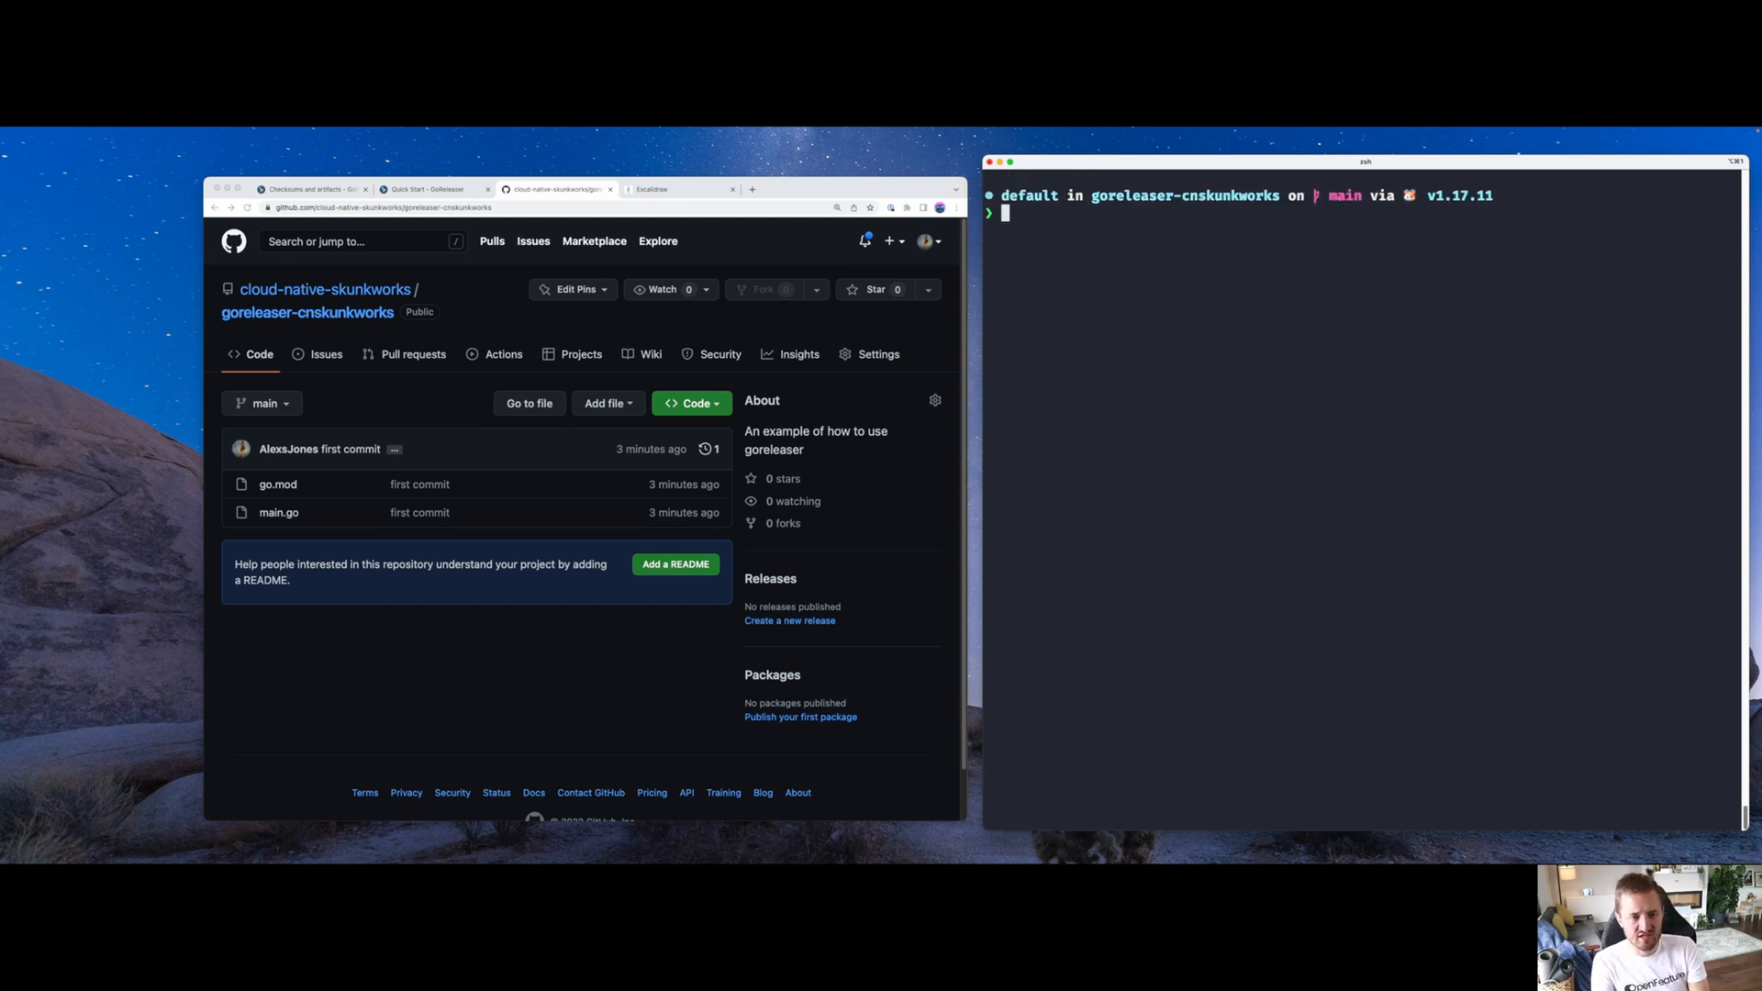
pyautogui.write('go')
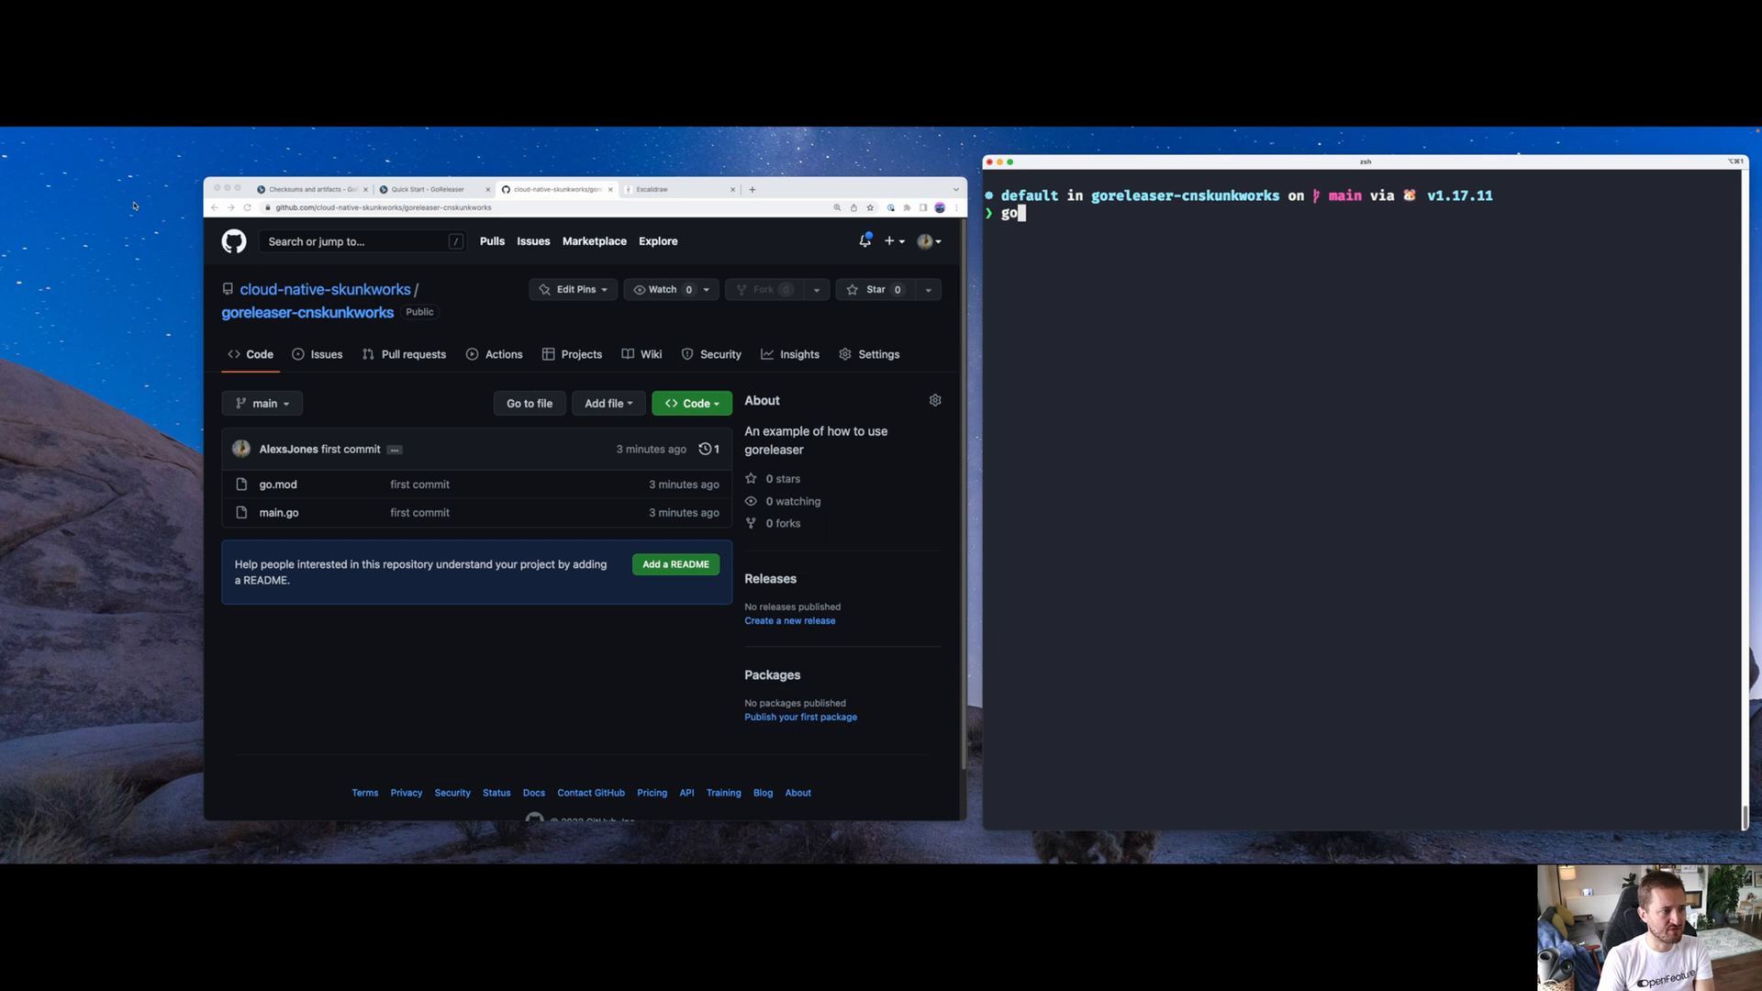
# Run goreleaser init to create .goreleaser.yaml, check .gitignore, and find the snapshot release command
pyautogui.click(431, 189)
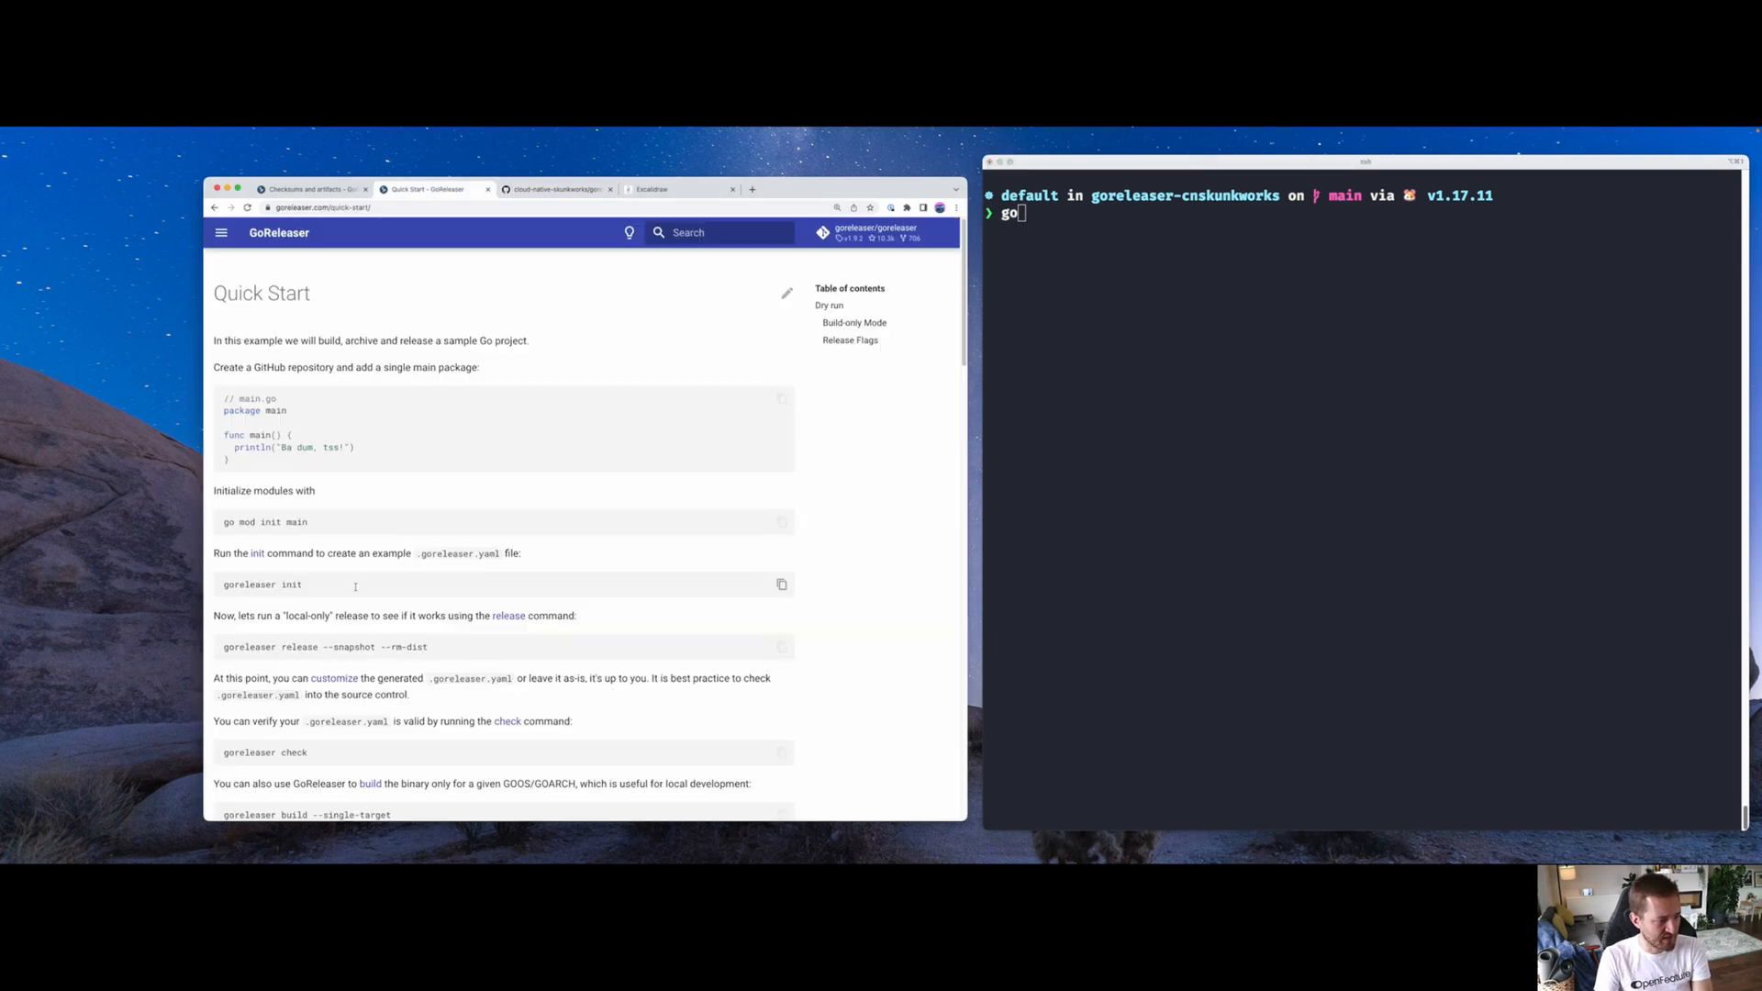
pyautogui.write('releaser init')
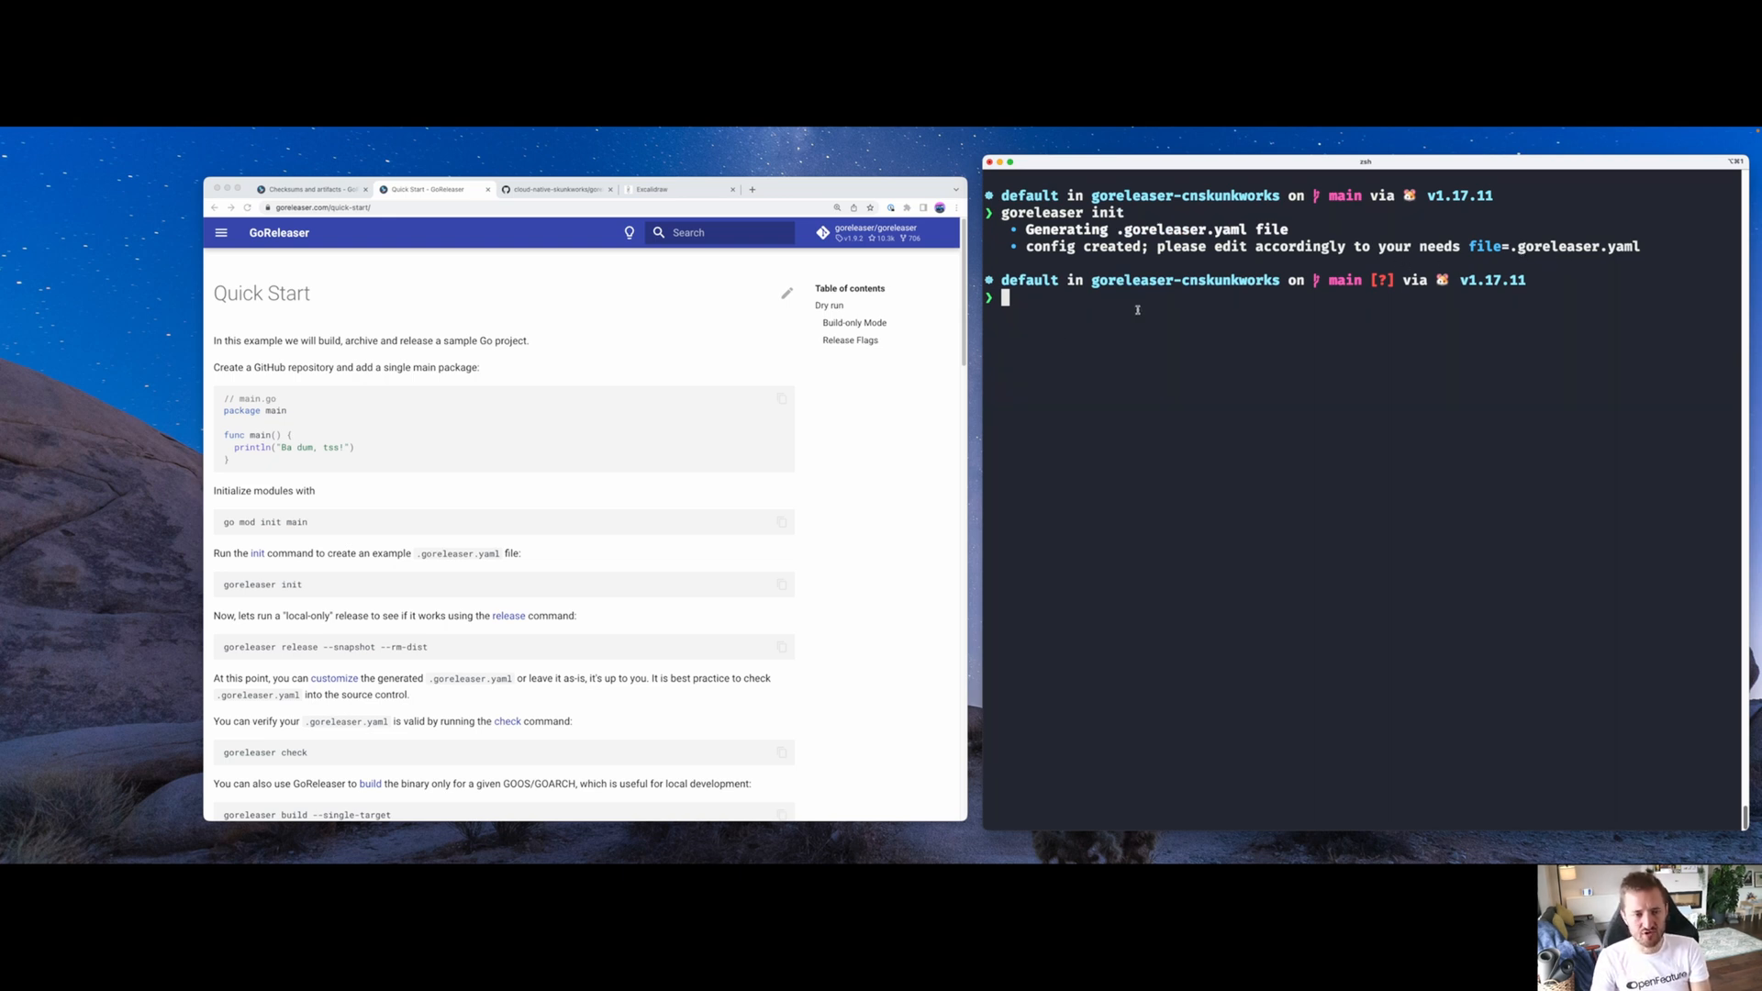
pyautogui.write('cat .git')
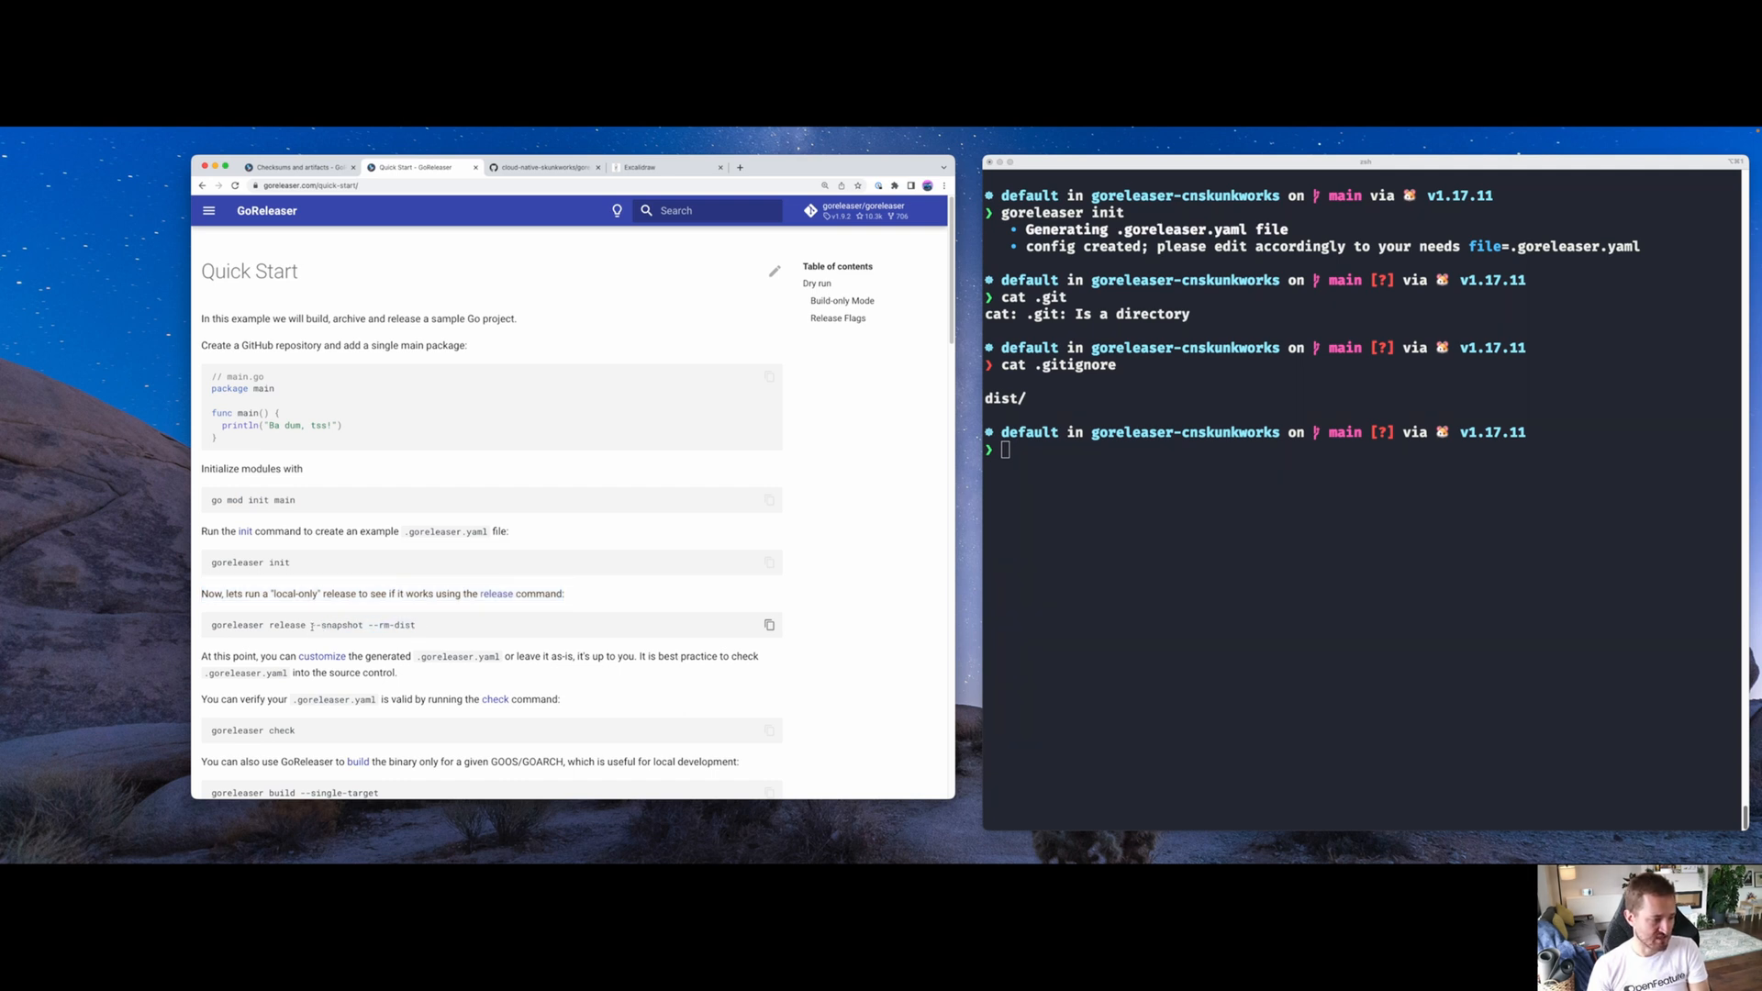
pyautogui.doubleClick(340, 625)
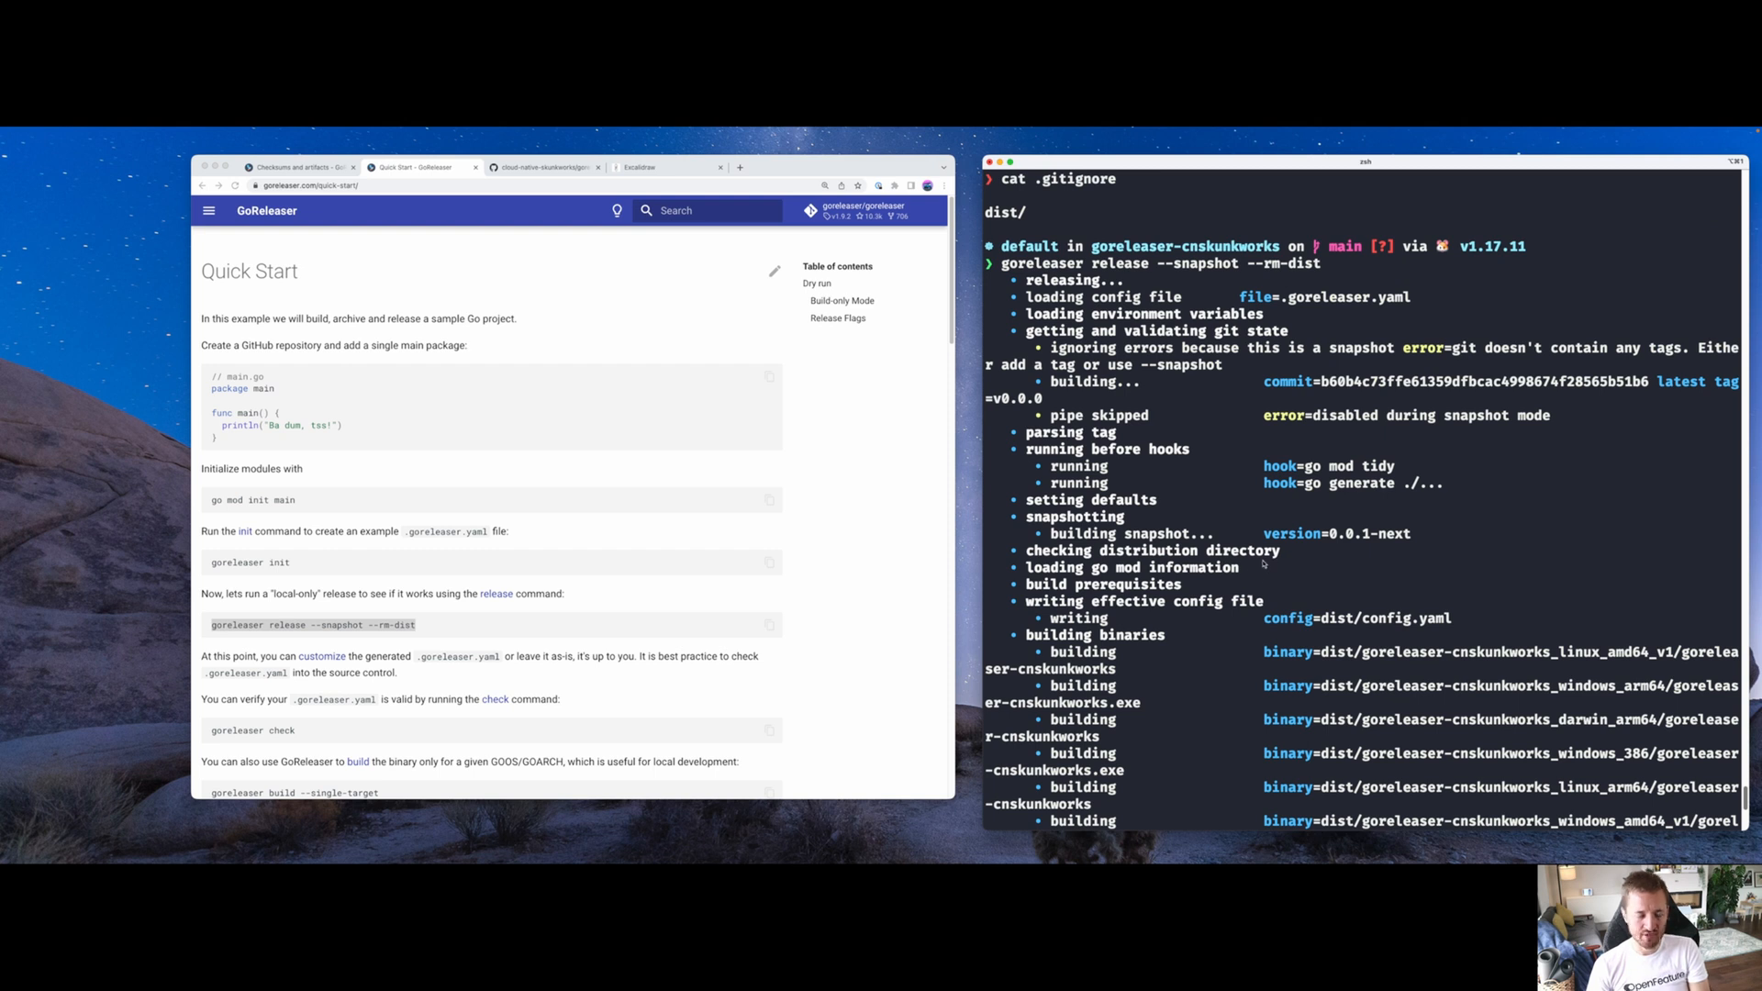
pyautogui.moveTo(1392, 444)
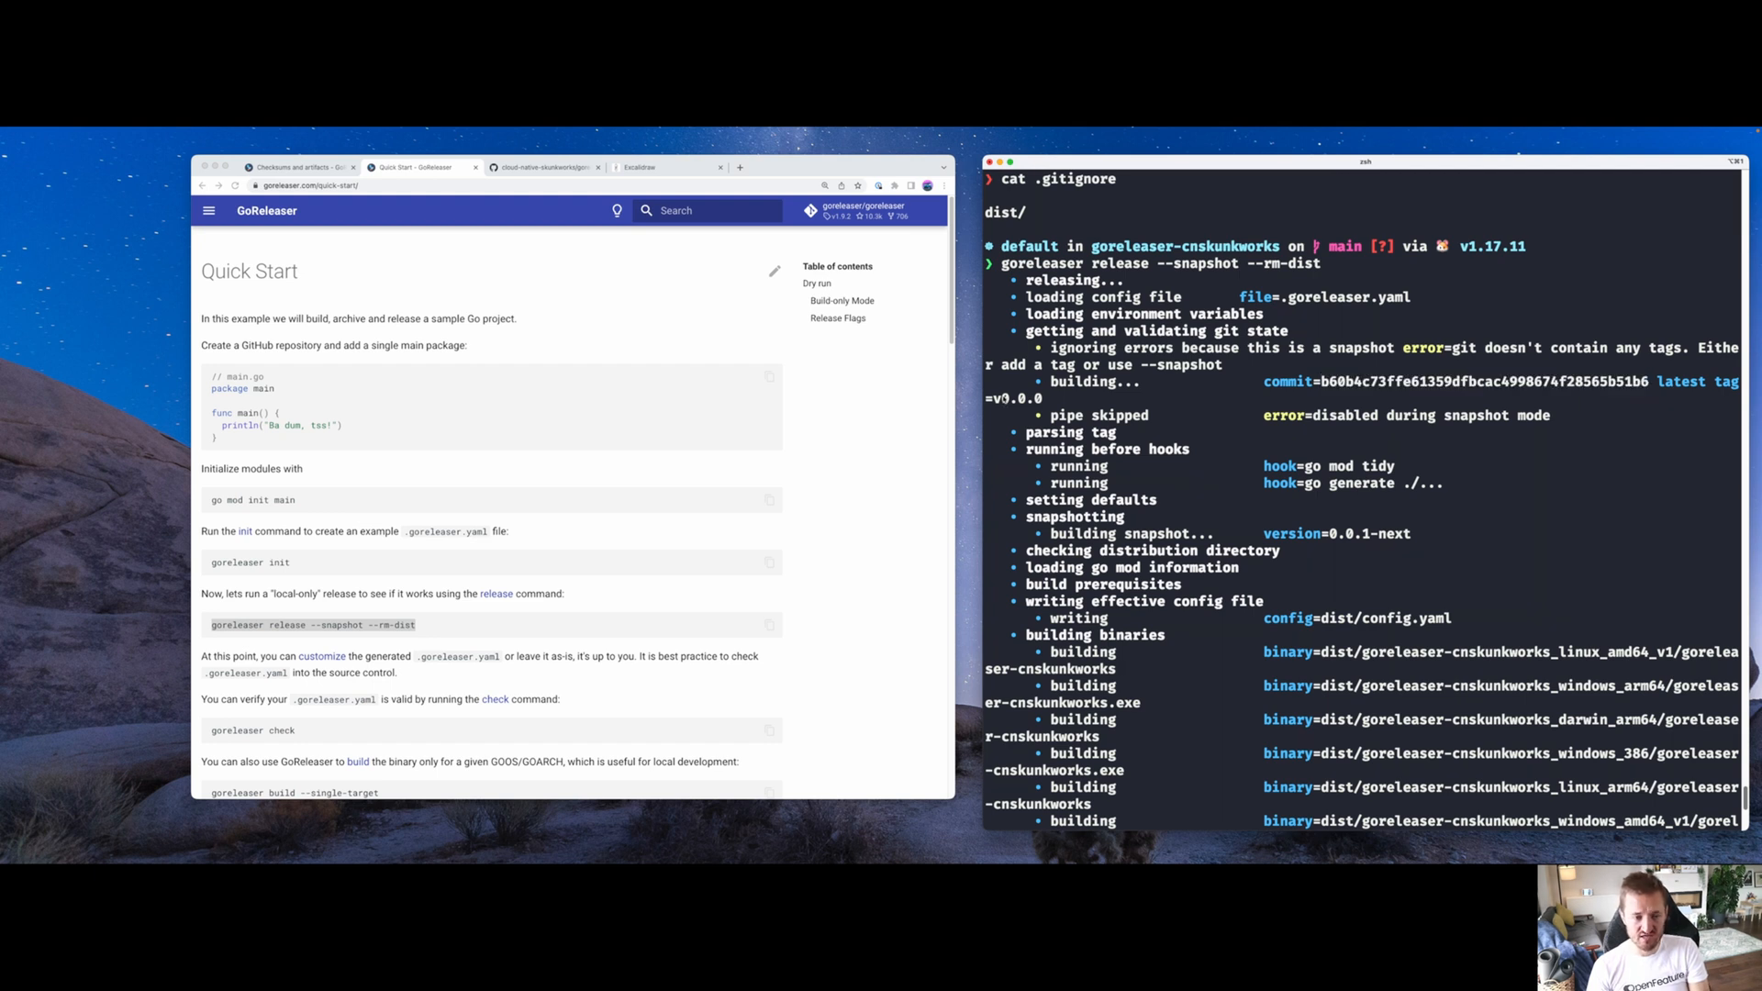
# Review the snapshot release output from the before-hooks down to the success message
pyautogui.doubleClick(1017, 397)
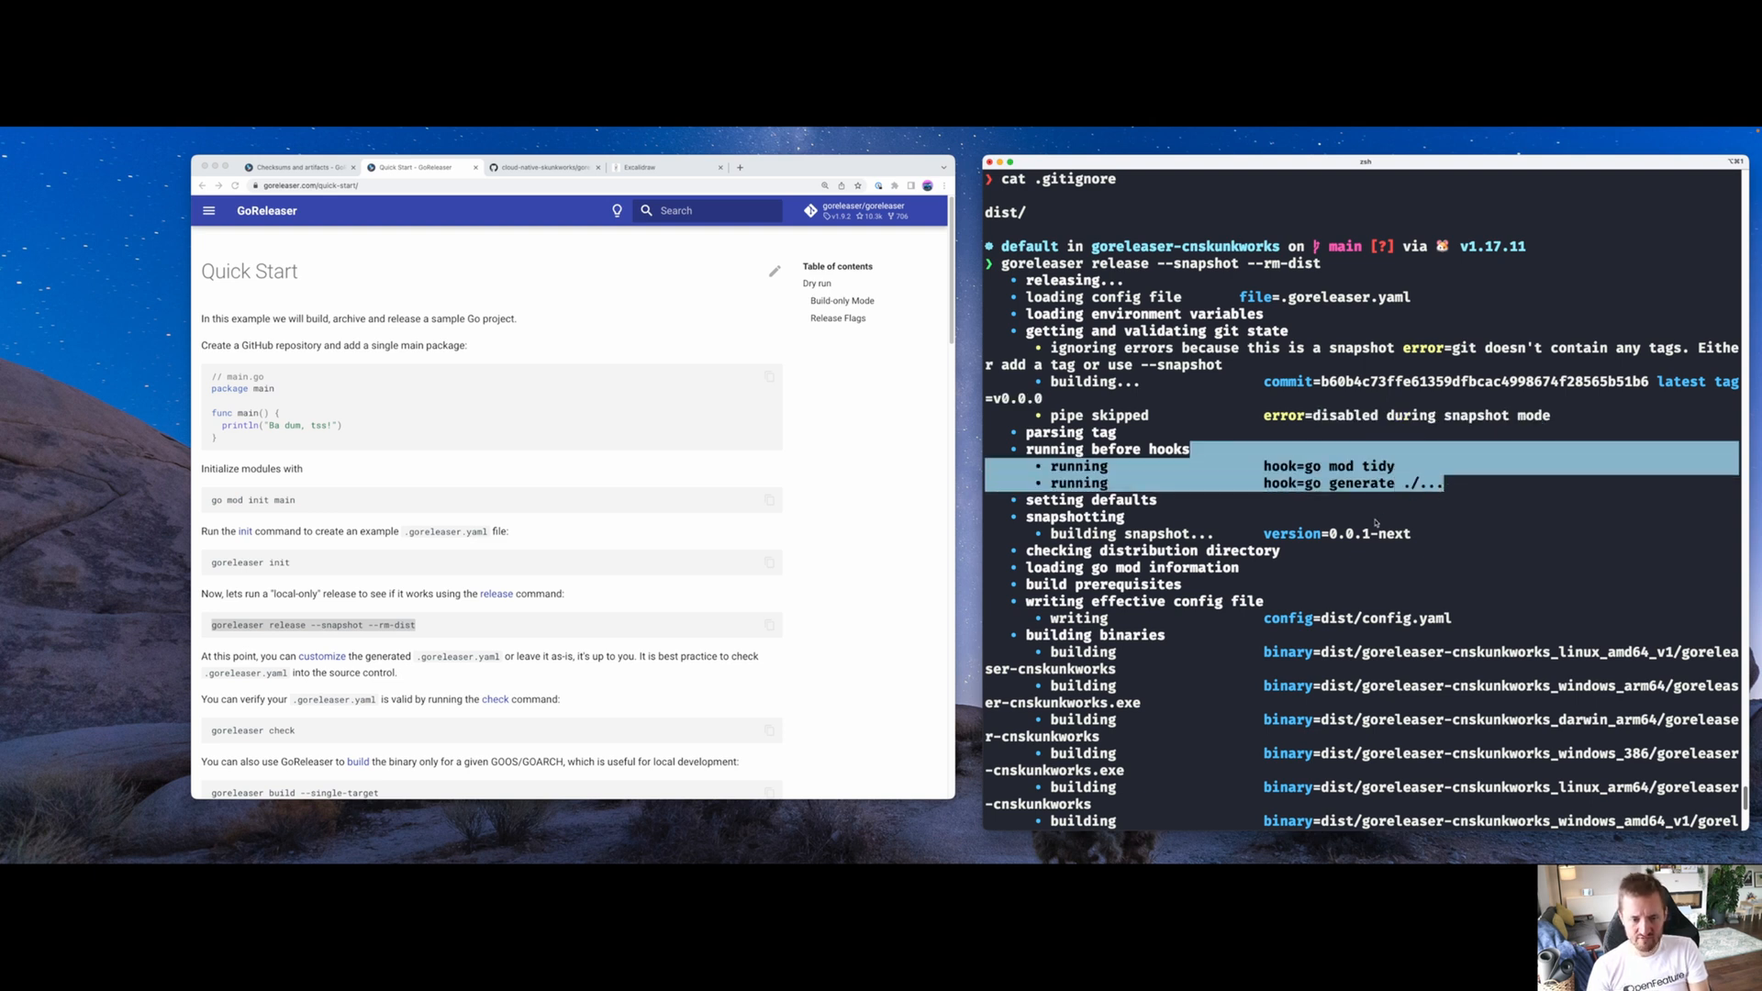
pyautogui.scroll(-3)
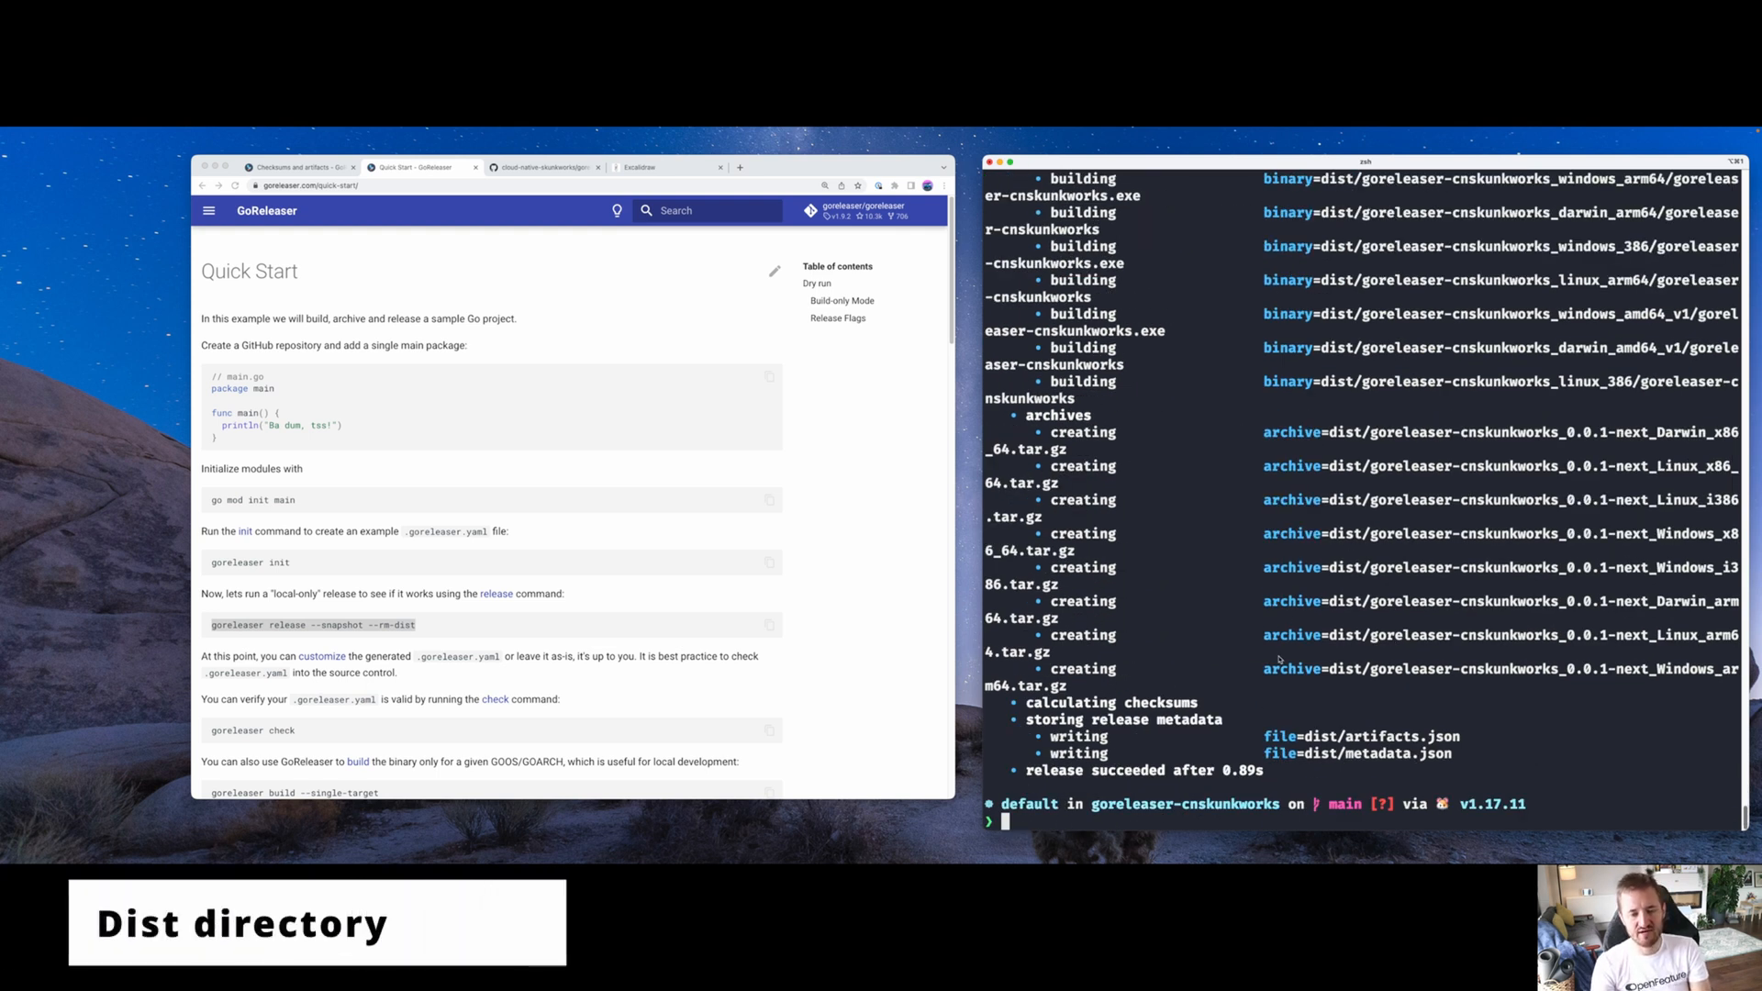
# Print the tree showing dist's archives, binaries and checksums, then open the project in Vim
pyautogui.write('t')
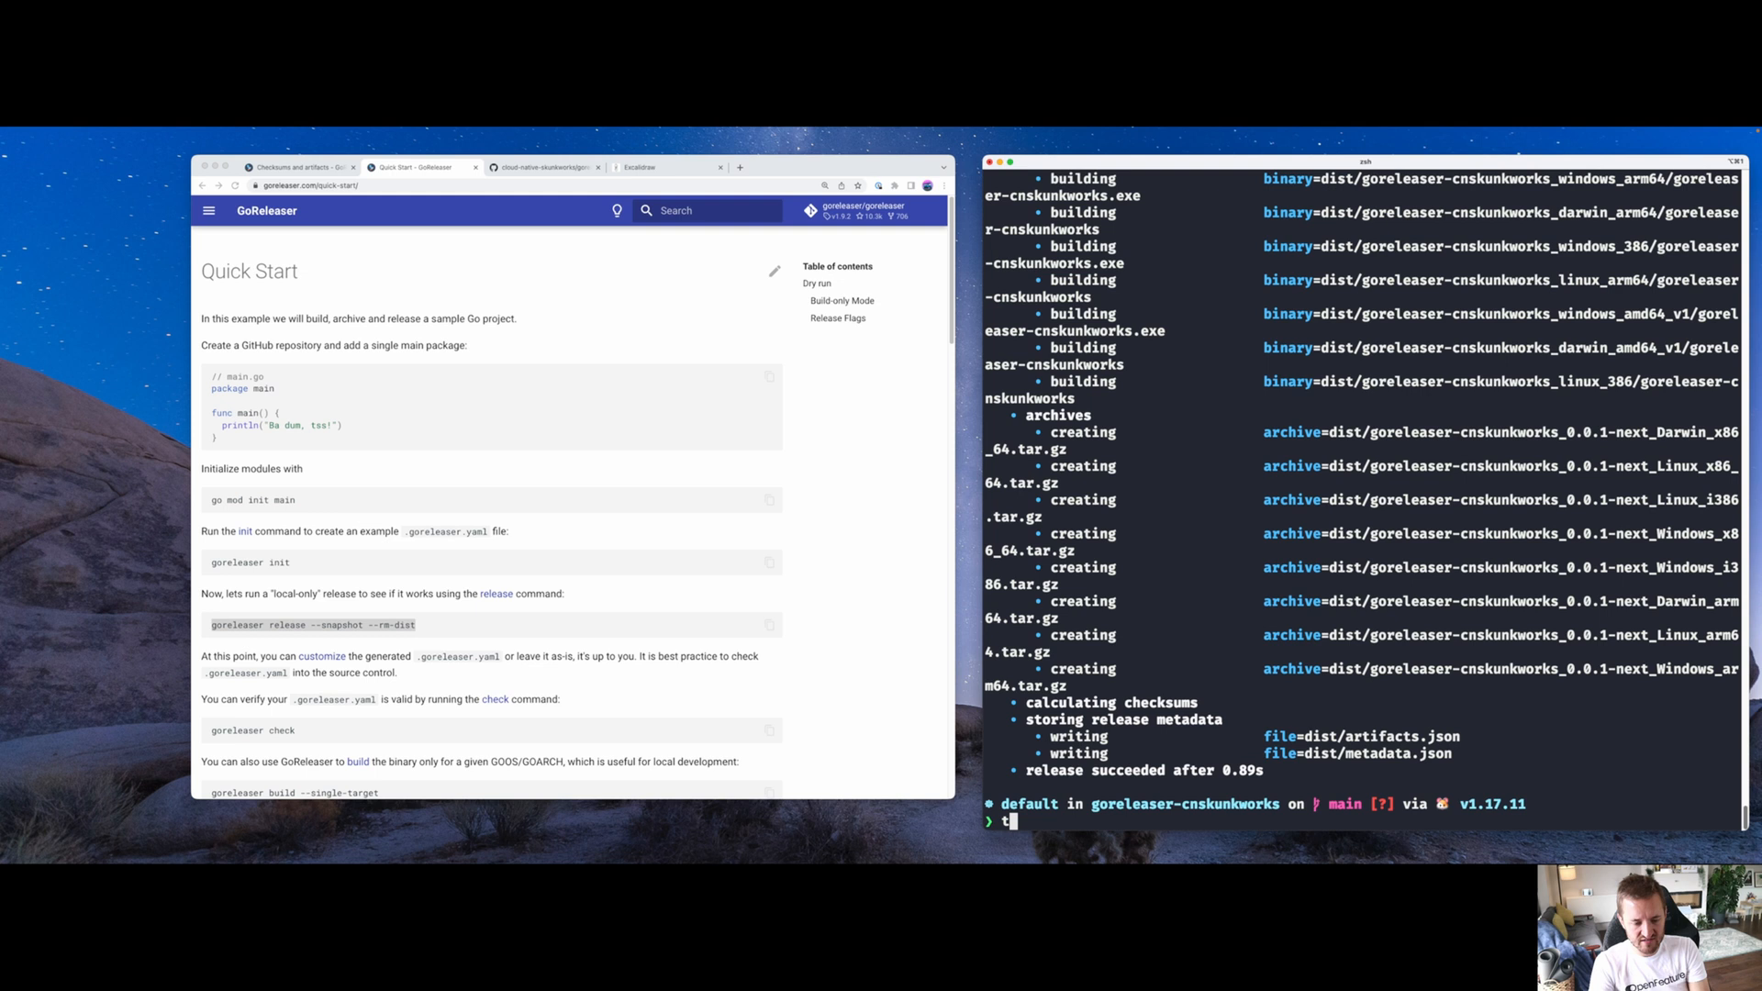
pyautogui.write('tree')
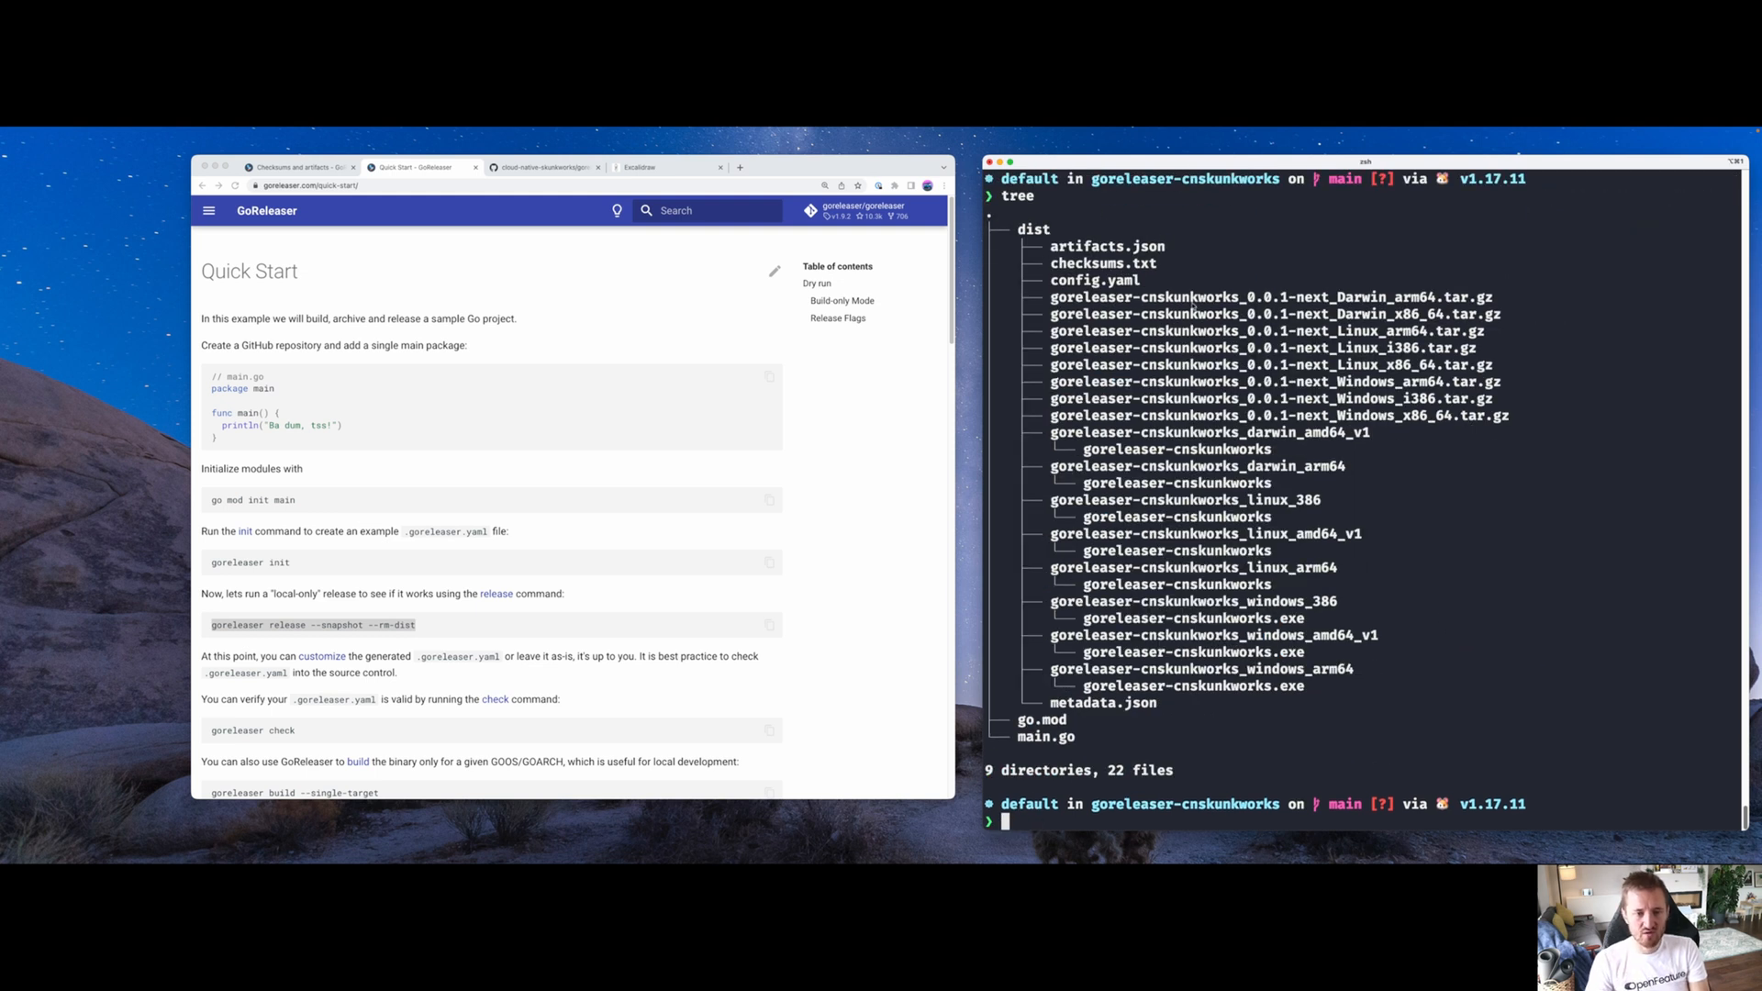
pyautogui.moveTo(1119, 229)
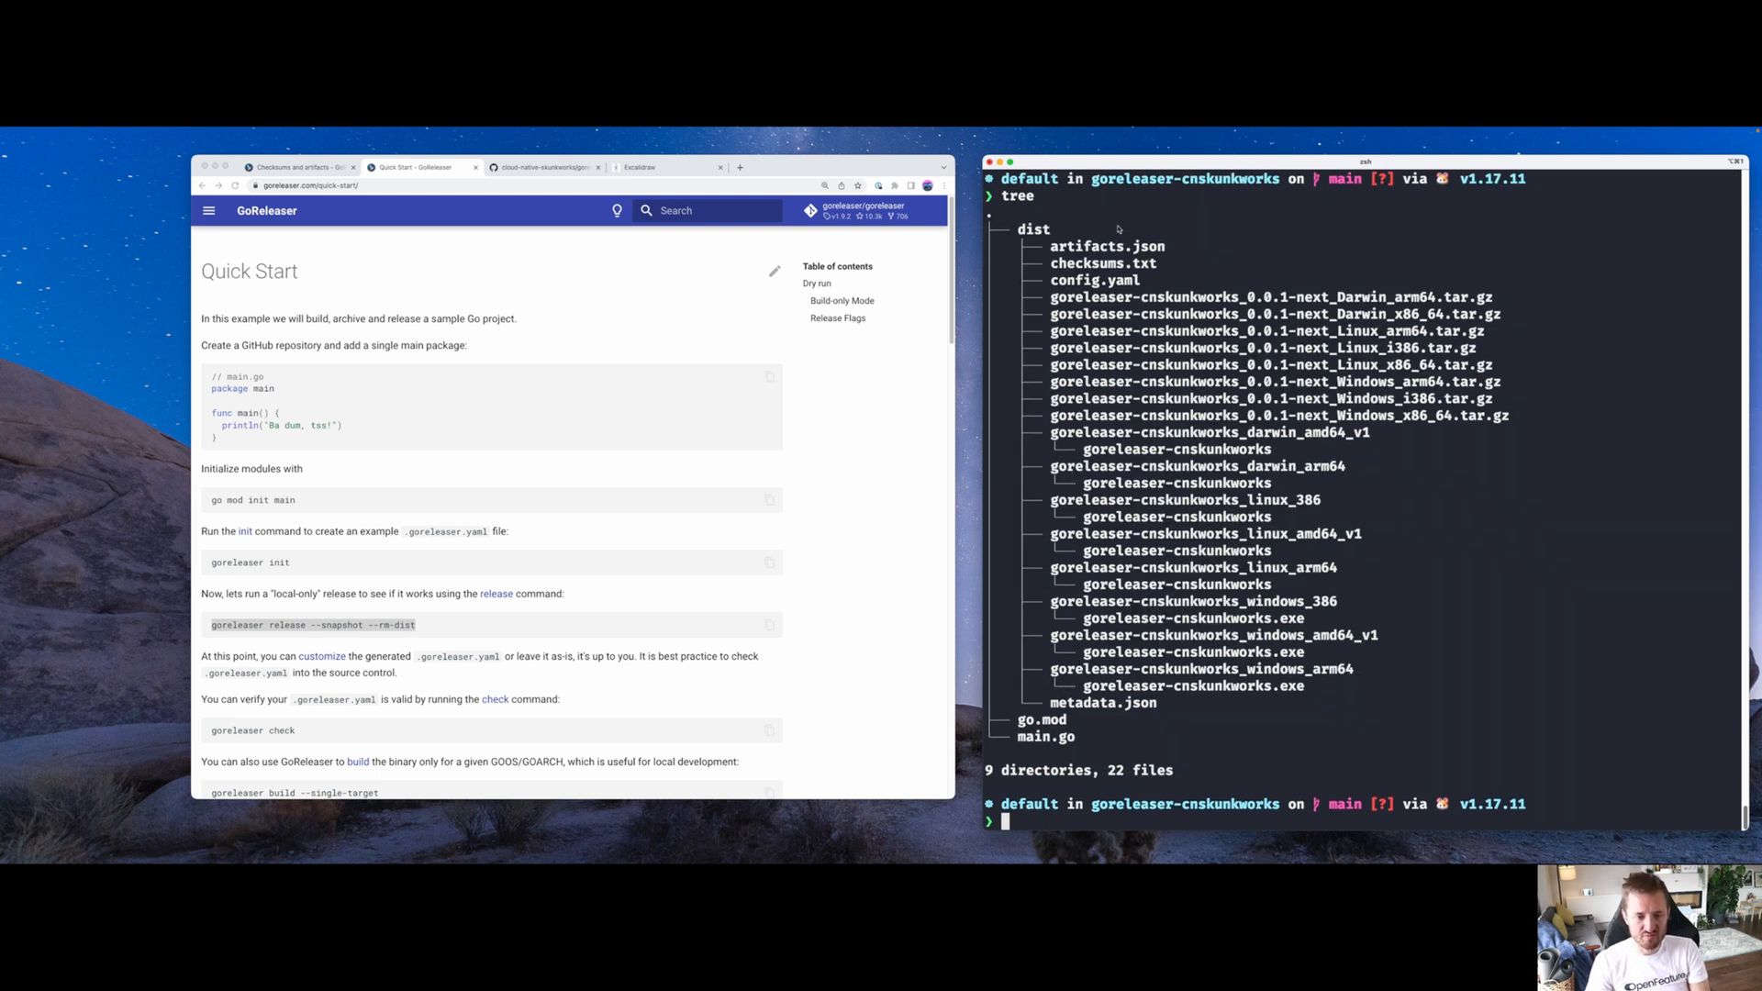
pyautogui.doubleClick(1032, 229)
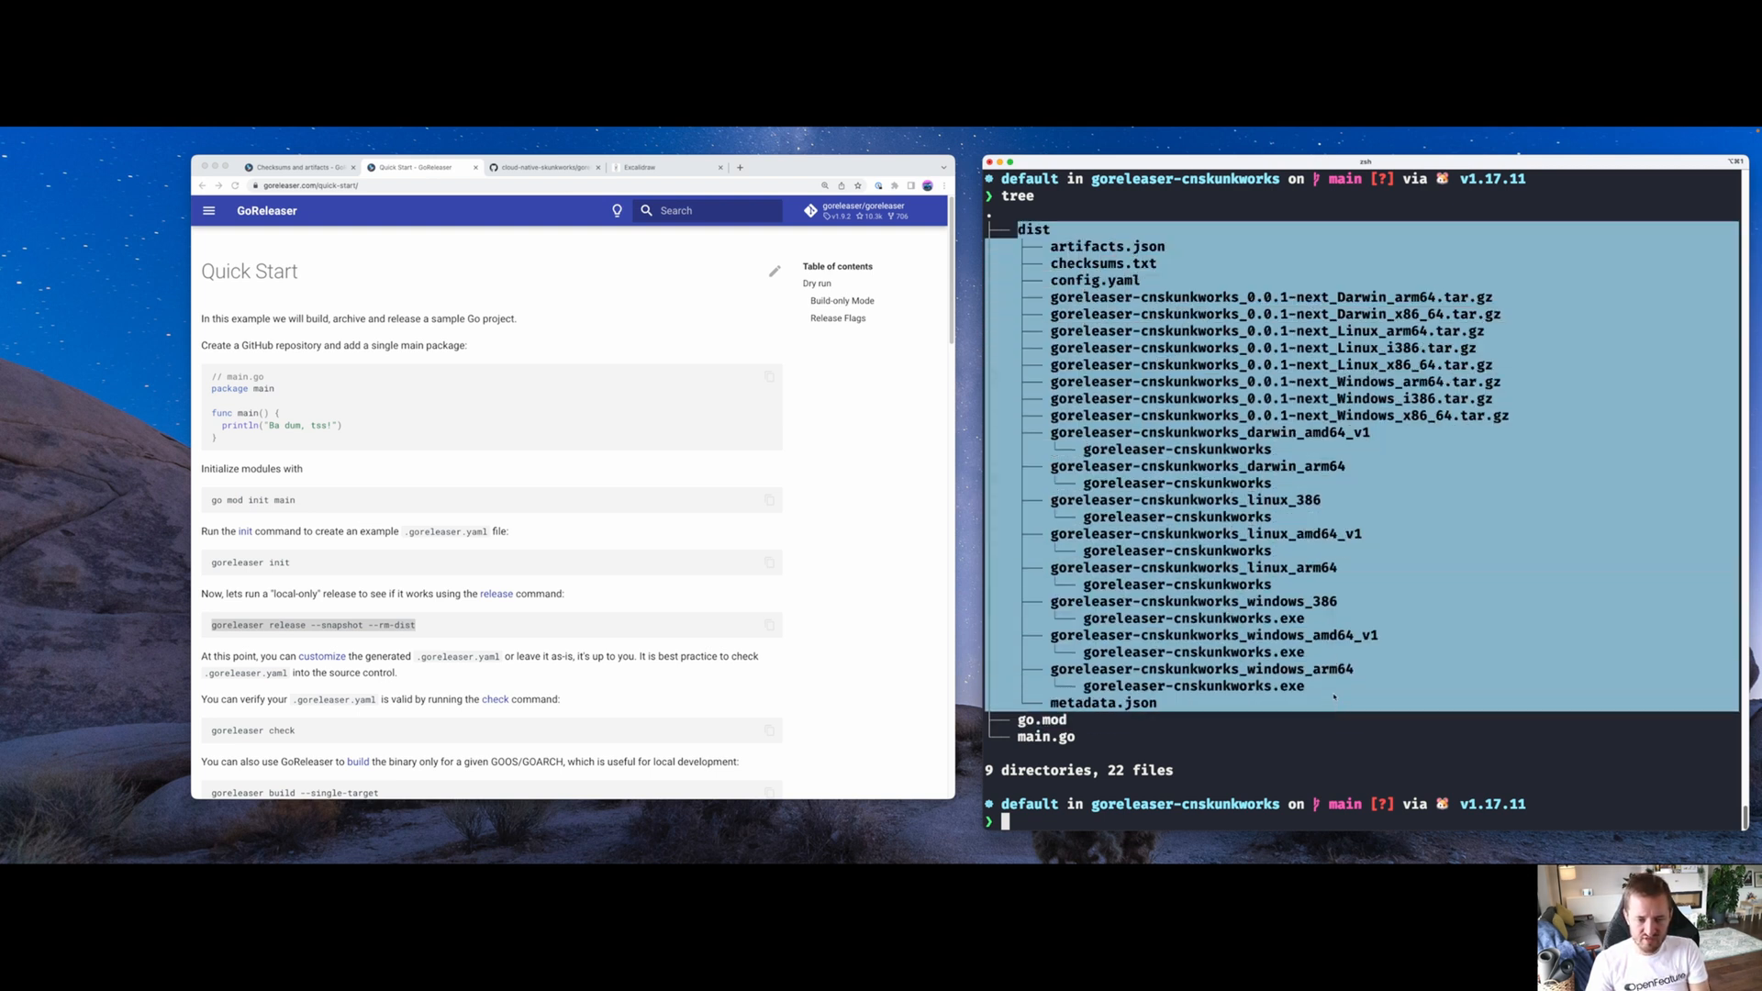
pyautogui.write('vim .')
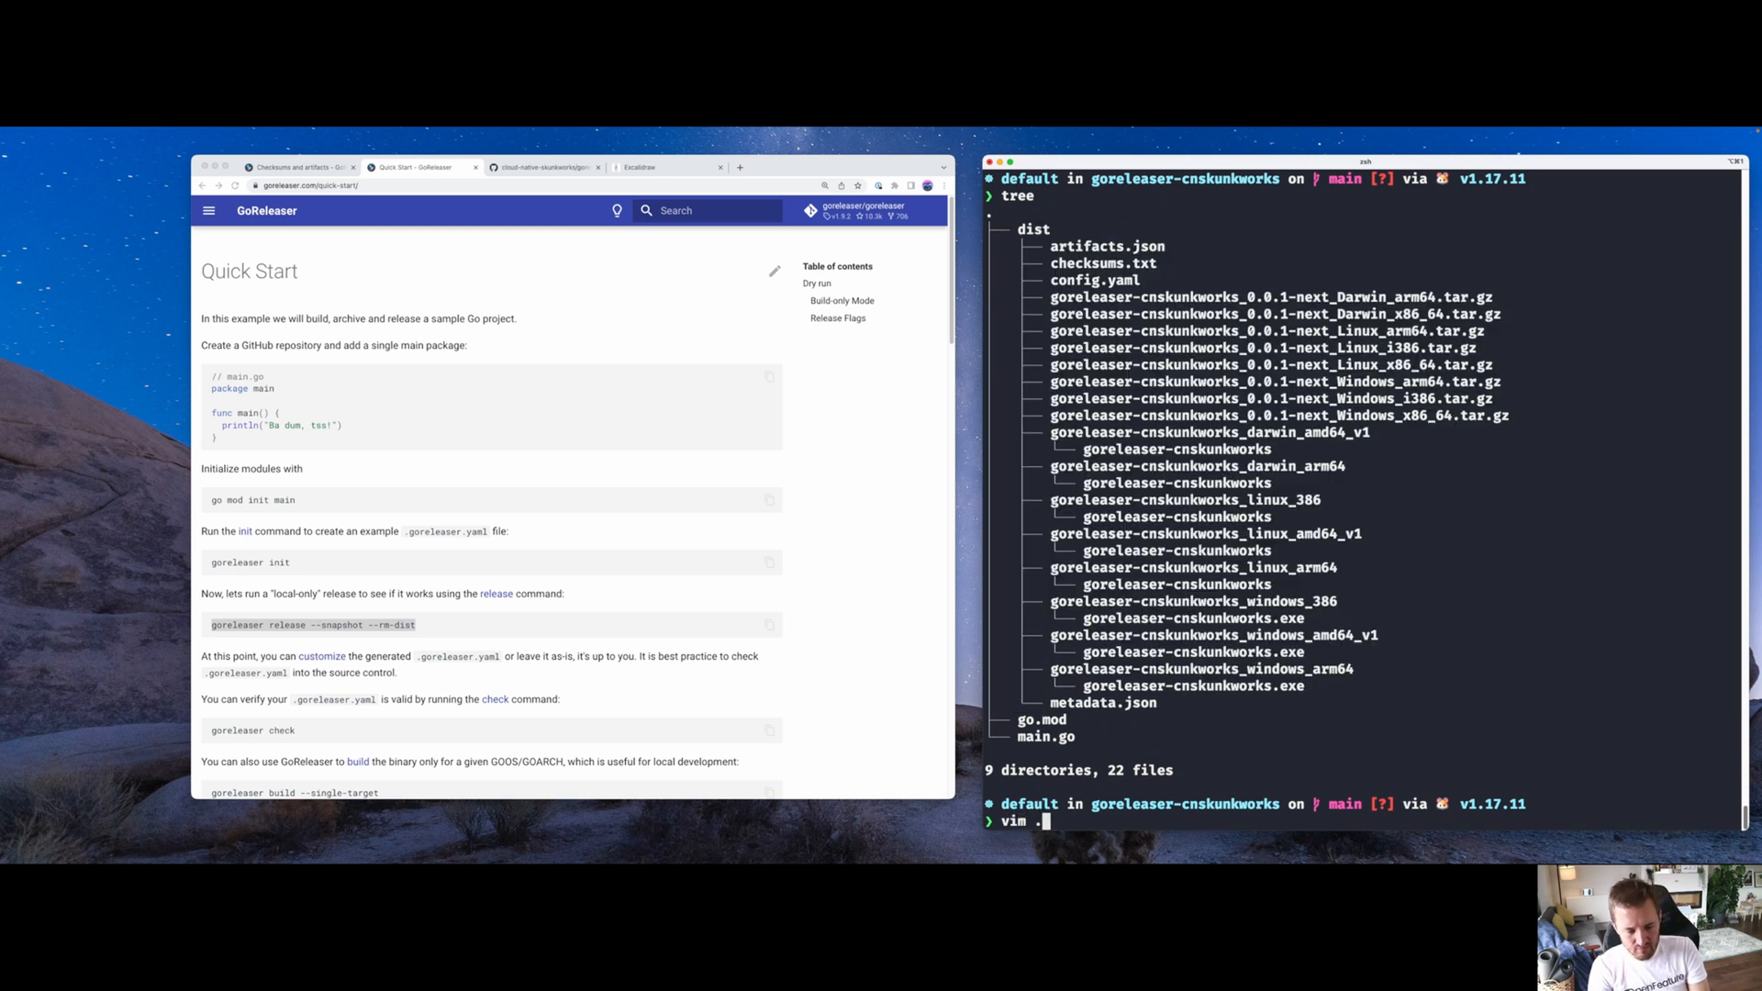
pyautogui.write('goreleaser.yaml')
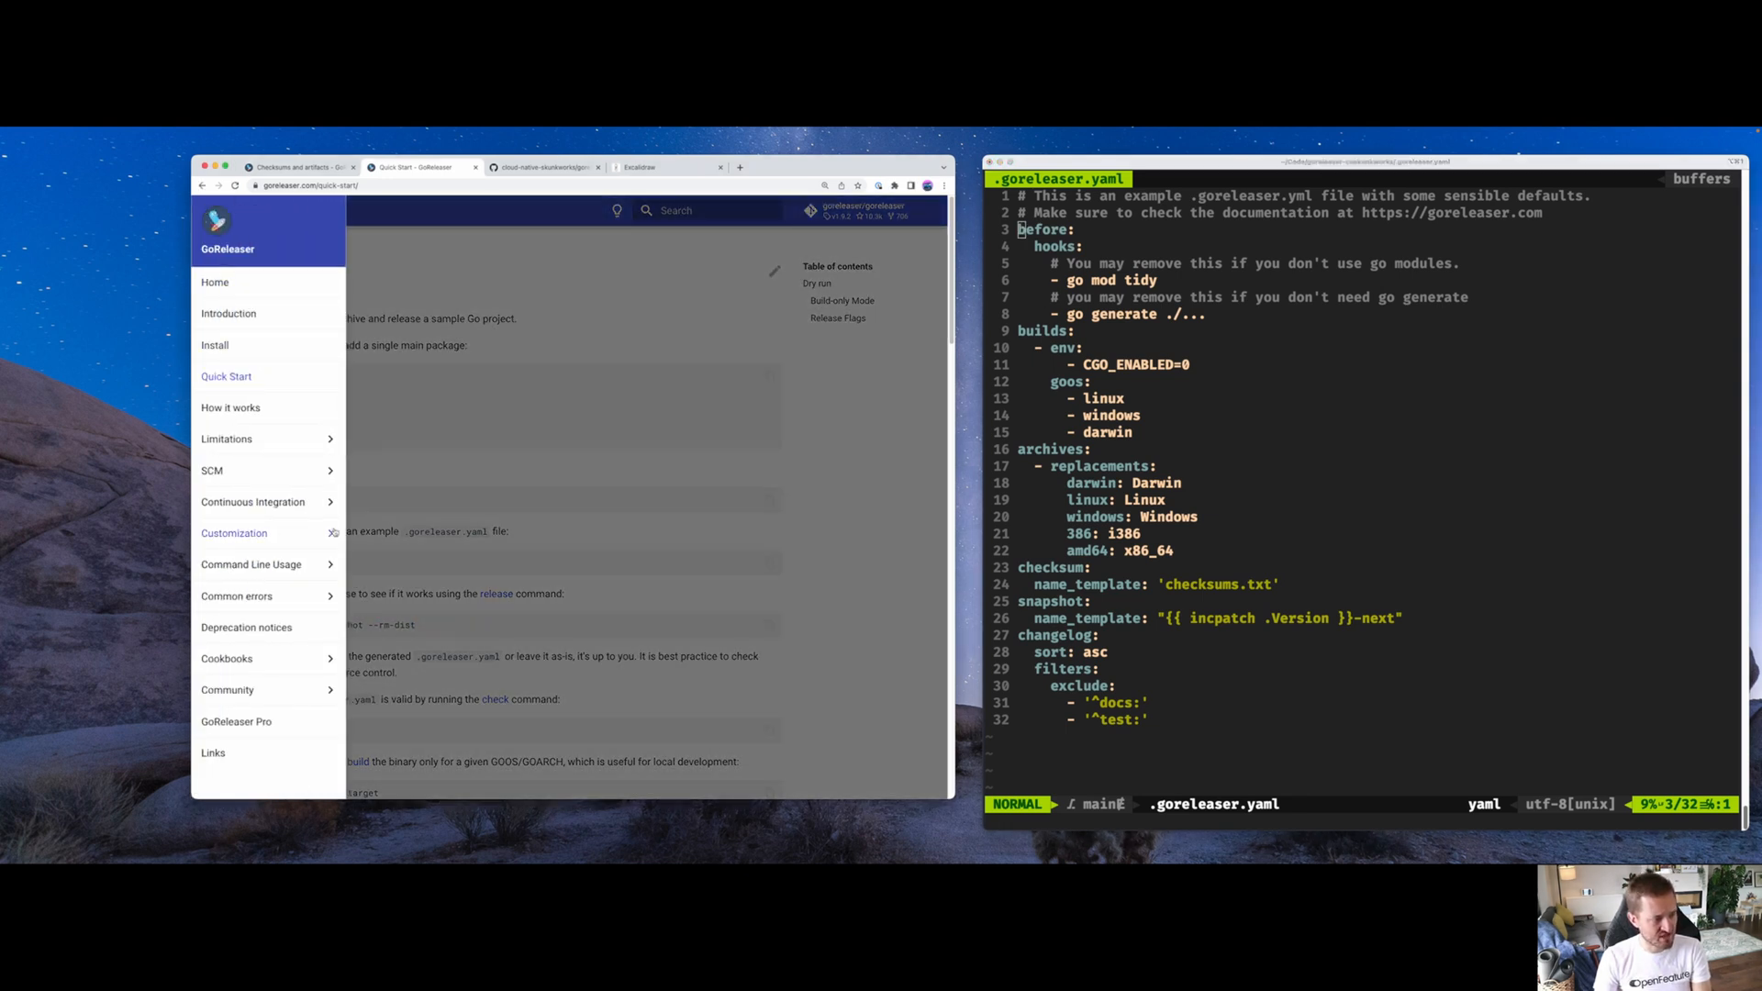
# Open the Builds customization docs page and move to the builds: section in Vim
pyautogui.click(234, 532)
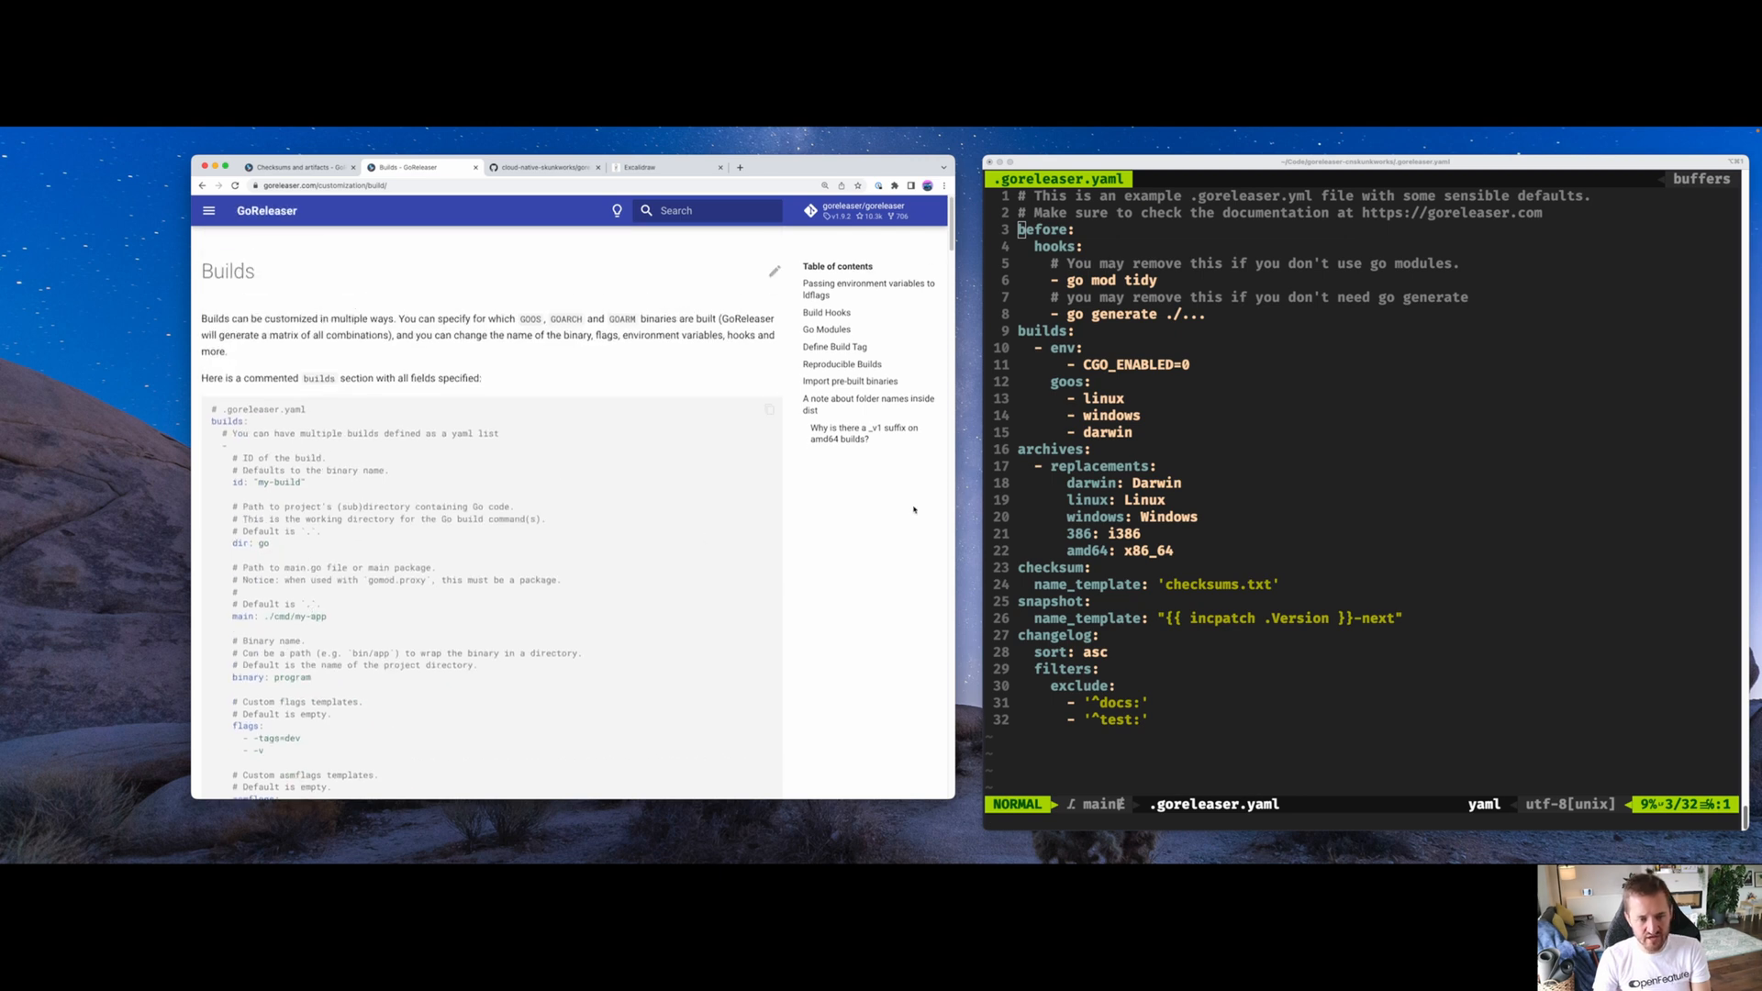
pyautogui.press('j')
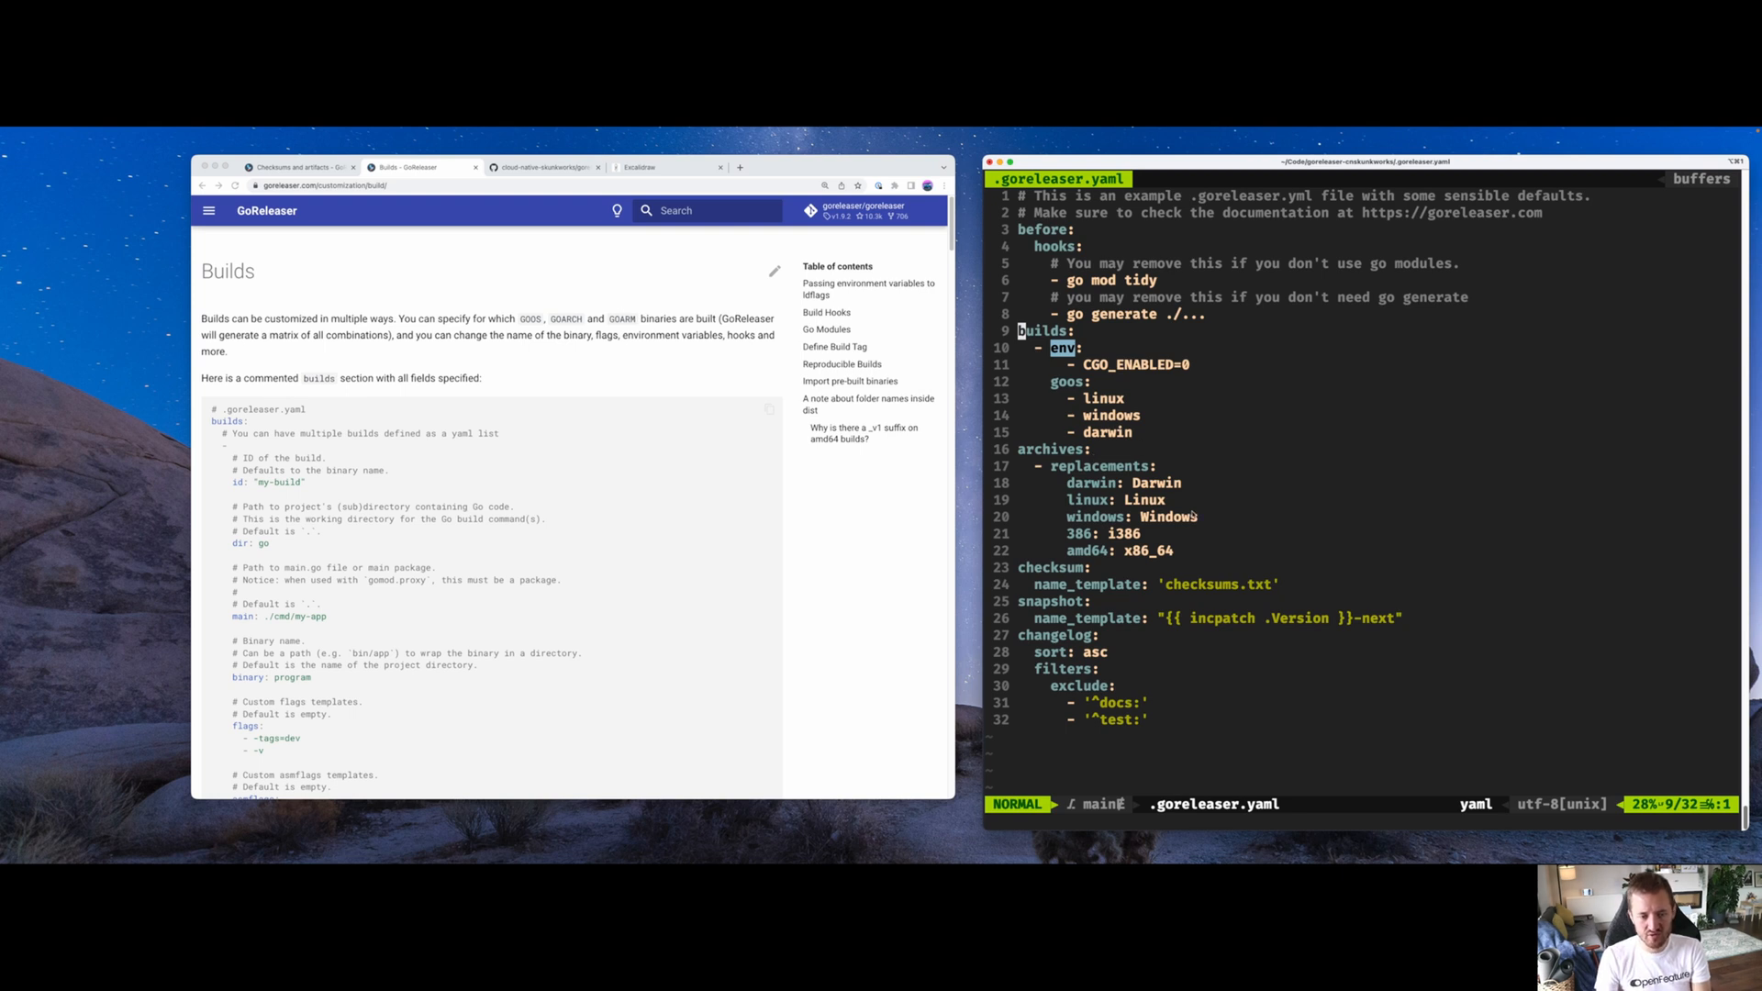
pyautogui.moveTo(1277, 495)
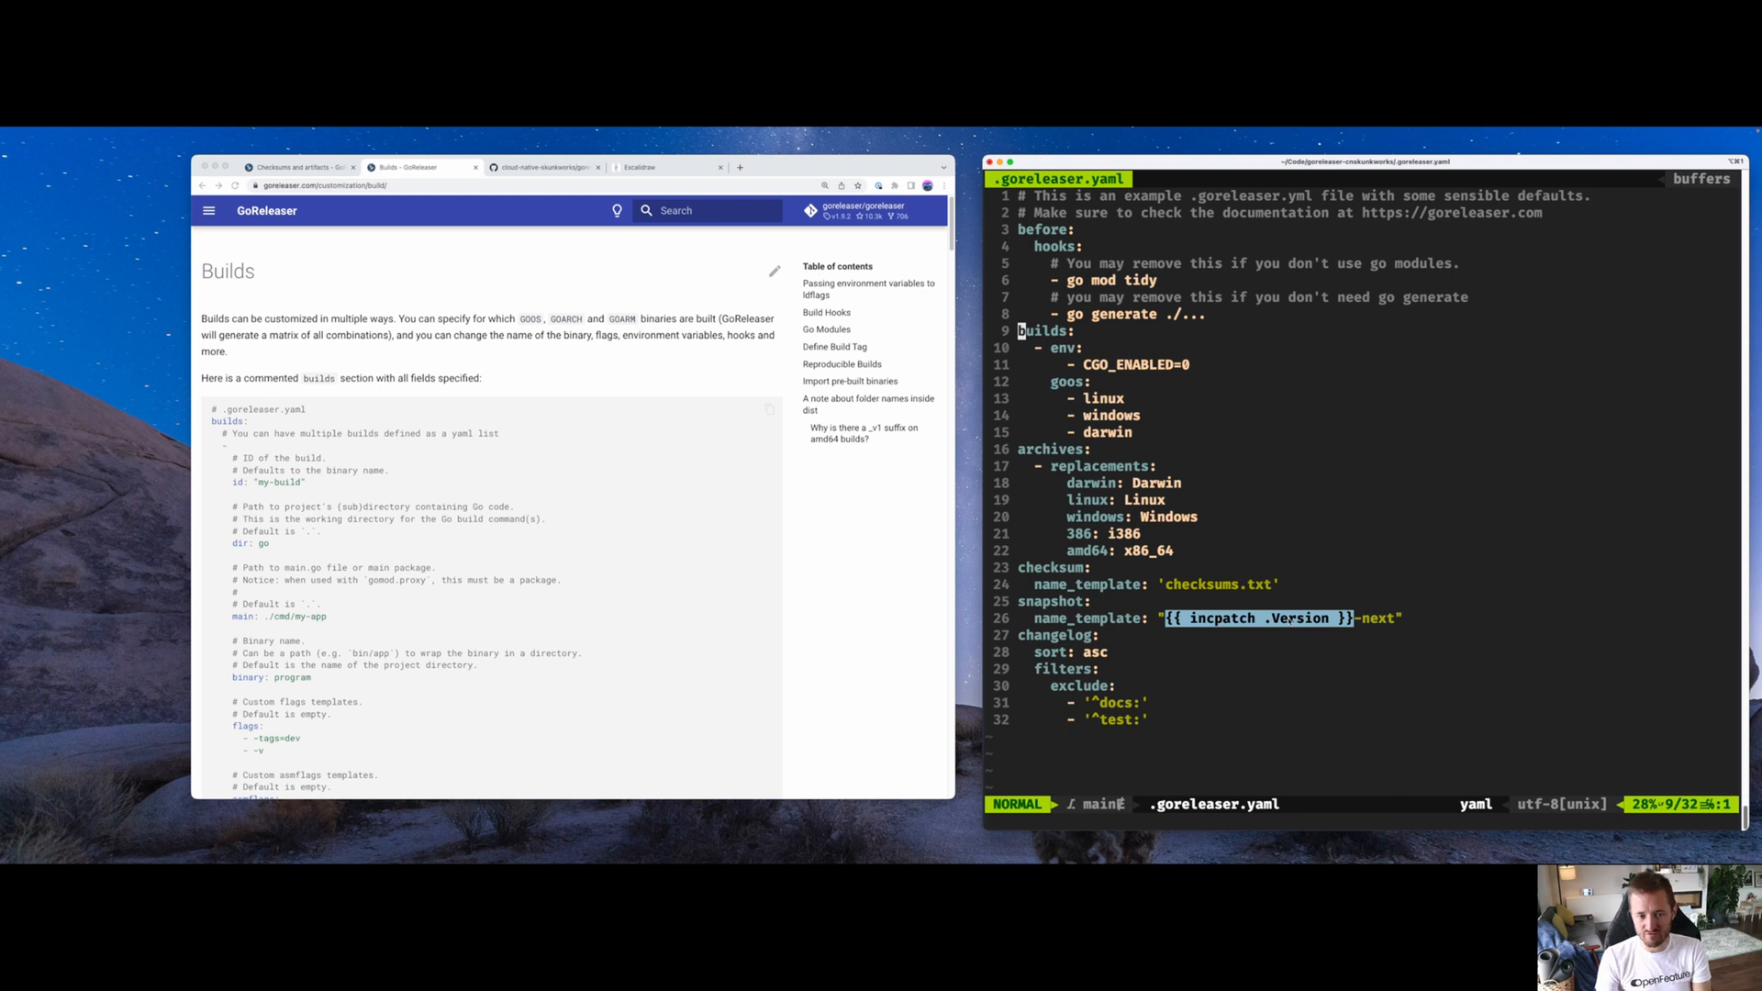
pyautogui.moveTo(1228, 509)
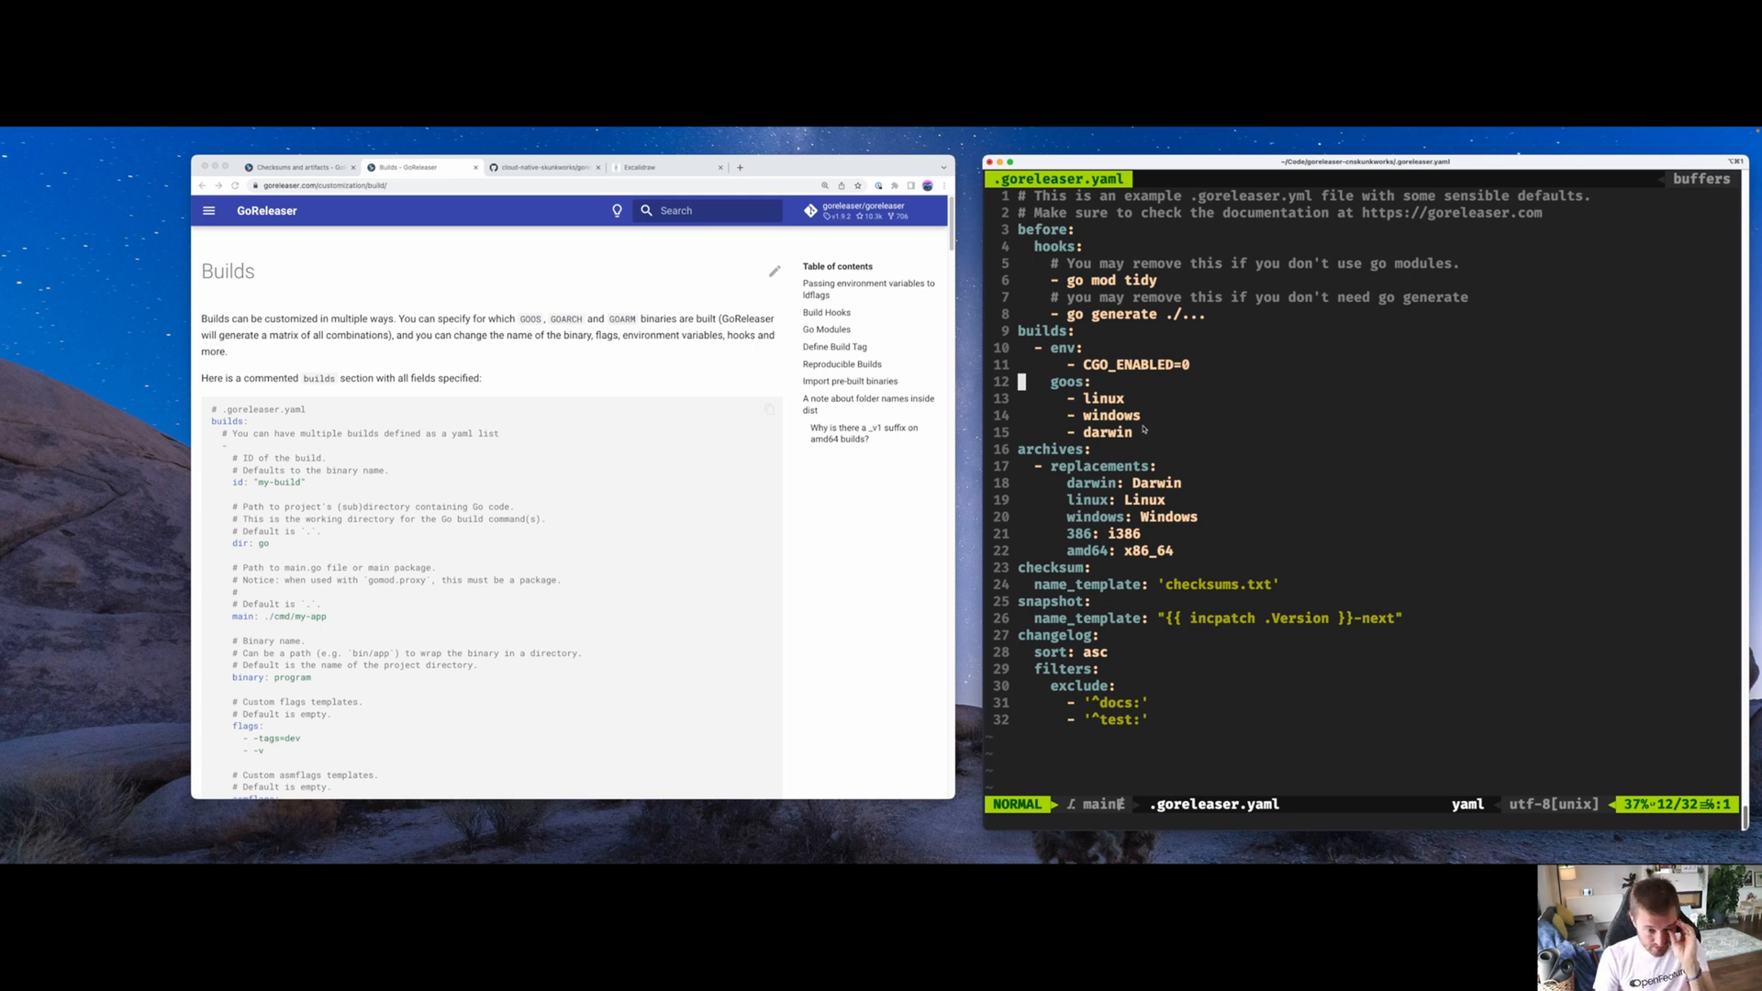
pyautogui.moveTo(1145, 450)
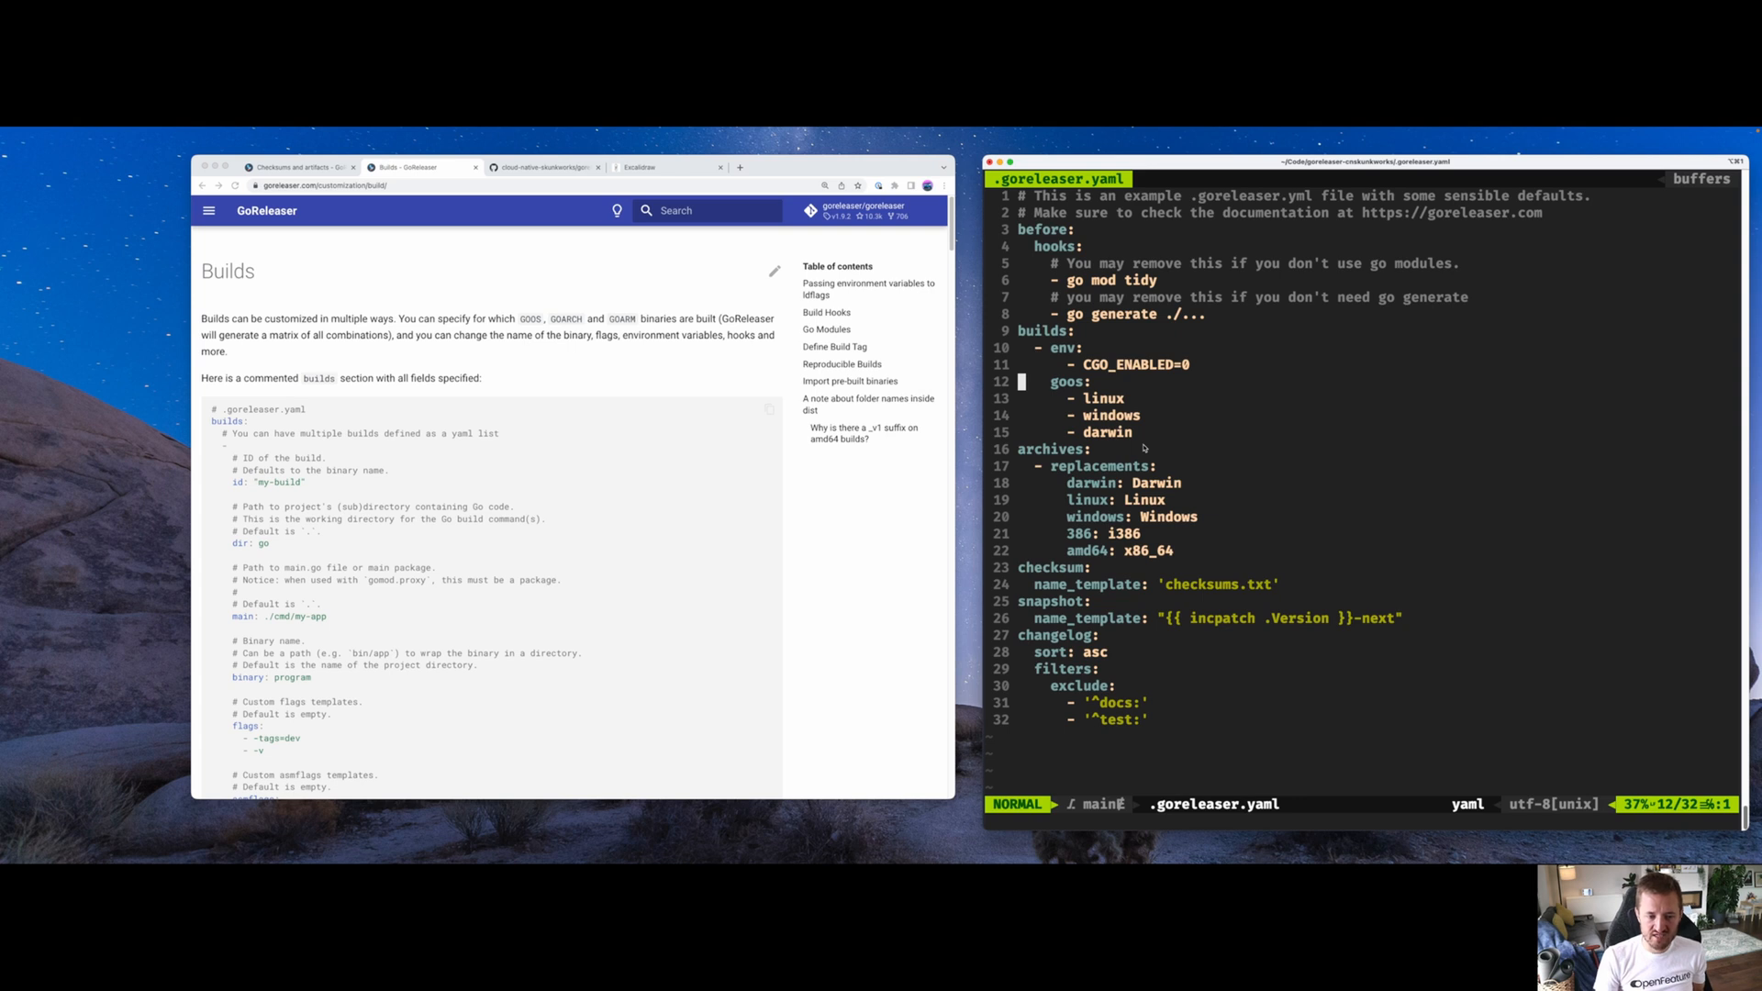
pyautogui.moveTo(1142, 446)
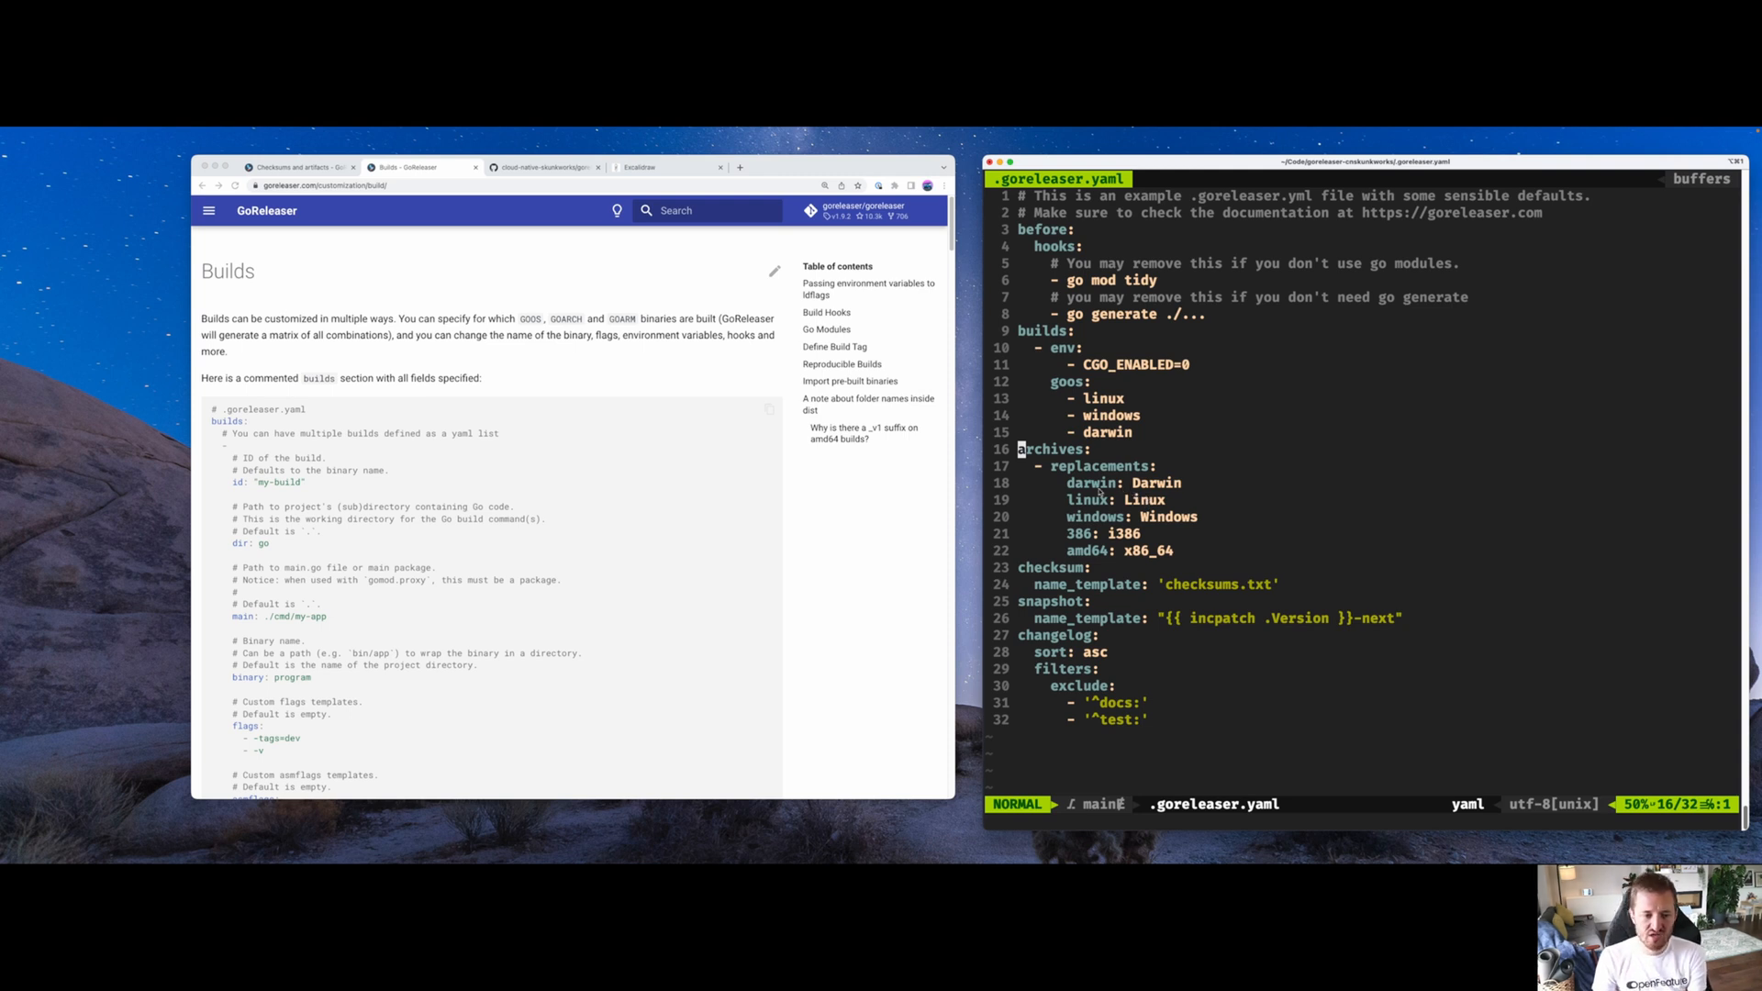
pyautogui.moveTo(1148, 330)
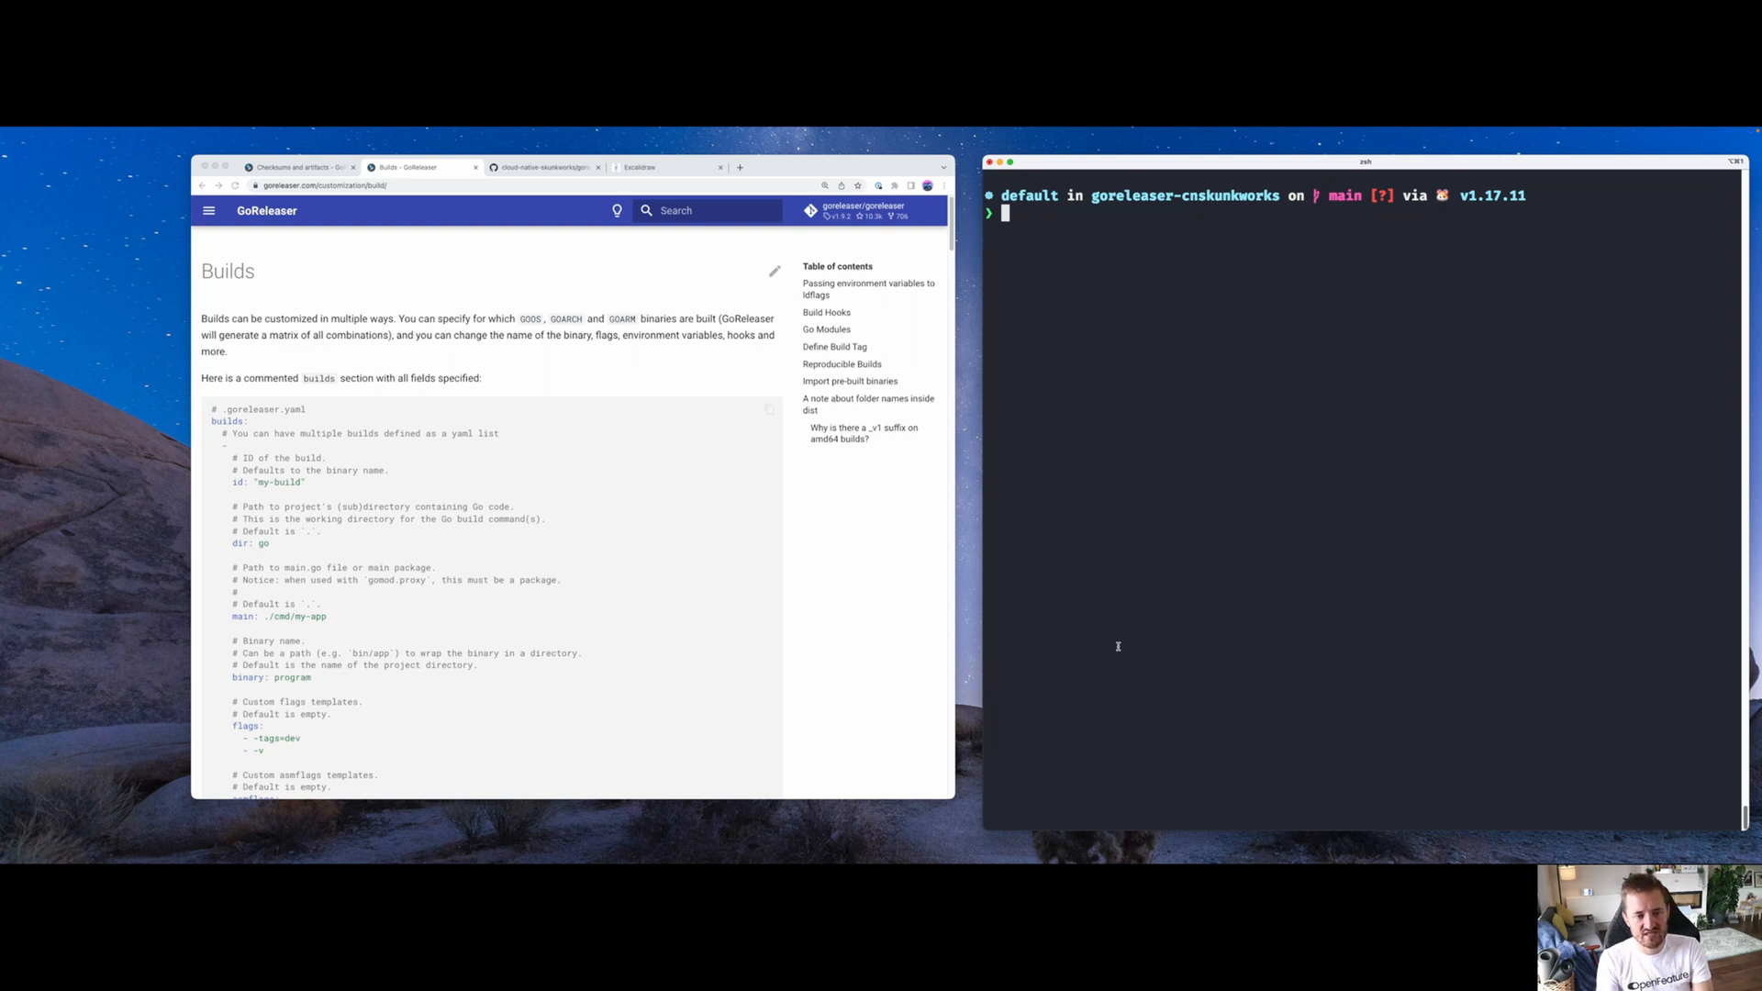
# Rerun the snapshot release with --rm-dist and bring up the GitHub repository page
pyautogui.write('goreleaser --snap')
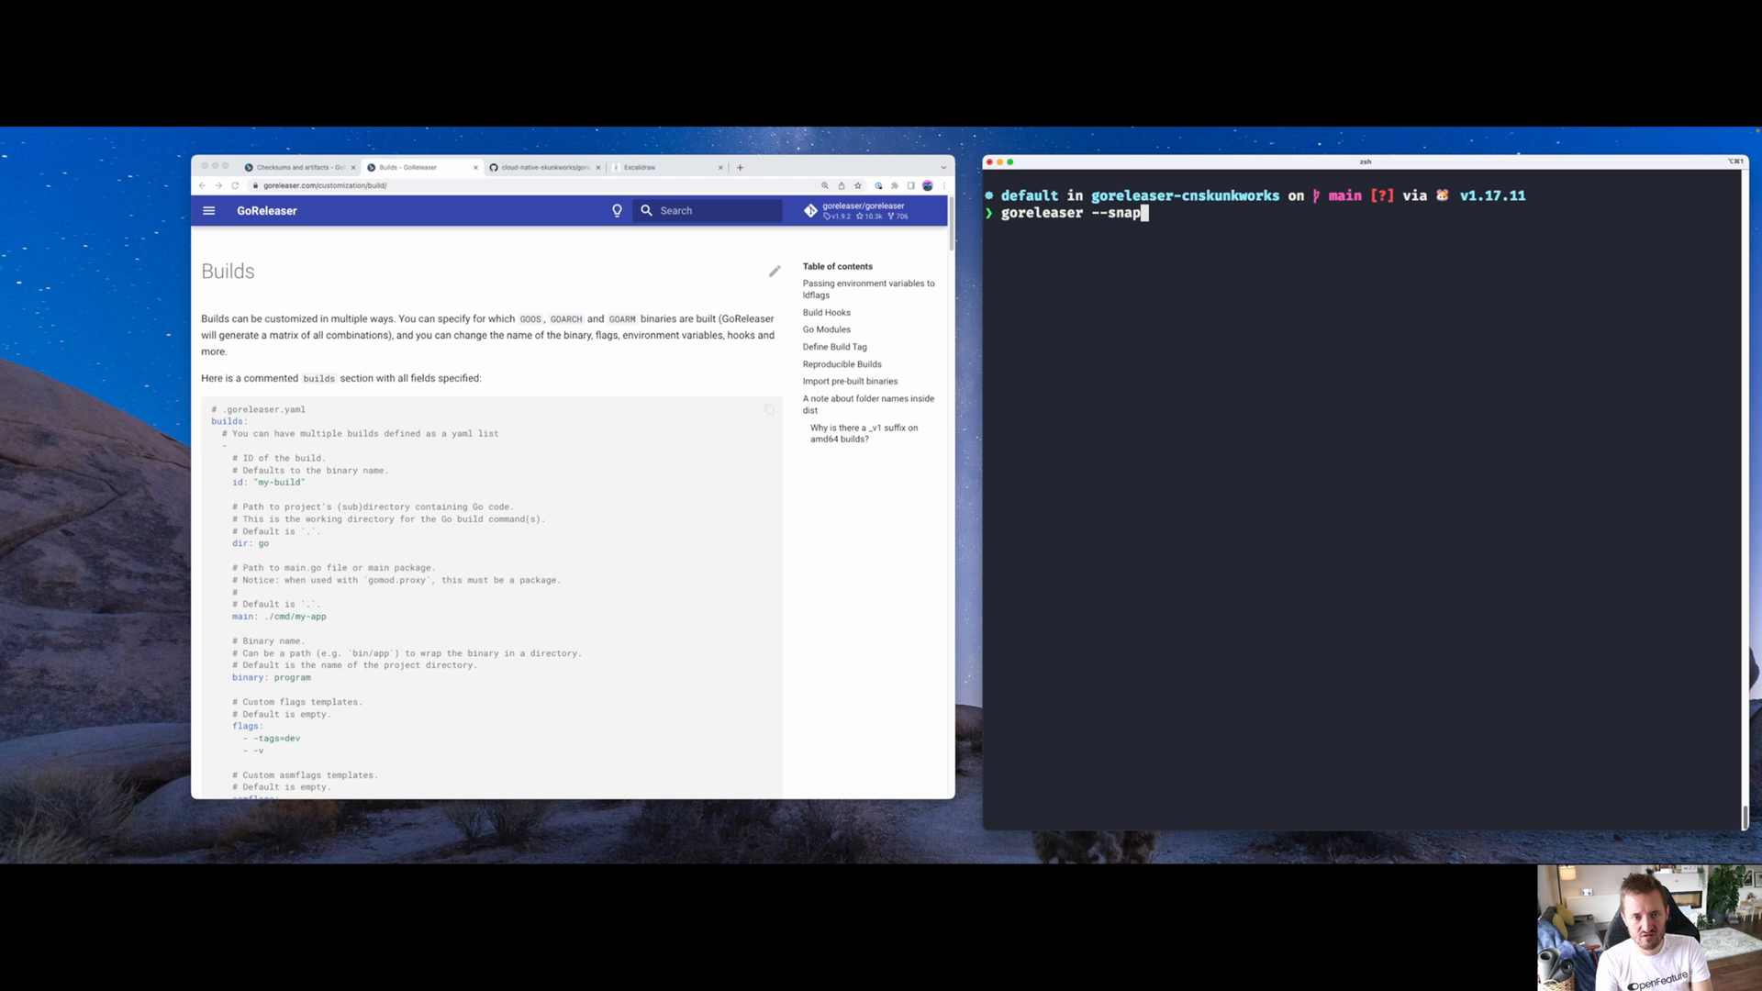
pyautogui.write('shot --rm-dist')
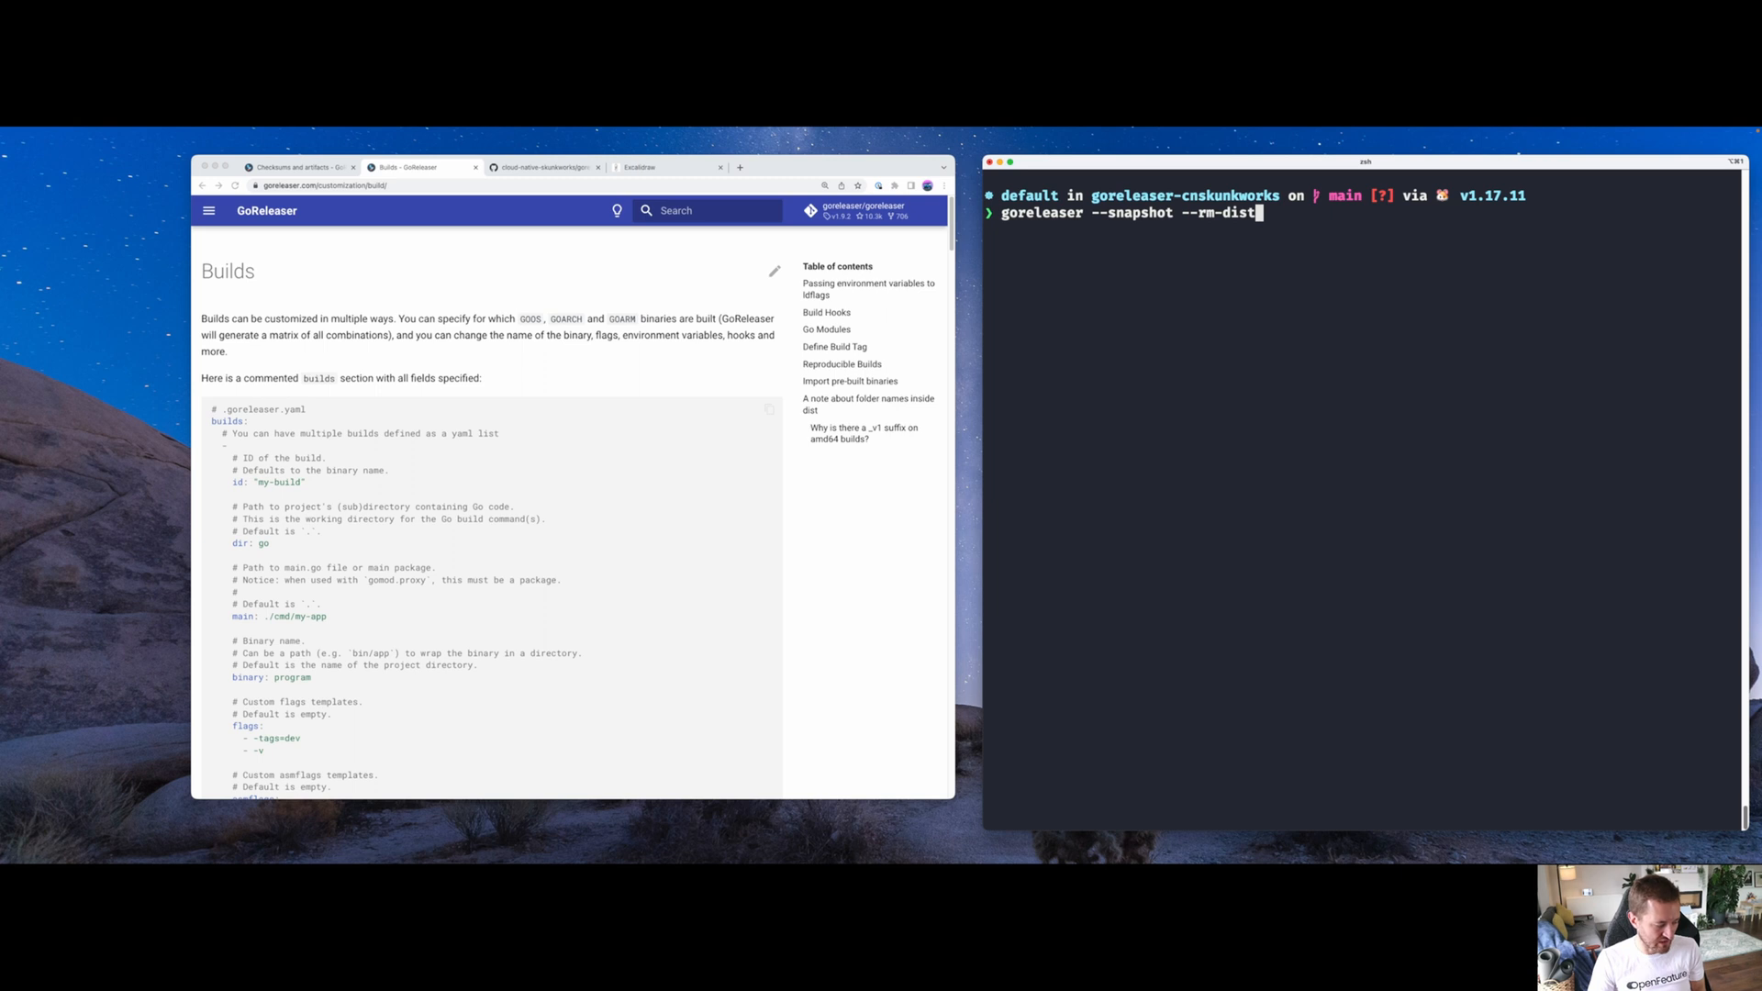
pyautogui.click(543, 166)
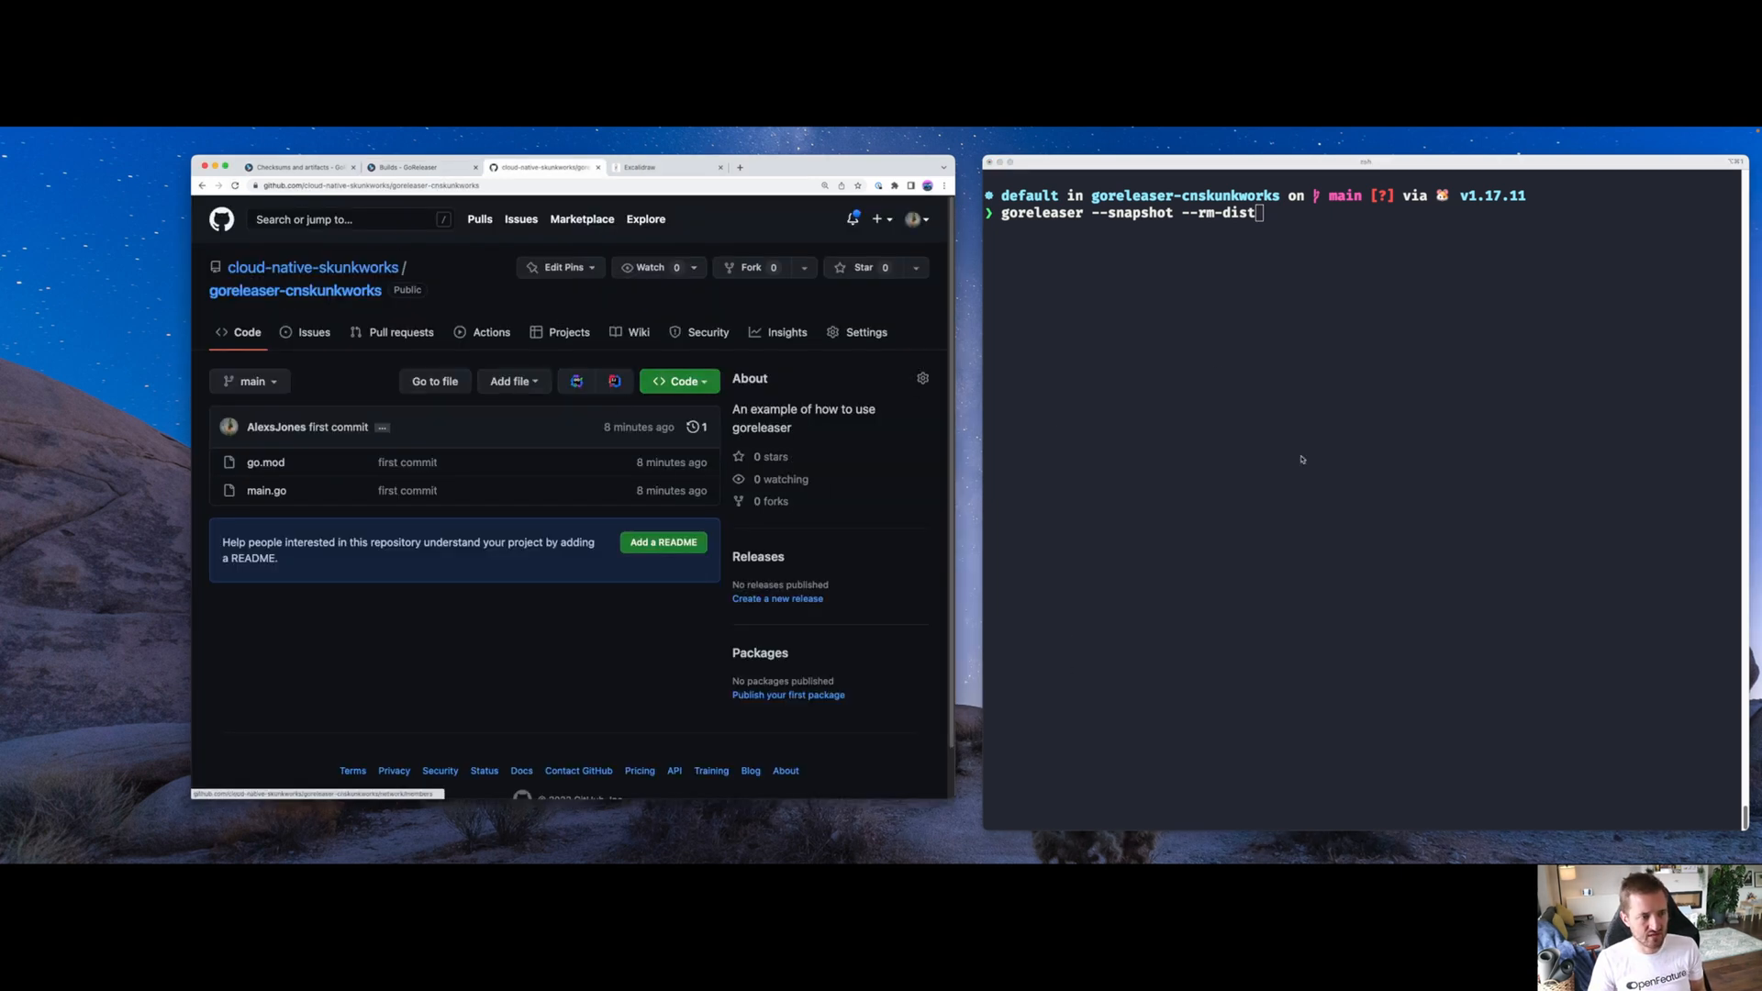
# Create annotated tag 0.0.1 with a first-release message, then run goreleaser release
pyautogui.write('git diff')
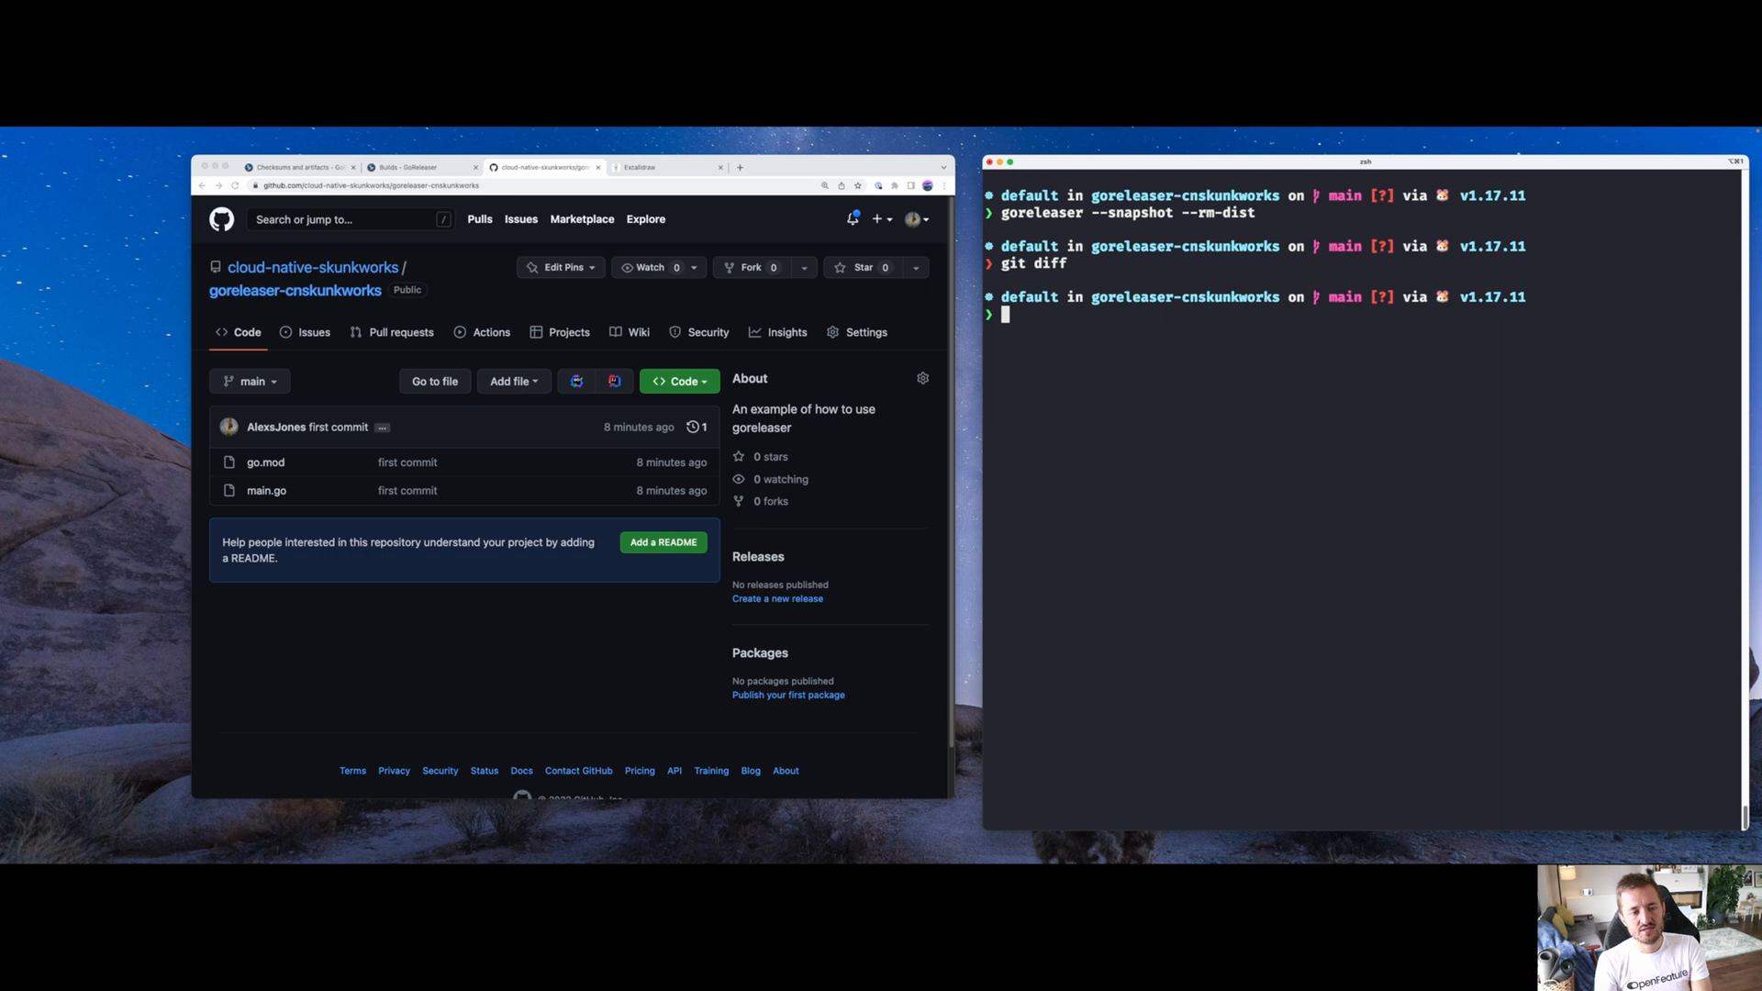
pyautogui.write('git tag -a 0.0.1')
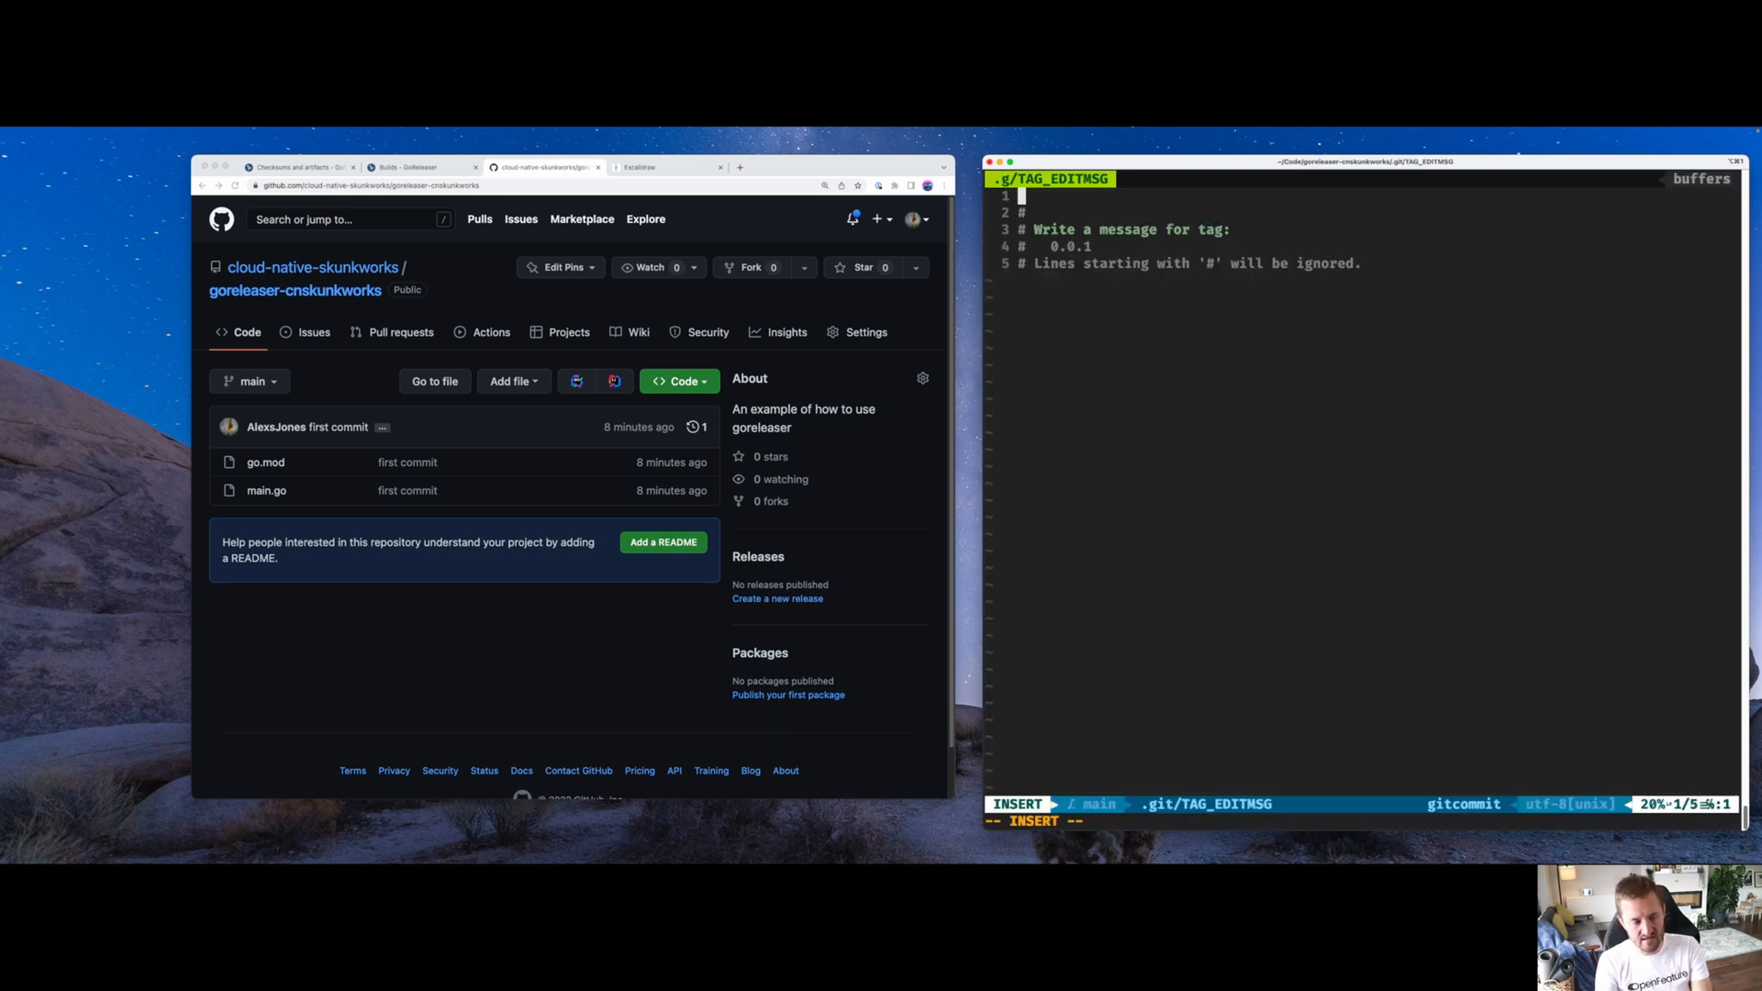
pyautogui.write('Preparing for our first')
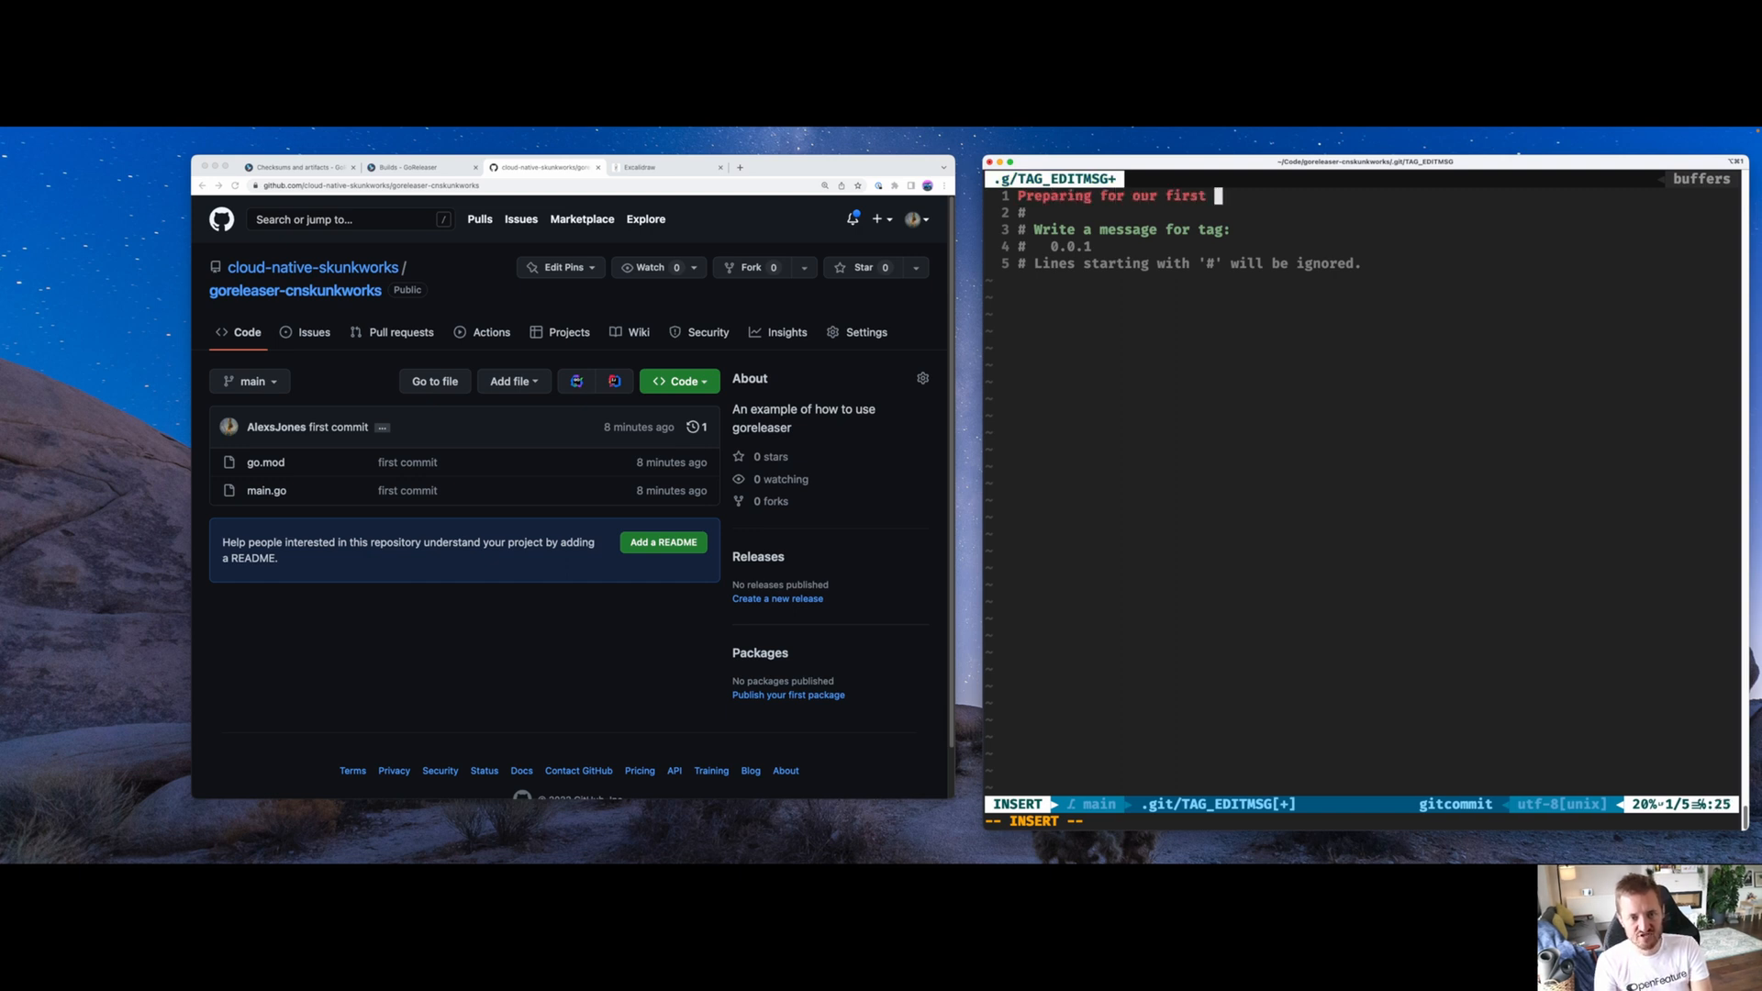
pyautogui.write('goreleaser re')
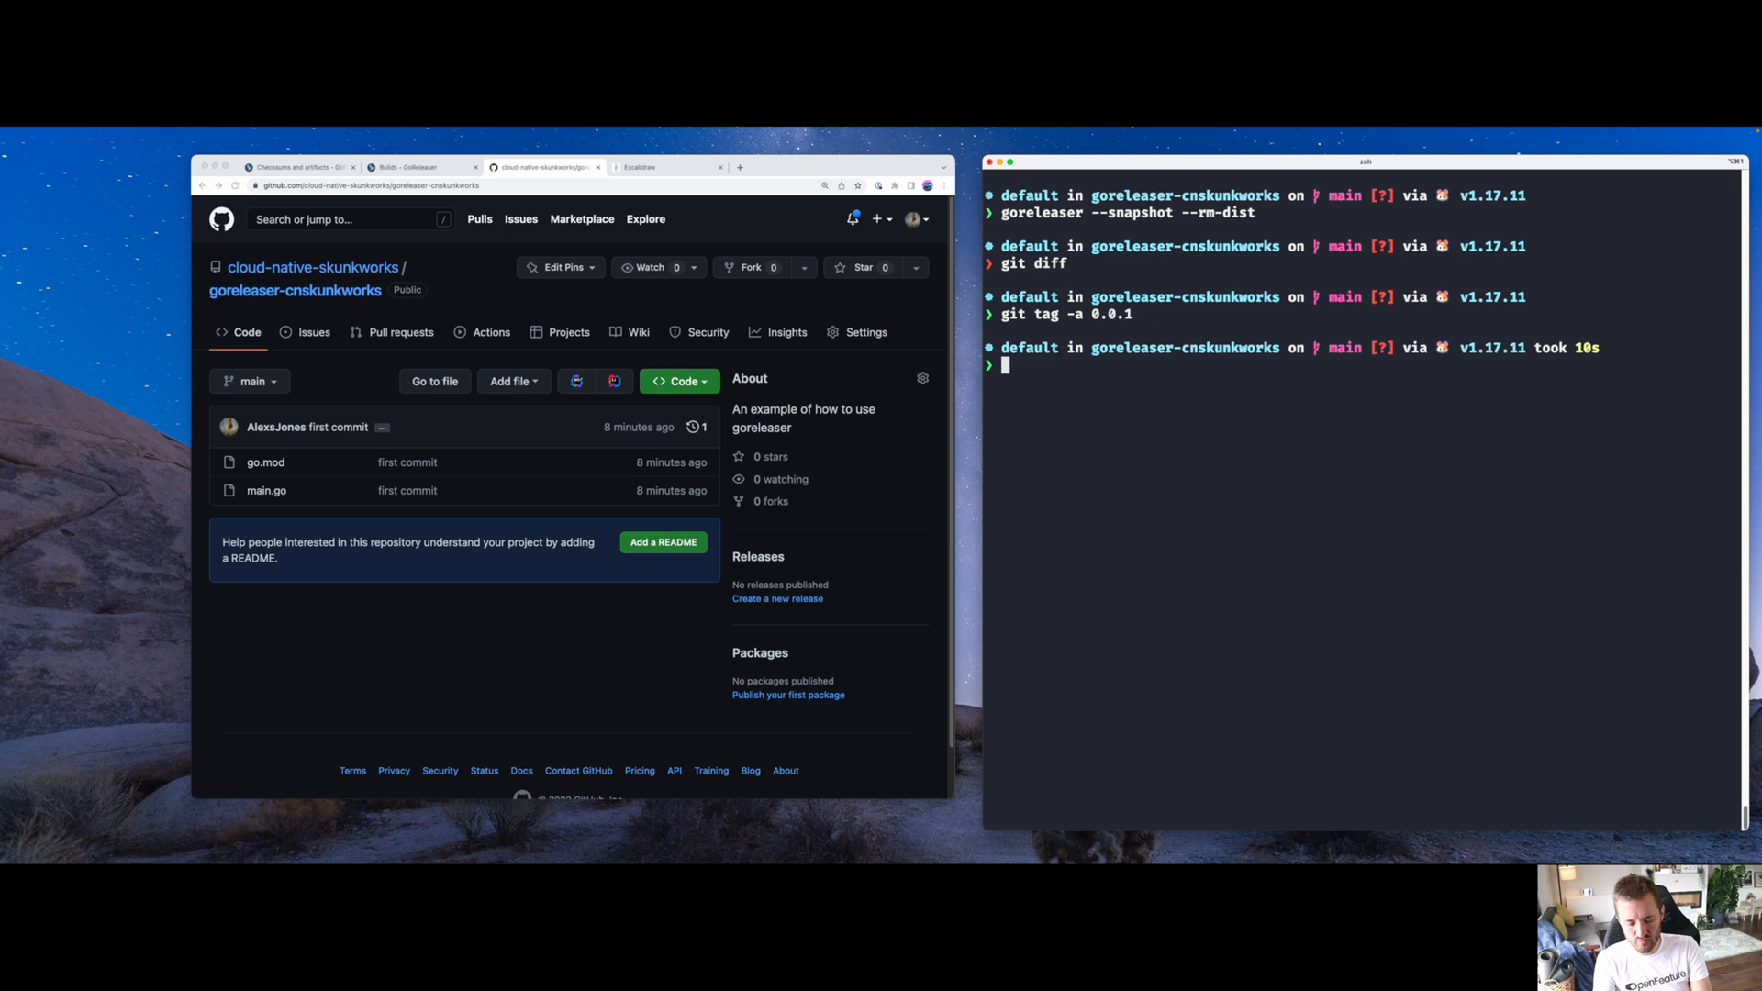
pyautogui.write('goreleaser')
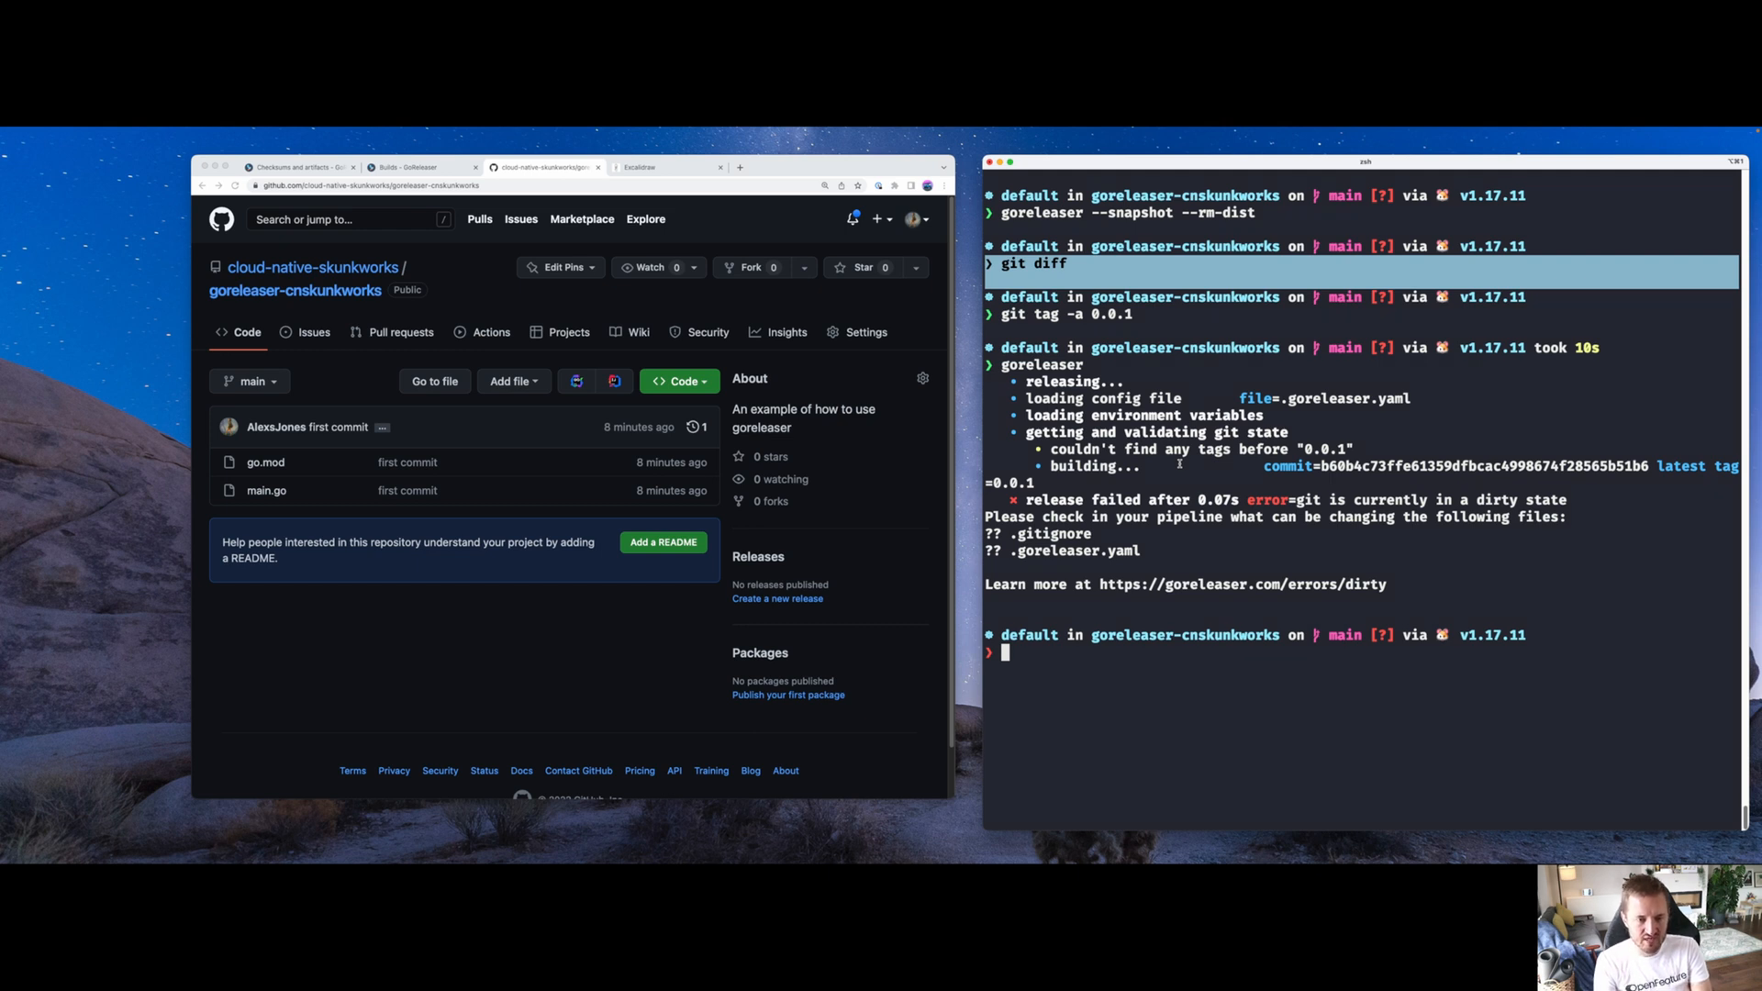
# Delete tag 0.0.1 with git tag -d, then stage .gitignore and .goreleaser.yaml with git add
pyautogui.write('git tag -d 0.0.1')
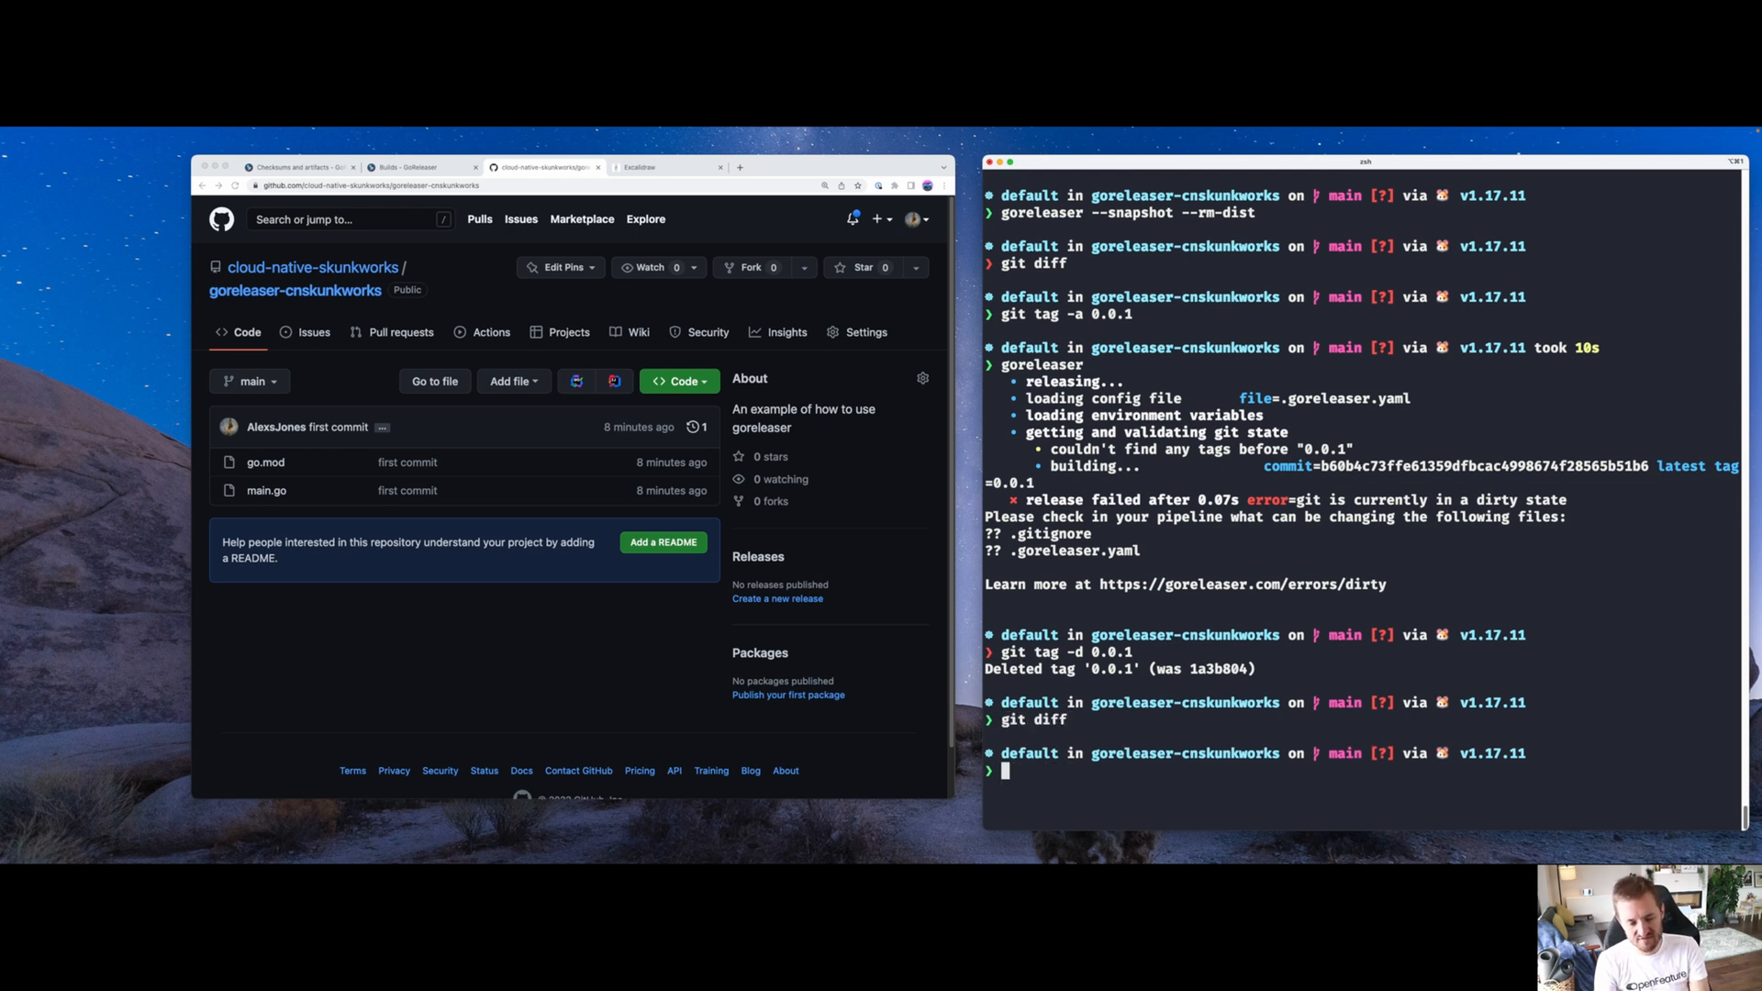
pyautogui.write('git add .')
pyautogui.write("git commit -m 'added")
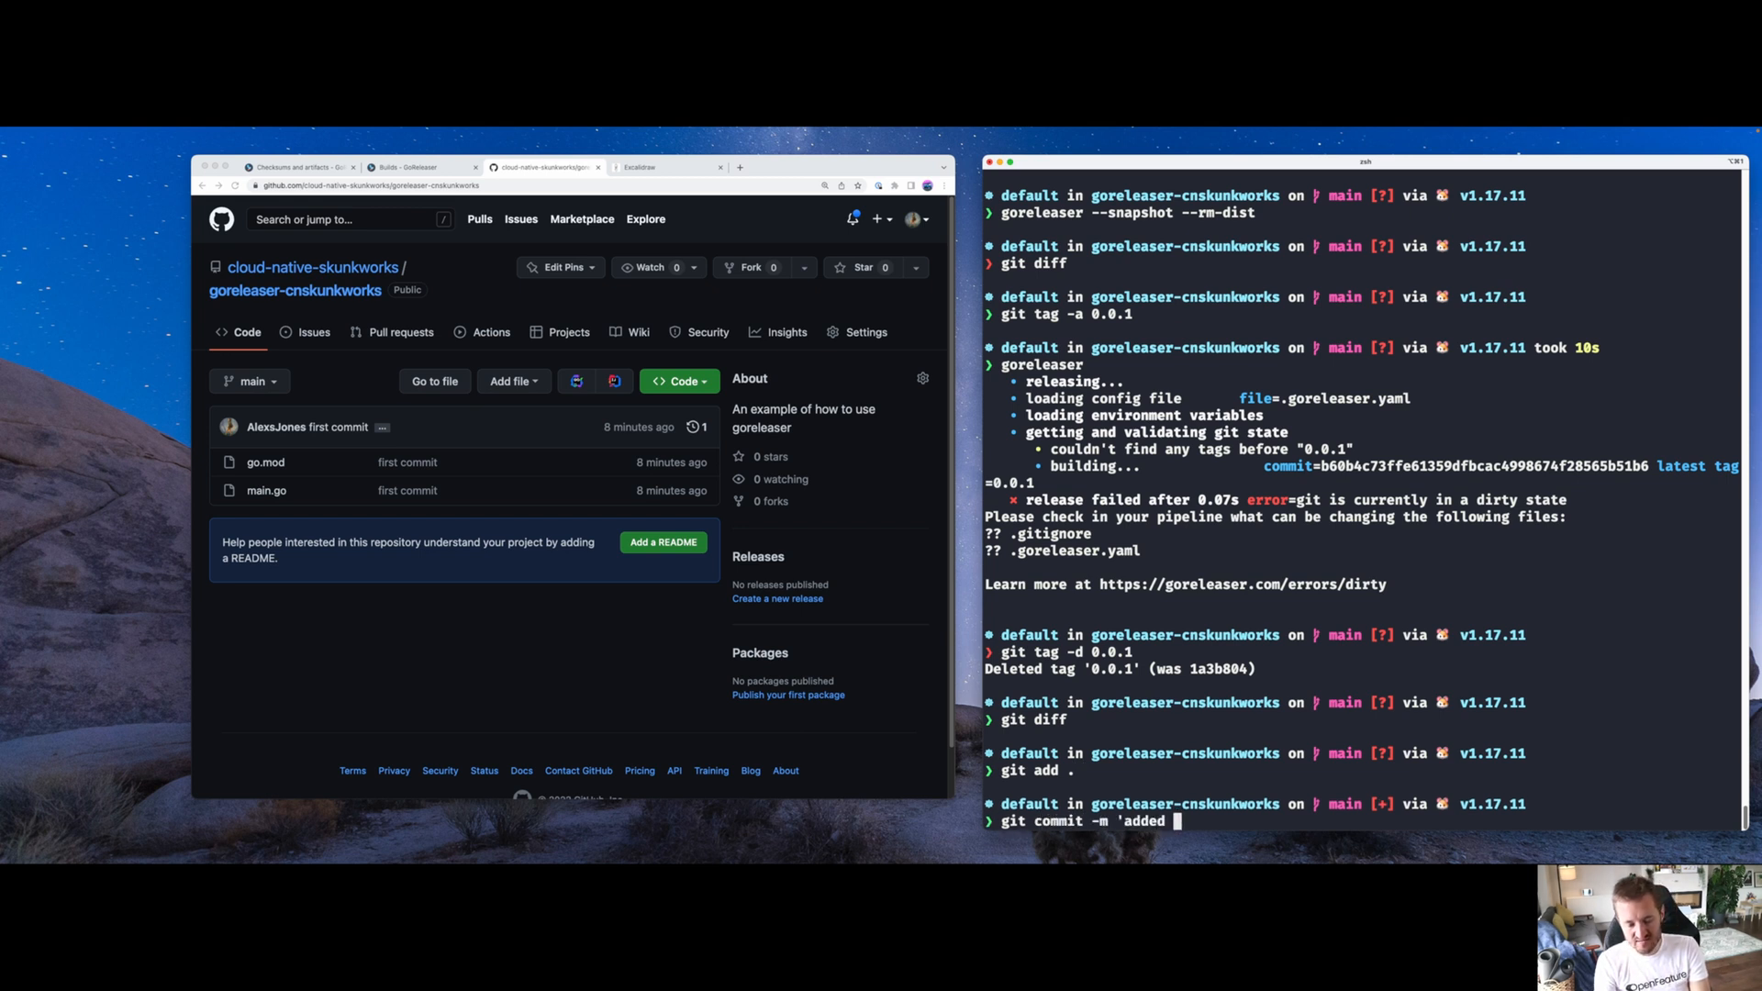
# Commit with message 'added my initial releaser files' and push to origin main
pyautogui.write("my initial releaser files'")
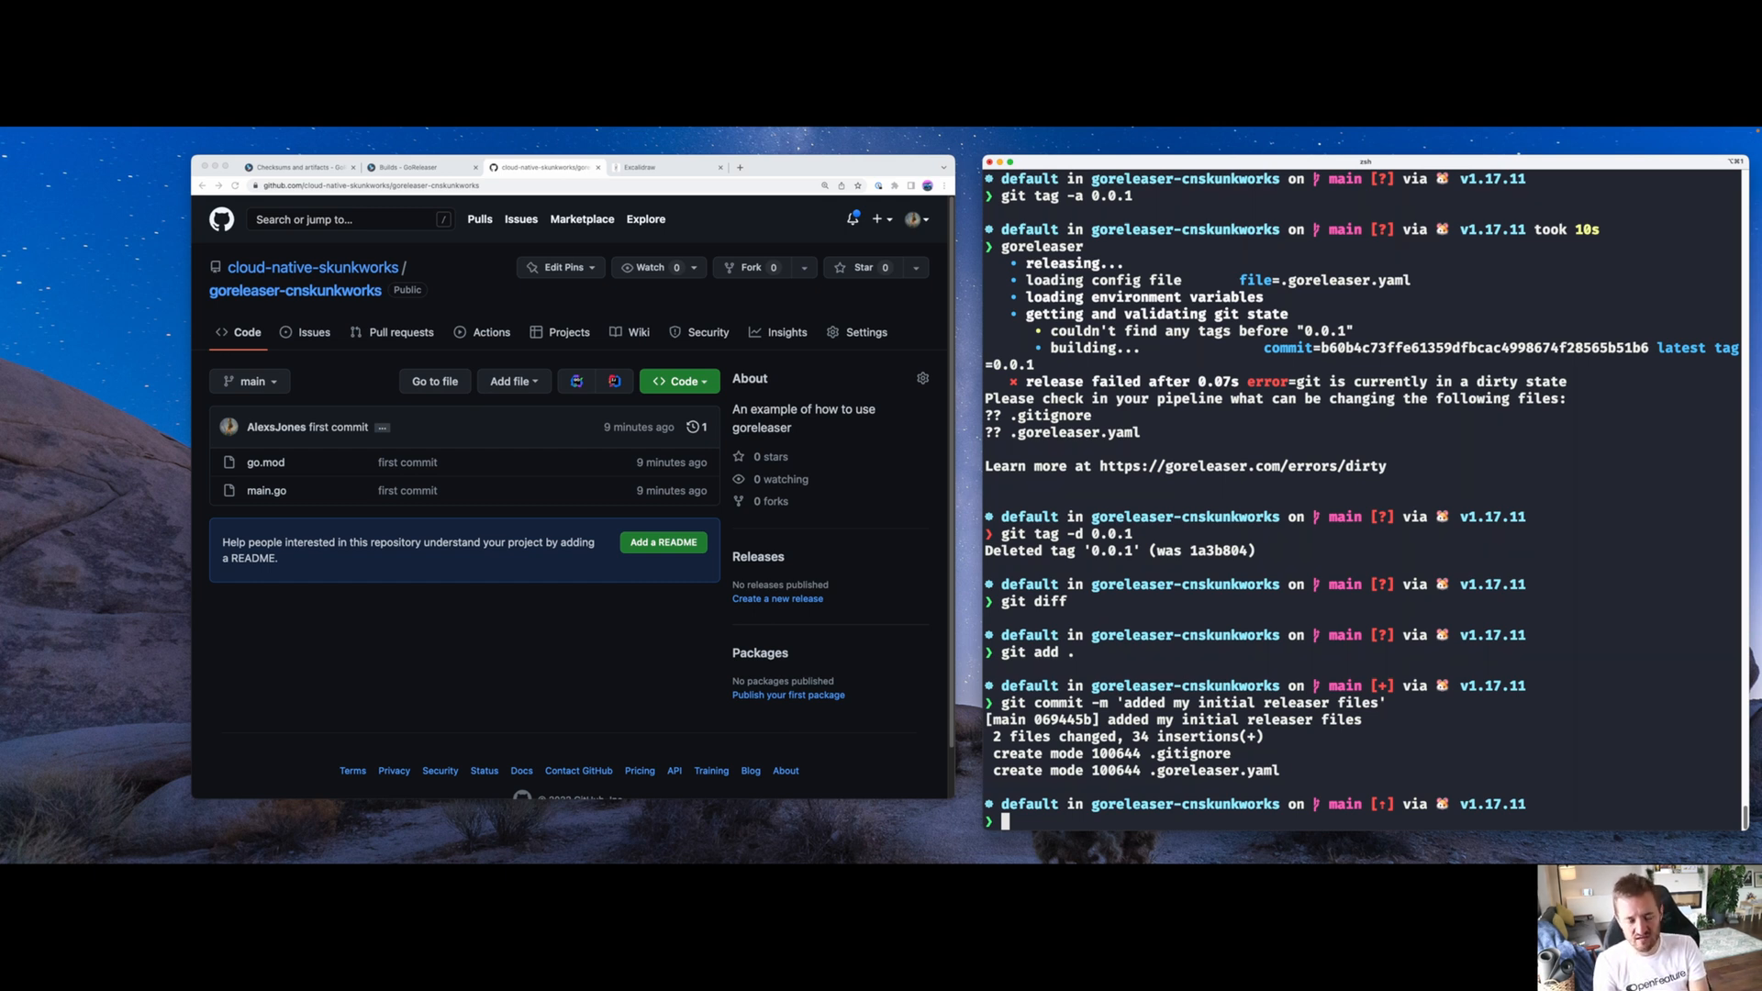
pyautogui.write('git push origin main')
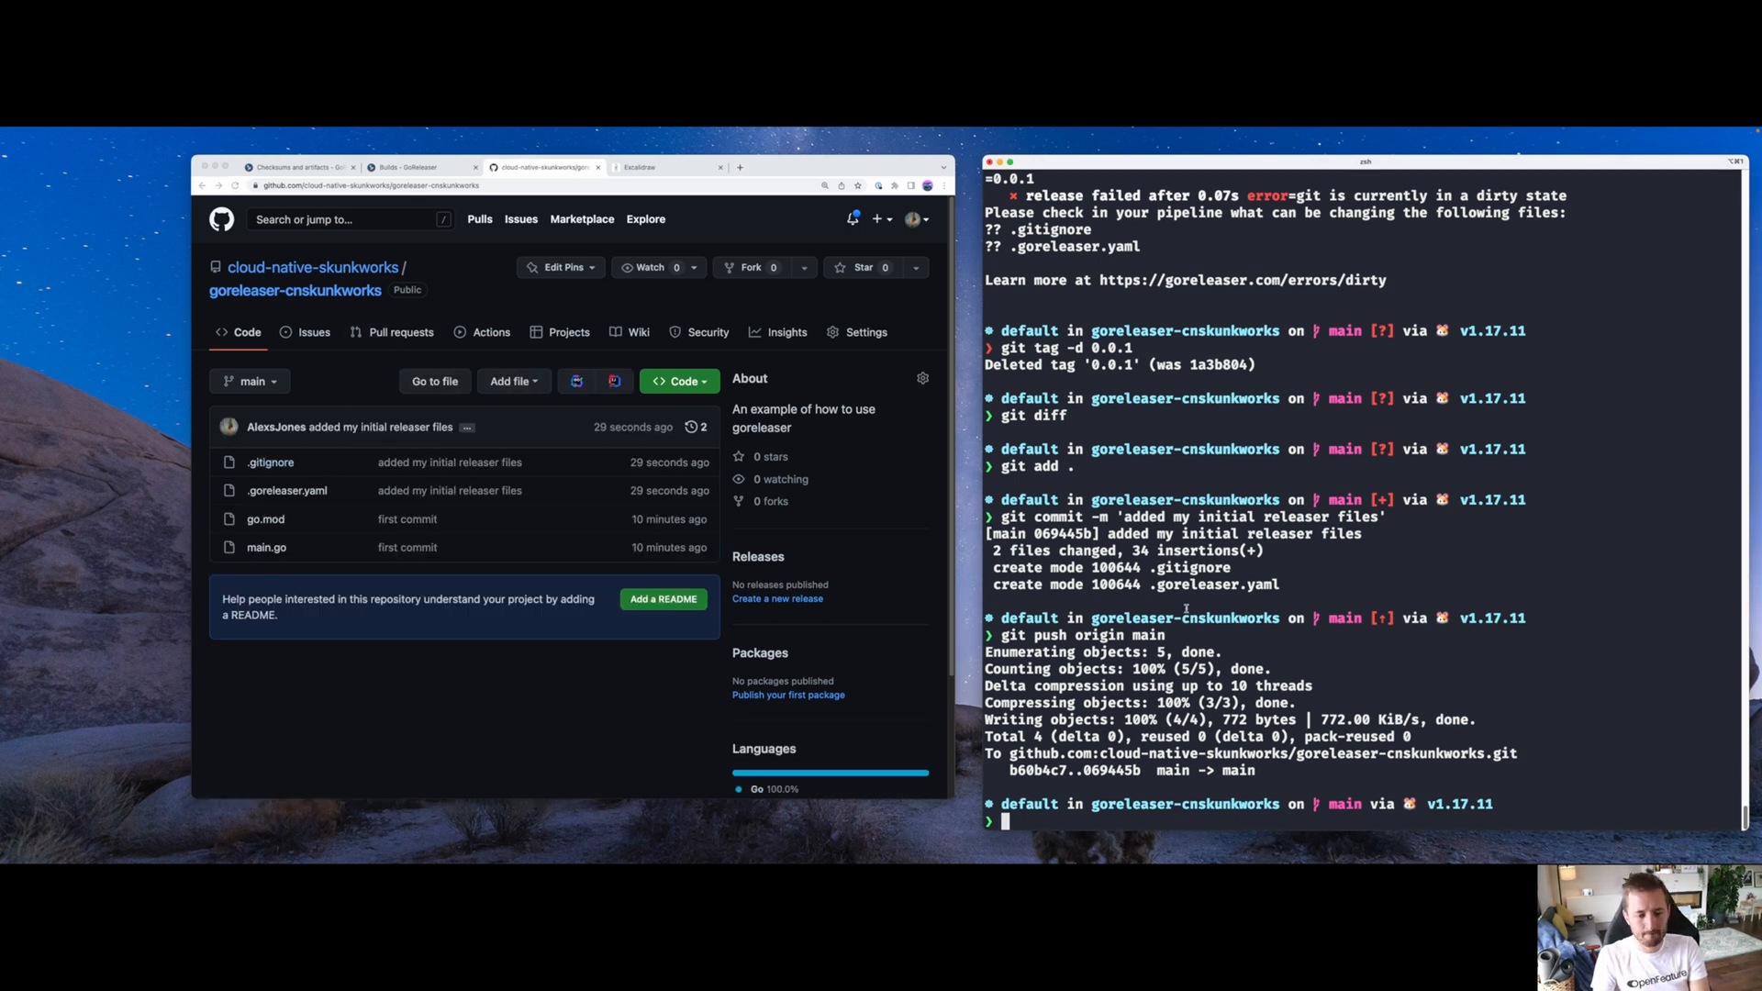
# Re-tag 0.0.1 with an annotated message, list the directory, and rerun goreleaser --rm-dist
pyautogui.write('git tag -a')
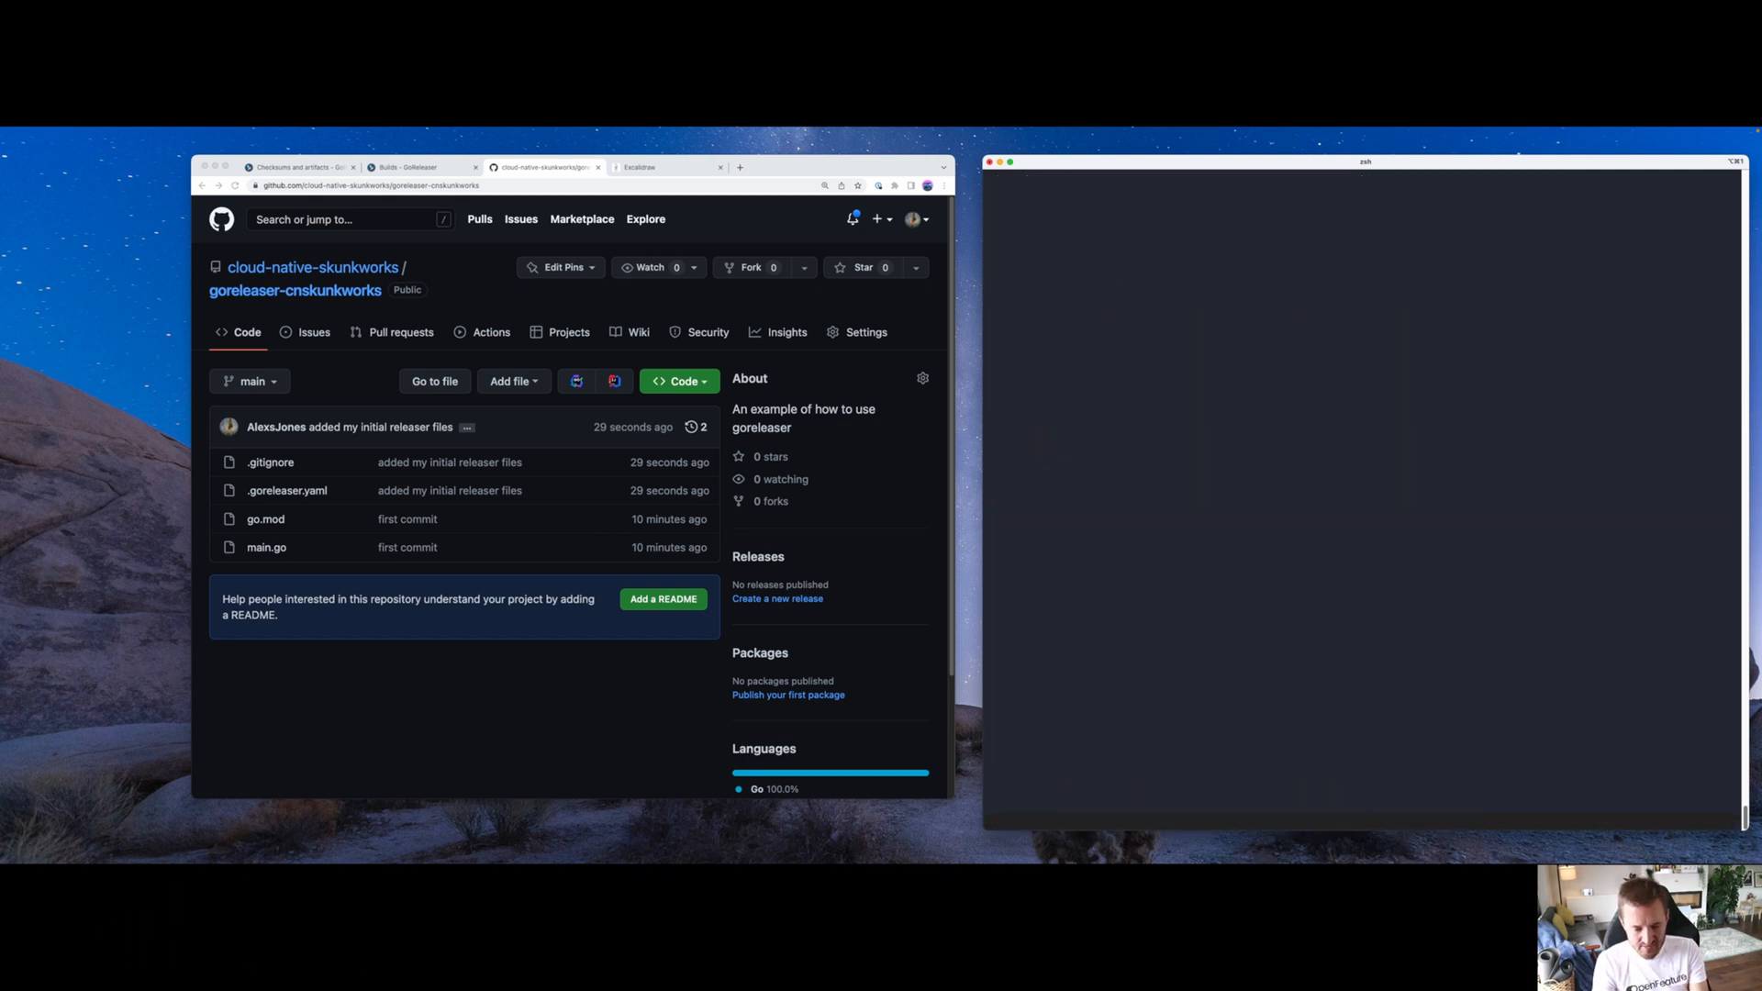
pyautogui.write('My fir')
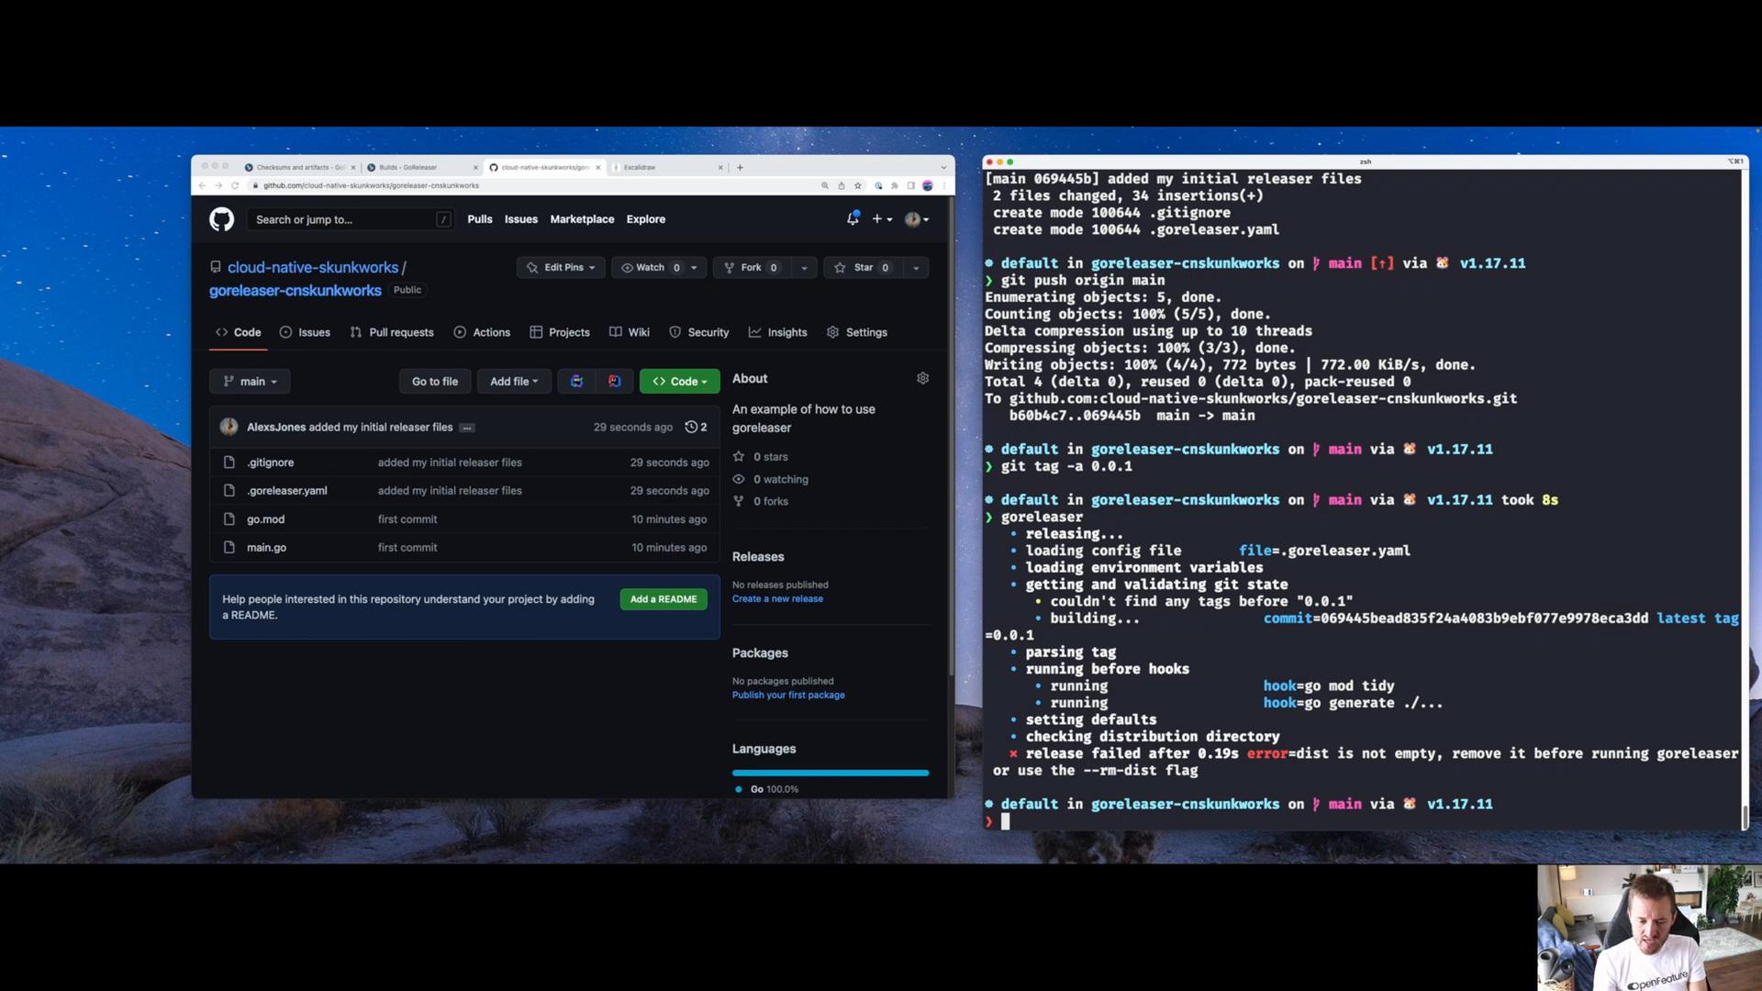
pyautogui.write('ls -la')
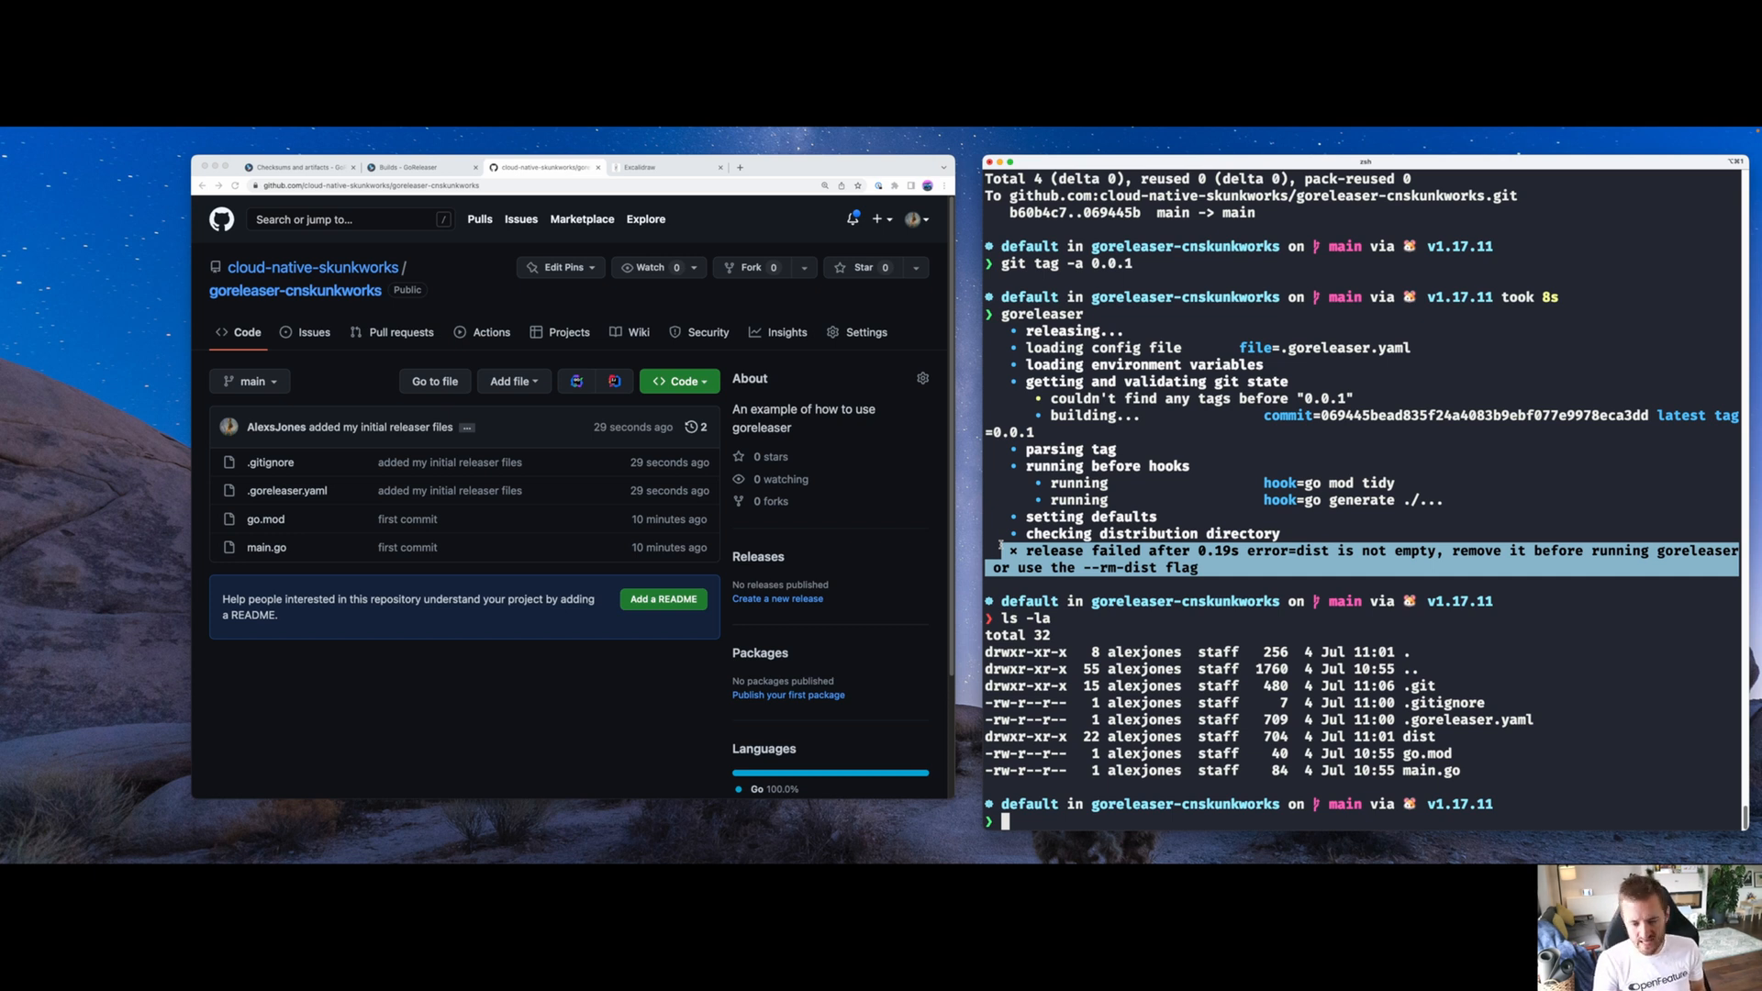
pyautogui.write('goreleaser --rm-dist')
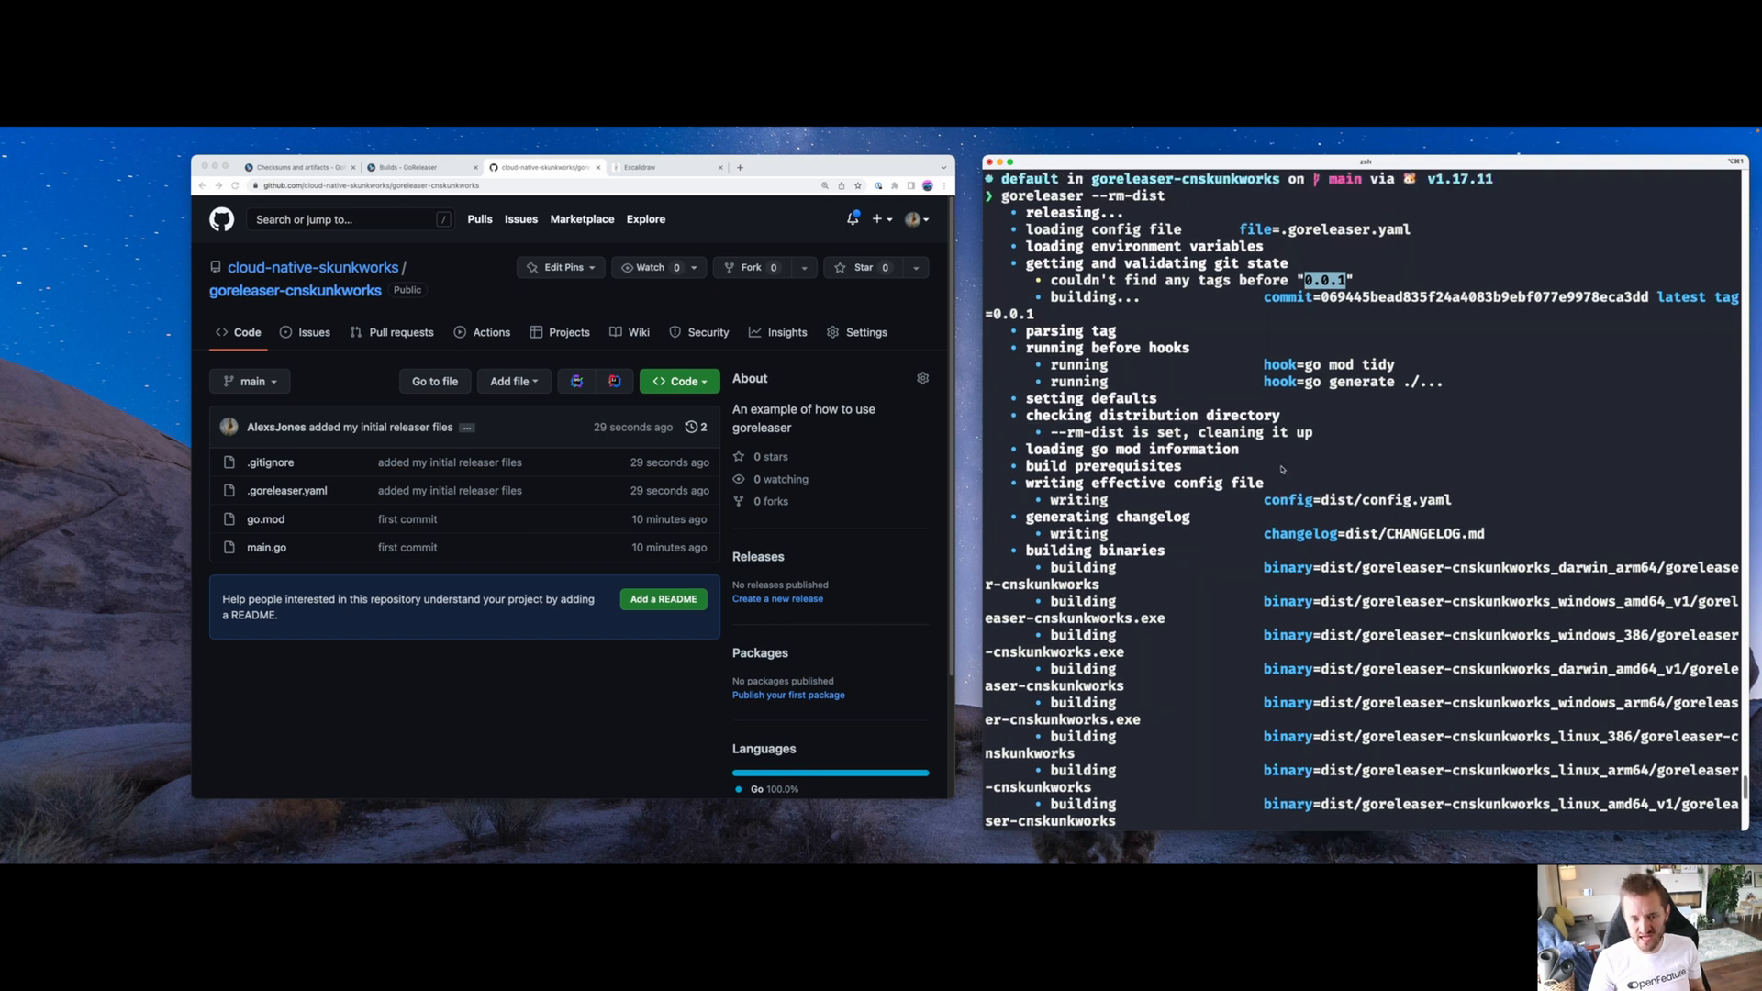
# Scroll the goreleaser output as the 0.0.1 archives and checksums upload
pyautogui.scroll(-3)
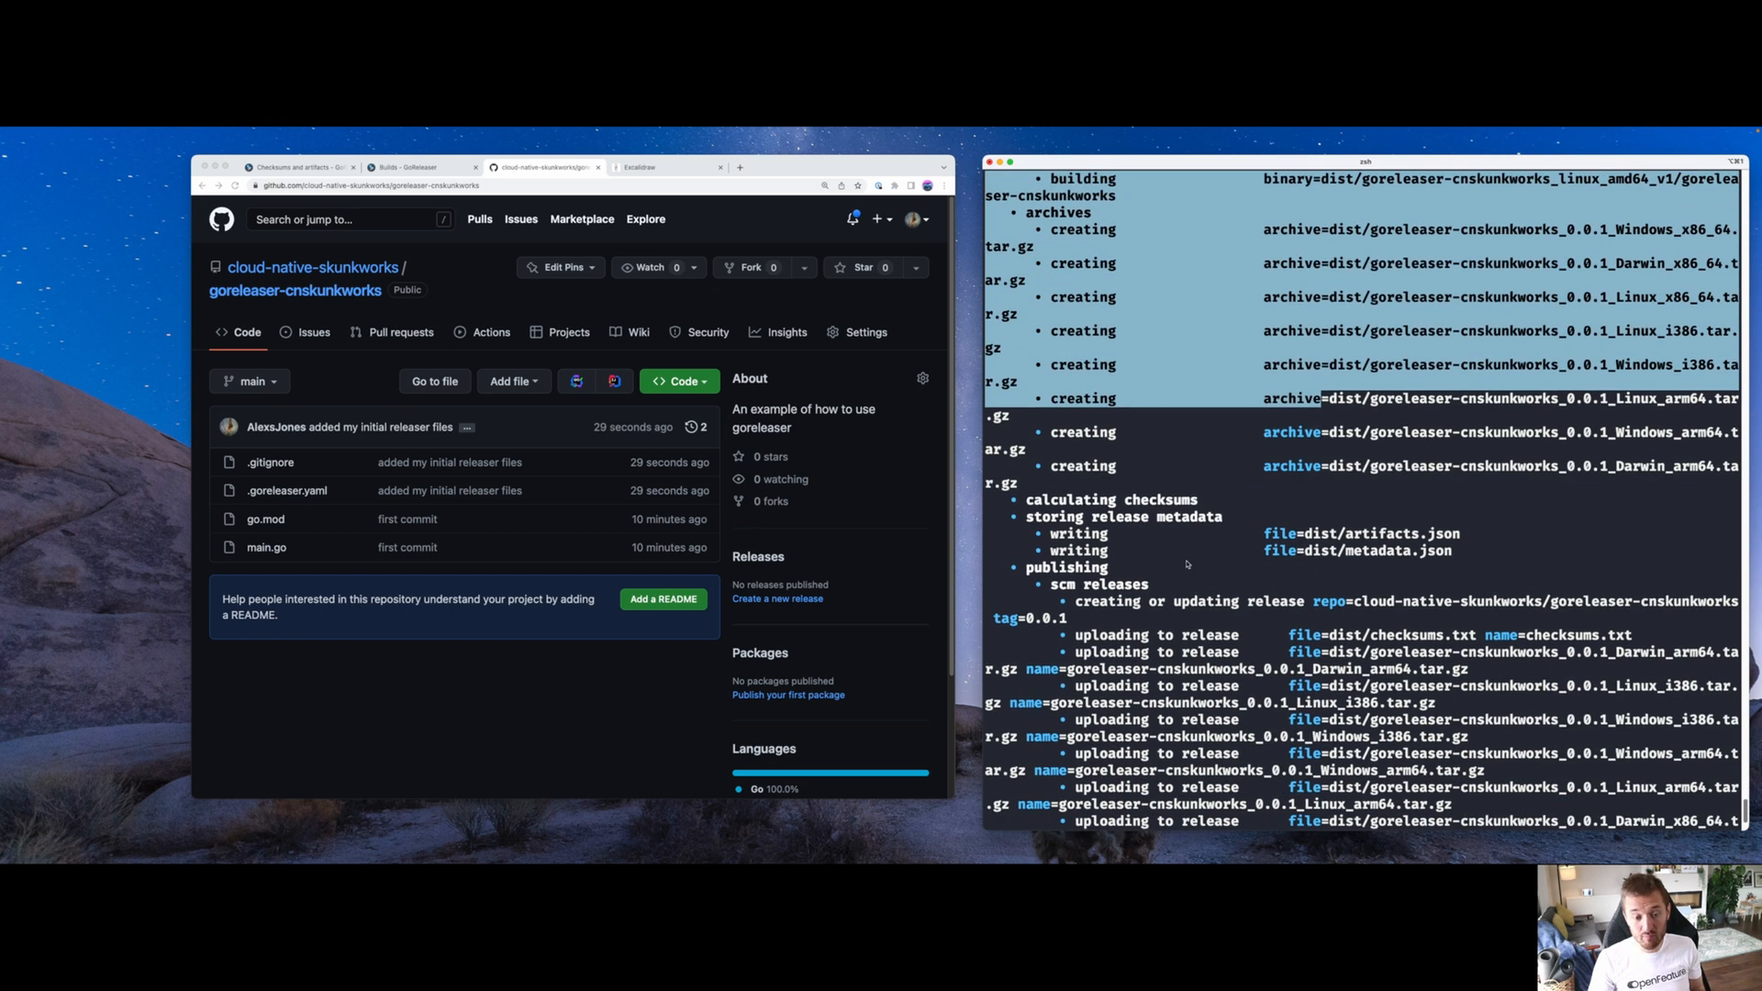
pyautogui.moveTo(1140, 569)
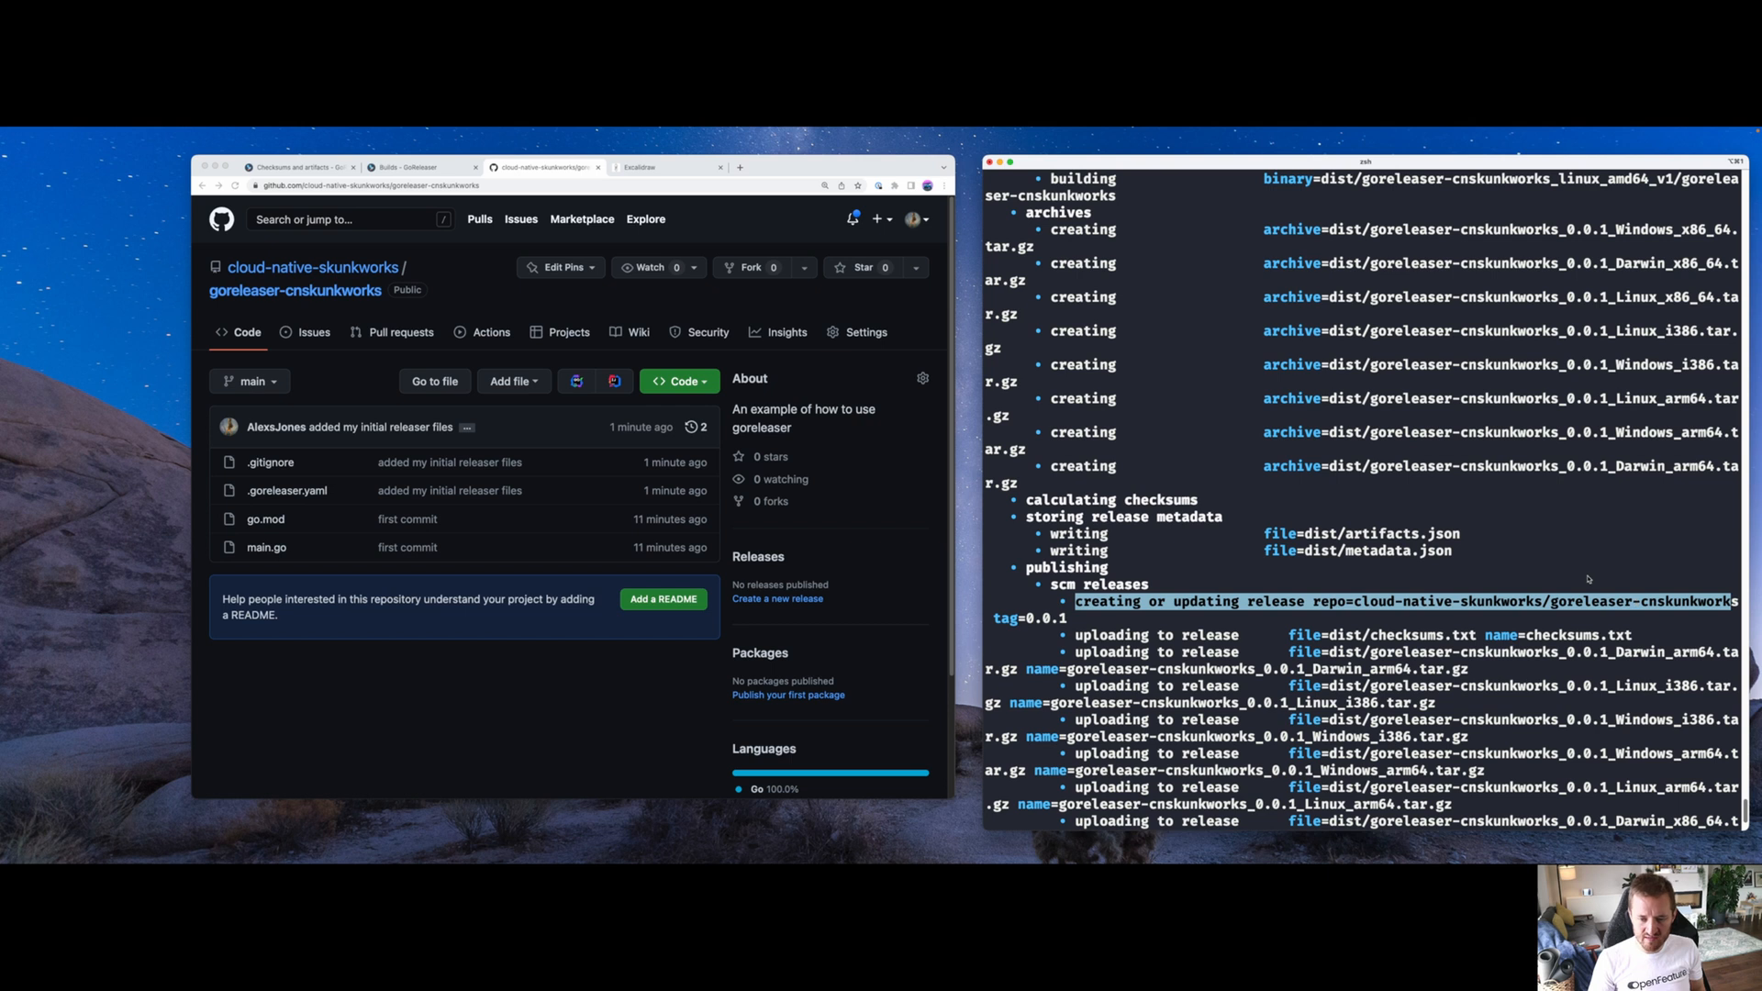
pyautogui.moveTo(1501, 570)
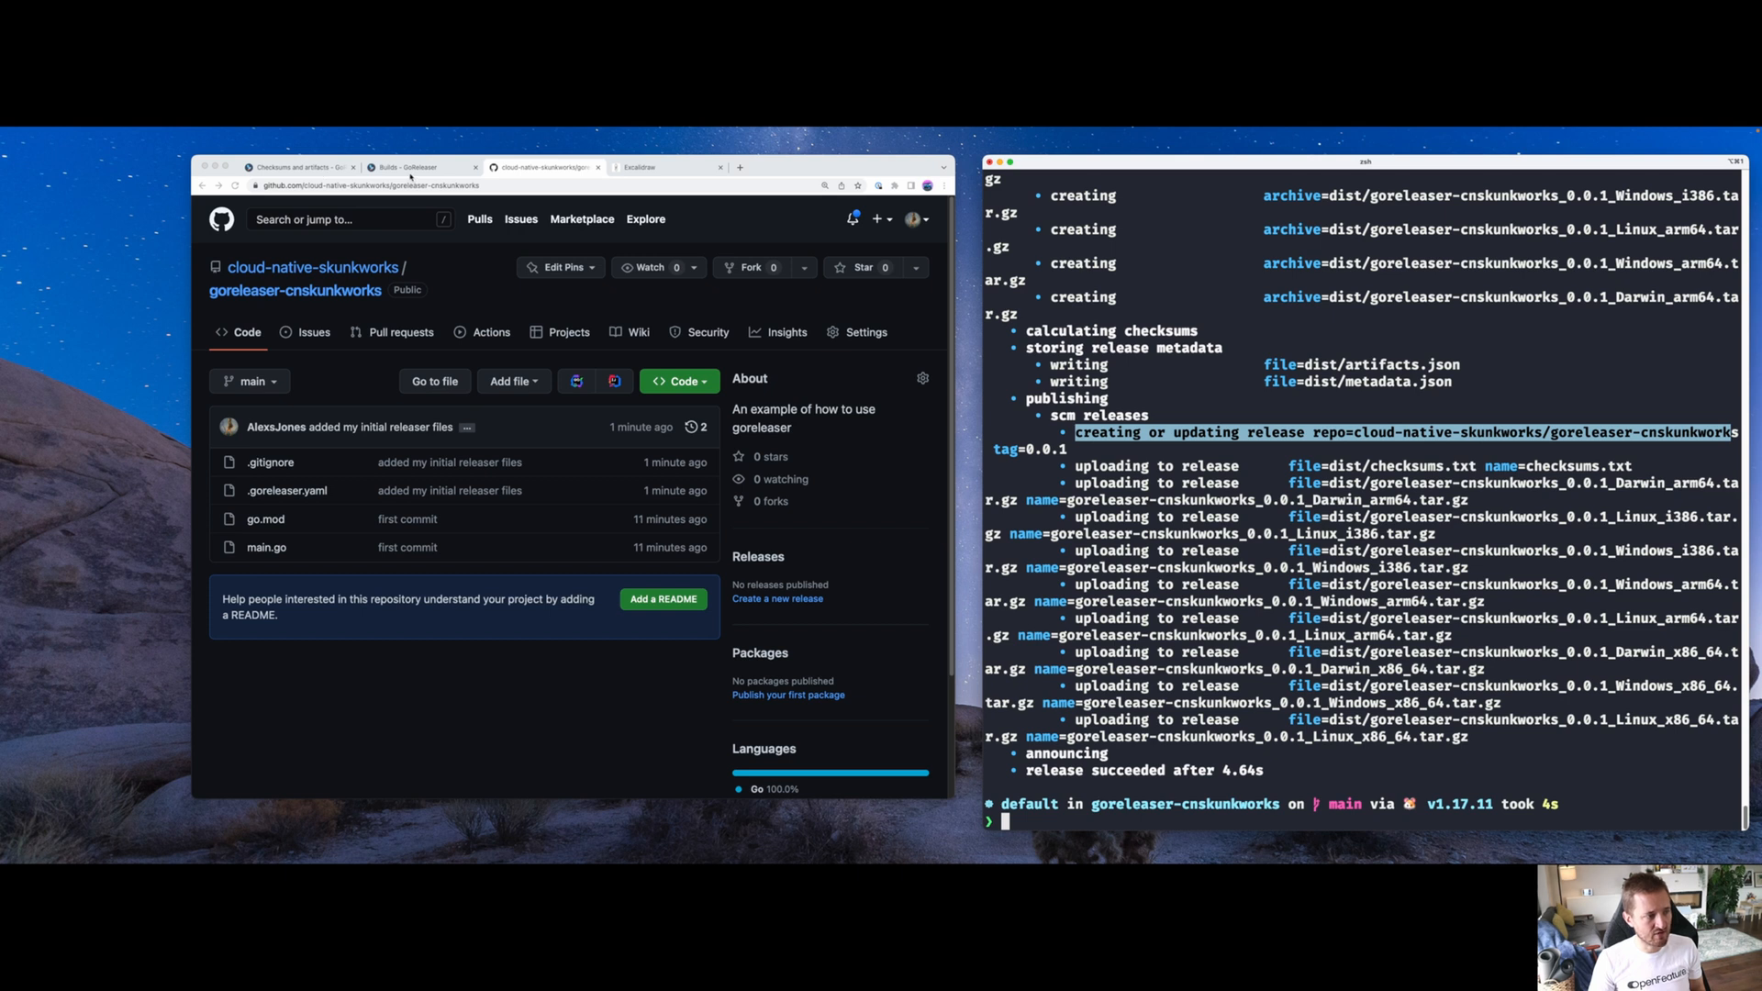
# Browse the GoReleaser Quick Start guide, then view the 0.0.1 GitHub release page
pyautogui.click(299, 166)
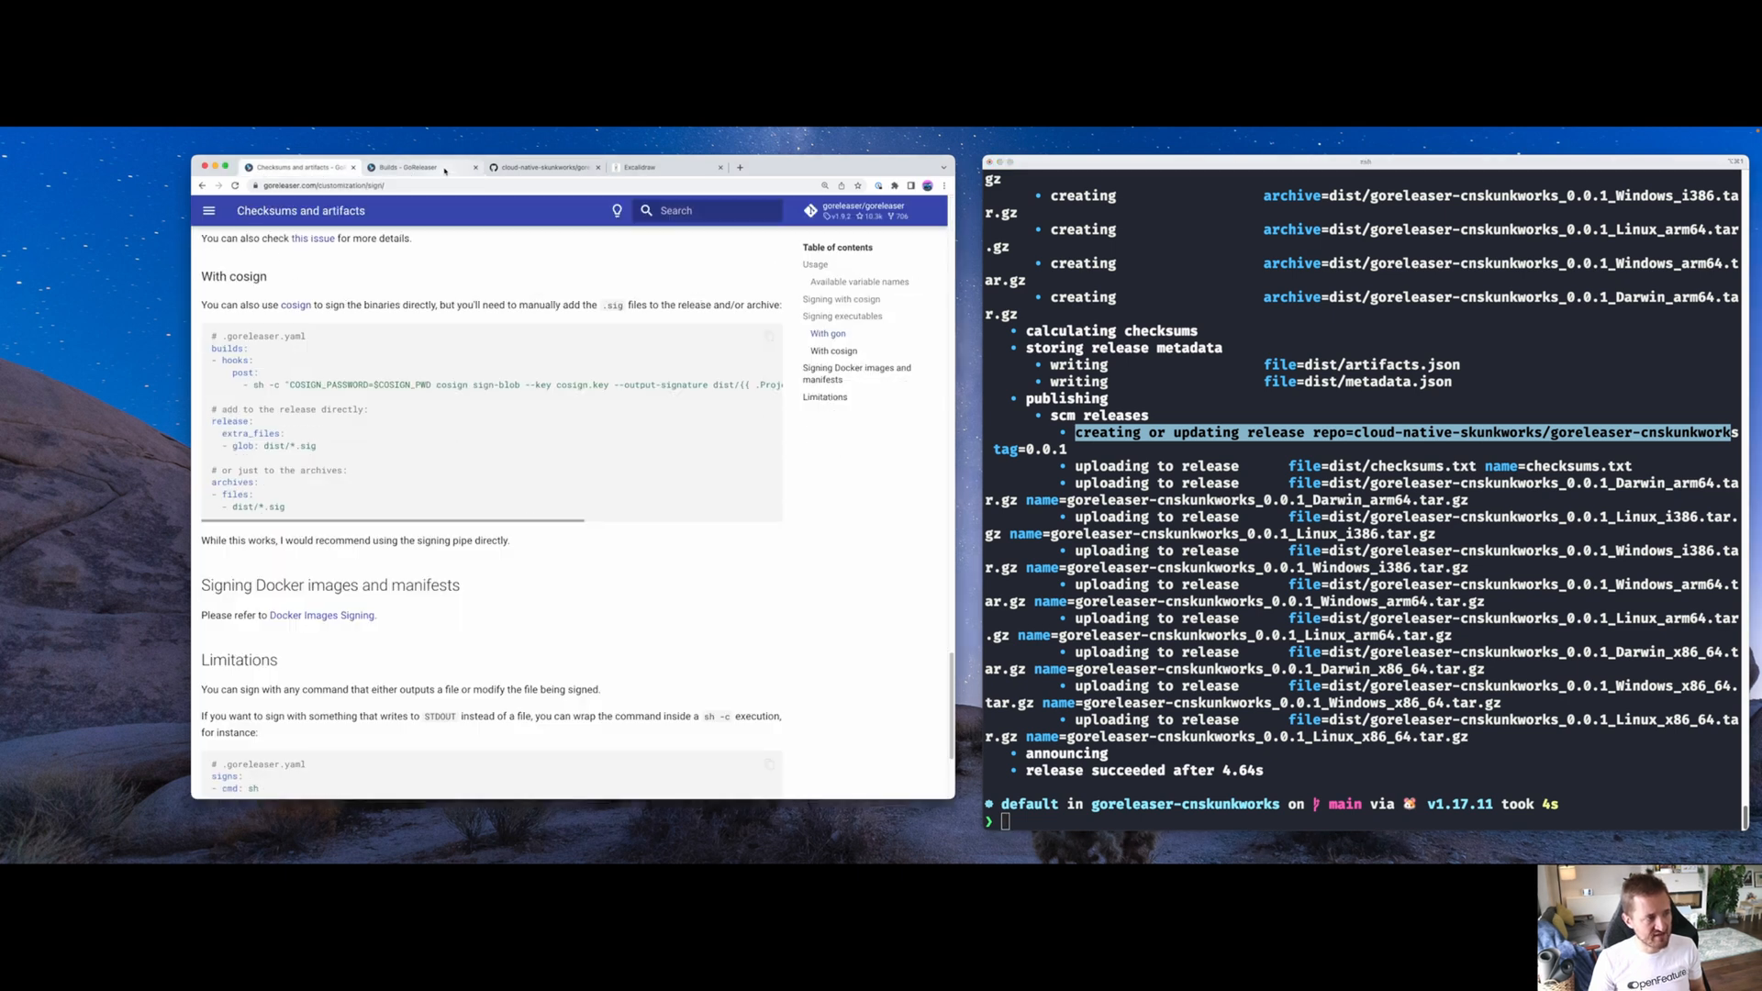
pyautogui.click(412, 166)
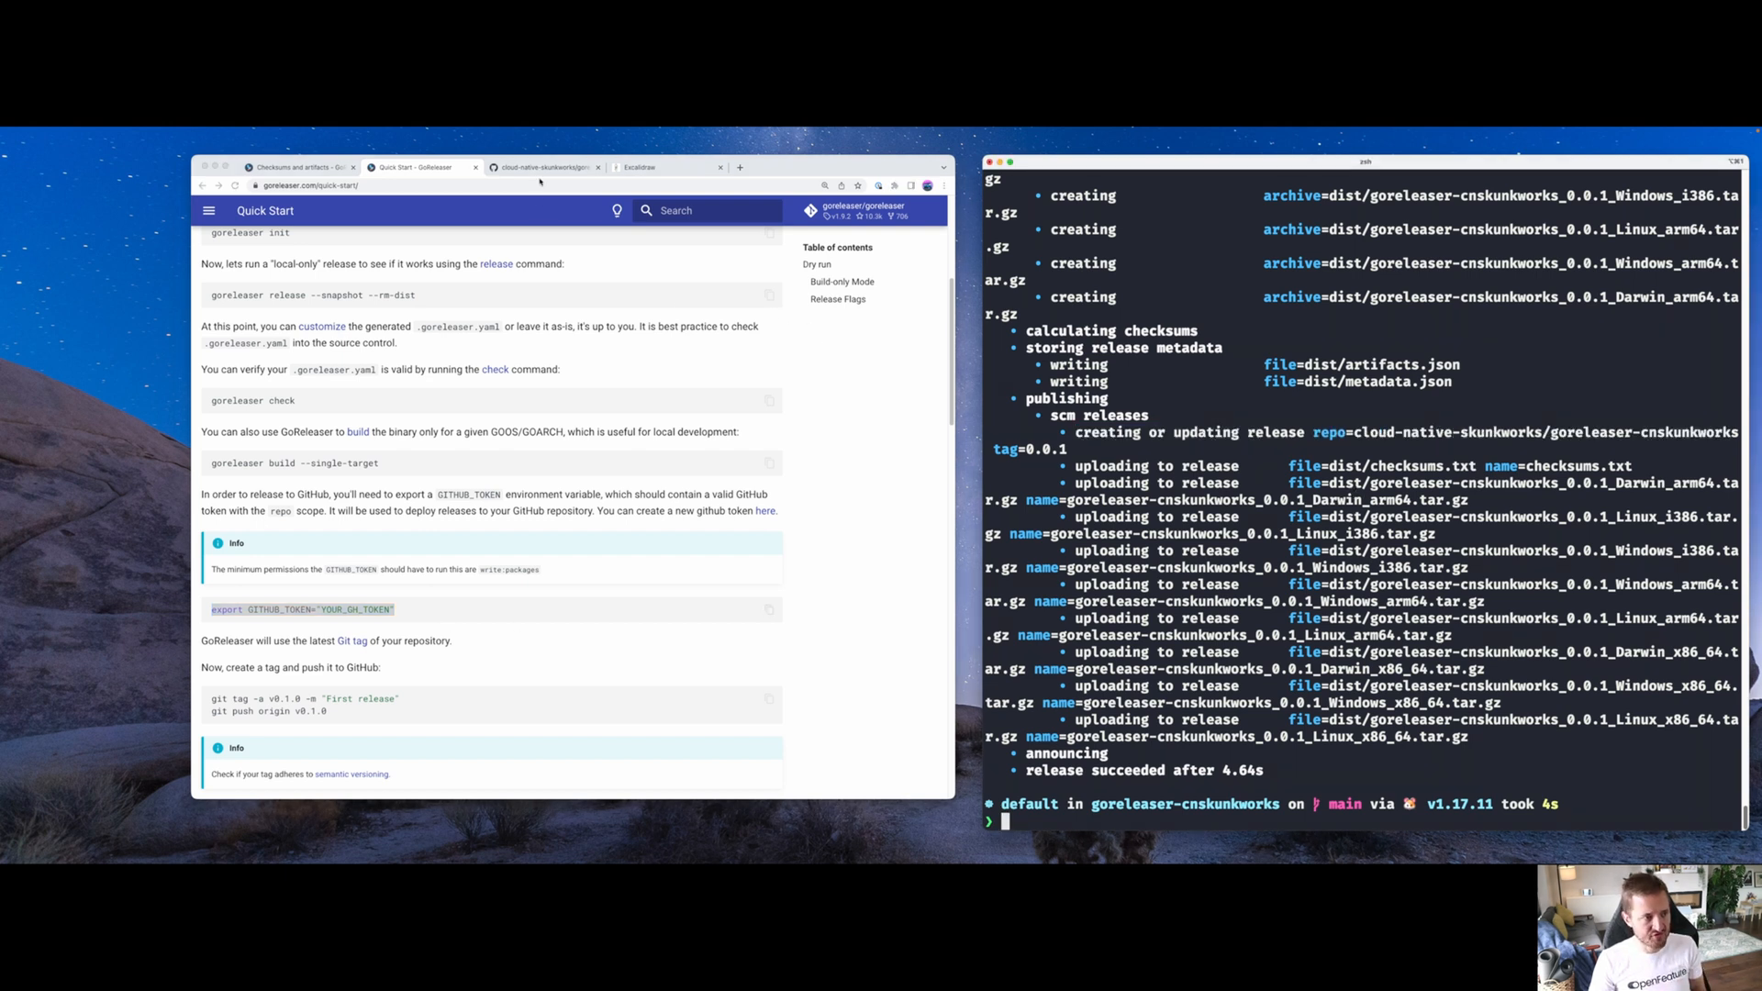
pyautogui.click(545, 166)
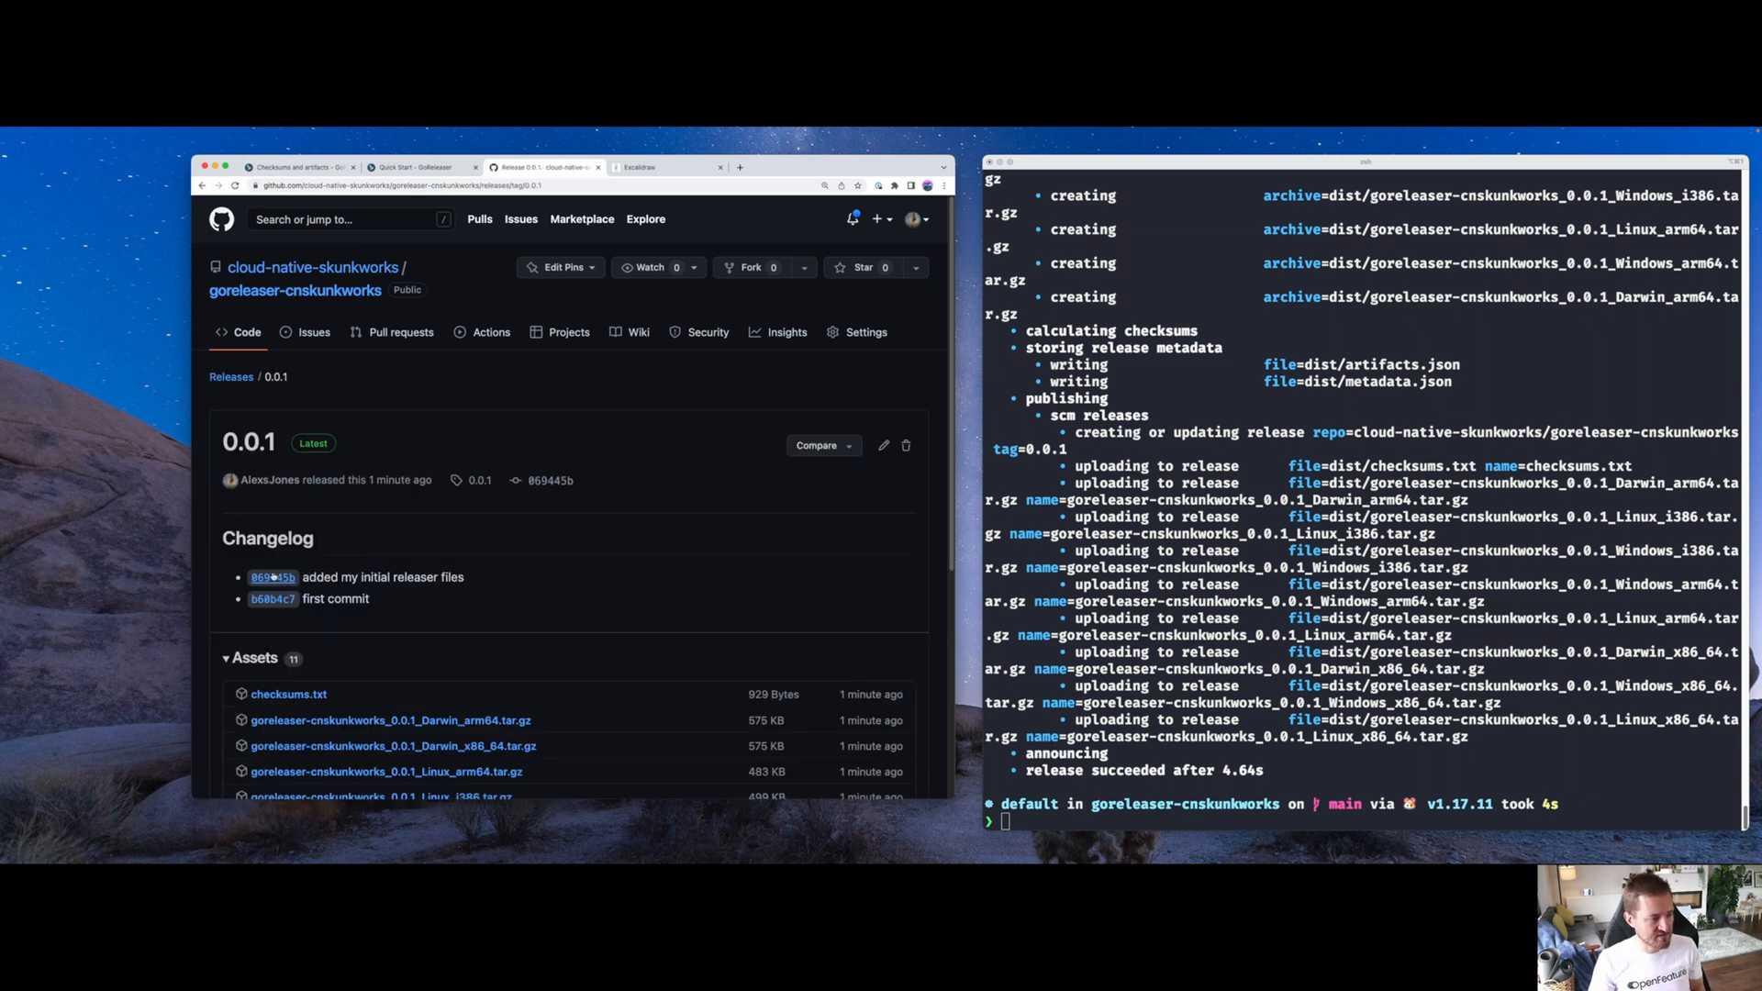
# Scroll the 0.0.1 release down to its asset list, then clear the terminal
pyautogui.doubleClick(335, 597)
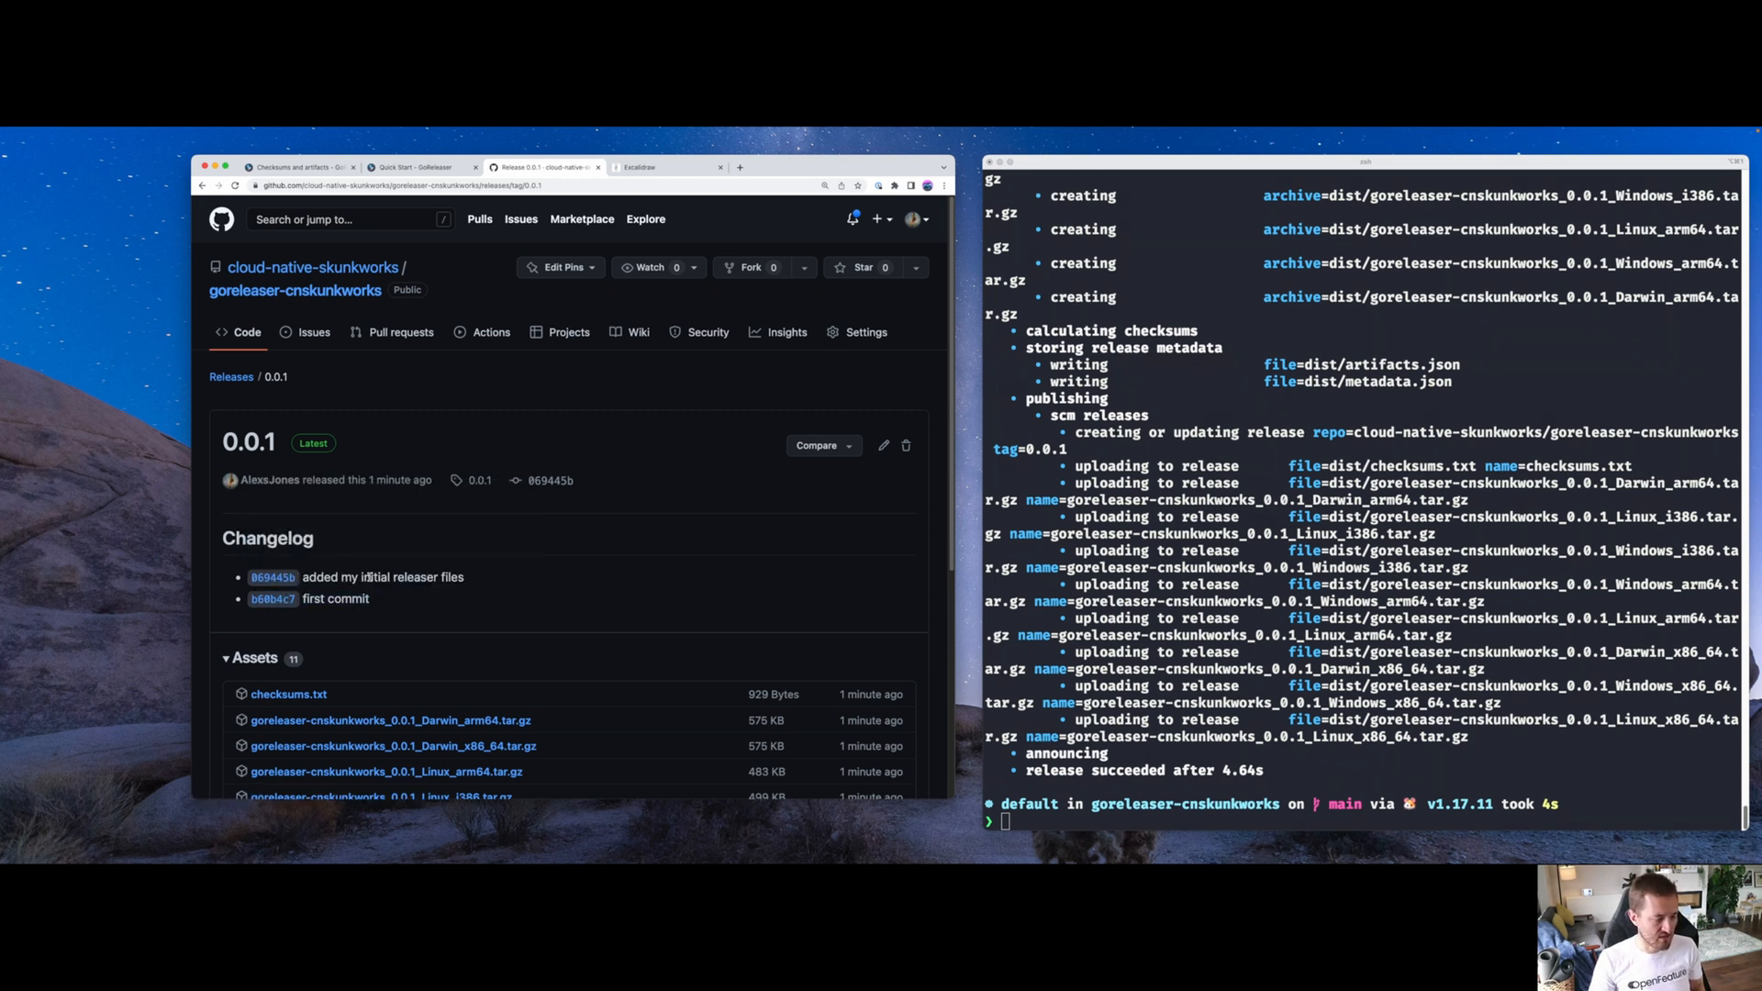
pyautogui.scroll(-3)
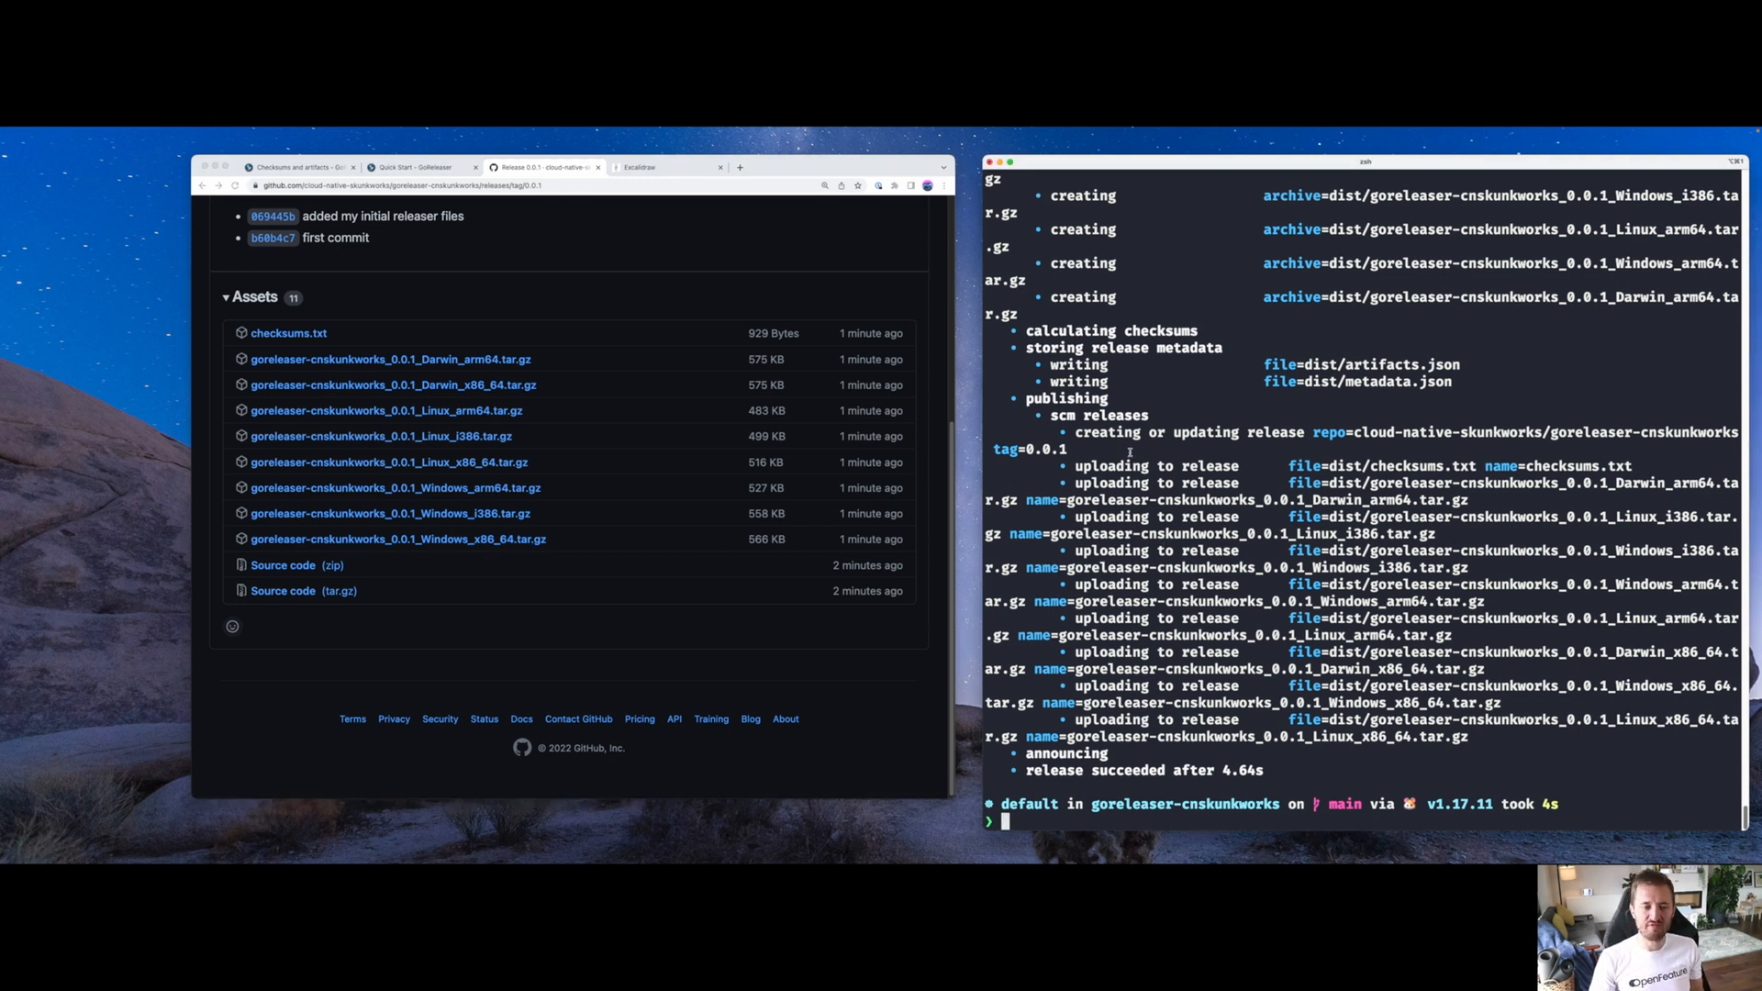
pyautogui.write('clear')
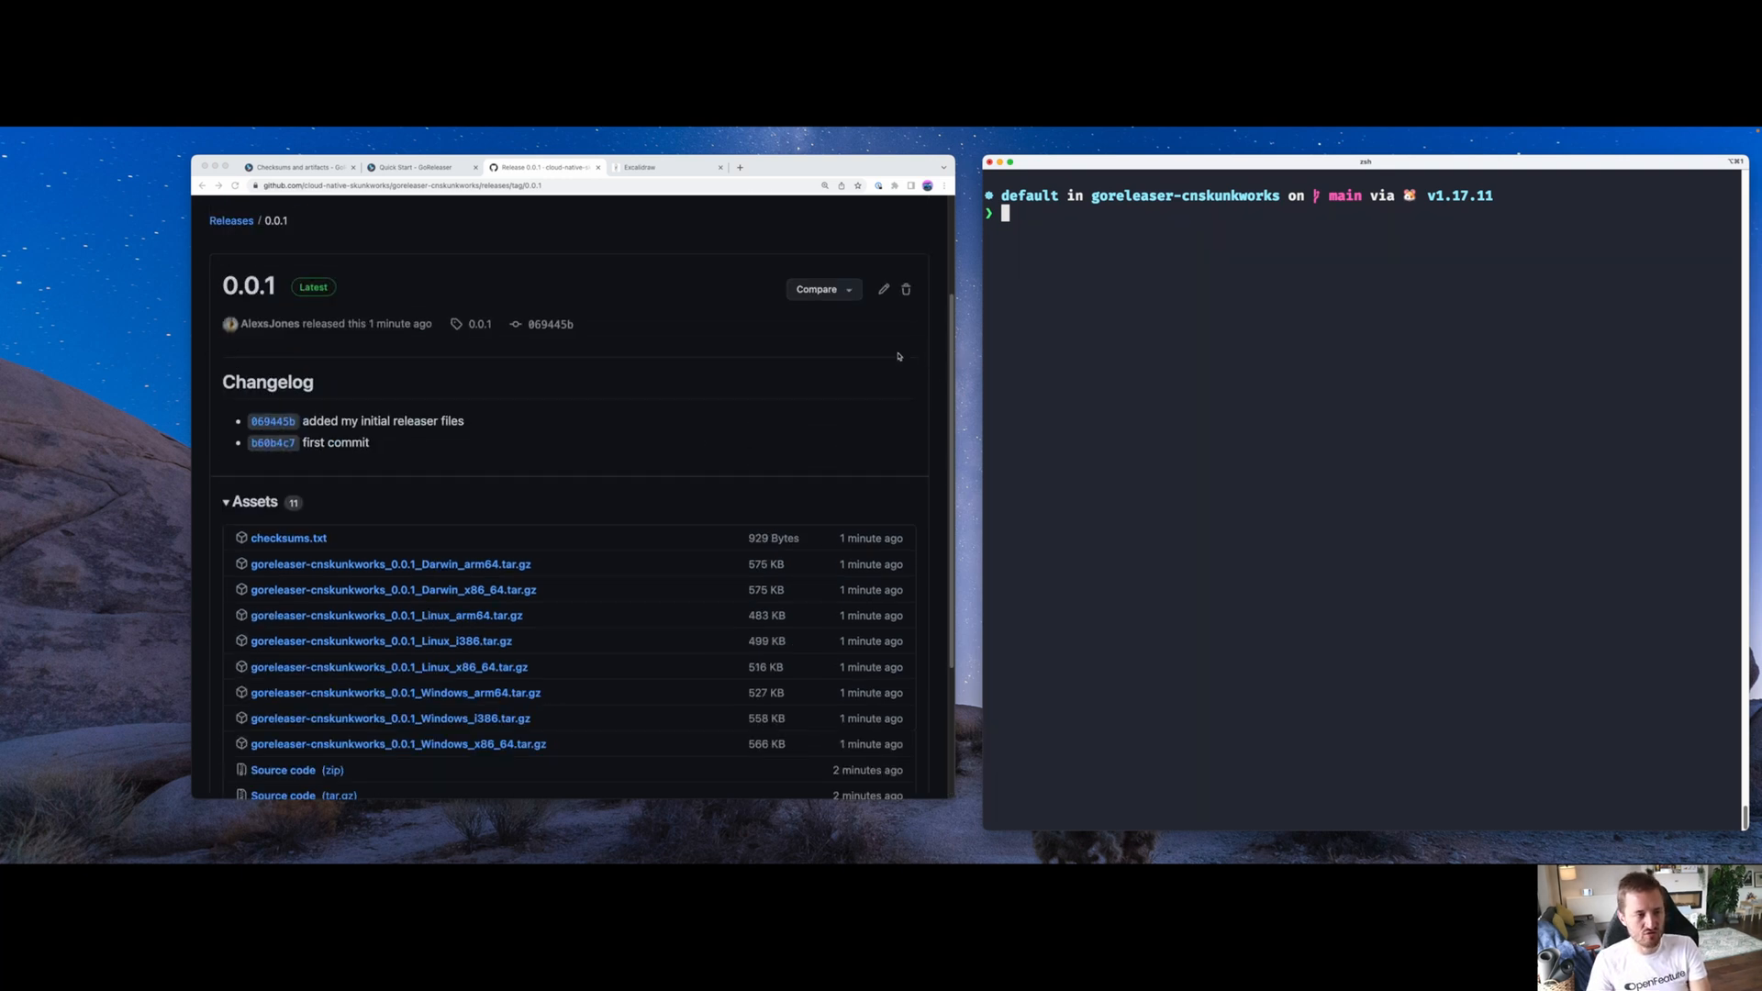
# Navigate the docs to Customization > Cataloging artifacts and follow the Syft link
pyautogui.click(420, 166)
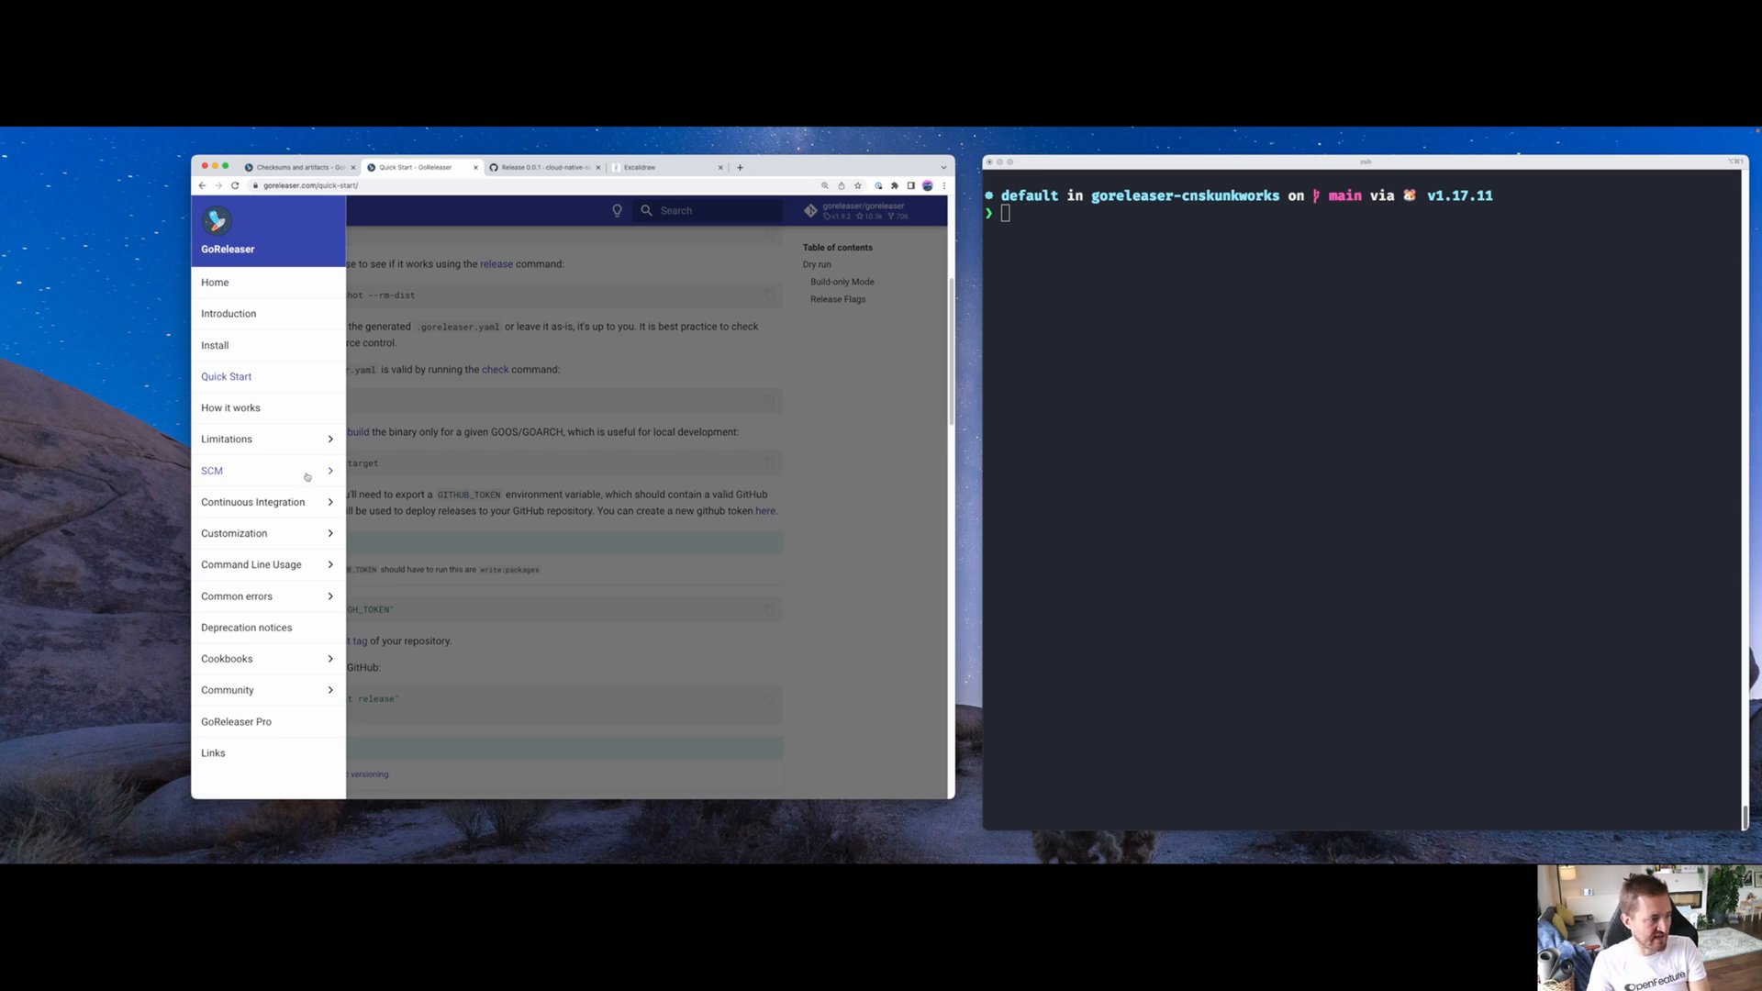
pyautogui.click(234, 532)
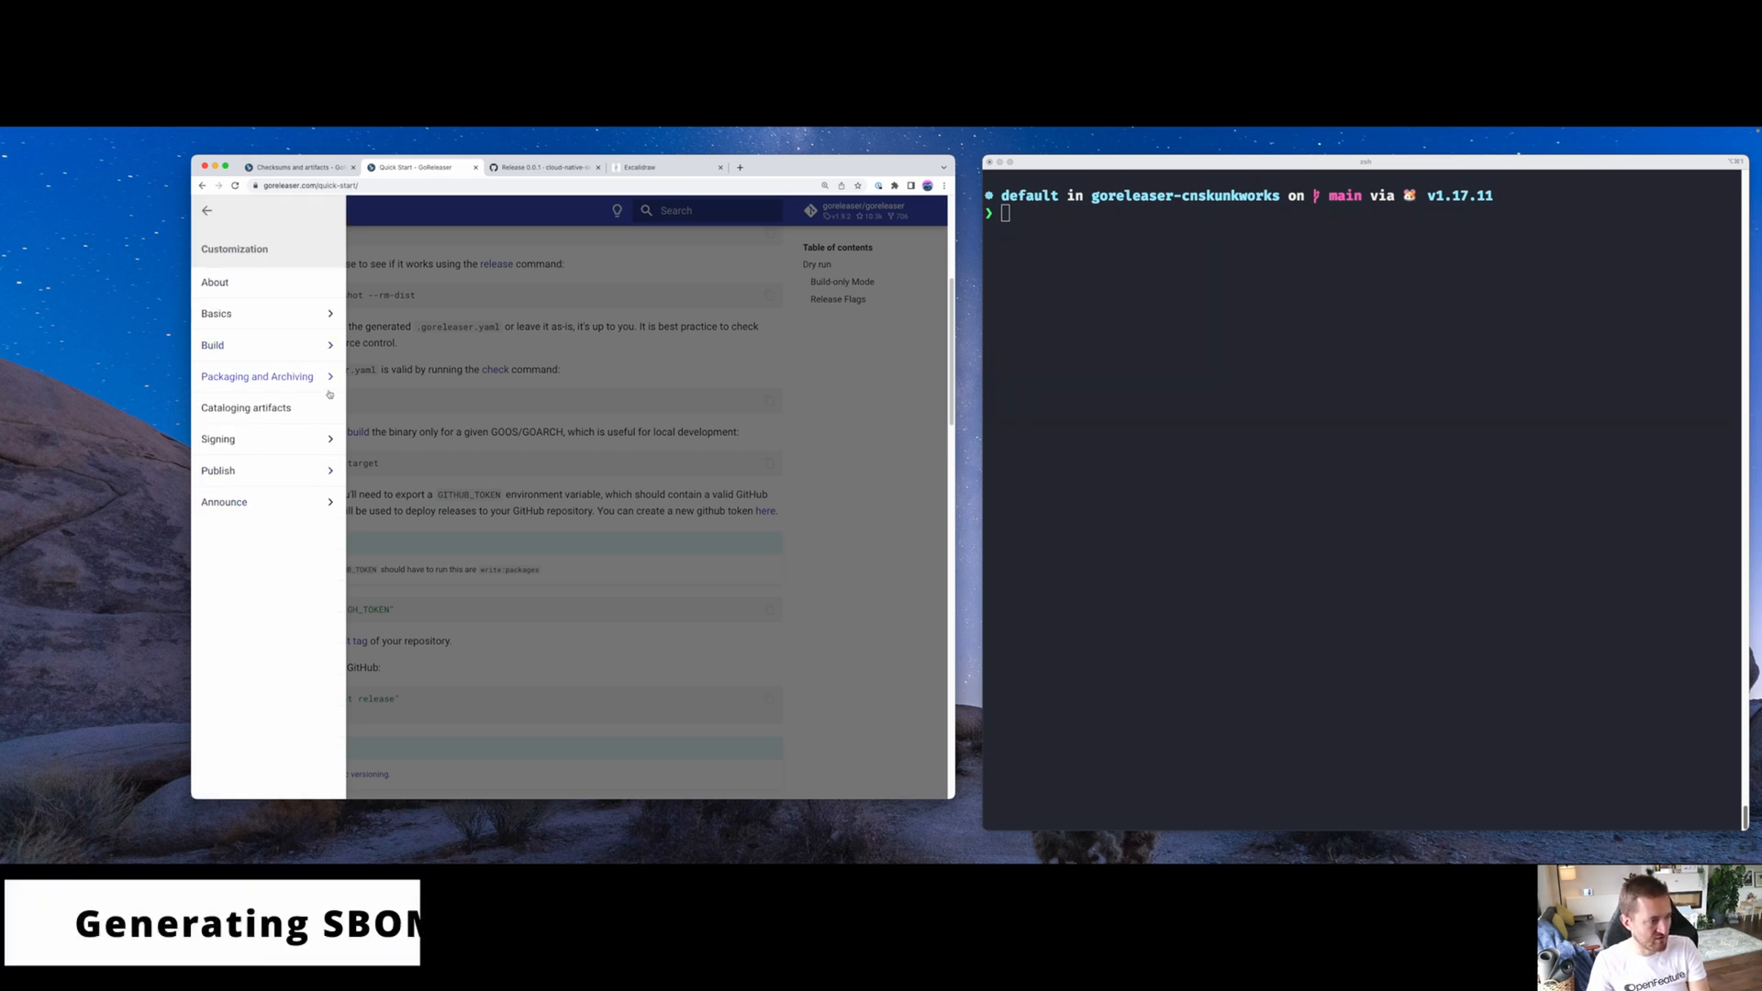
pyautogui.click(245, 406)
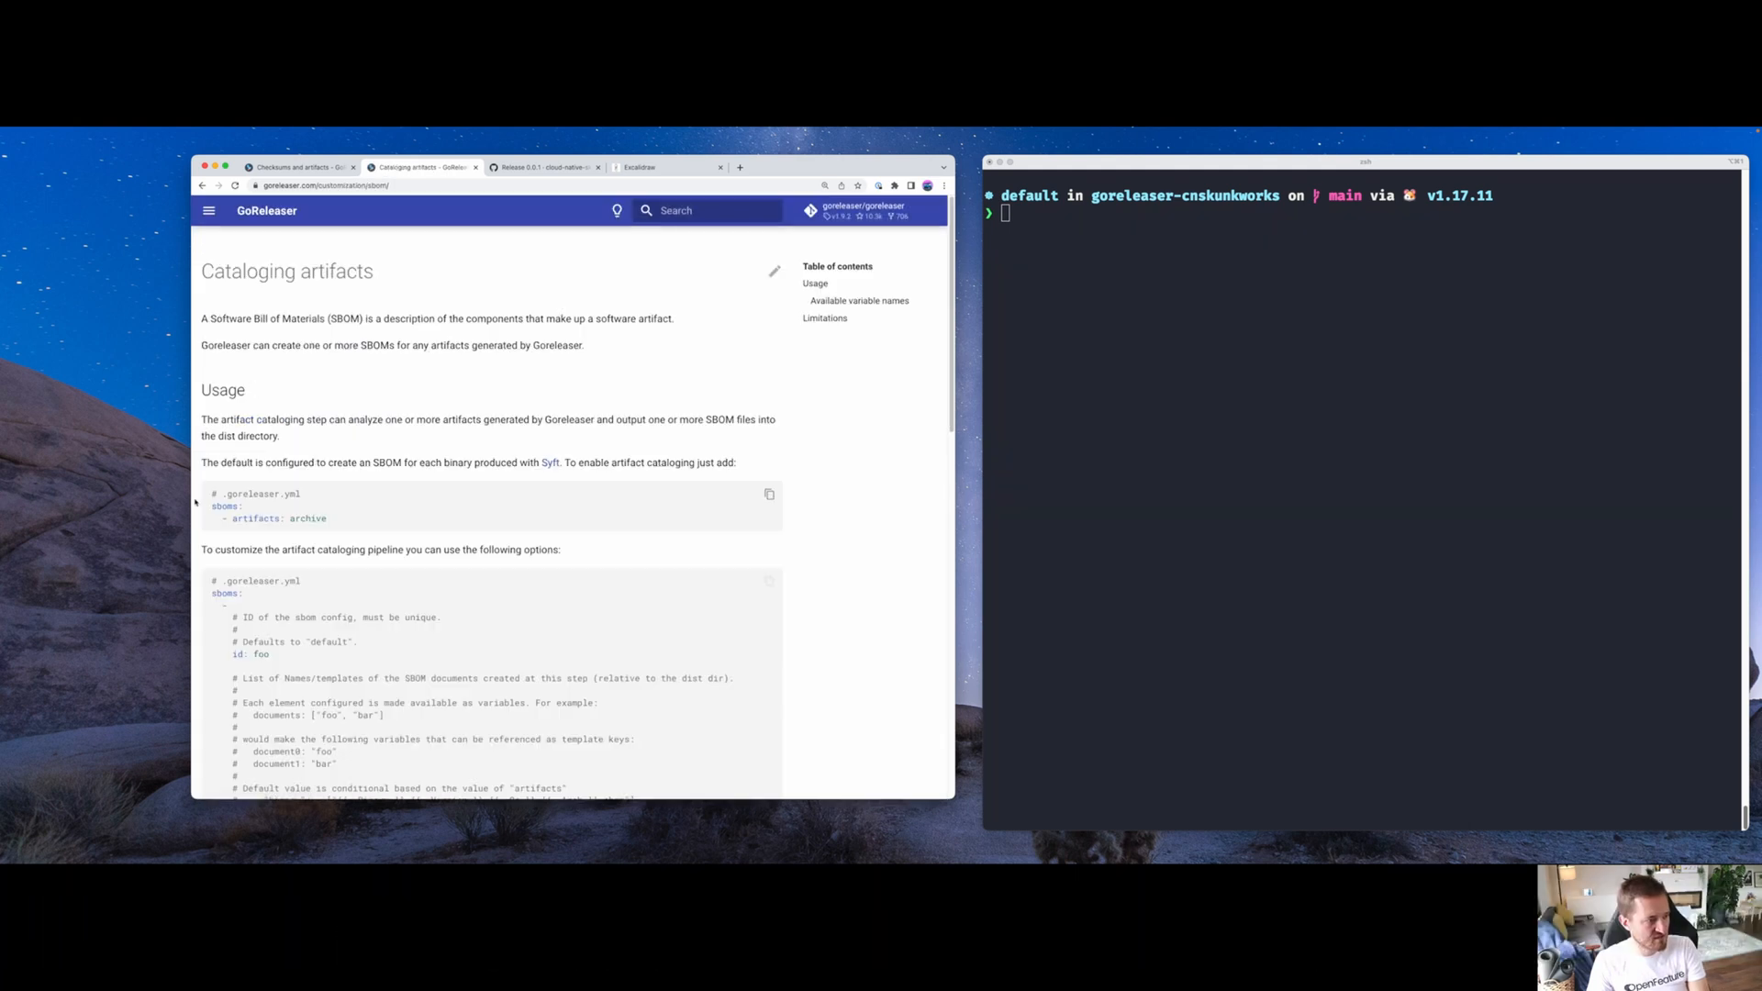
pyautogui.moveTo(209, 506); pyautogui.dragTo(330, 517)
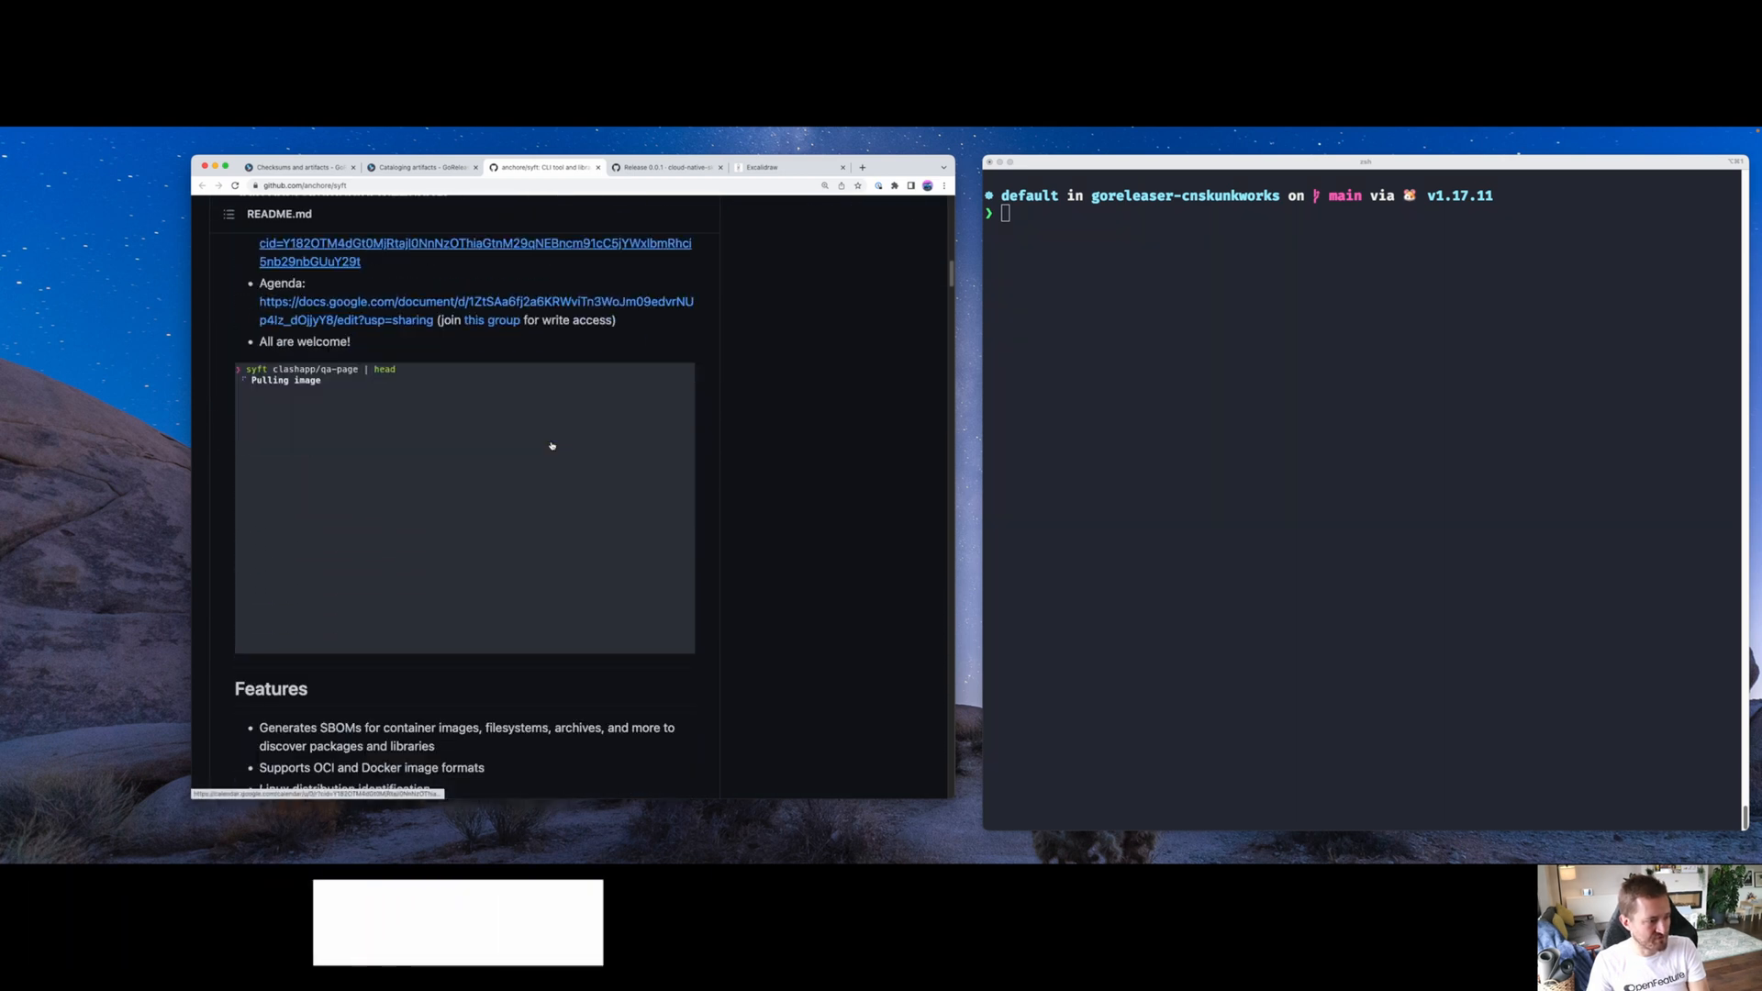
# Read the Syft README and install Syft using its curl install.sh script
pyautogui.scroll(-3)
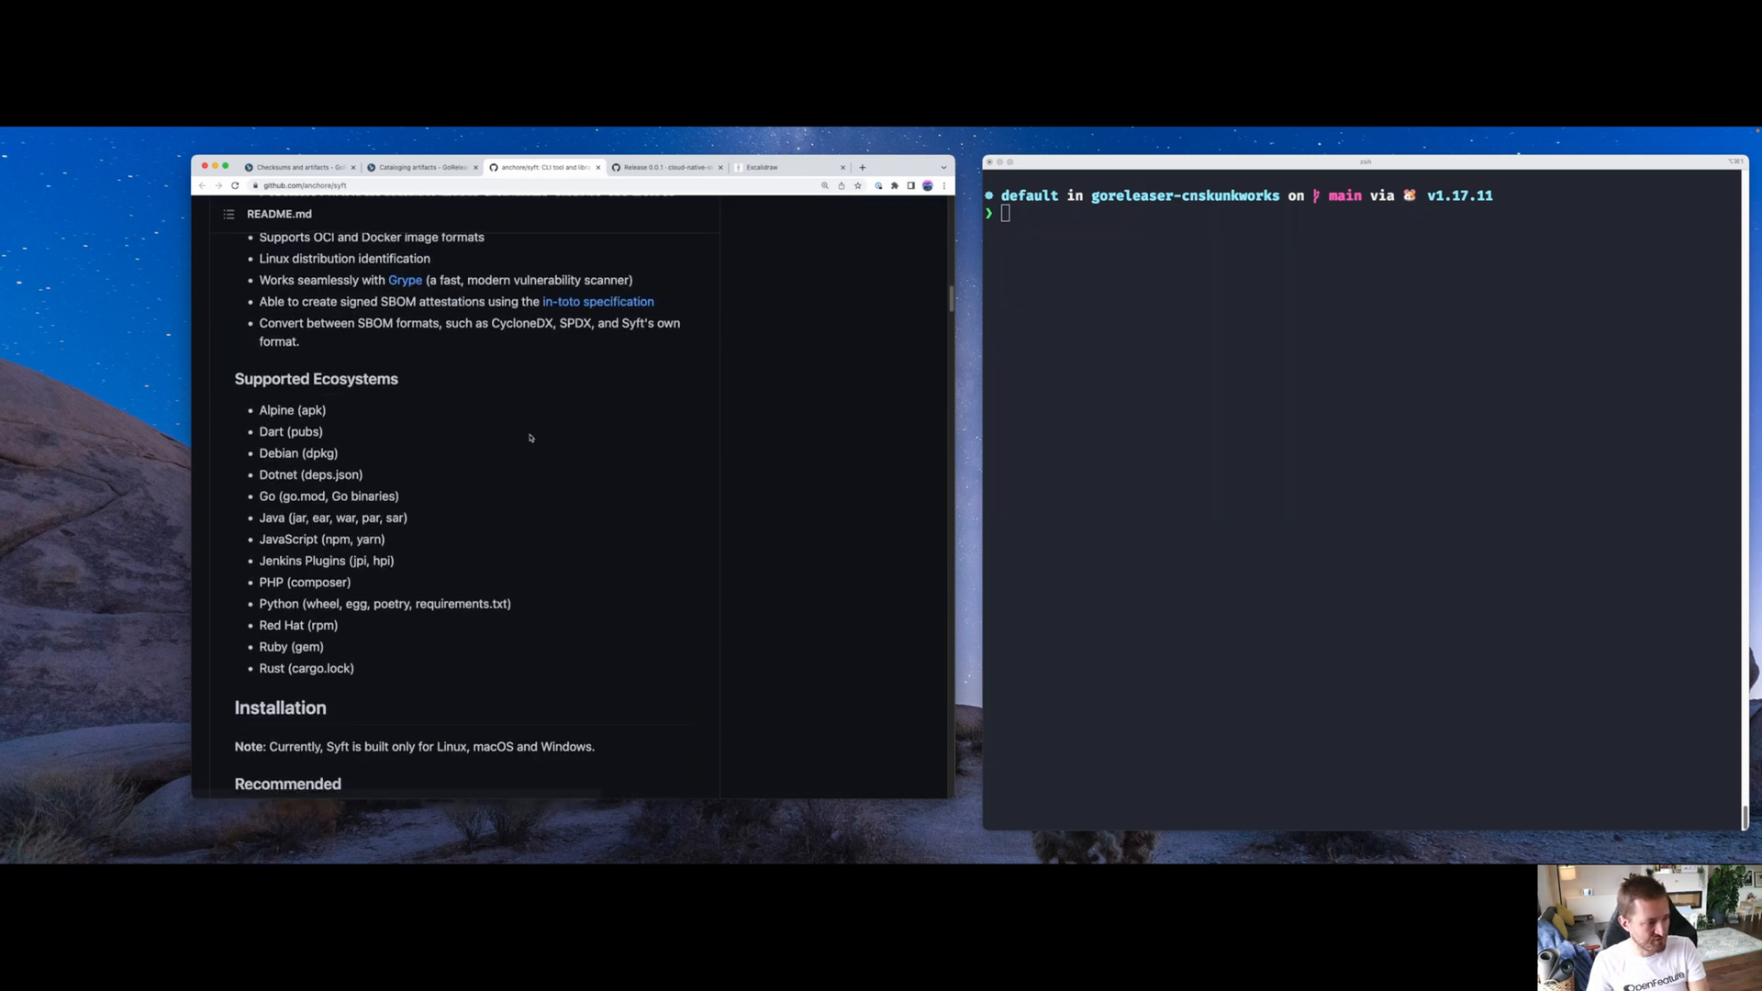
pyautogui.scroll(-3)
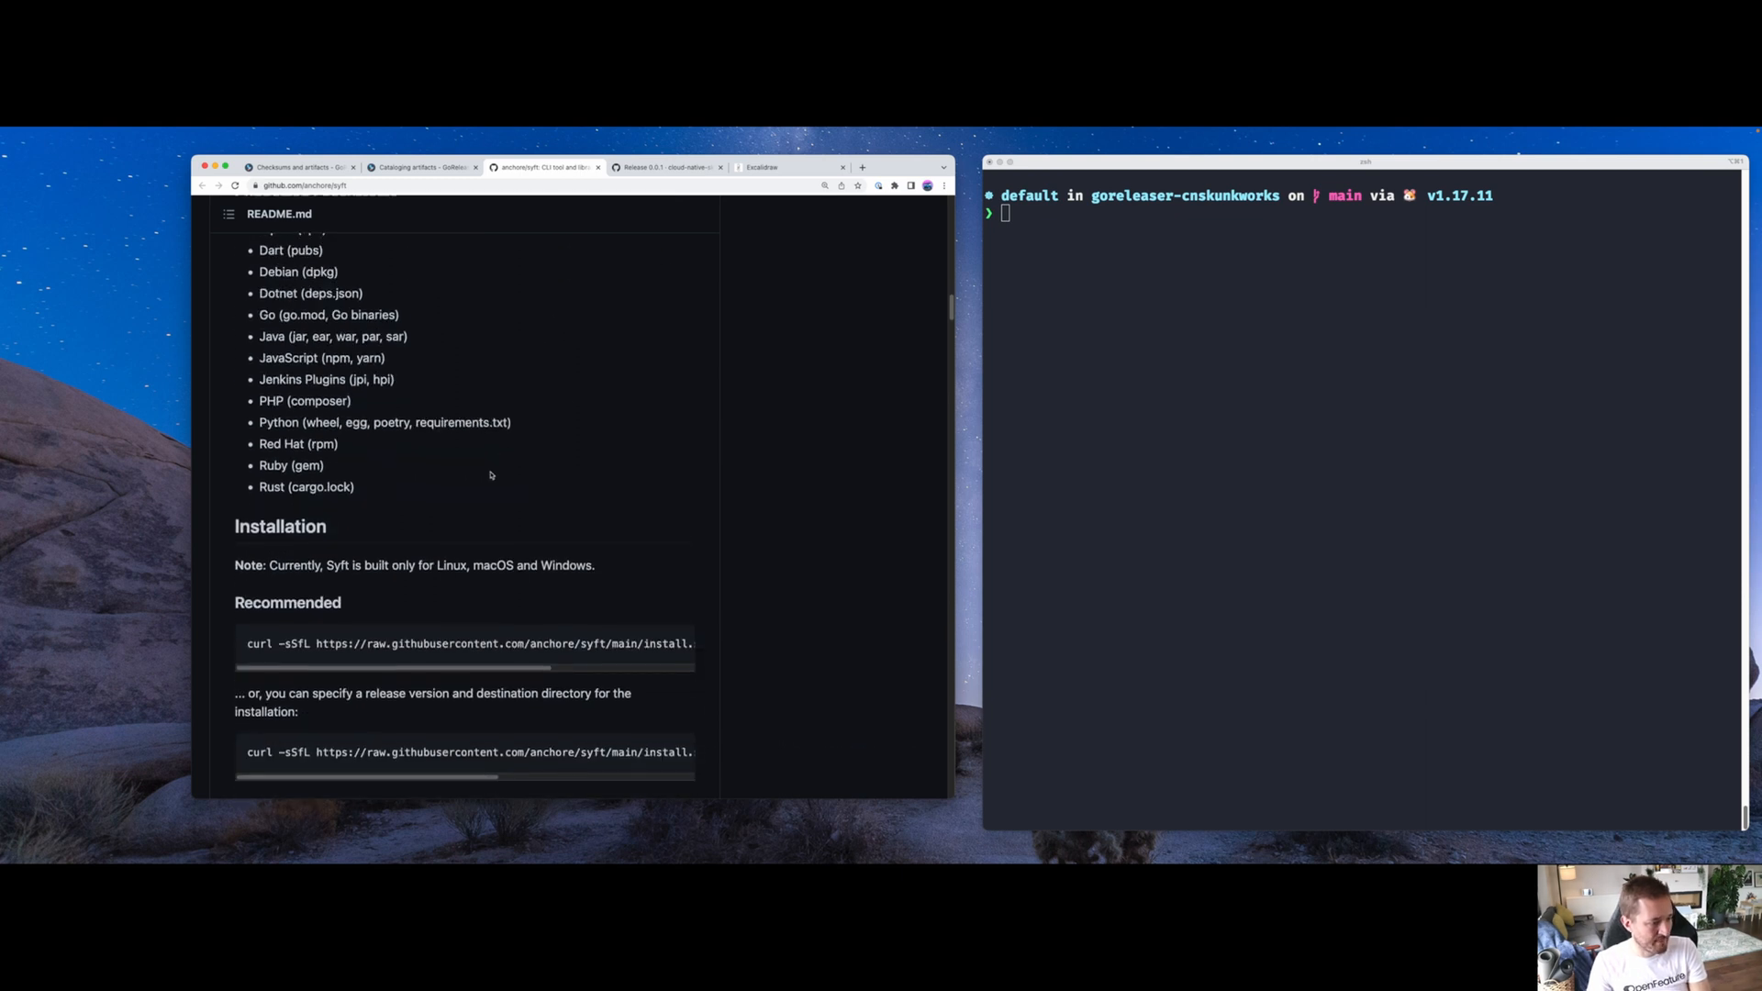
pyautogui.scroll(-3)
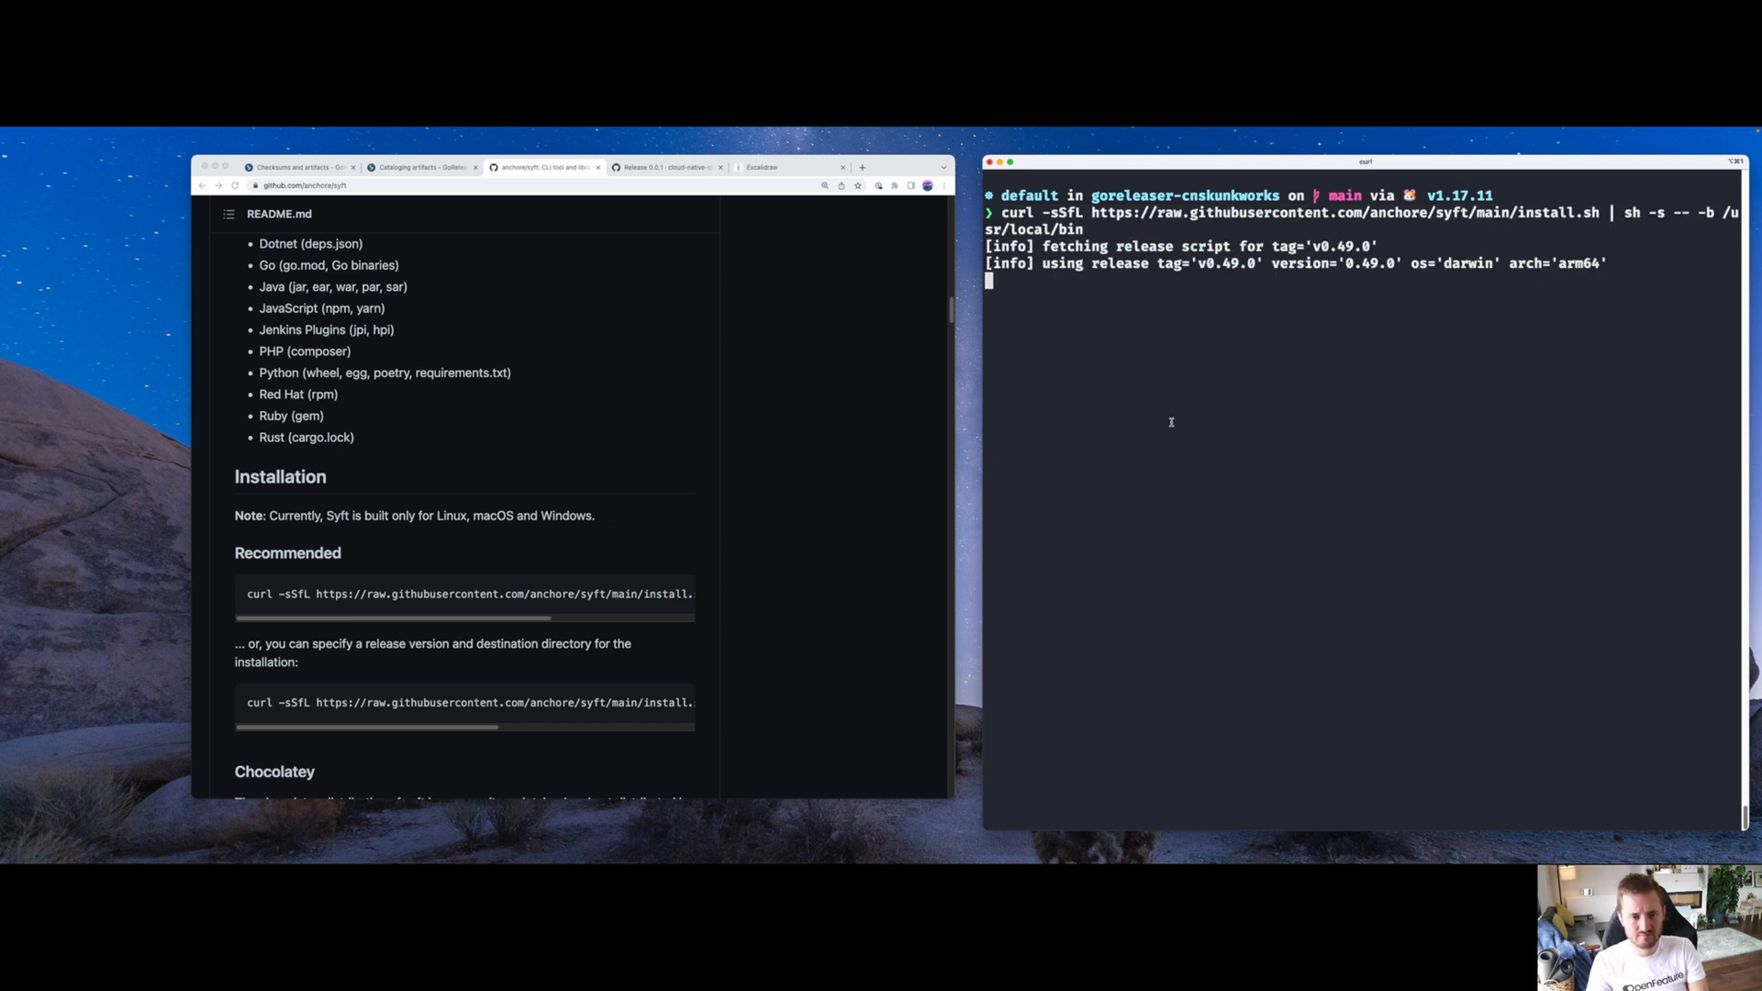
pyautogui.scroll(-3)
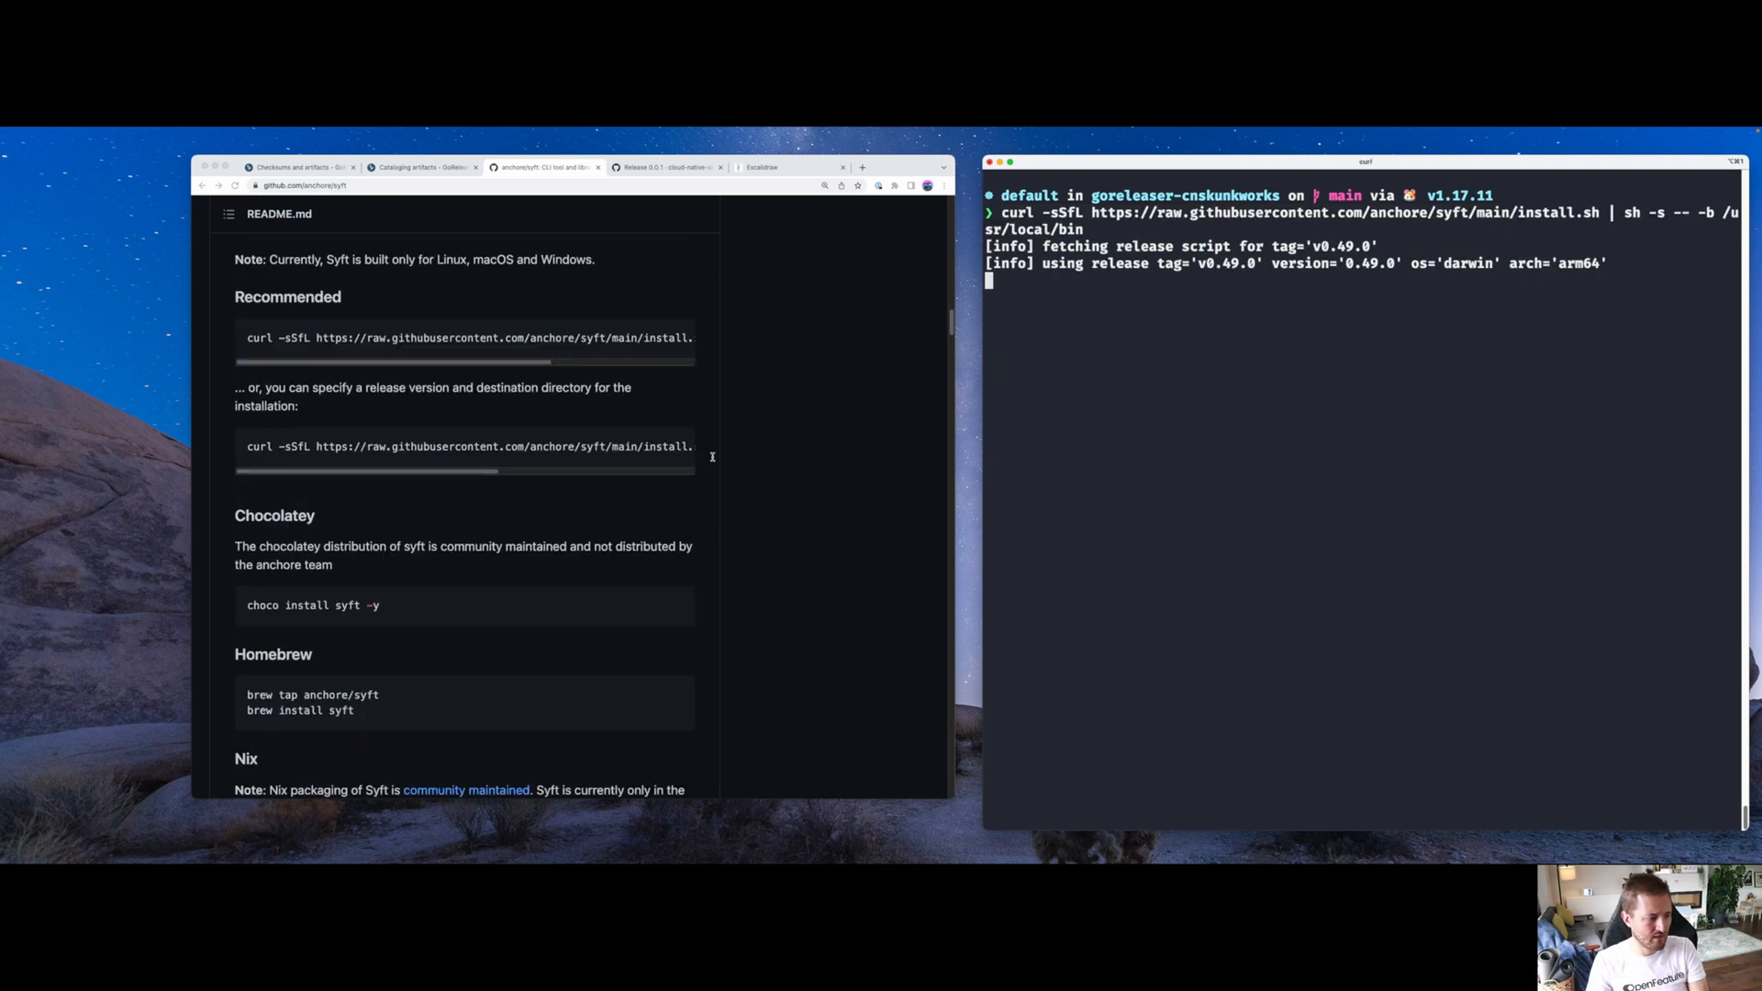
pyautogui.scroll(3)
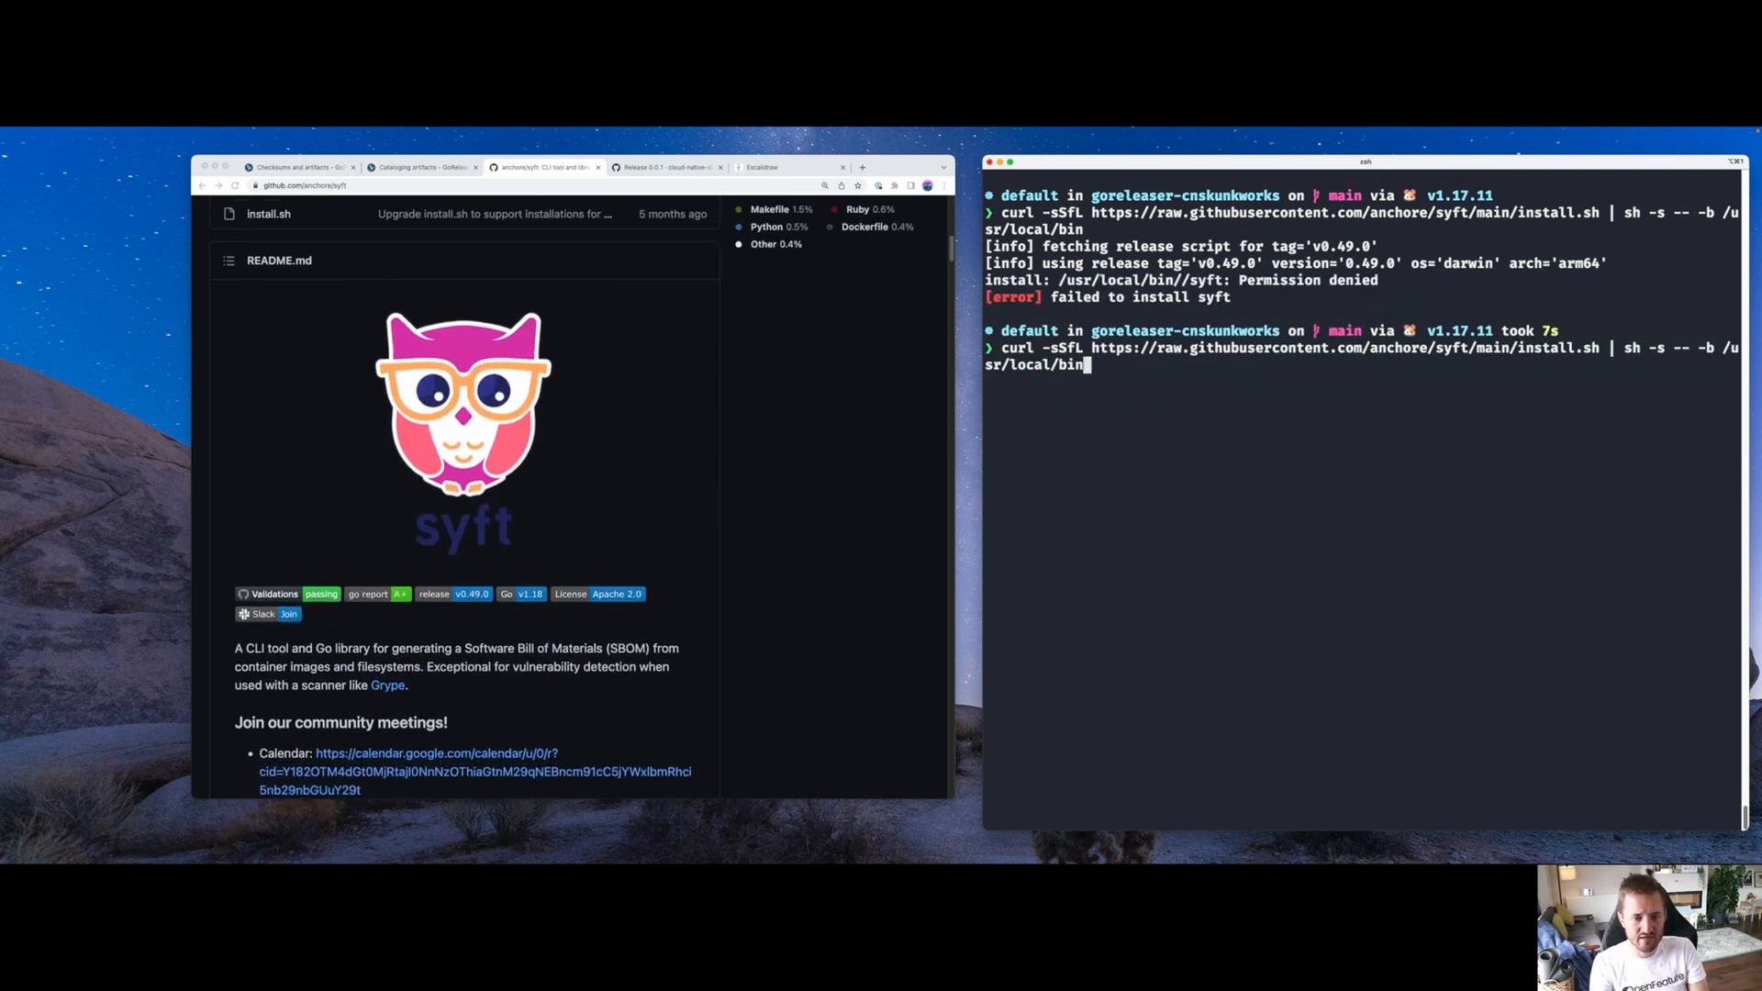
pyautogui.write('ls')
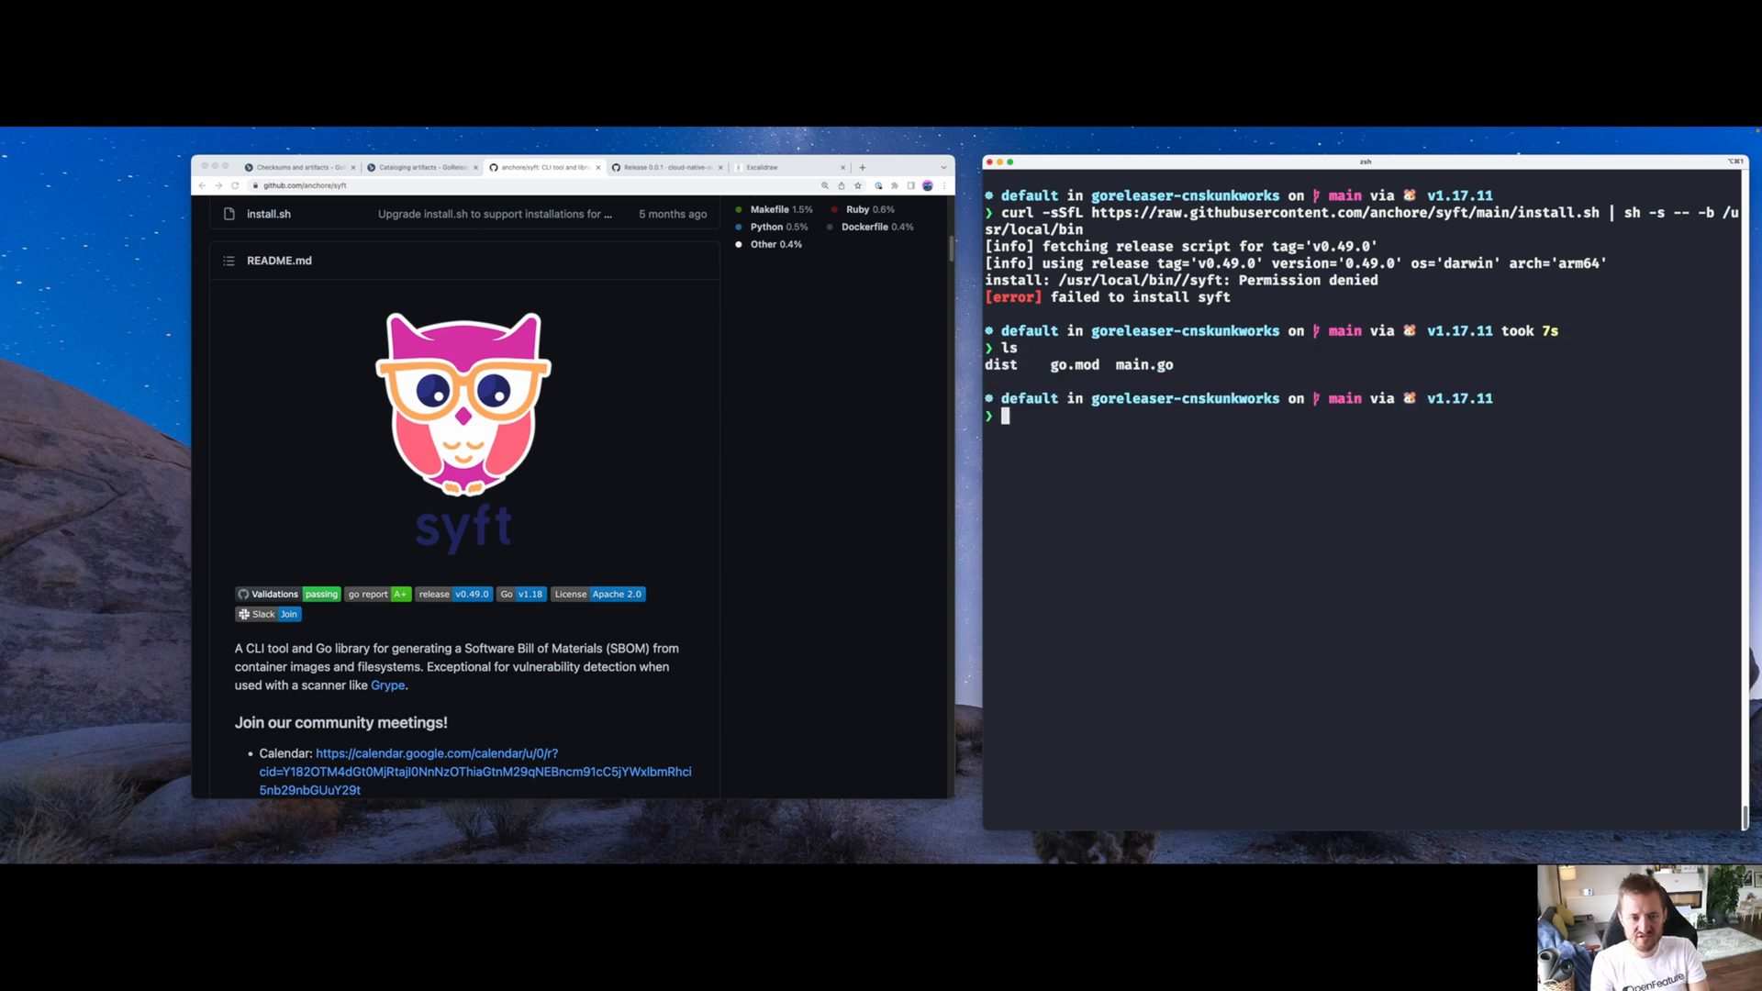
pyautogui.write('ls')
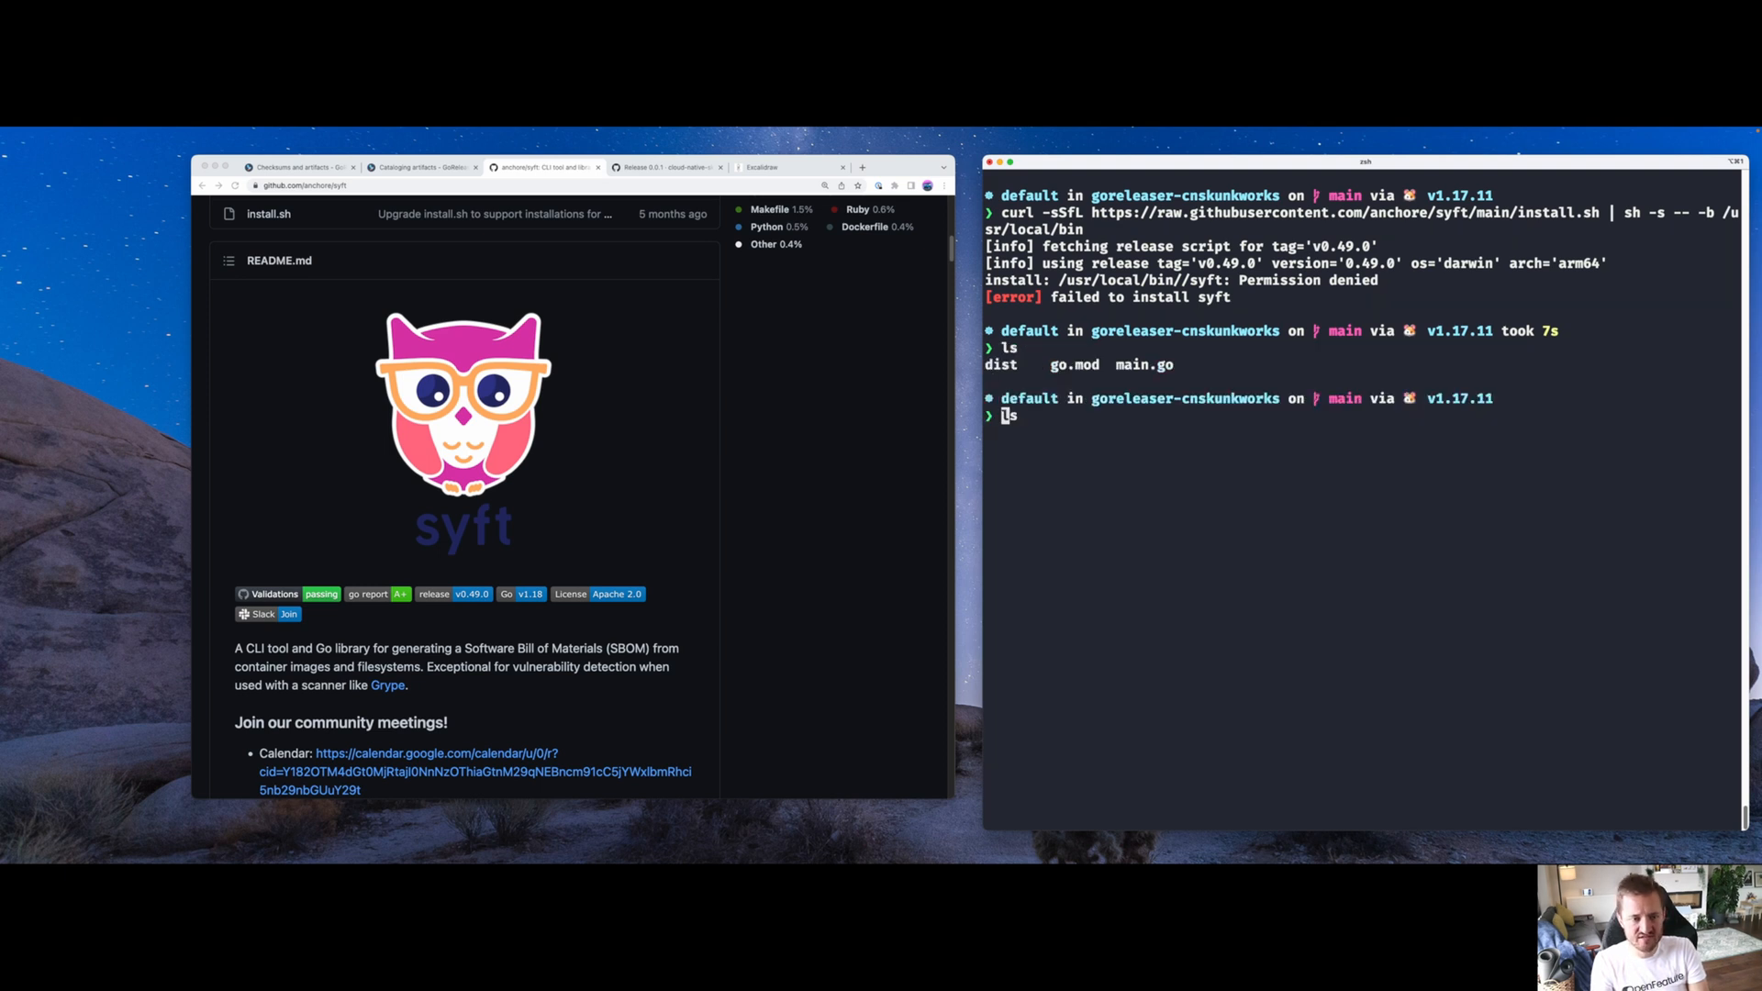
pyautogui.write('curl -sSfL https://raw.githubusercontent.com/anchore/syft/main/install.sh | sh -s -- -b /usr/local/bin')
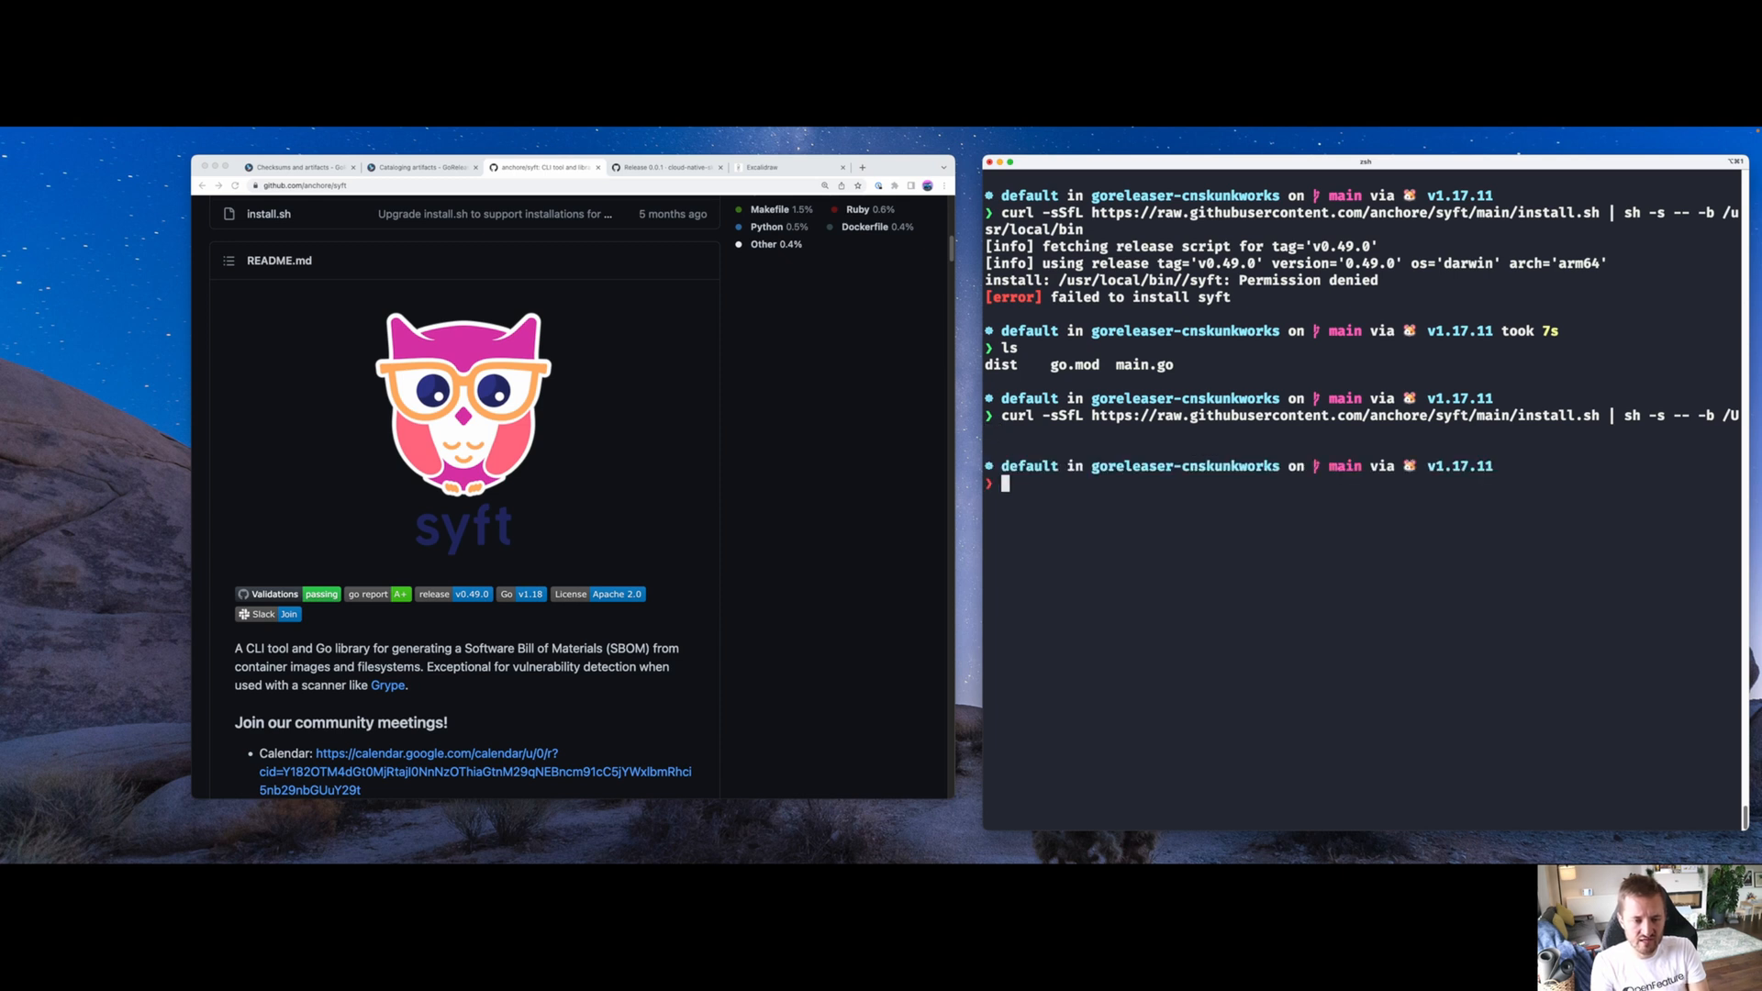
# Add /Users/alexjones/Code/syft to PATH and return to the Cataloging artifacts docs
pyautogui.write('whoami')
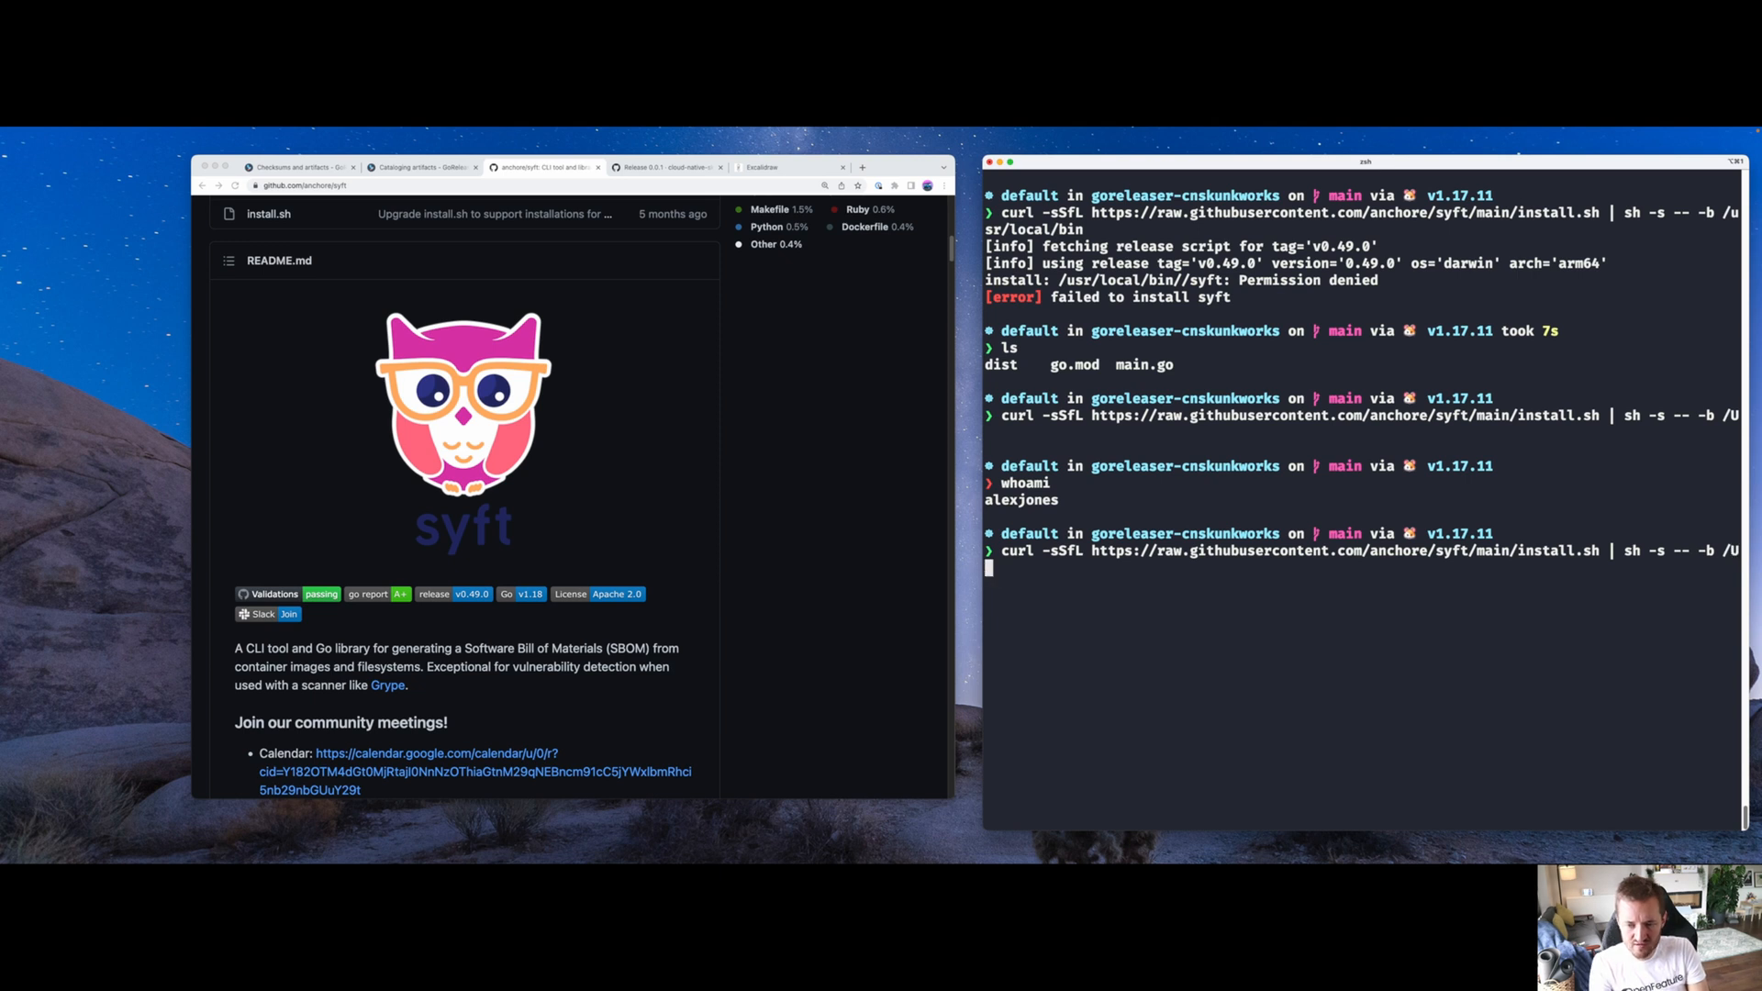
pyautogui.write('sers/alexjo')
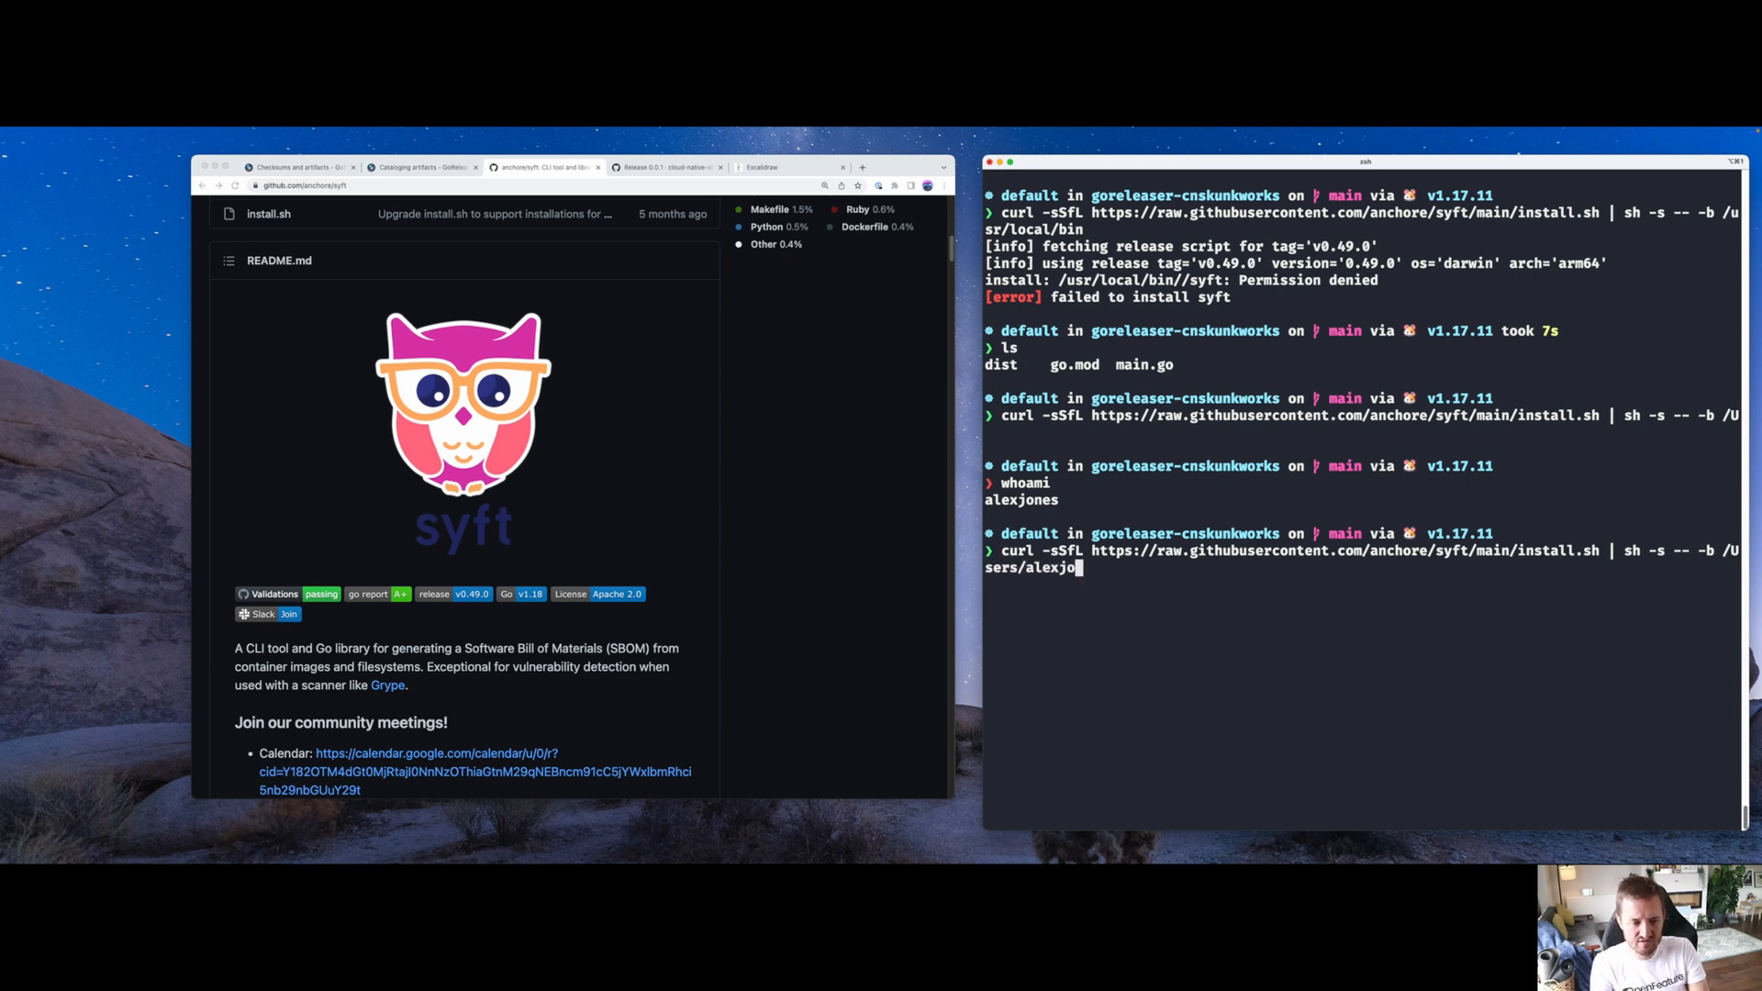
pyautogui.write('Code')
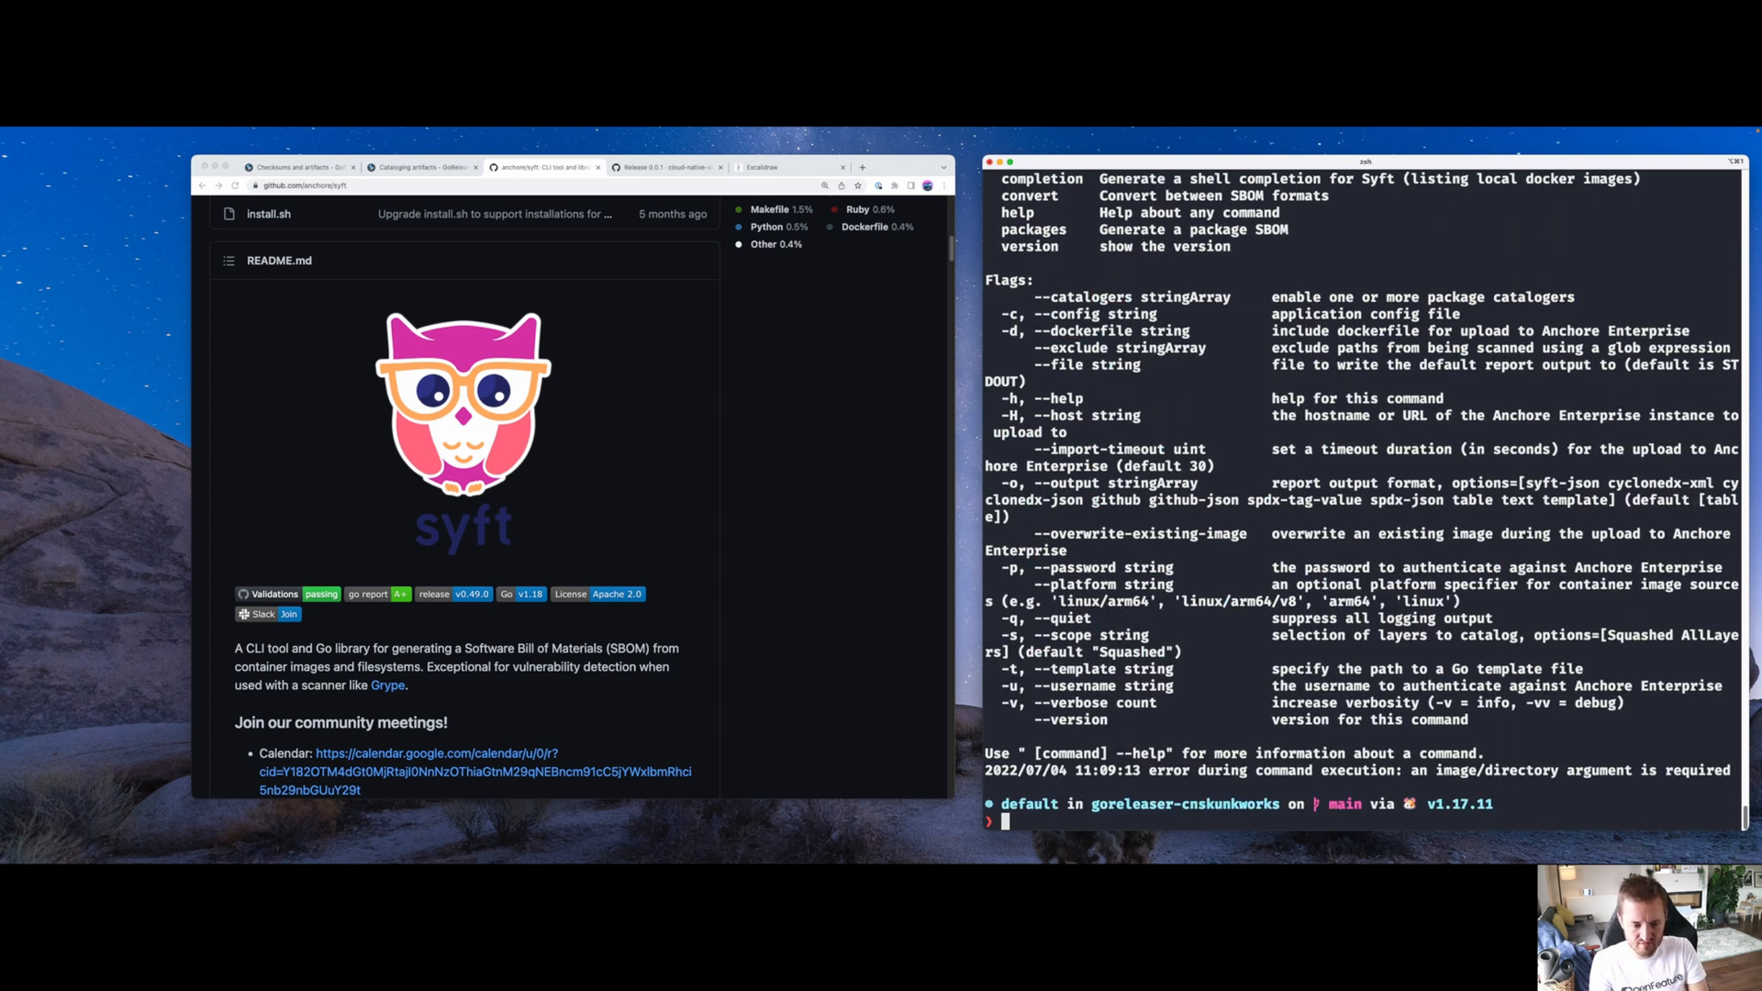
pyautogui.write('echo')
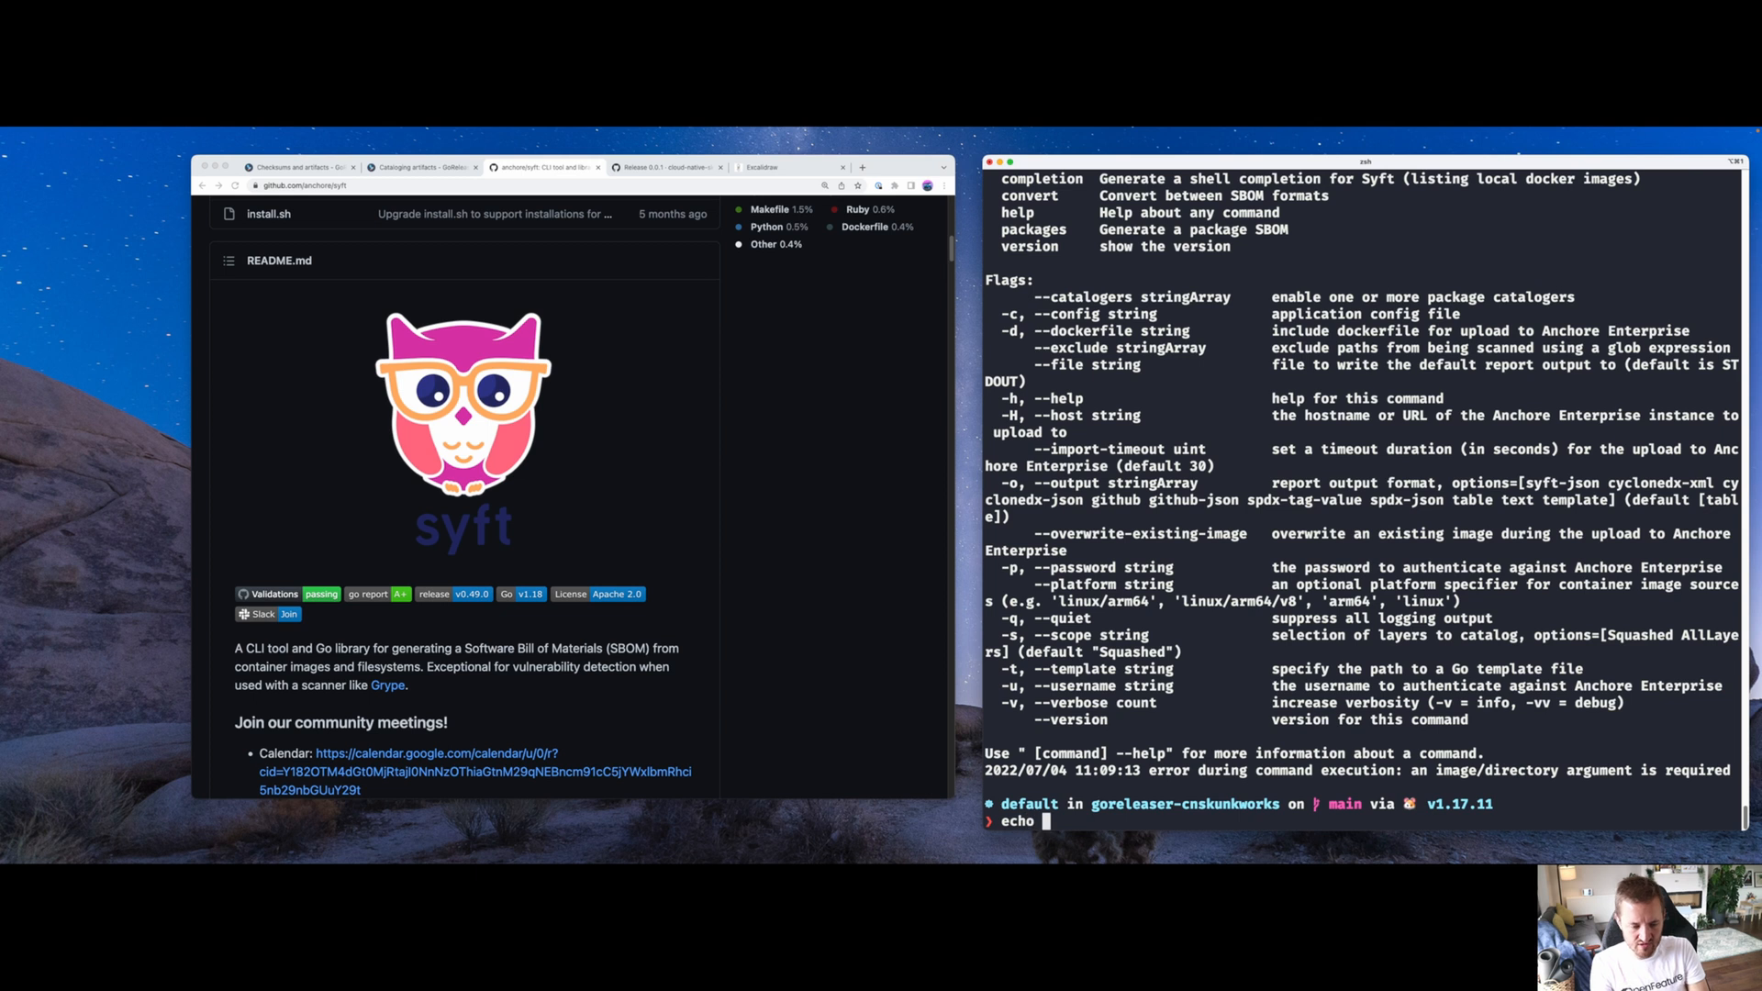
pyautogui.write('export $')
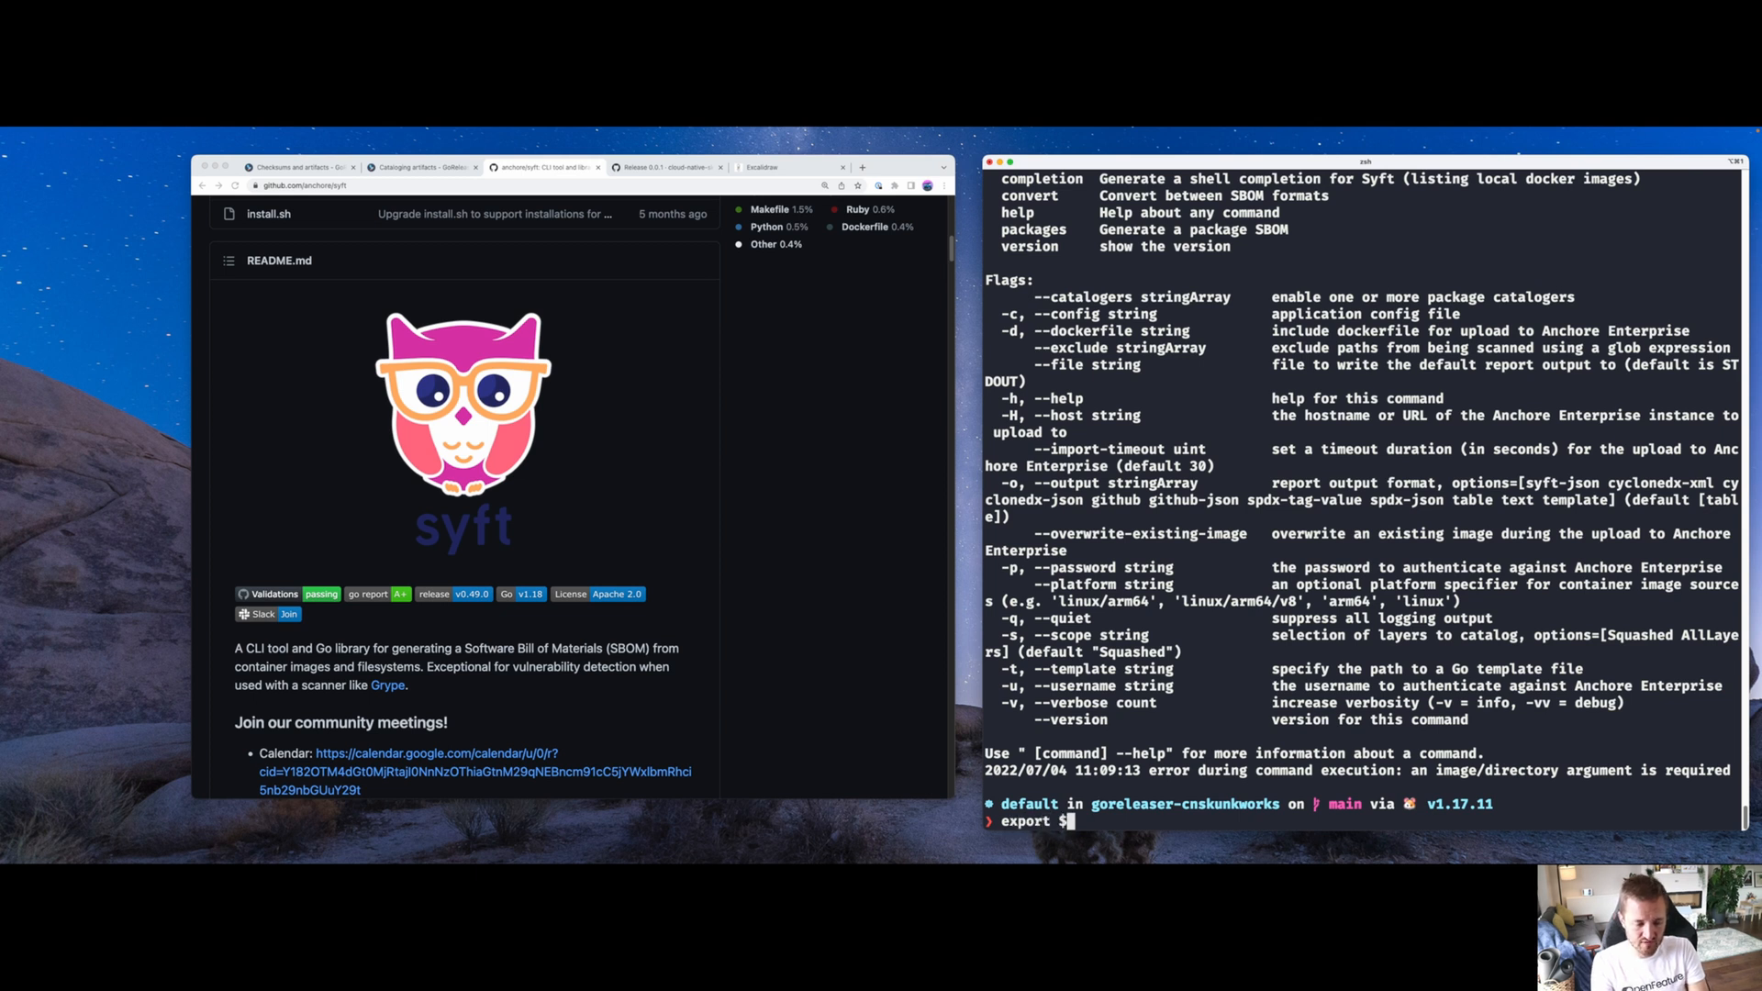
pyautogui.write('PATH=')
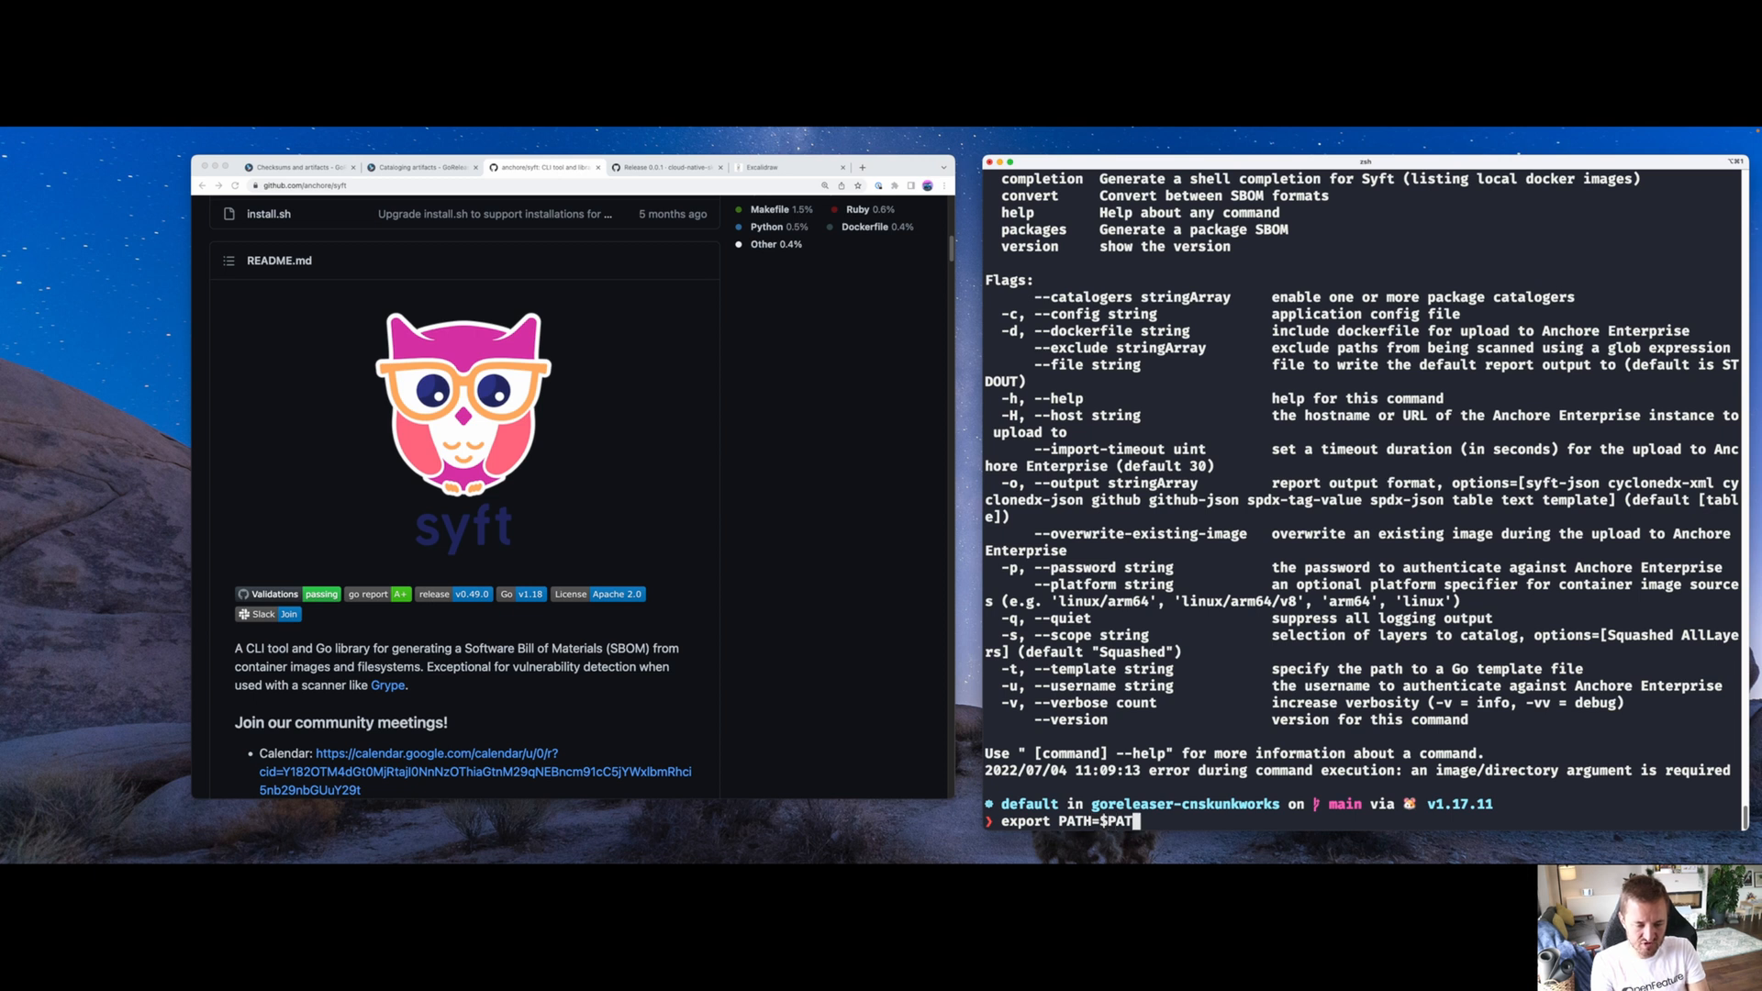
pyautogui.write(':/Users/alexjones/Code/syft')
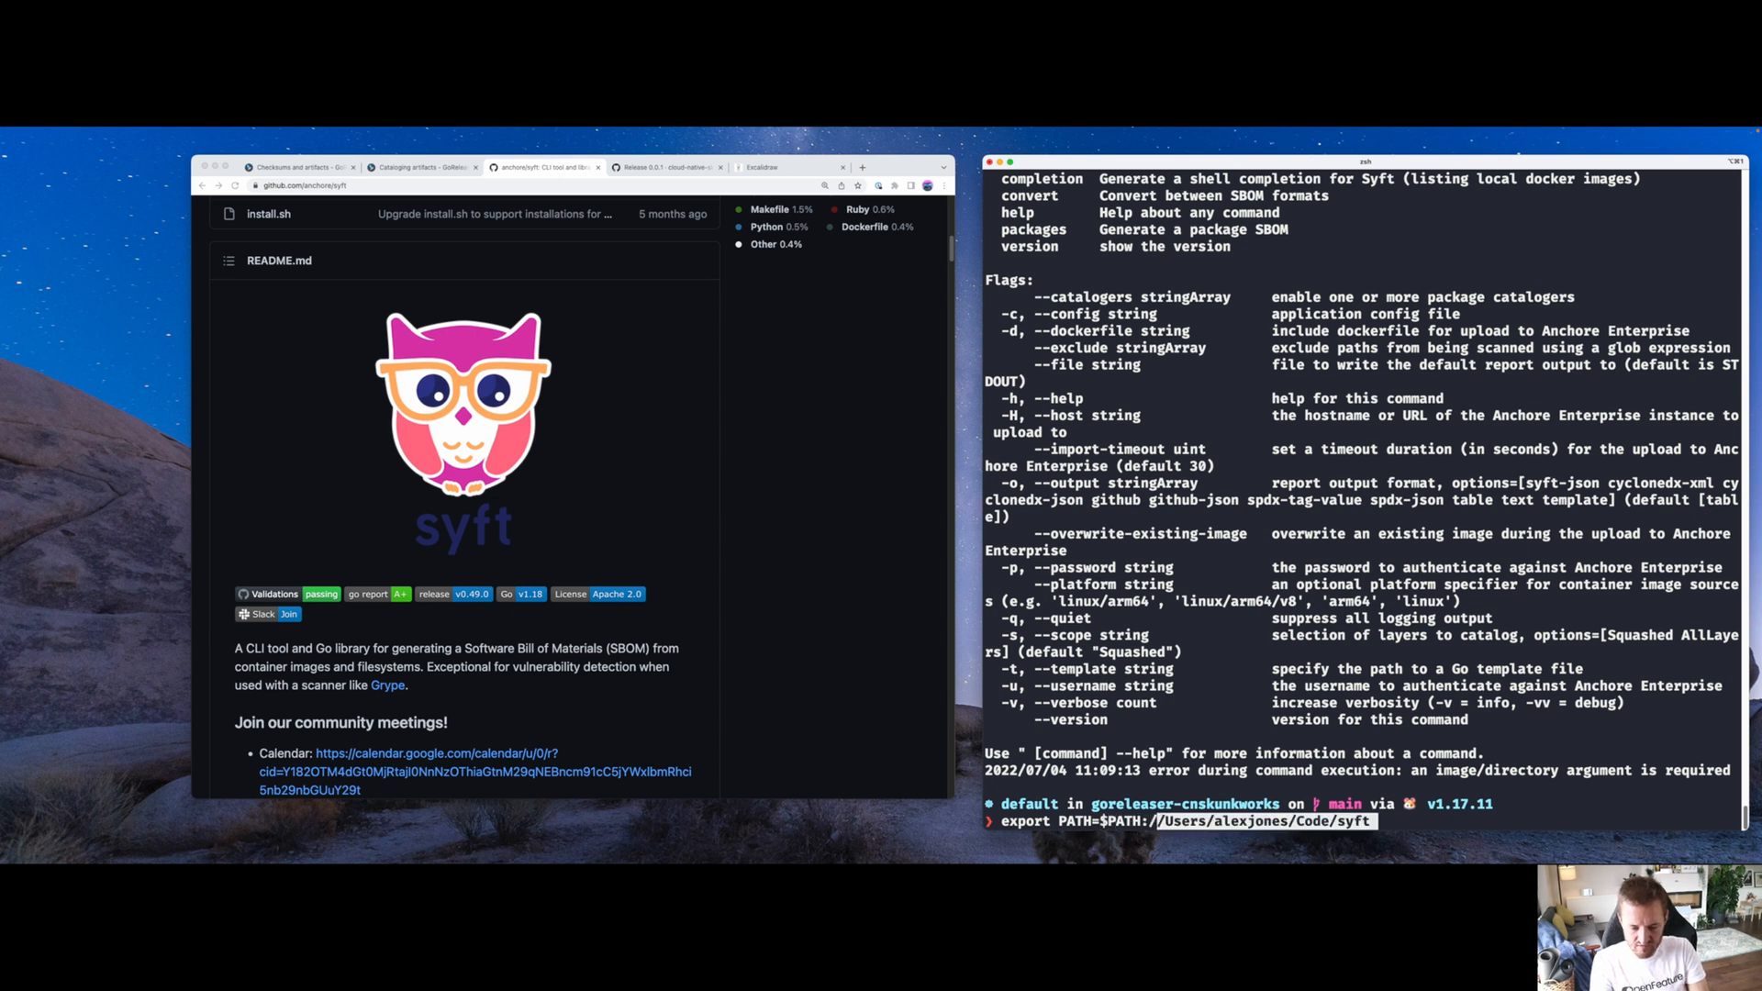
pyautogui.press('Backspace')
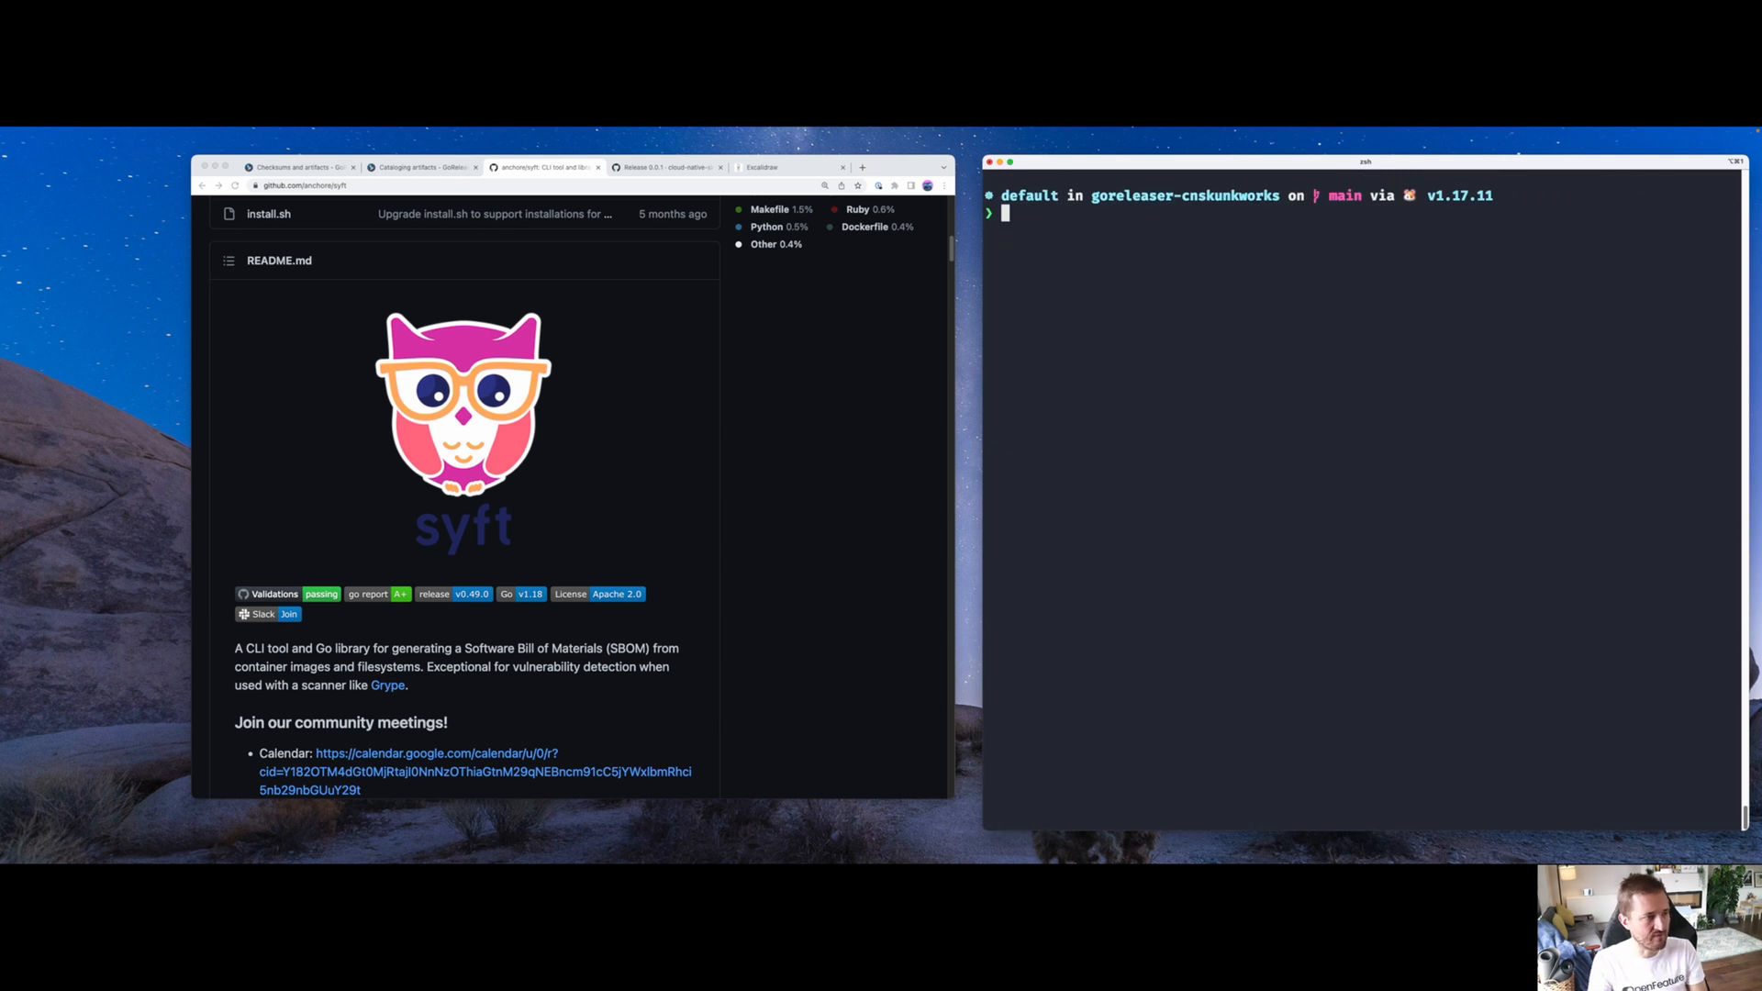
pyautogui.click(421, 166)
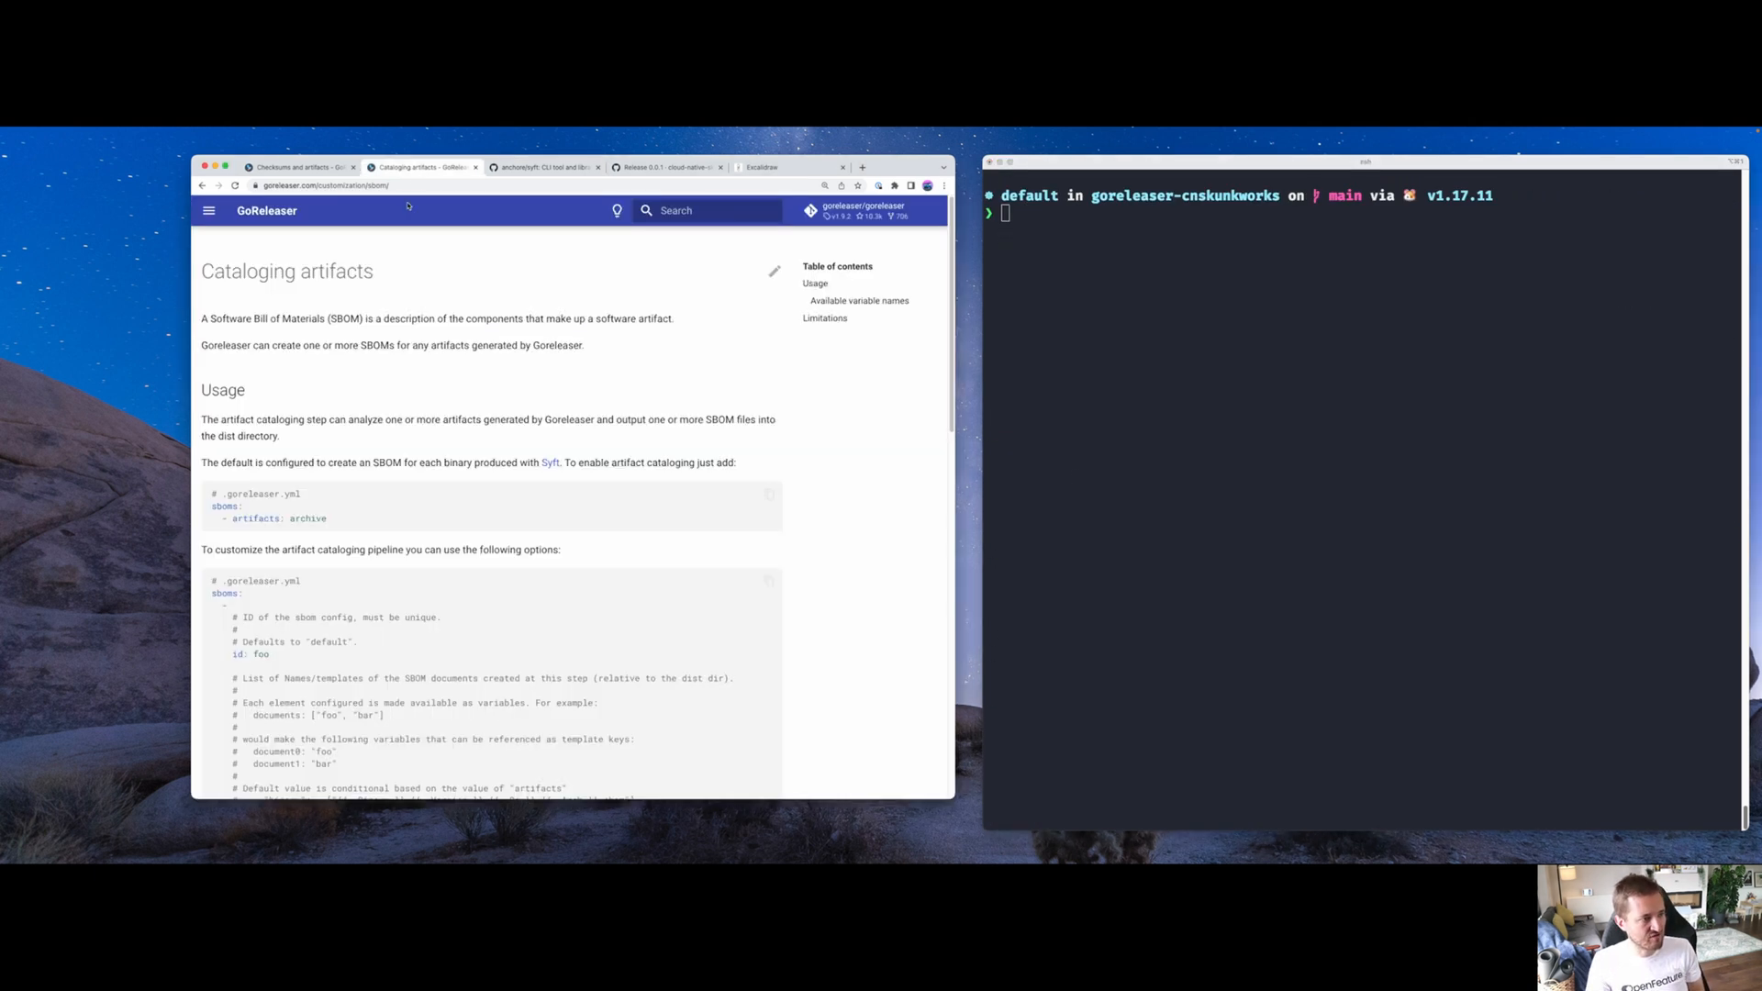
# Copy the sboms snippet from the docs and paste it at the end of .goreleaser.yaml
pyautogui.moveTo(211, 507); pyautogui.dragTo(327, 518)
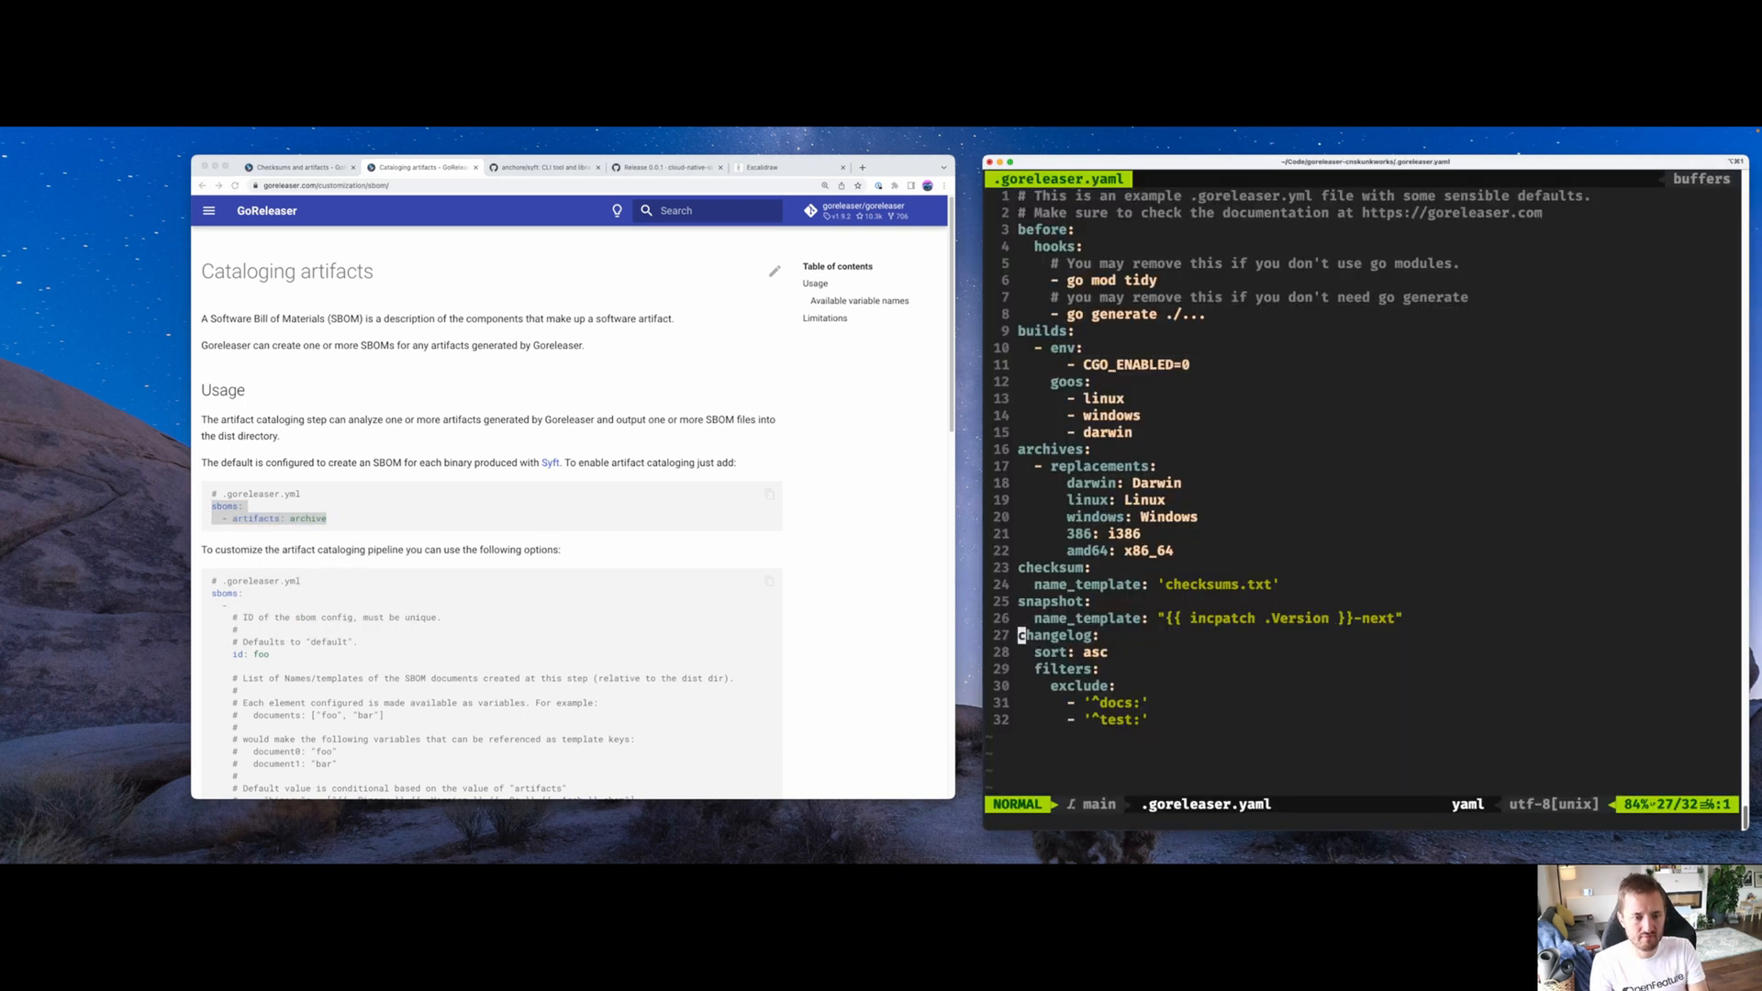
pyautogui.press('i')
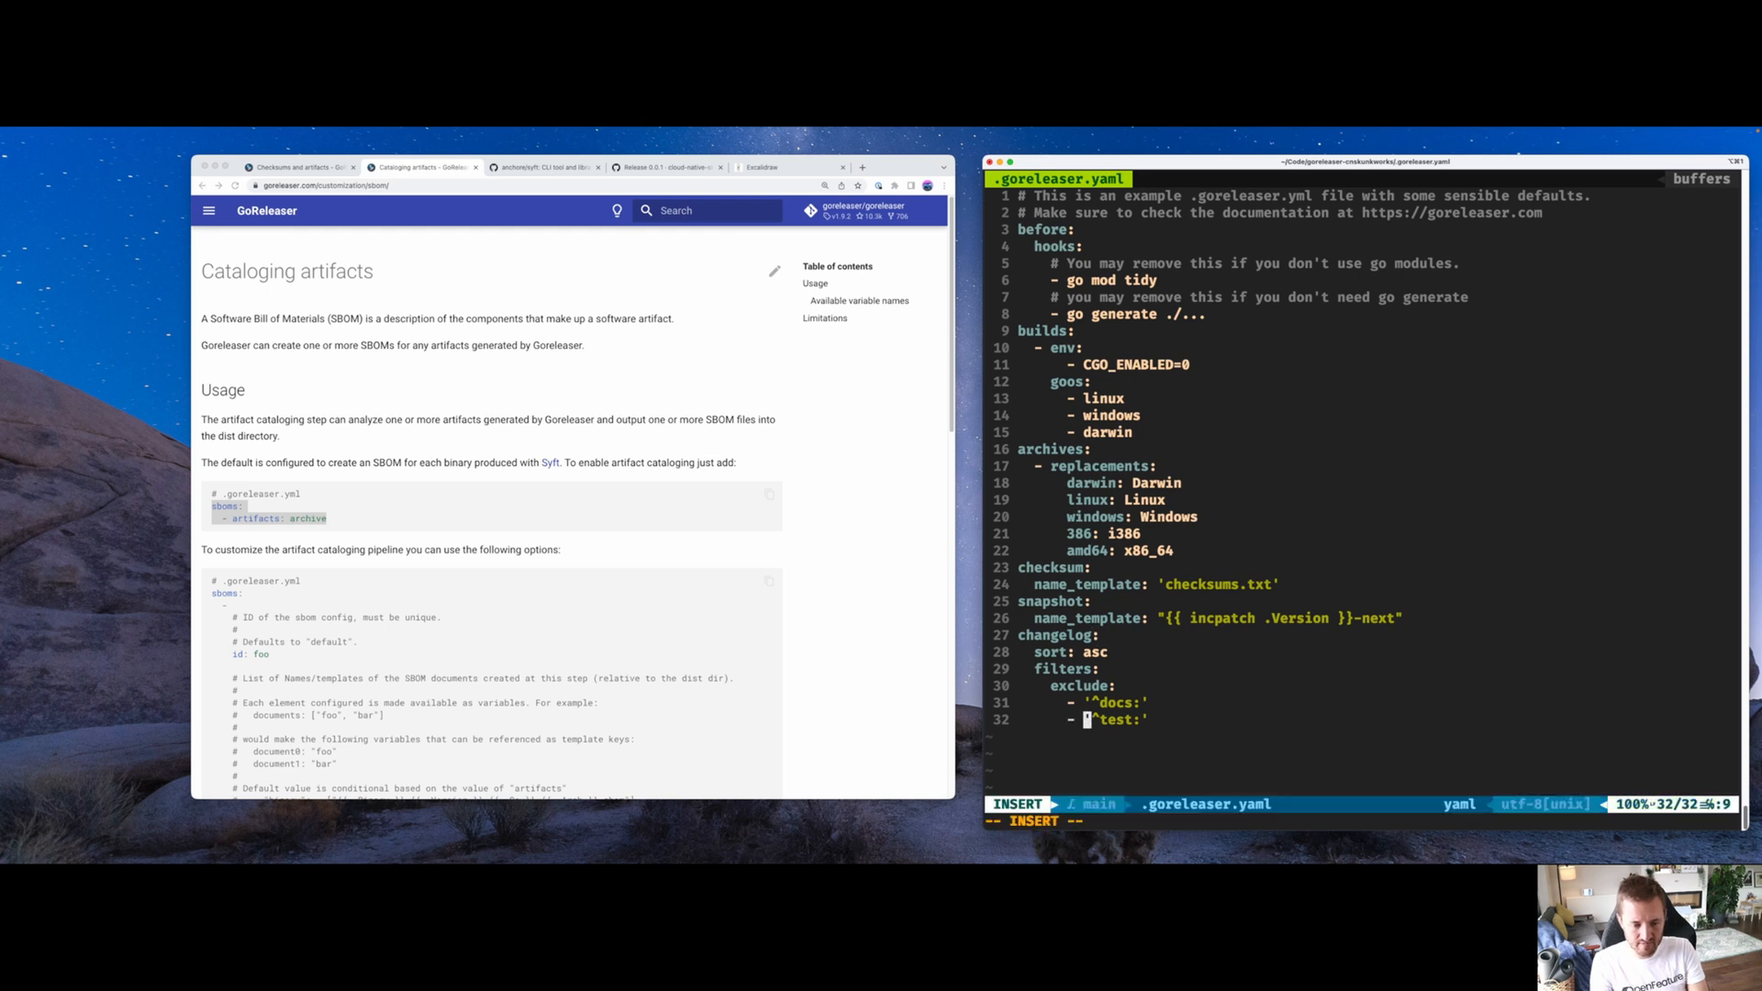
pyautogui.press('Return')
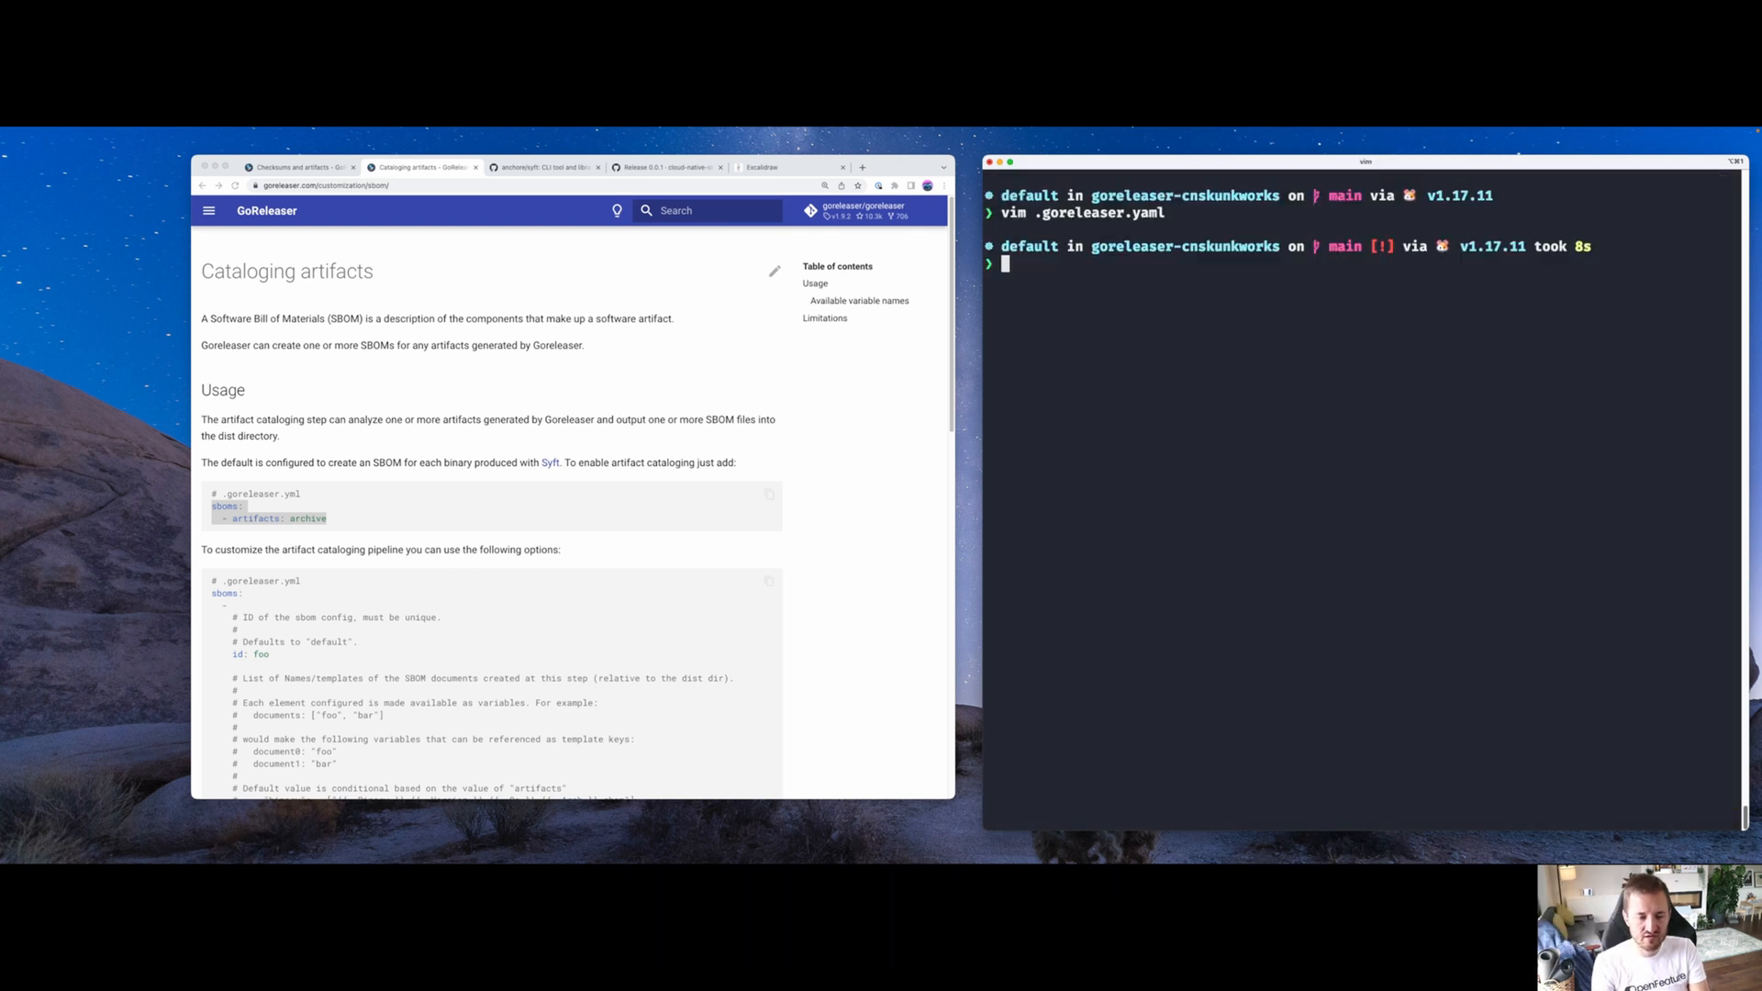
# Commit the SBOM support change, push to main, and search for the goreleaser sbom repo
pyautogui.write('git commit -m')
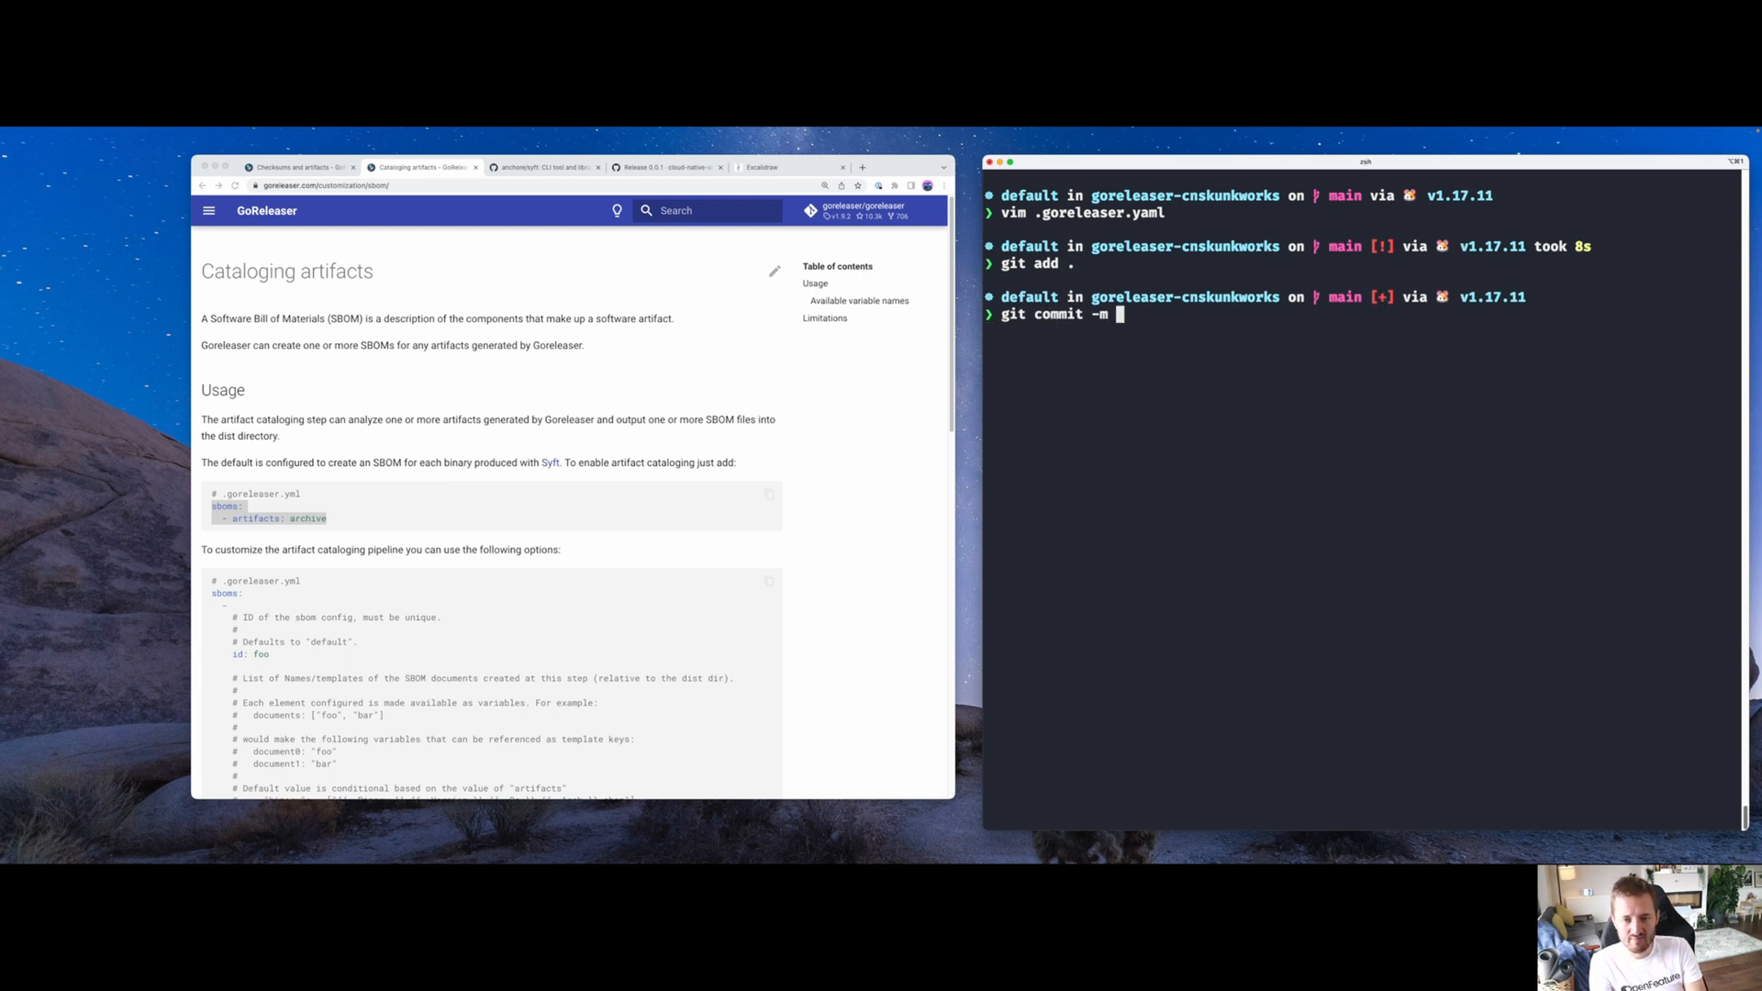
pyautogui.write("'")
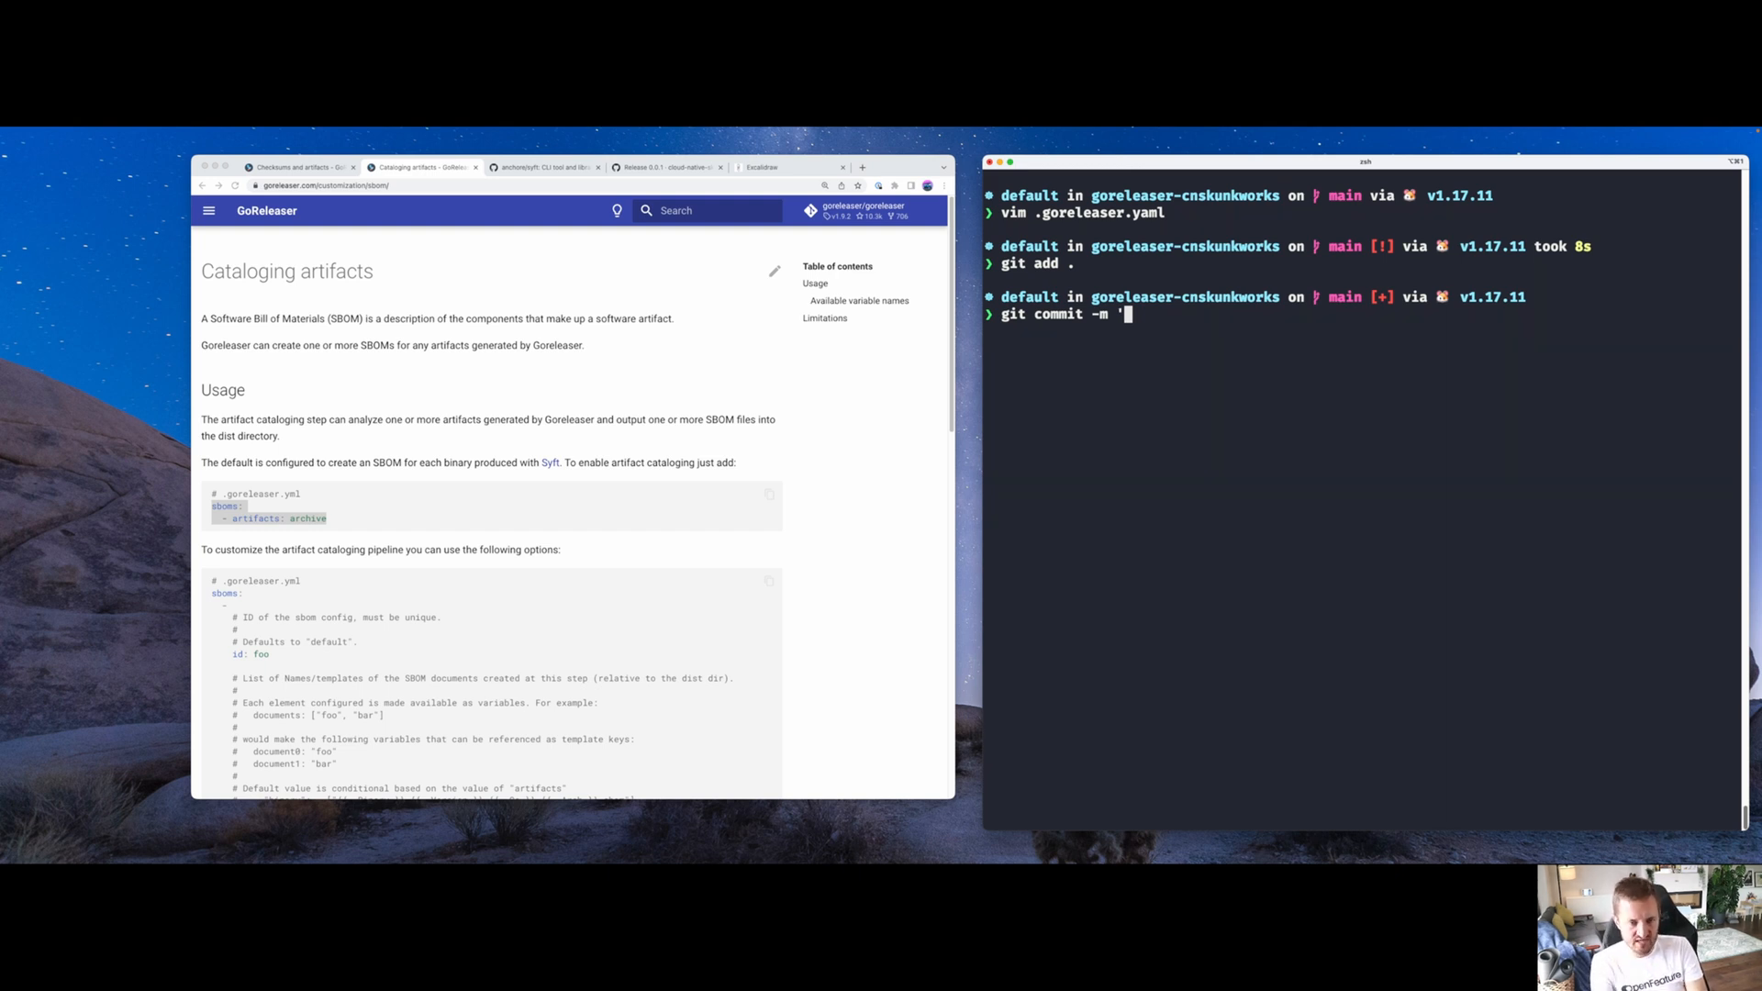
pyautogui.write('added sbom support into gorelease')
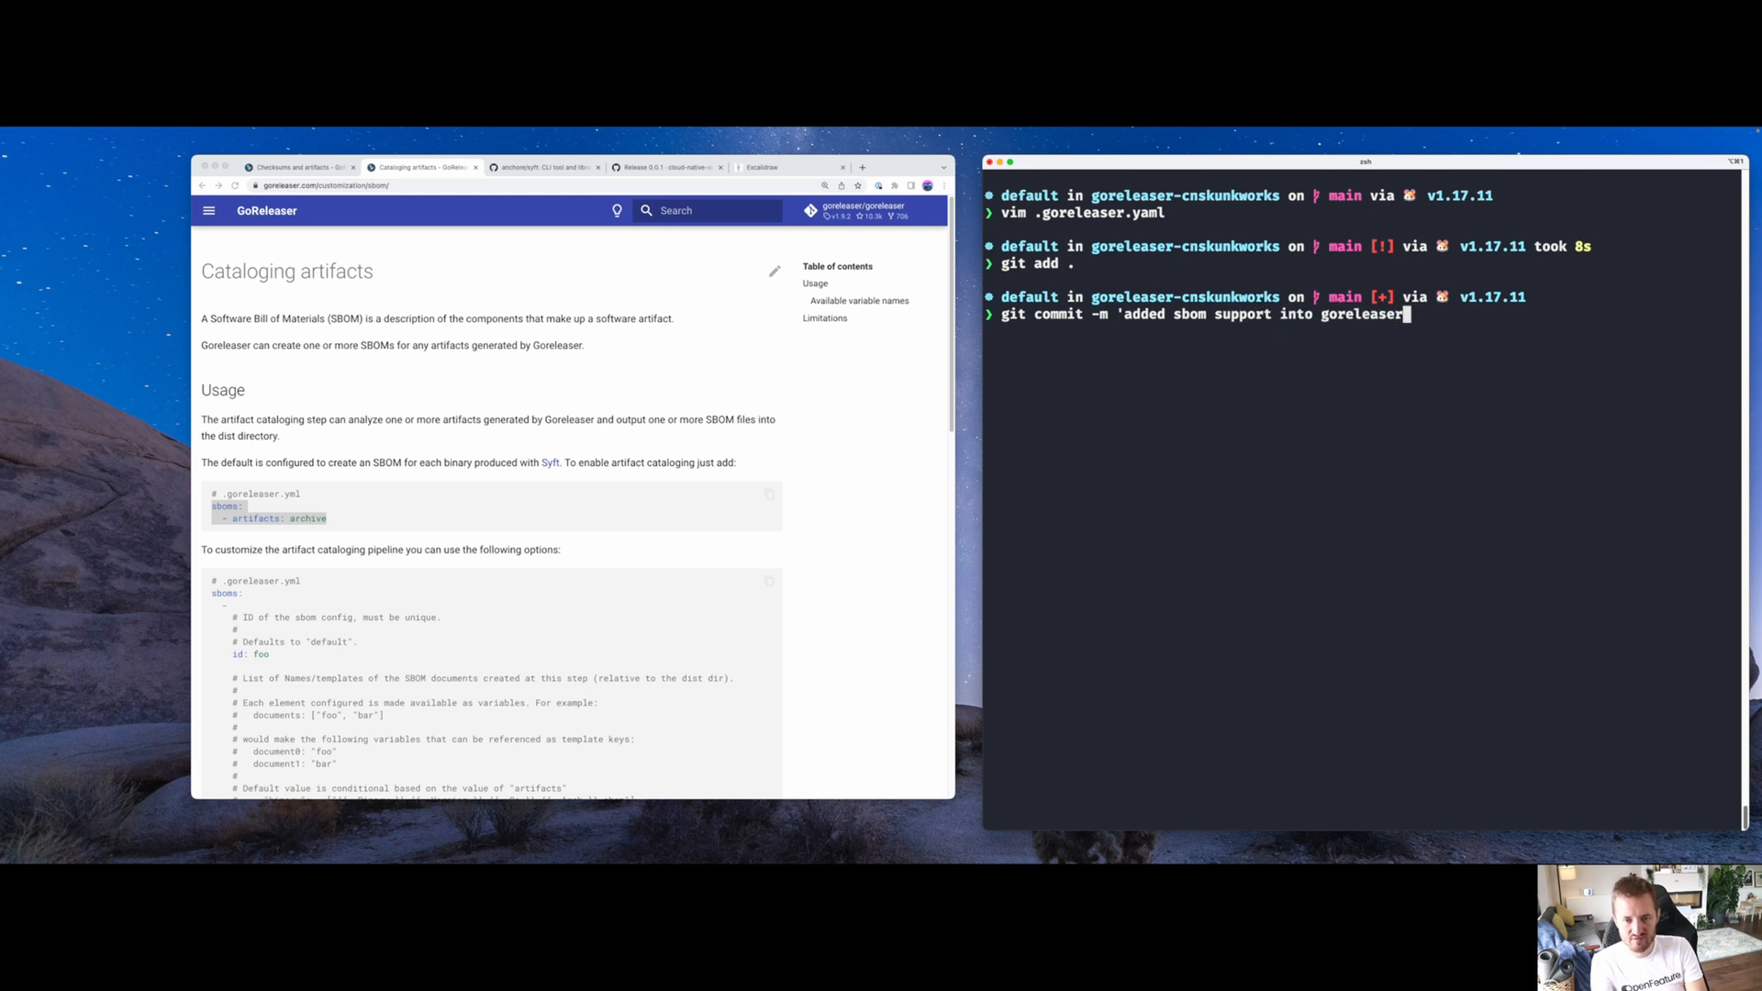
pyautogui.write('release!"')
pyautogui.write('git push origin main')
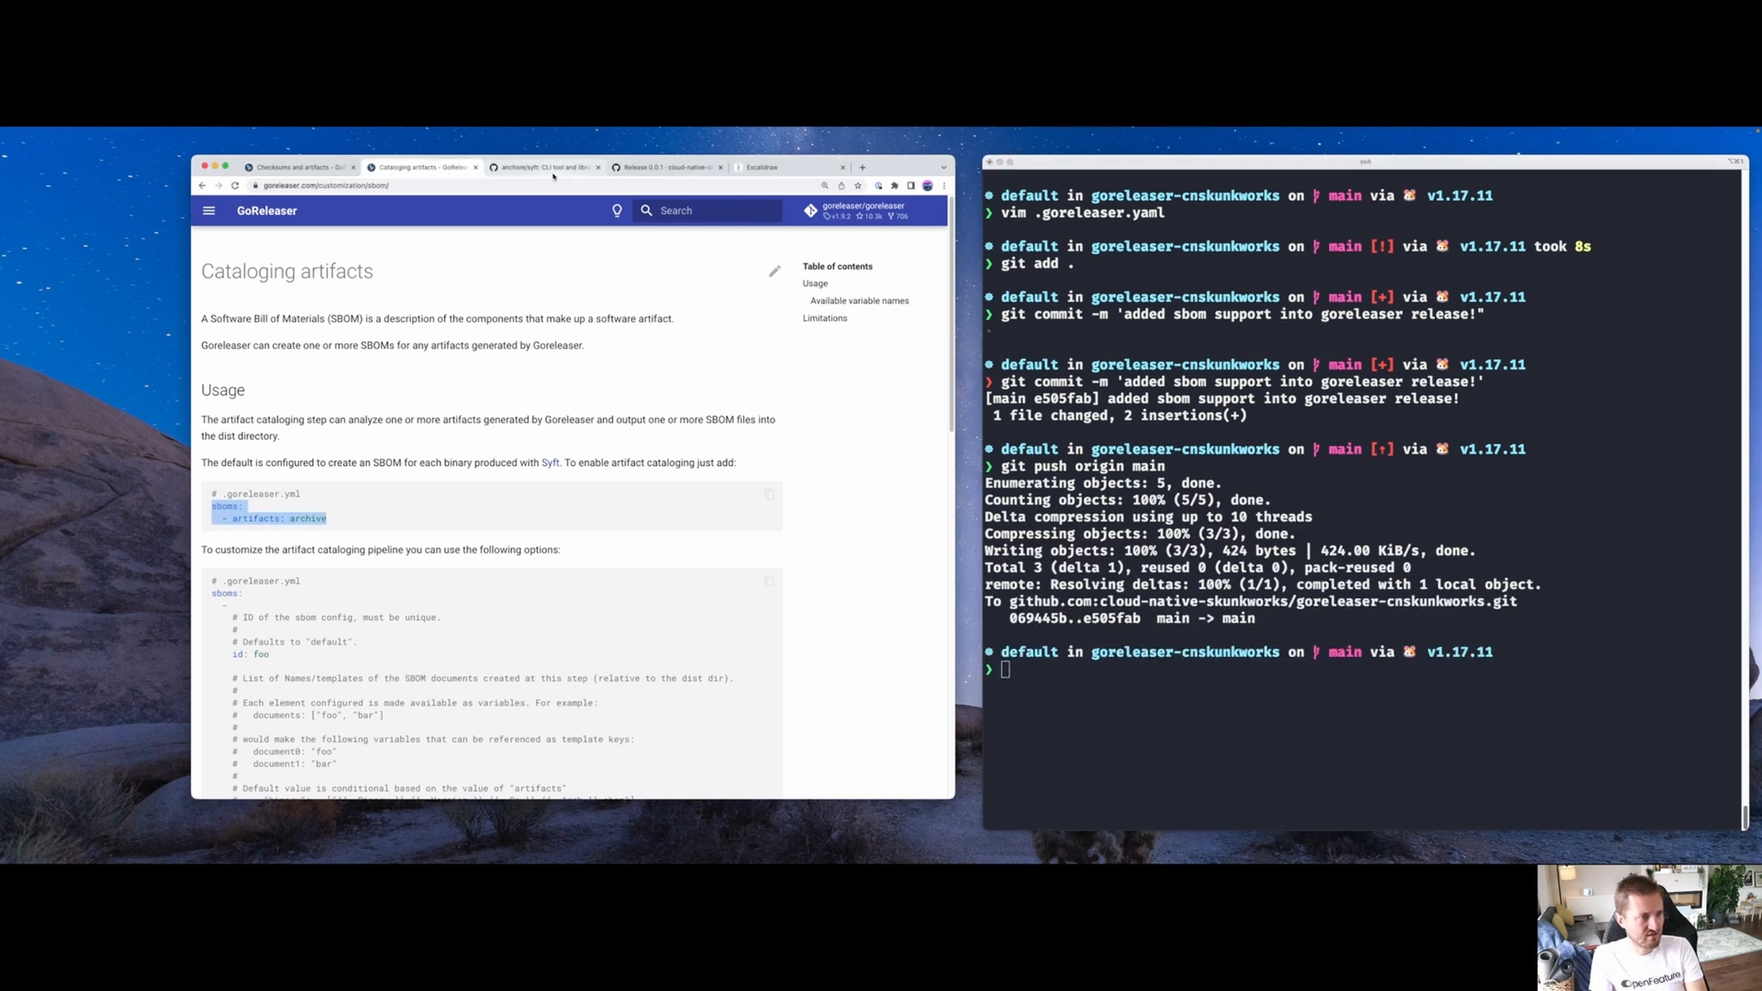
pyautogui.click(545, 166)
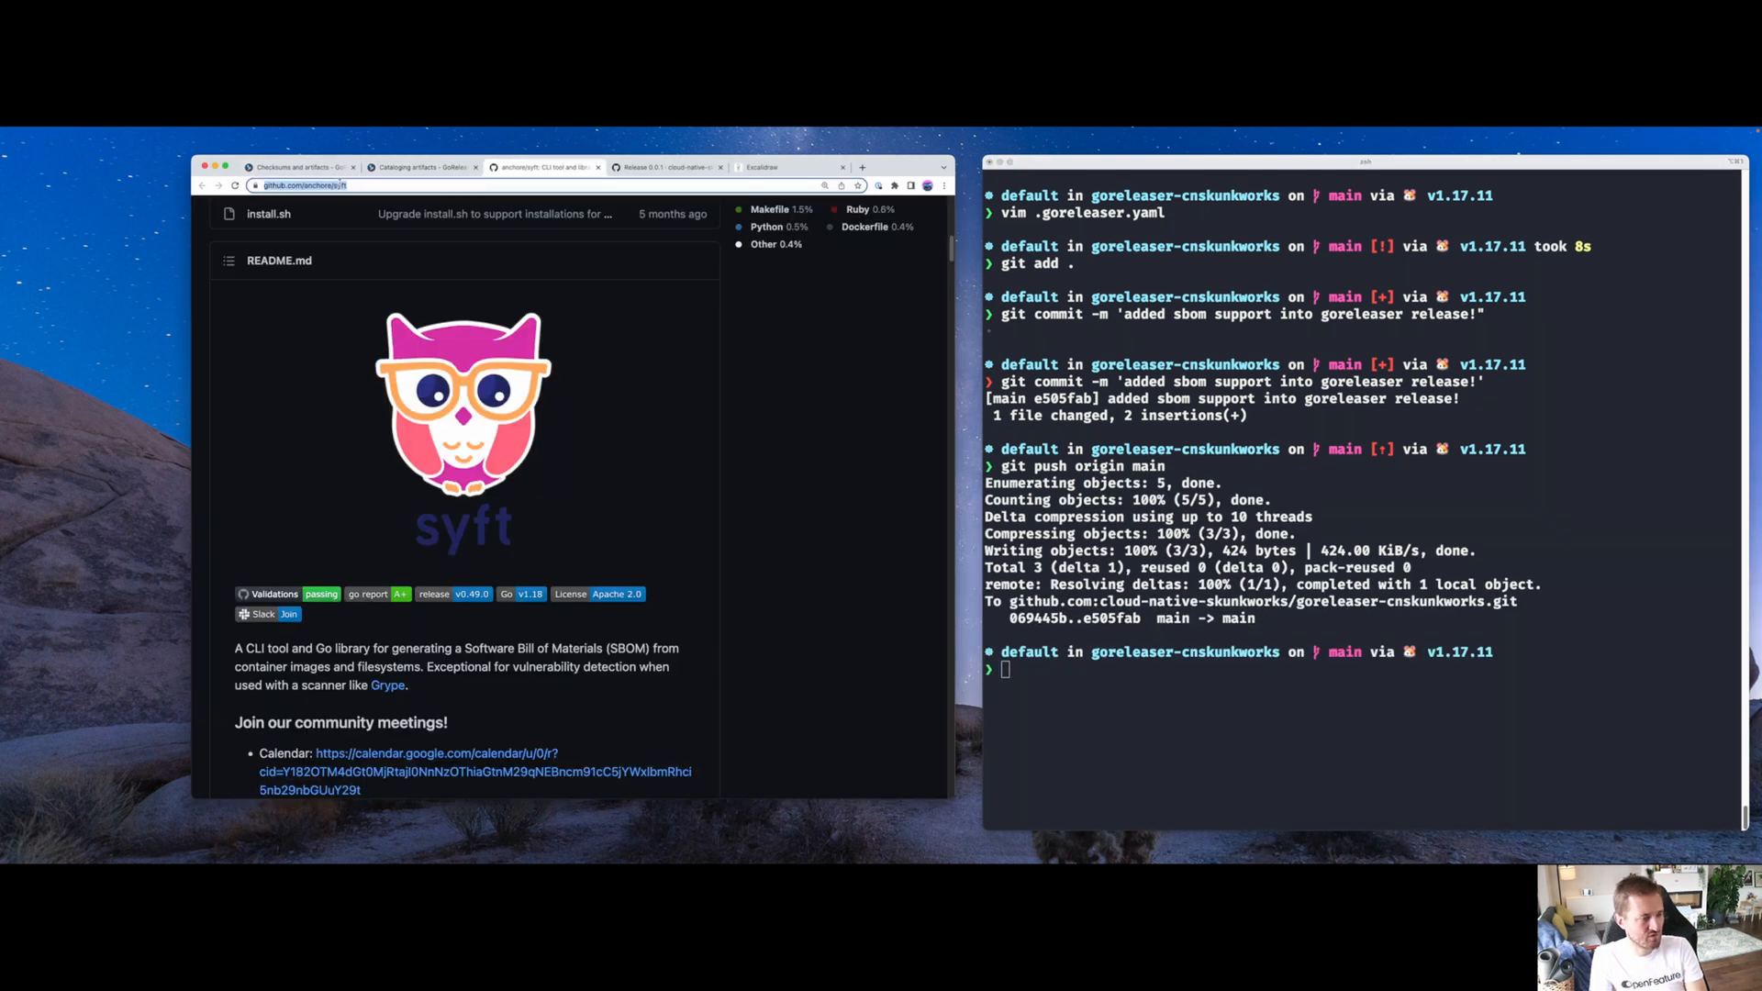
pyautogui.write('goreleaser sbom')
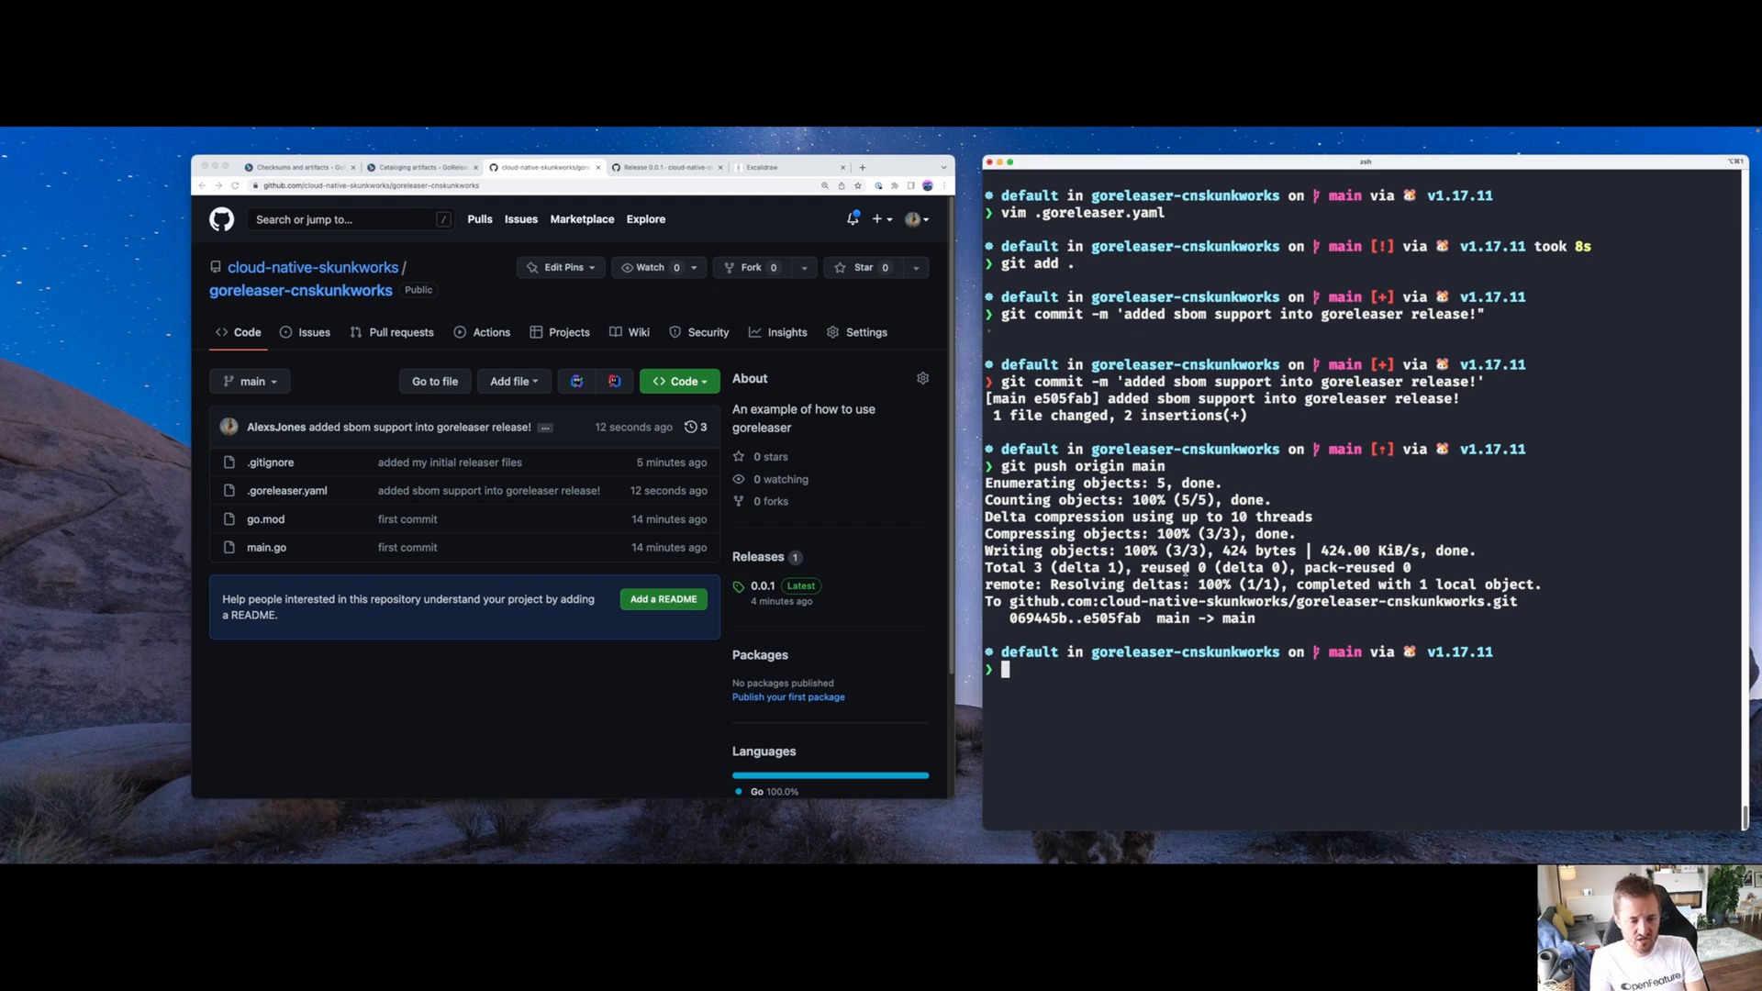
# Tag 0.0.2 with an 'Added SBOM support' message and run the goreleaser release
pyautogui.write('goreleaser -a 0.0.2')
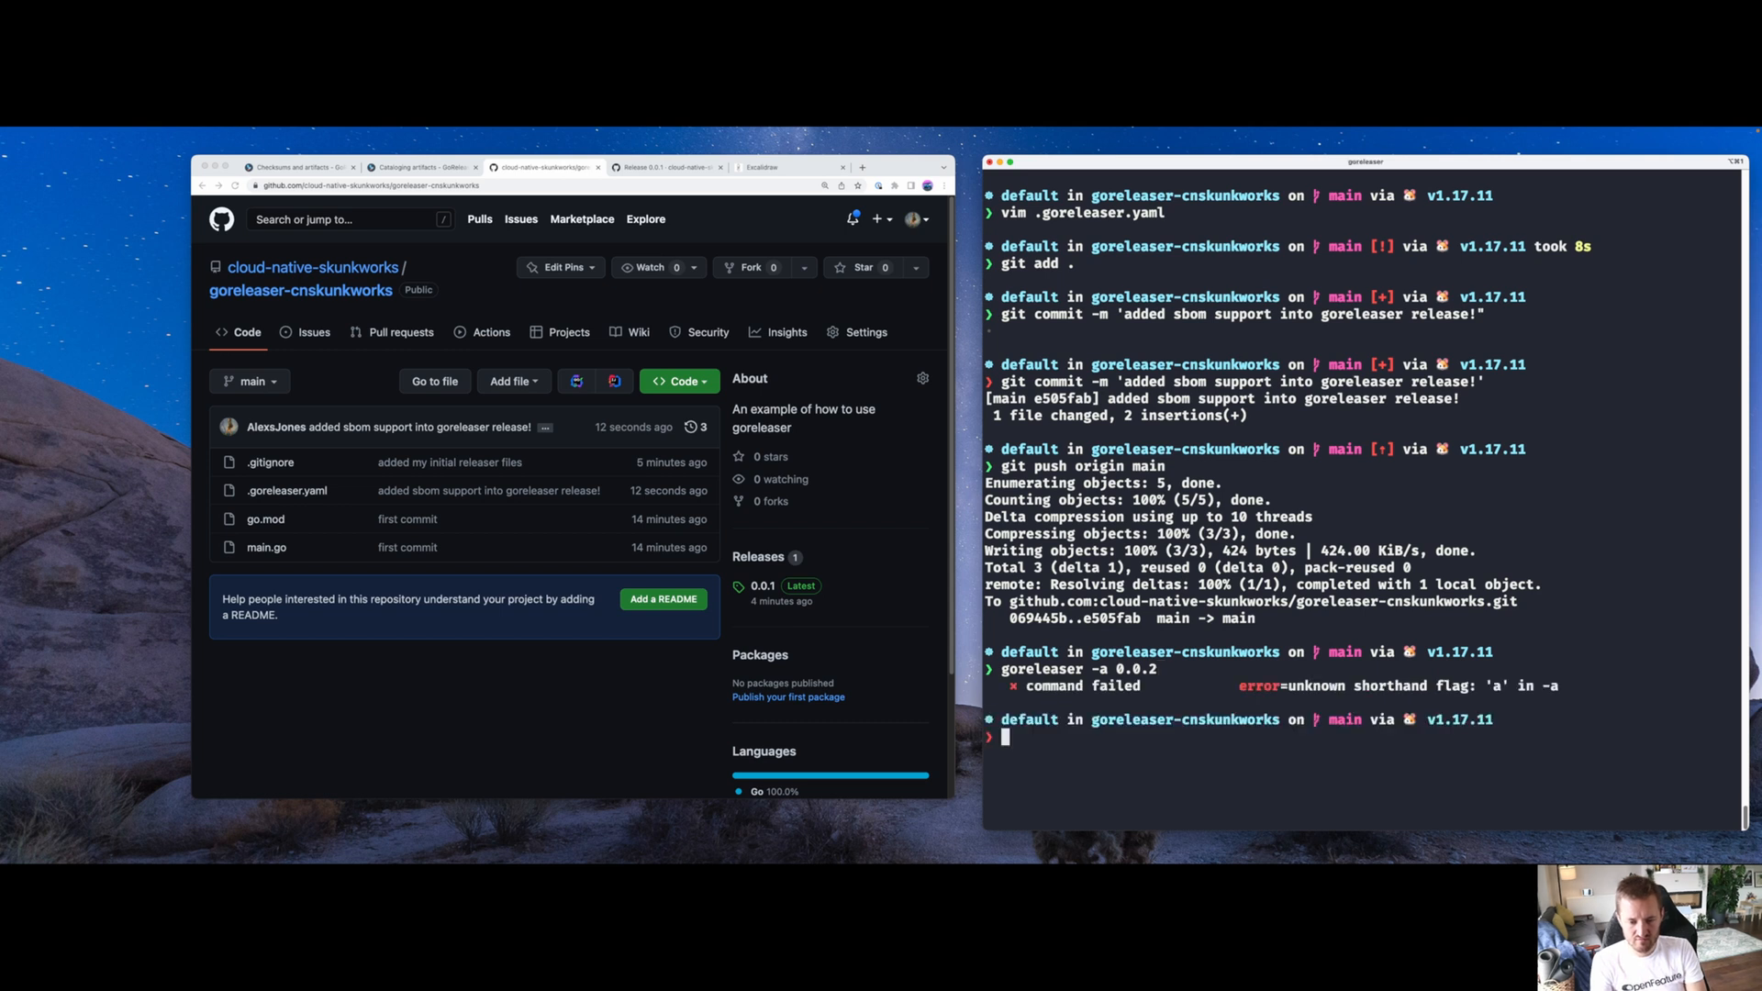
pyautogui.write('goreleaser -a 0.0.2')
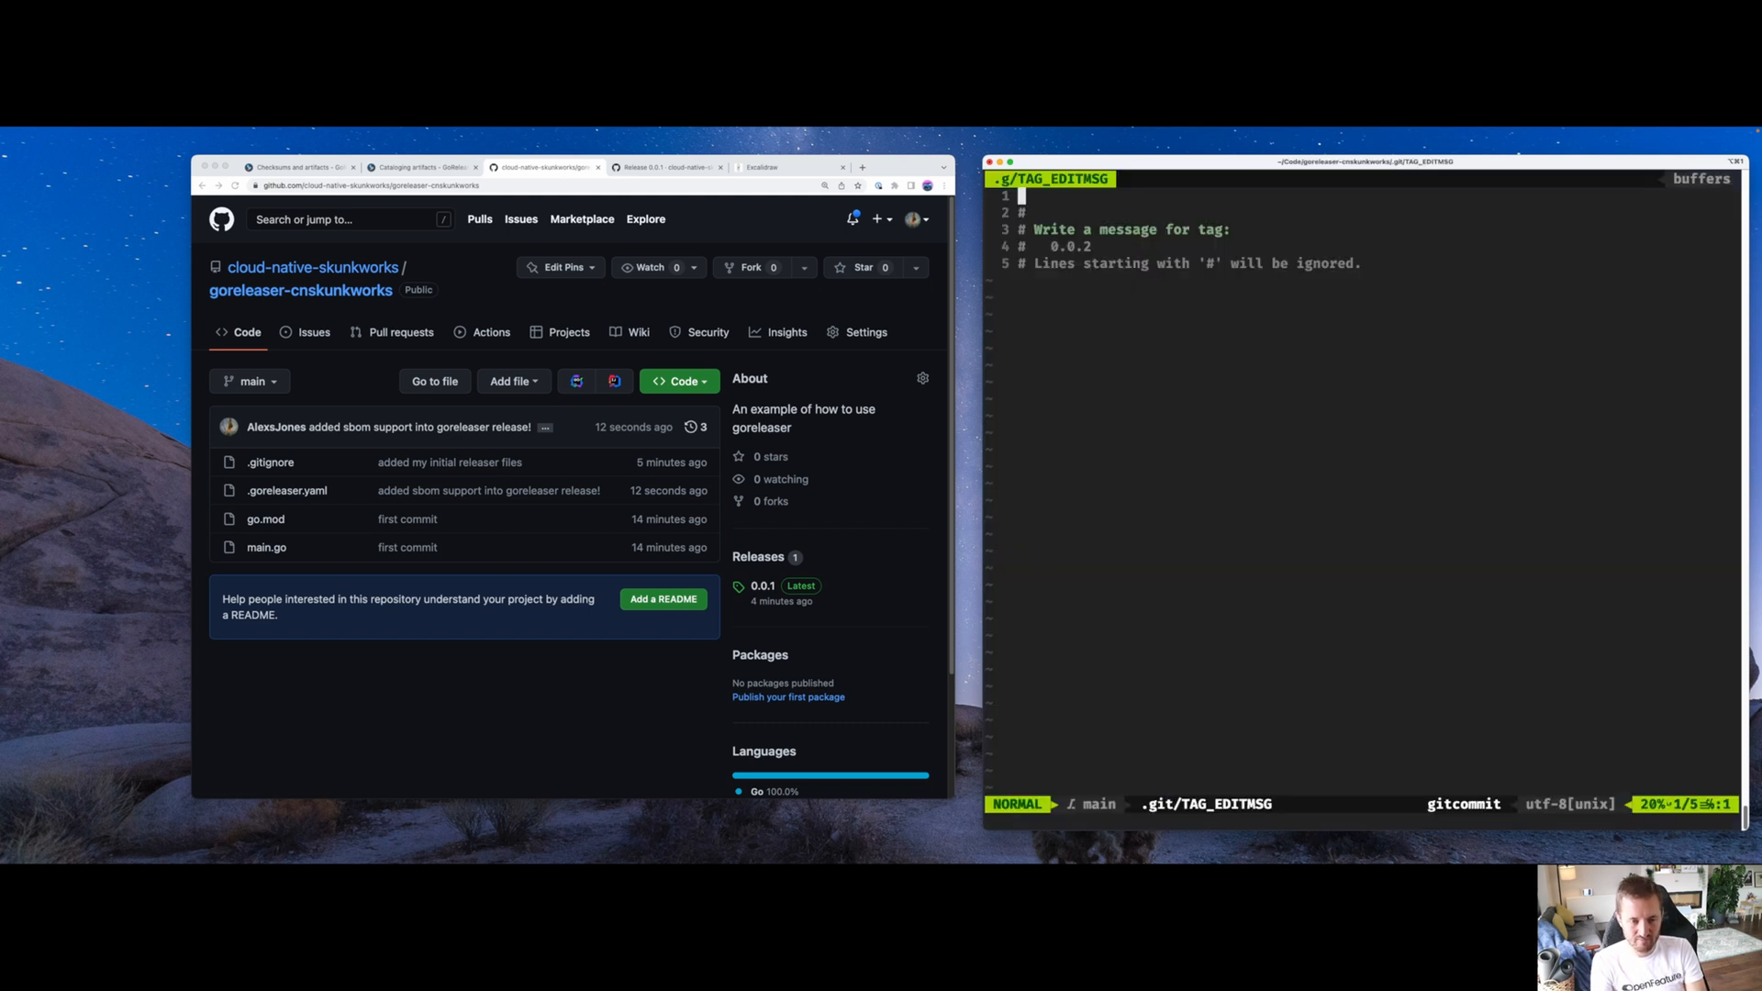
pyautogui.write('Added')
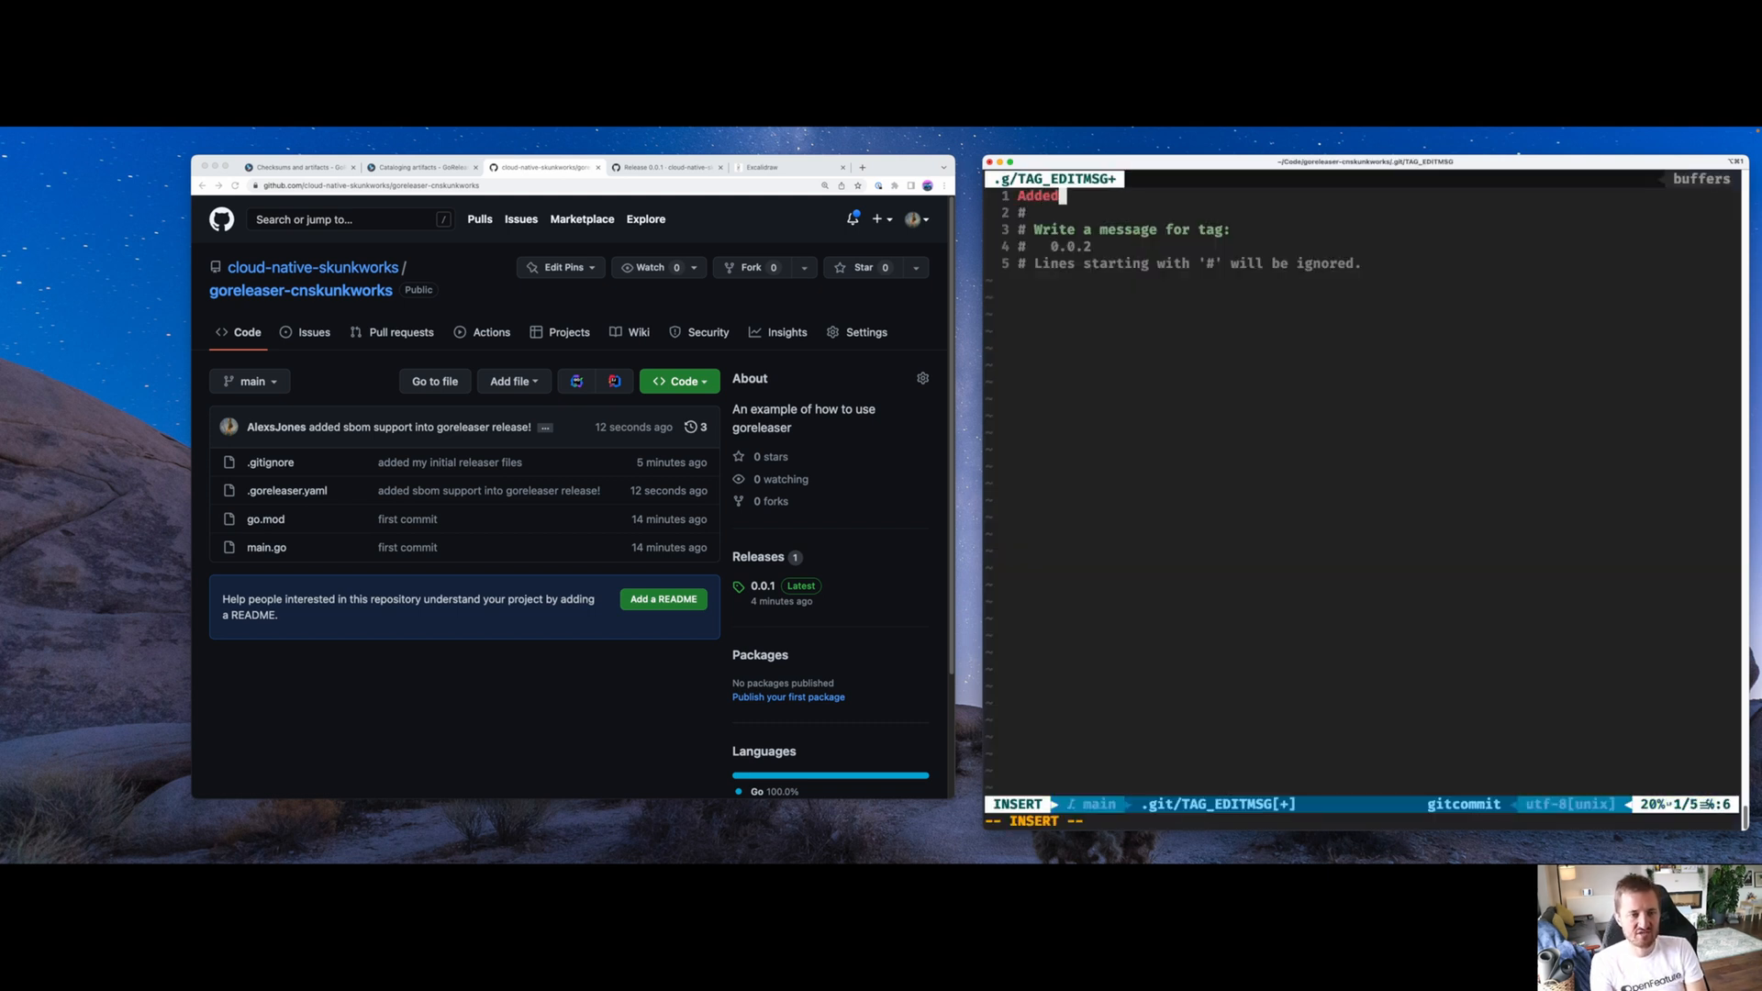
pyautogui.write('SBON')
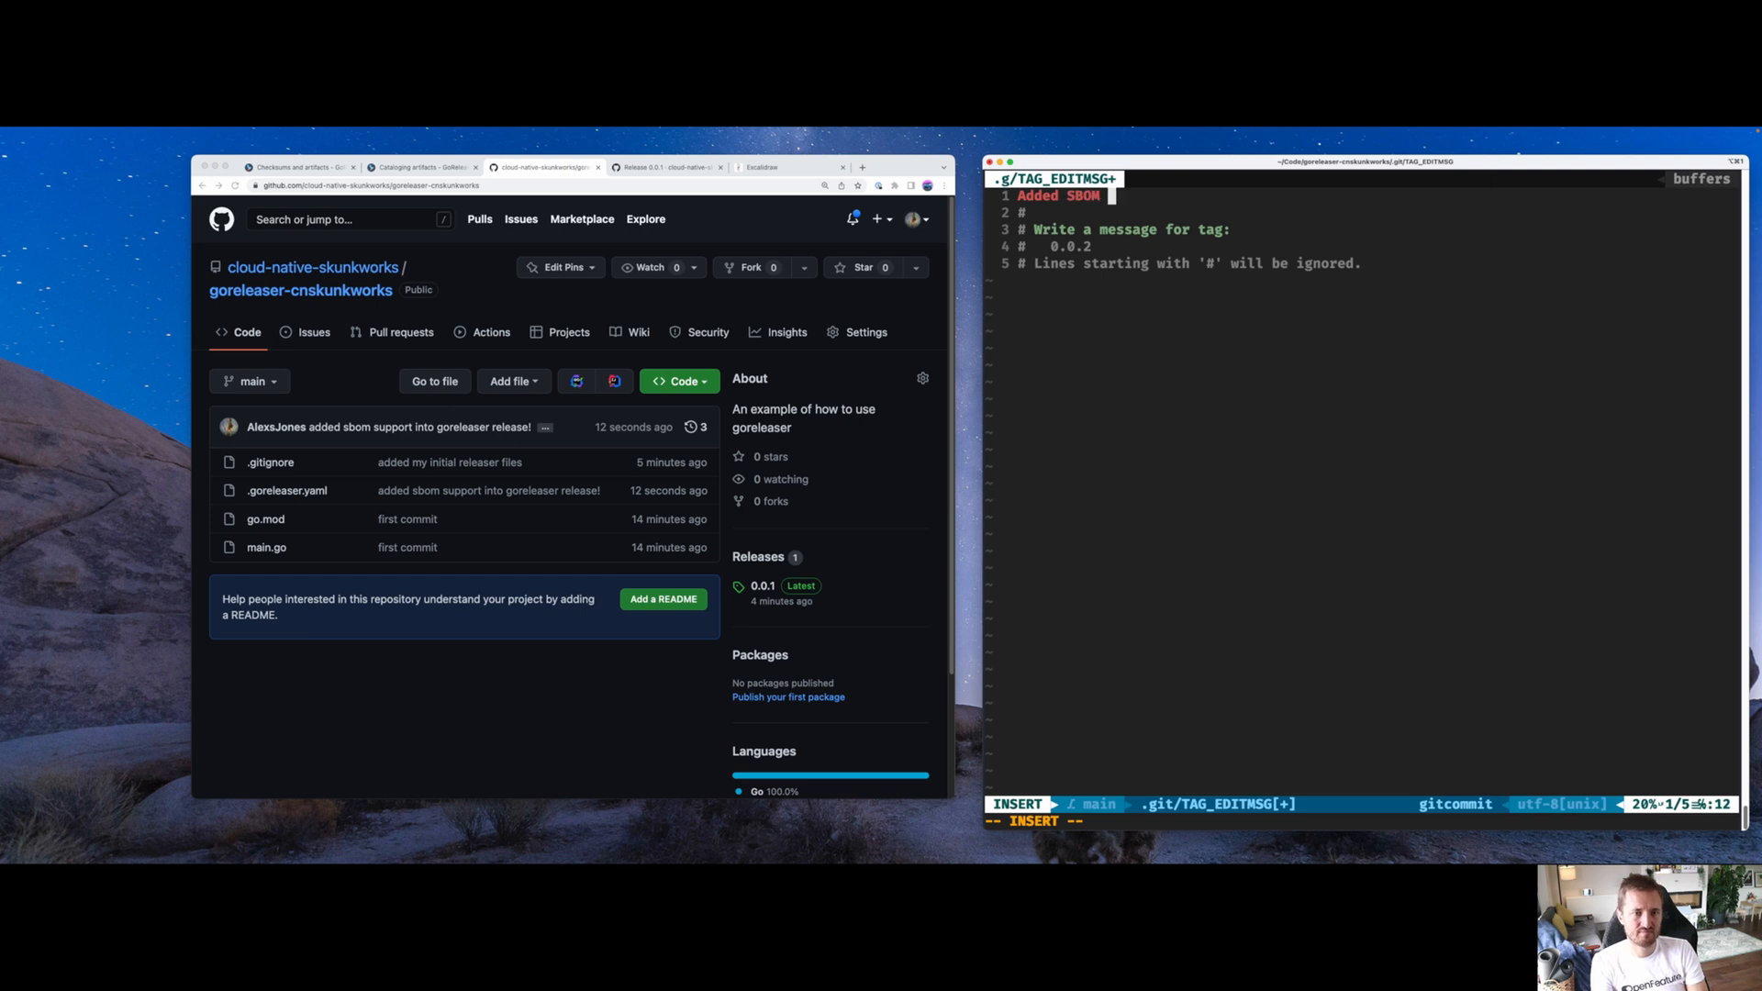
pyautogui.write('support for')
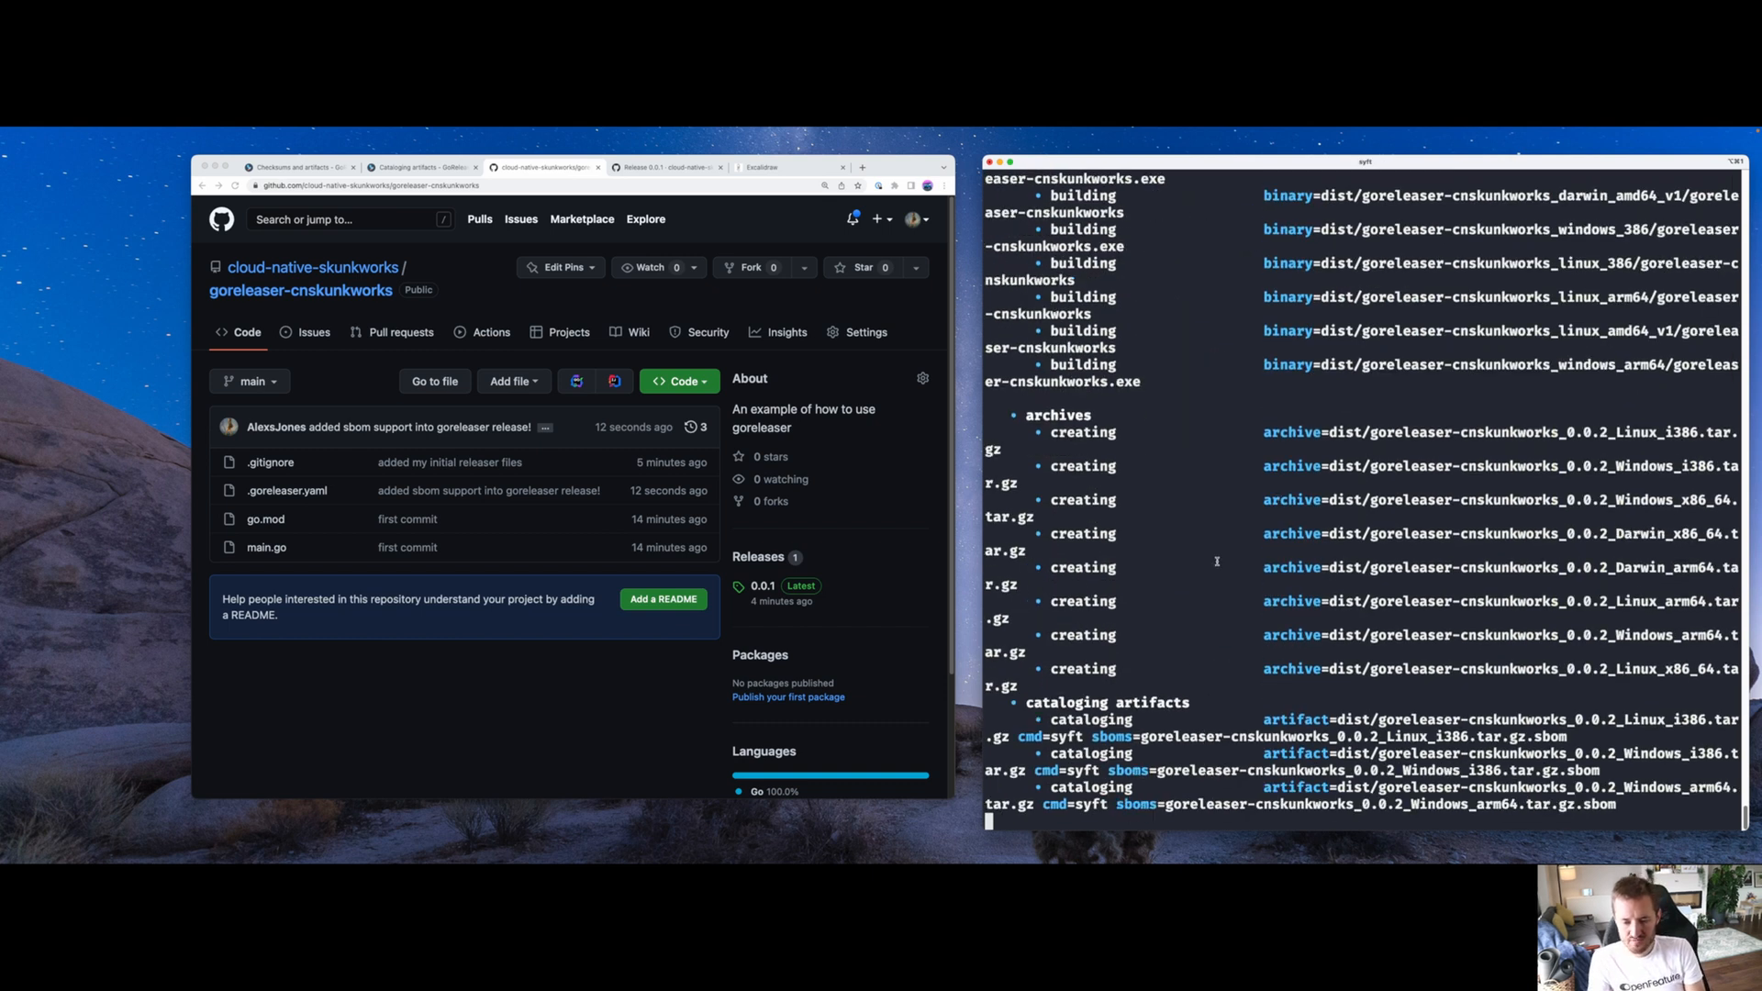
pyautogui.scroll(-3)
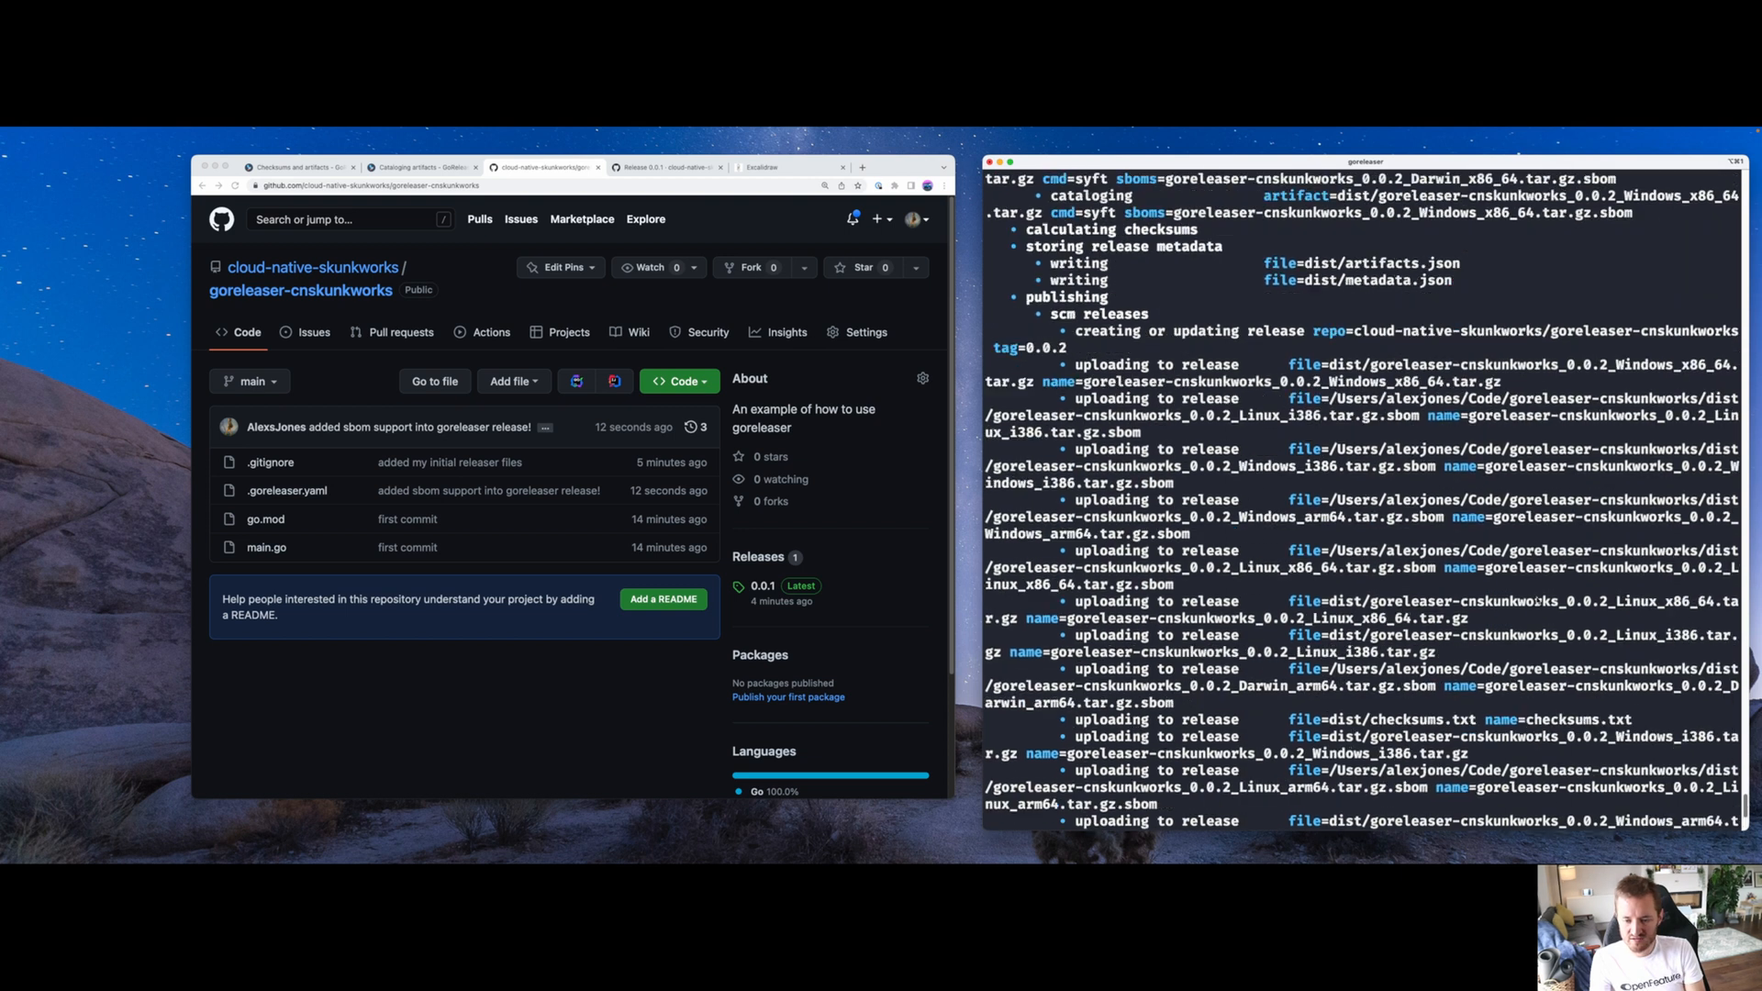
pyautogui.scroll(-3)
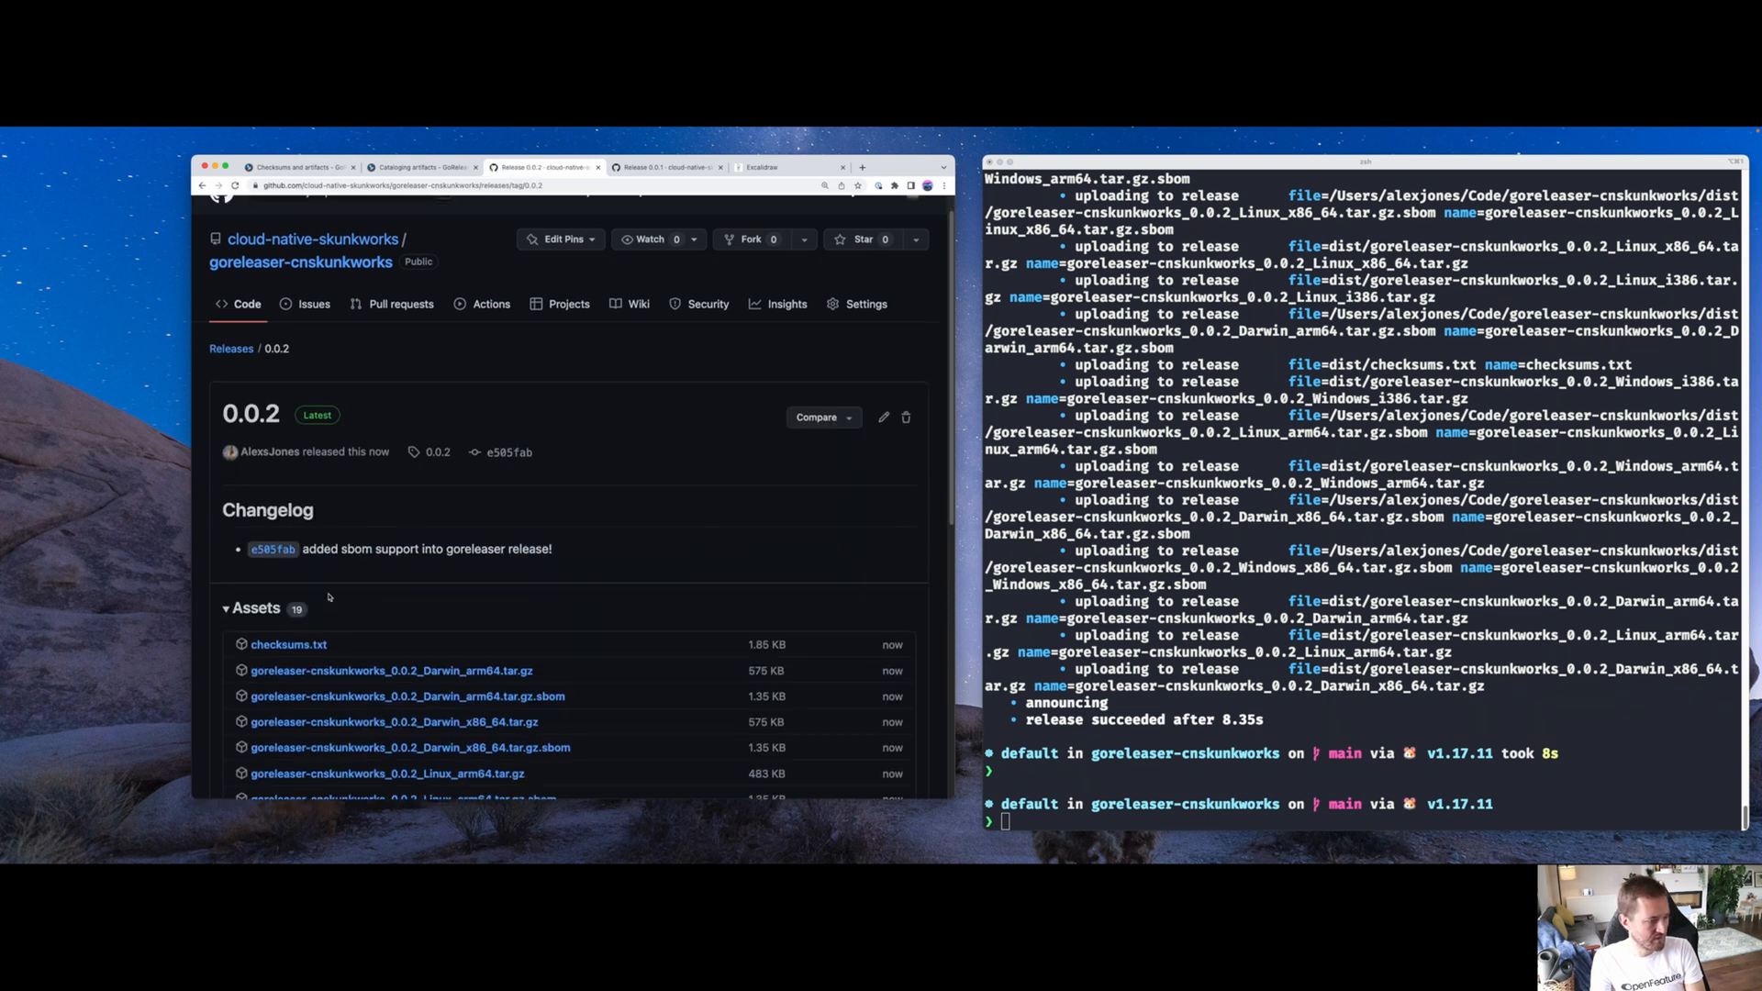
# Download goreleaser-cnskunkworks_0.0.2_Darwin_arm64.tar.gz.sbom from the 0.0.2 release assets
pyautogui.scroll(-3)
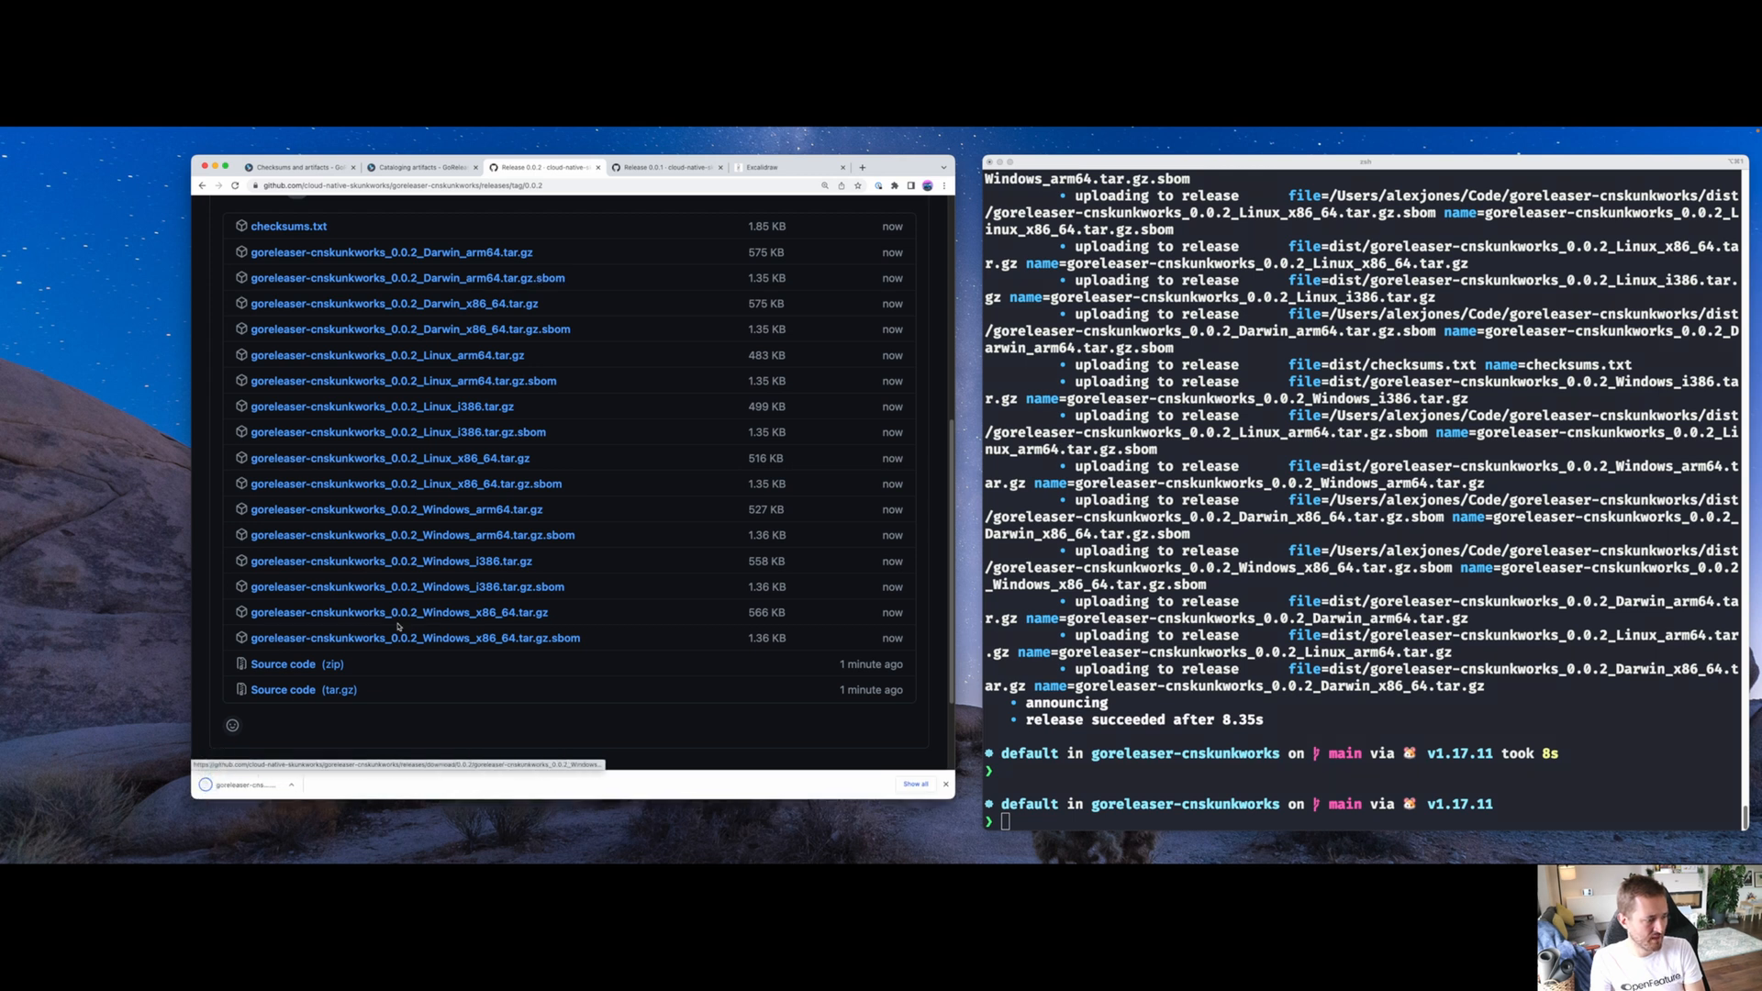
pyautogui.click(414, 637)
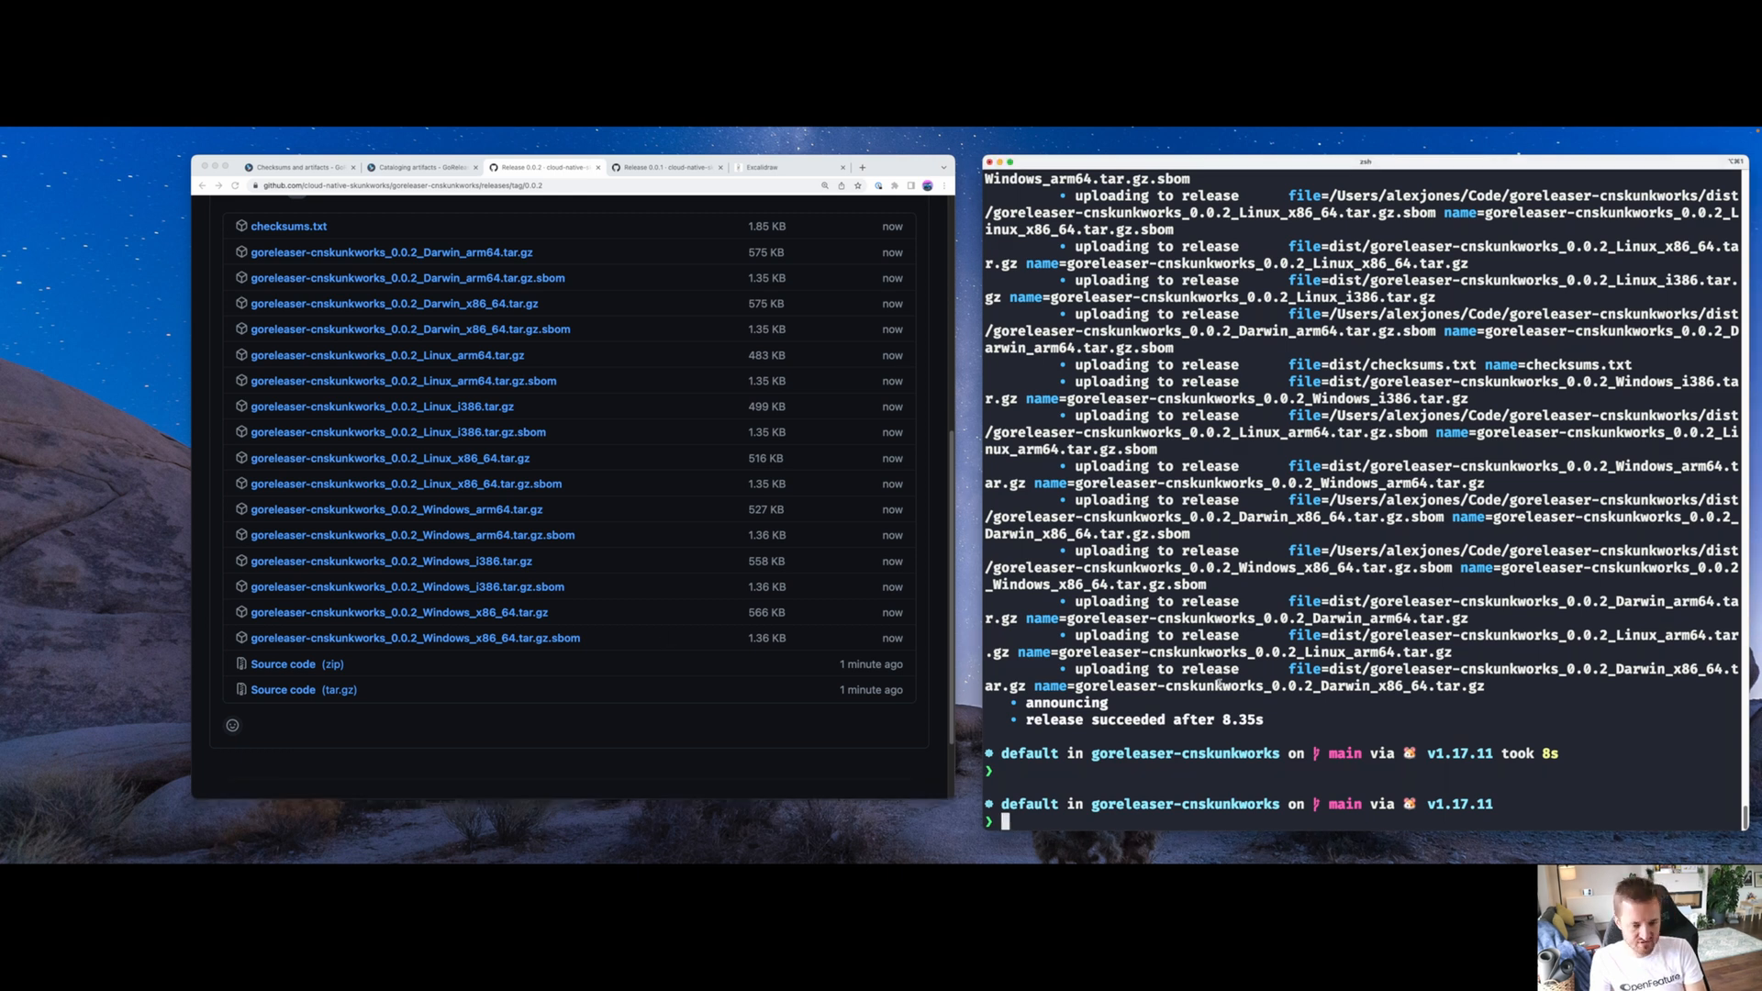
pyautogui.write('c')
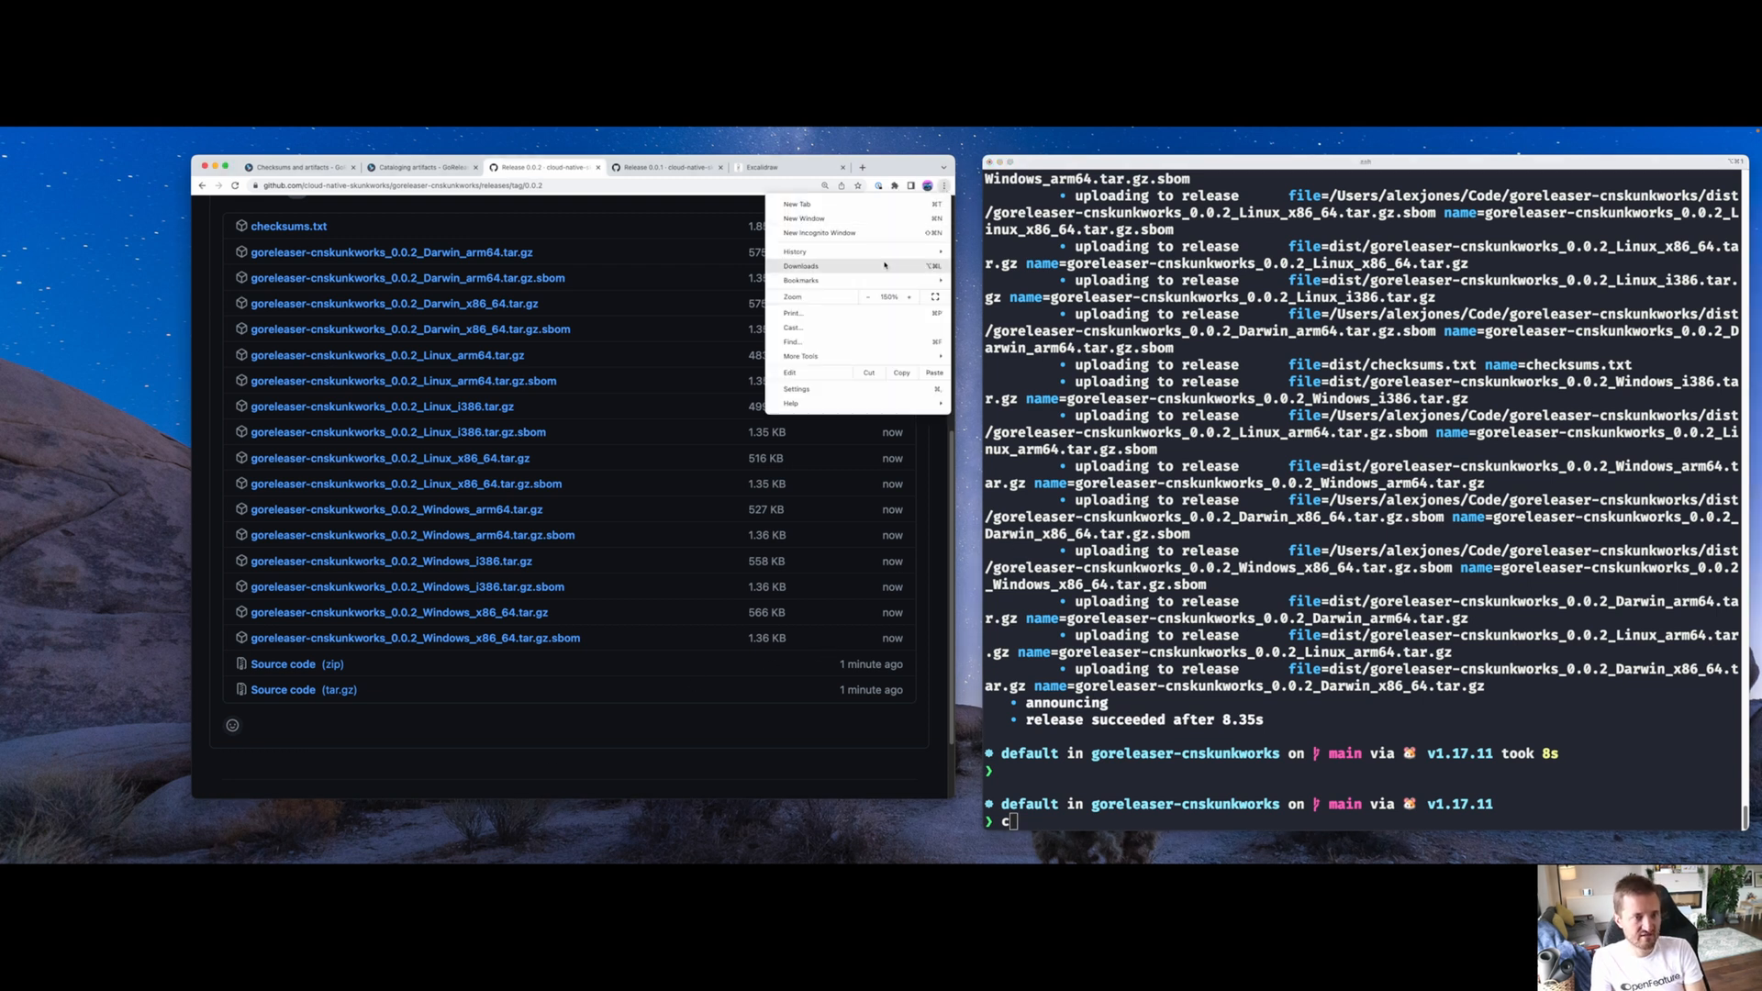
# Scroll through the printed Darwin arm64 SBOM's SPDX 2.2 JSON, package details and SHA256 checksum
pyautogui.click(801, 266)
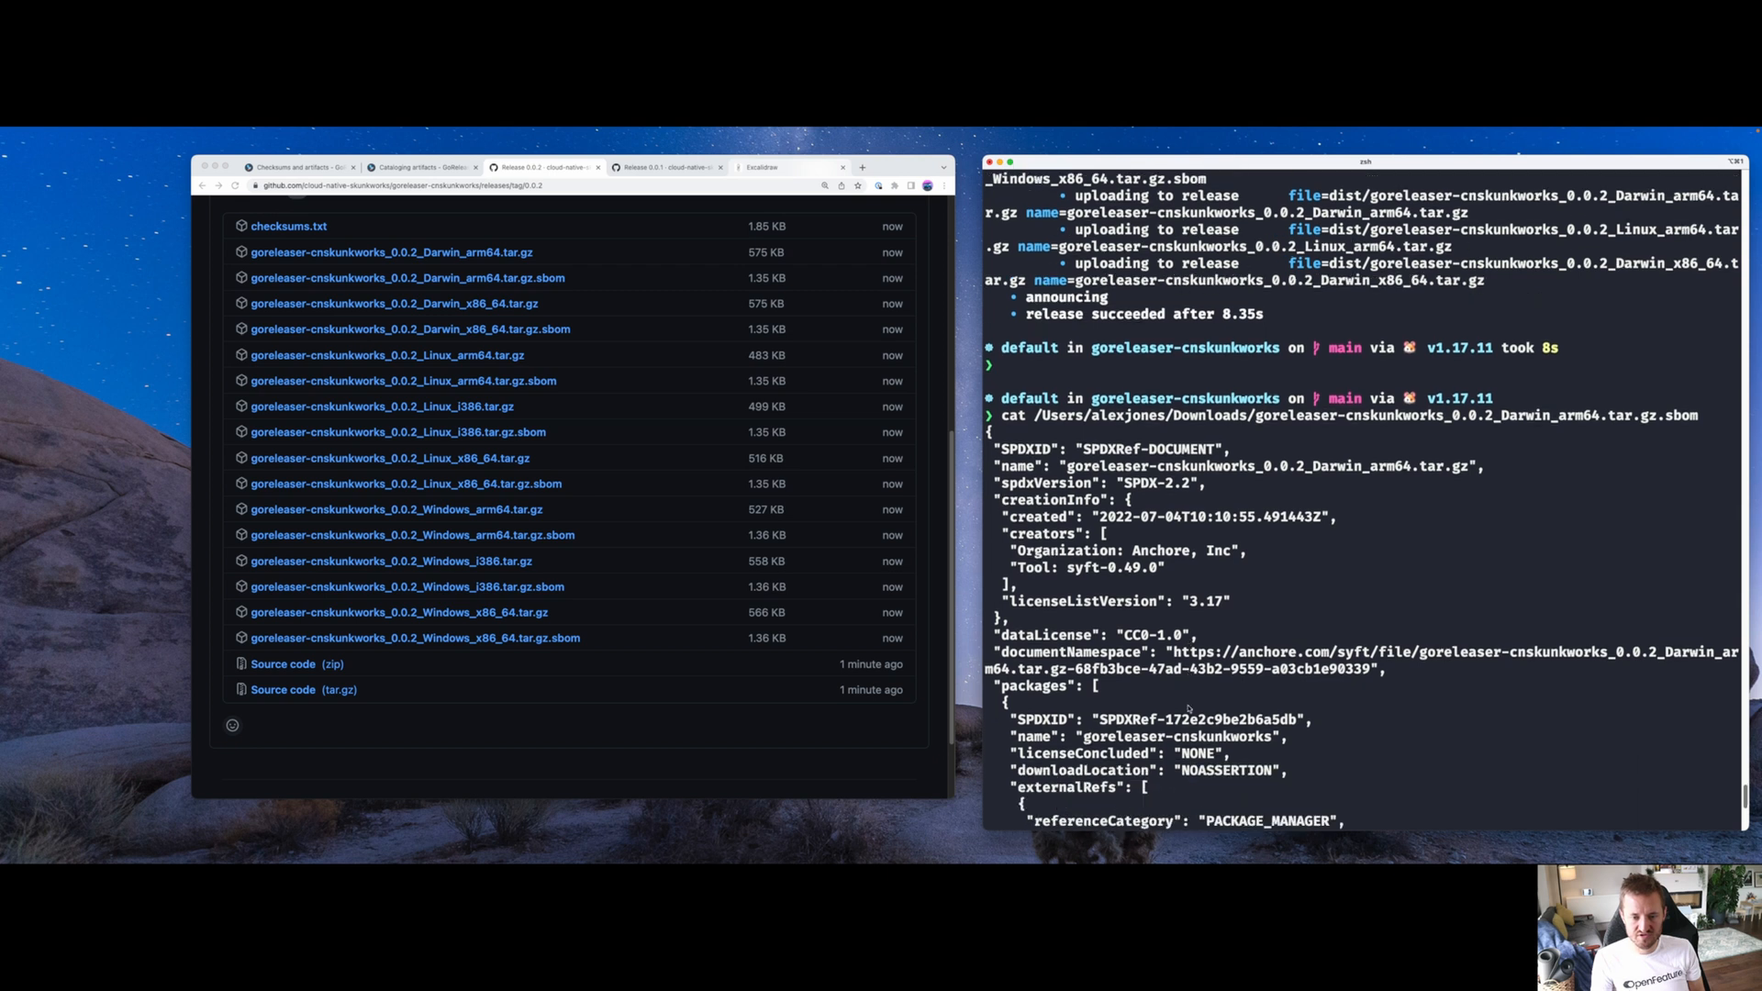
pyautogui.scroll(-3)
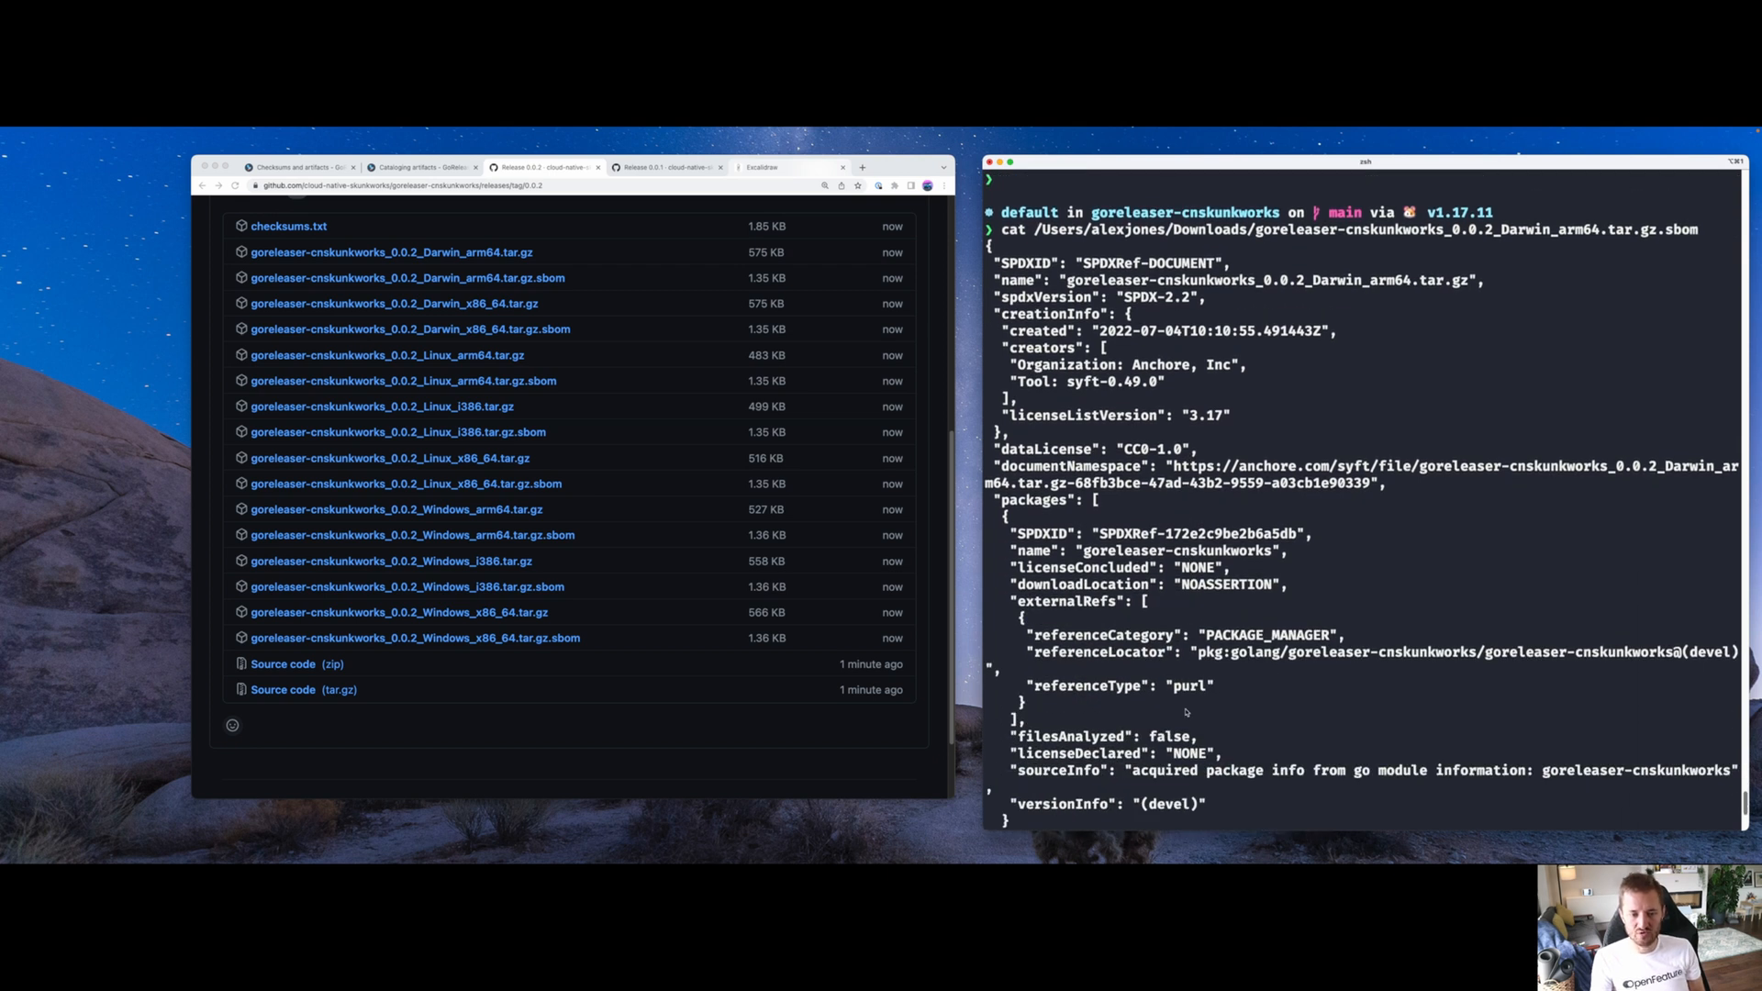
pyautogui.scroll(-3)
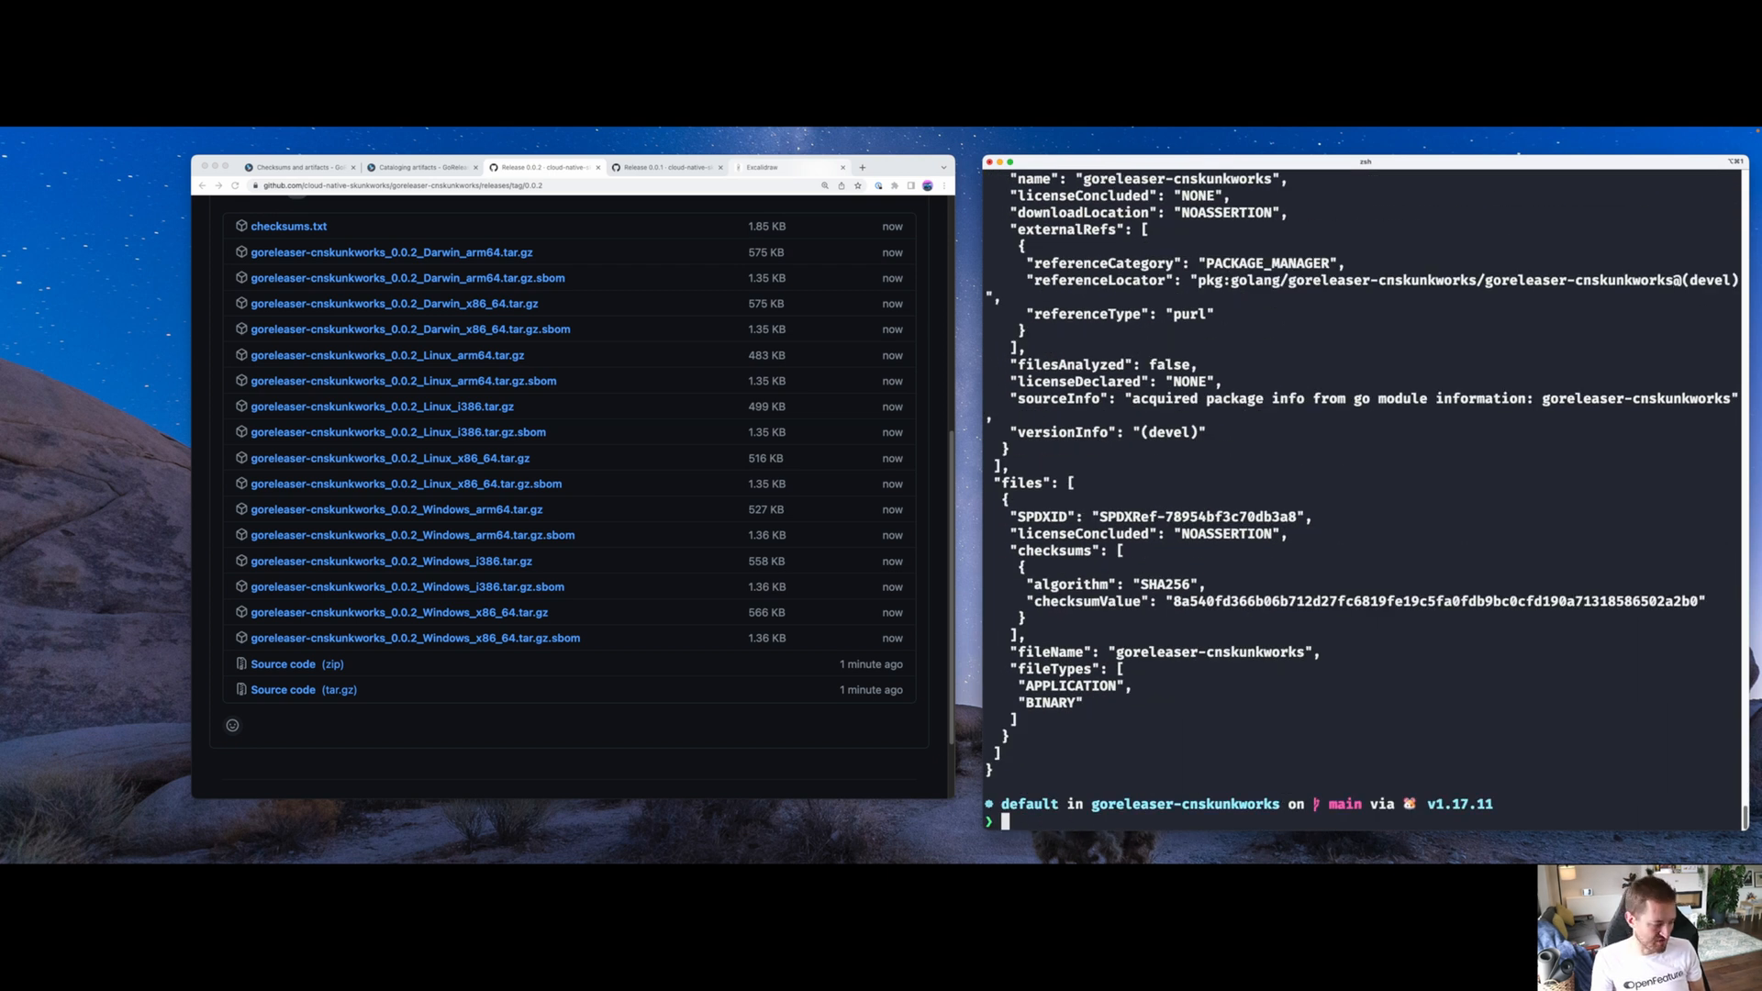